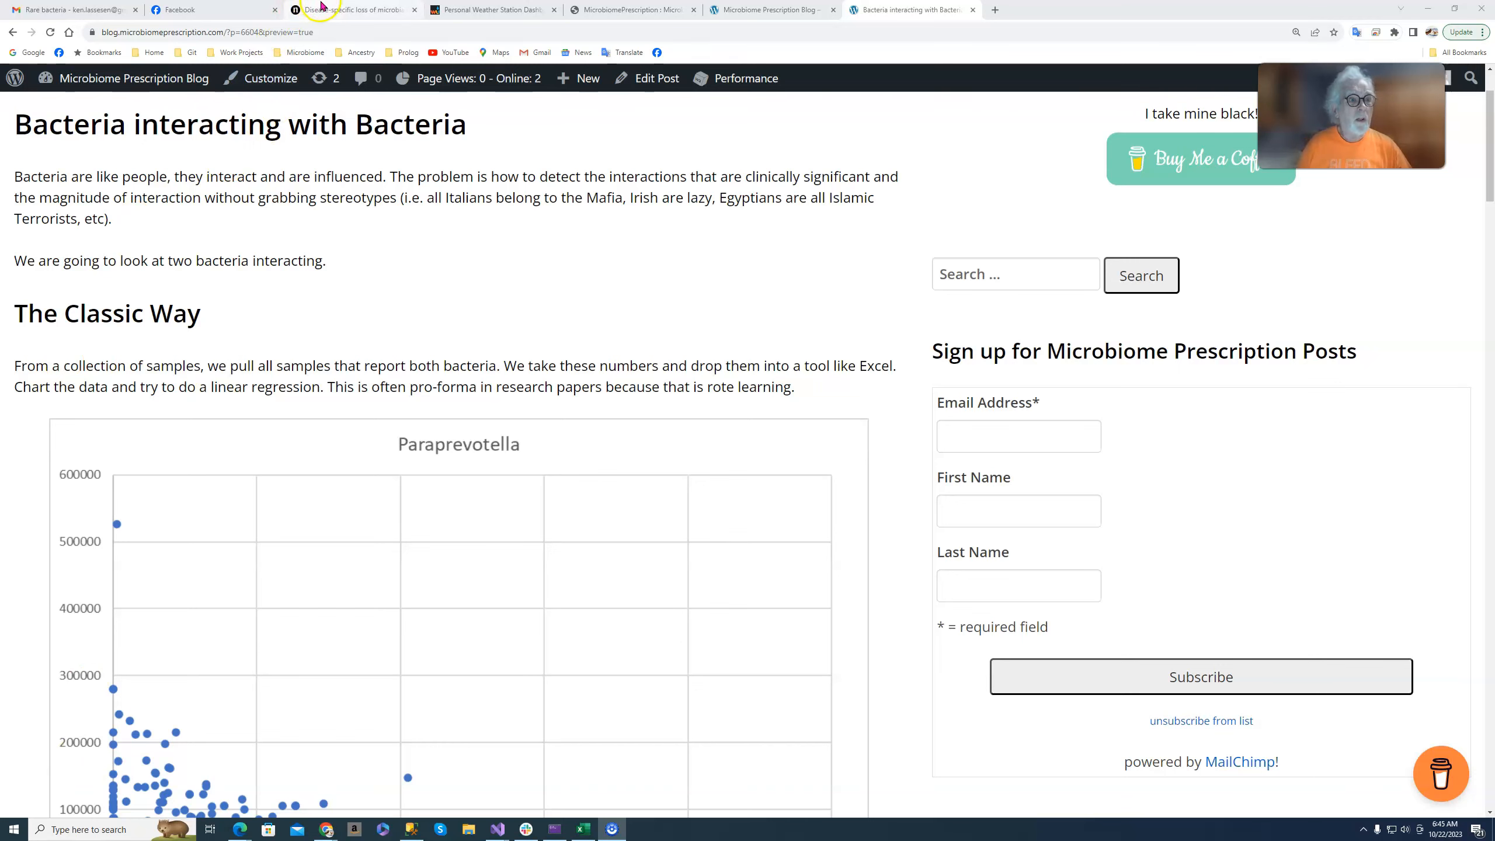
View the Nature Communications cross-feeding article, then switch to the Microbiome Sample Uploads page
{"action": "left_click", "coordinate": [347, 9]}
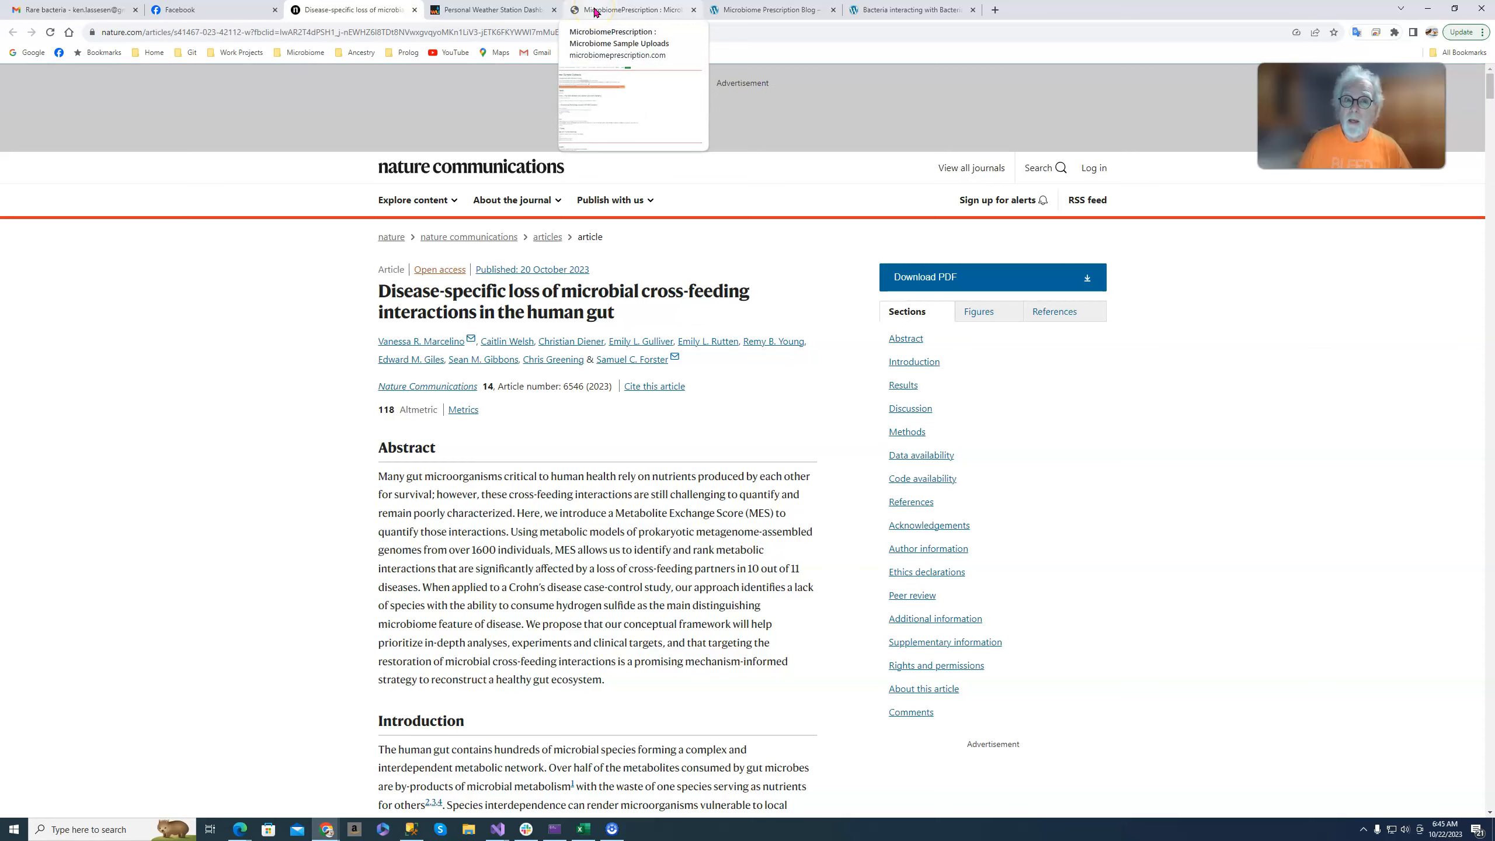
{"action": "left_click", "coordinate": [625, 9]}
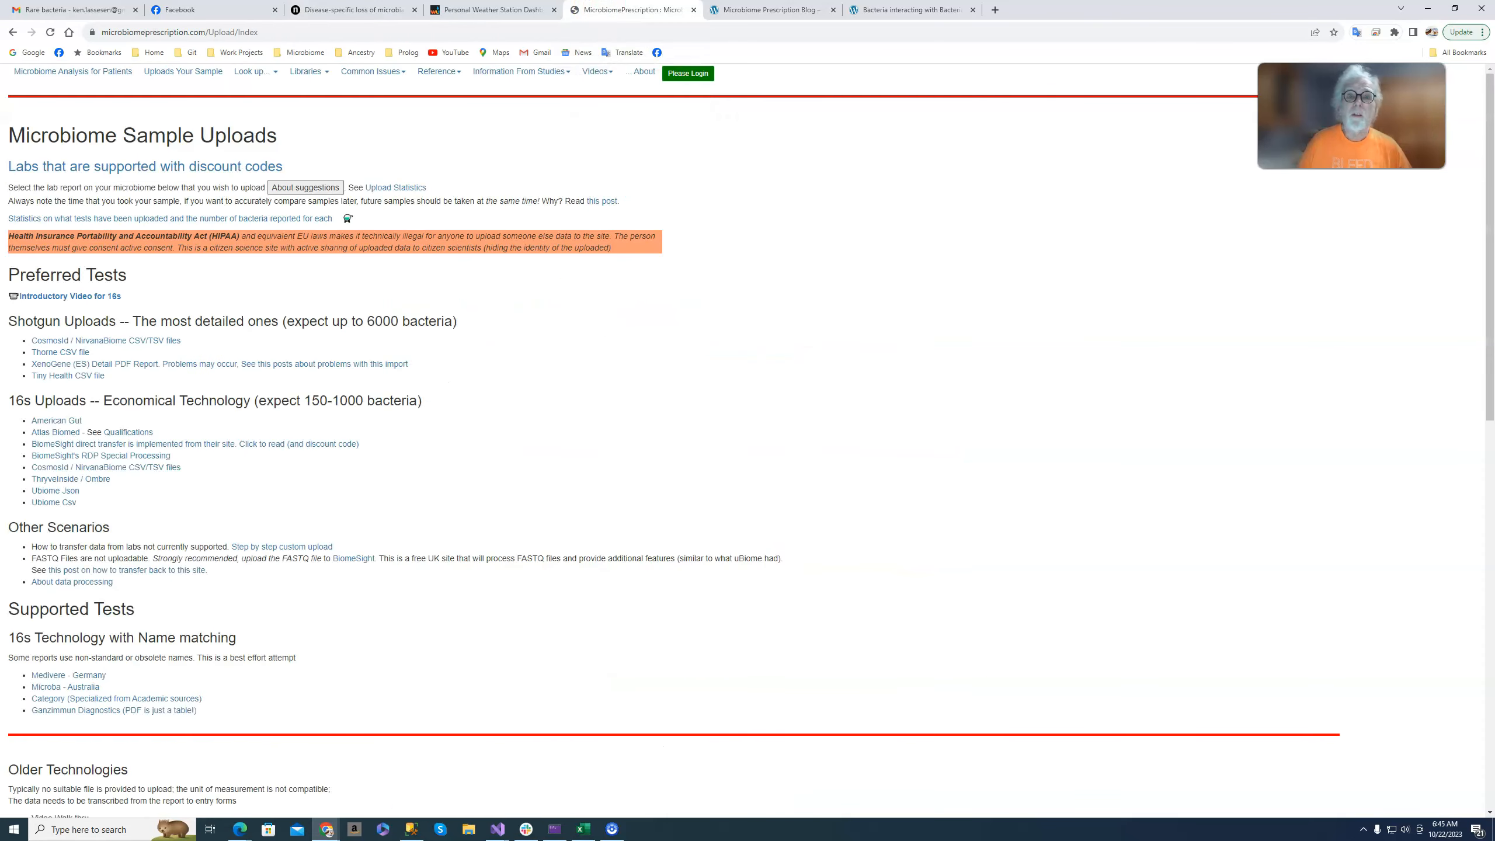
{"action": "left_click", "coordinate": [912, 10]}
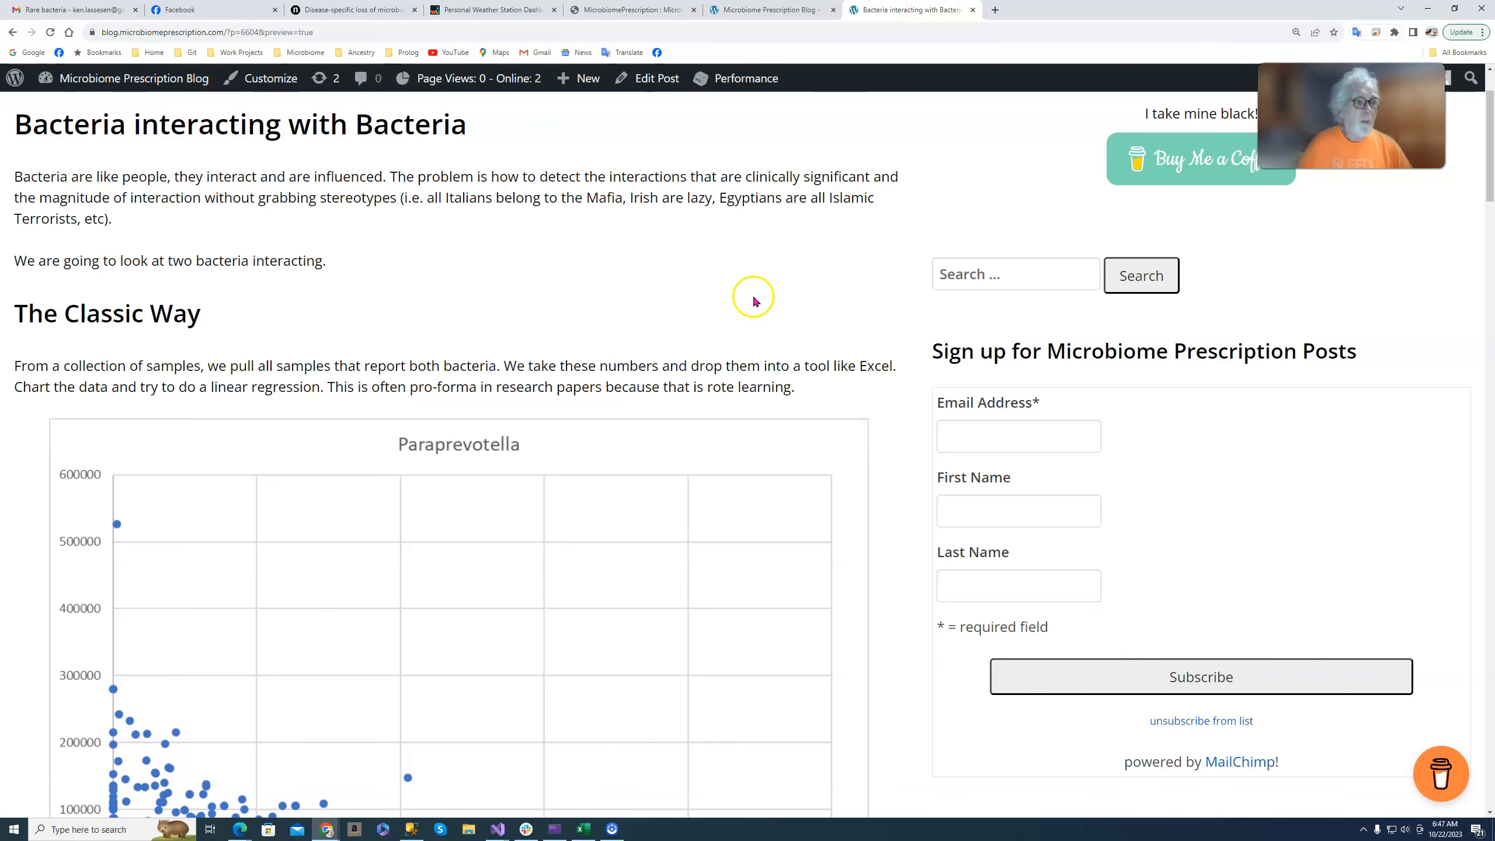
{"action": "scroll", "scroll_direction": "down", "scroll_amount": 3}
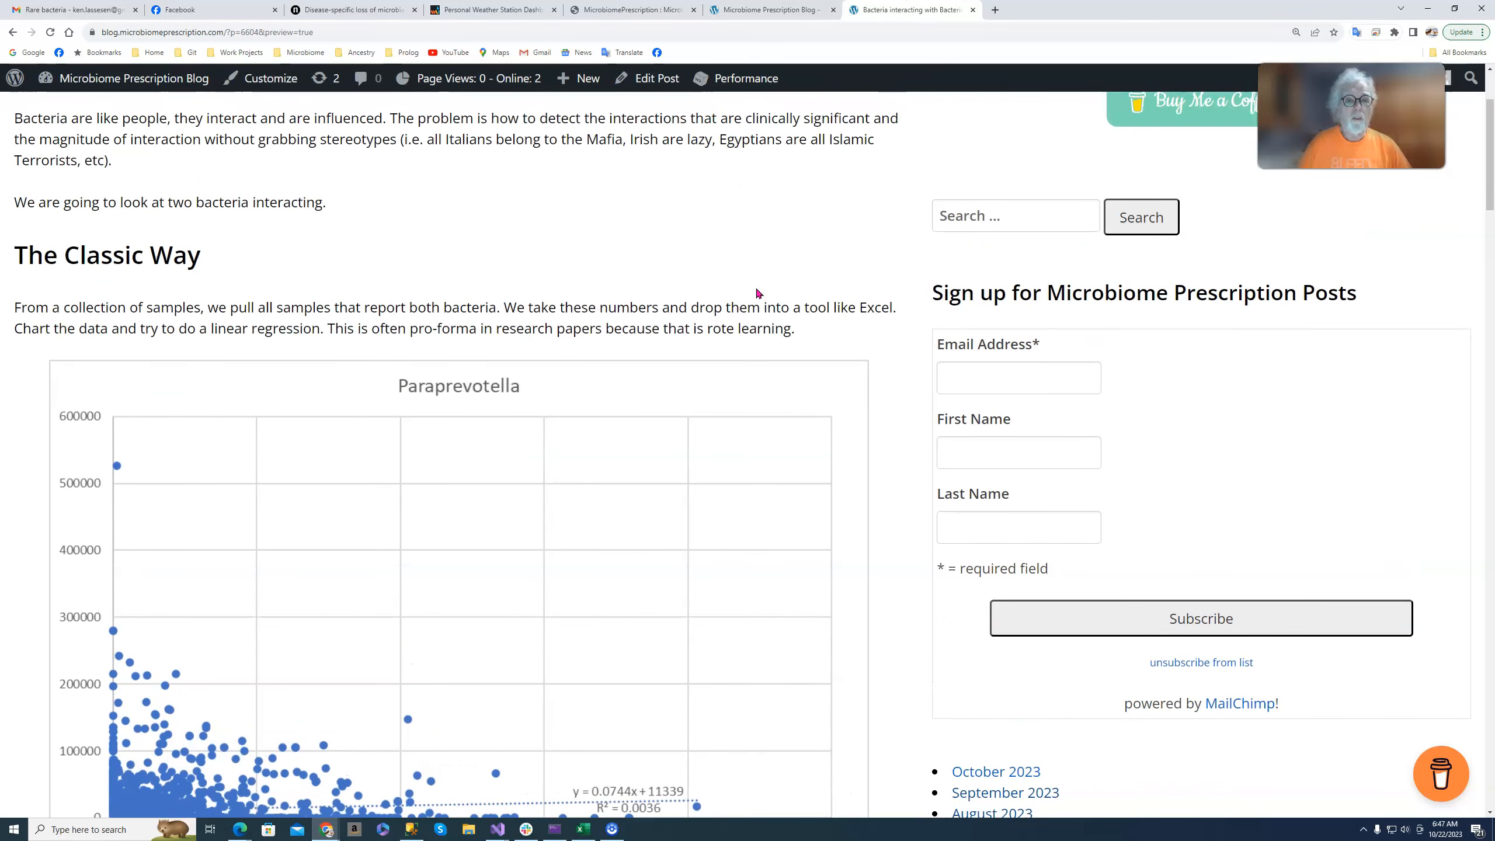
{"action": "scroll", "scroll_direction": "down", "scroll_amount": 3}
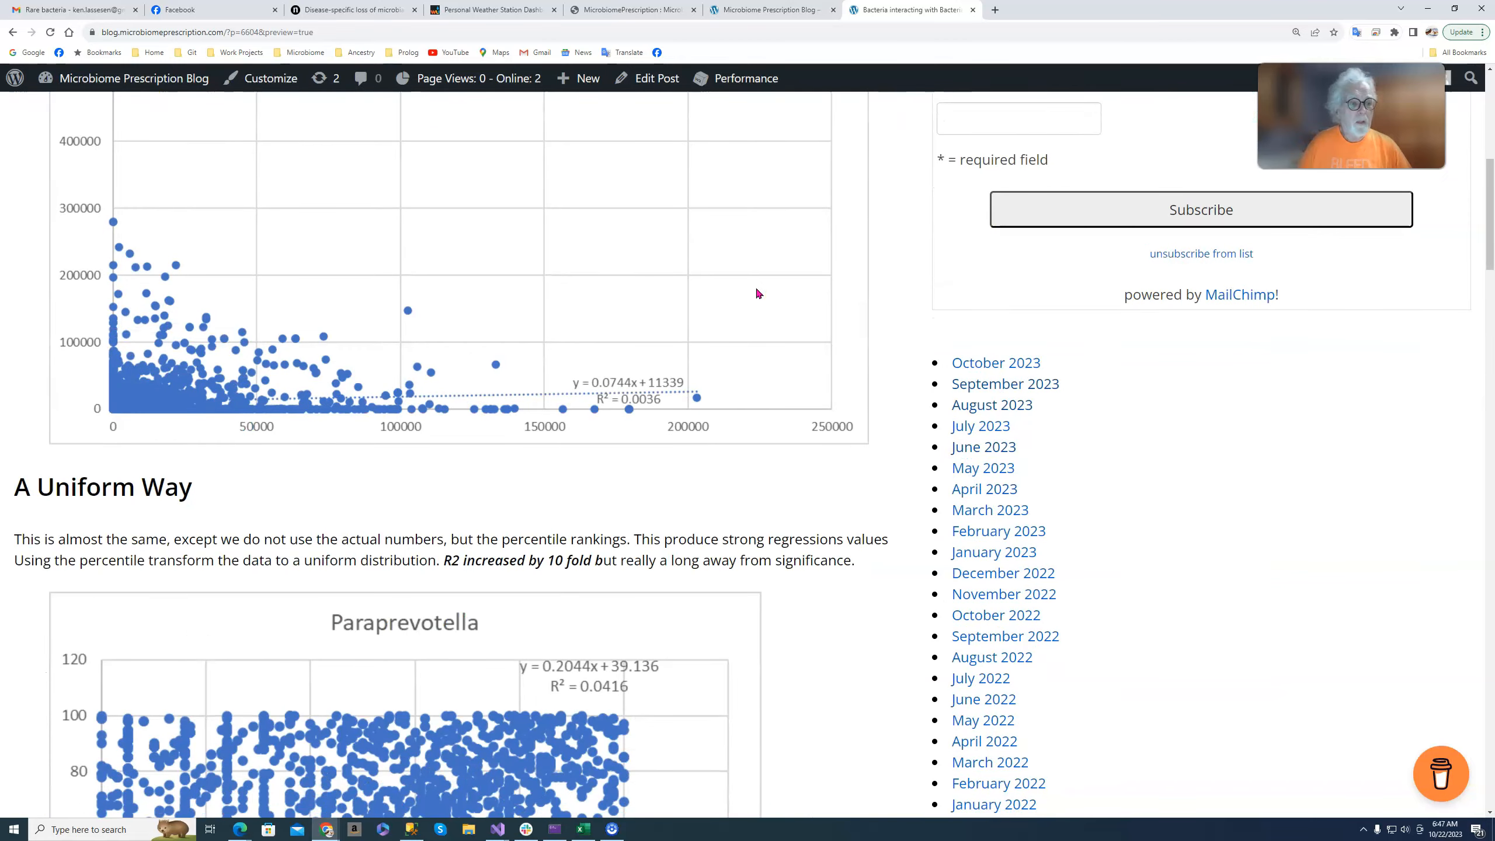
{"action": "scroll", "scroll_direction": "down", "scroll_amount": 3}
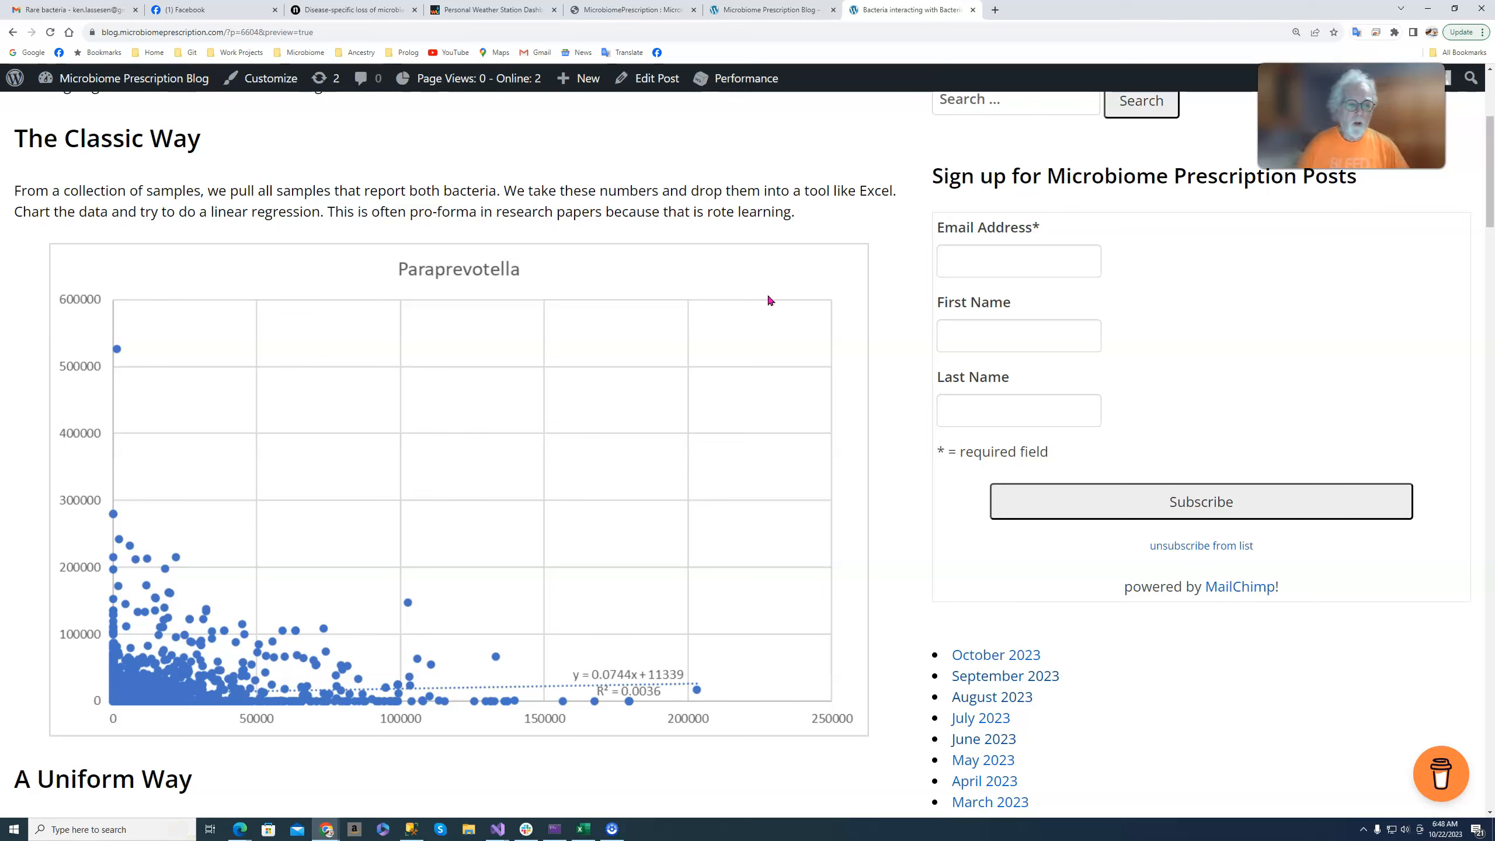
{"action": "scroll", "scroll_direction": "down", "scroll_amount": 3}
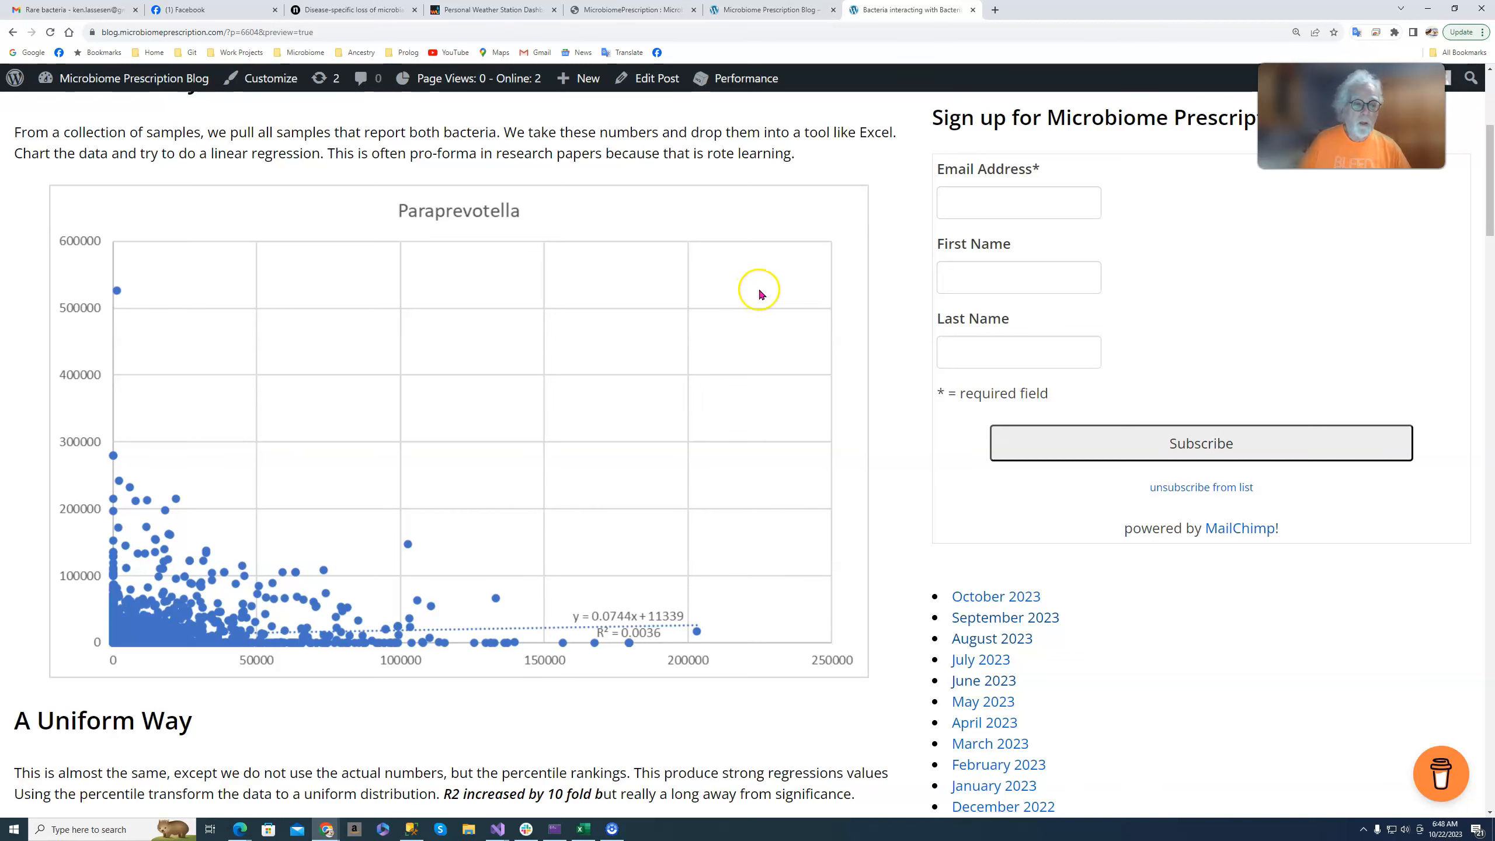
{"action": "scroll", "scroll_direction": "down", "scroll_amount": 3}
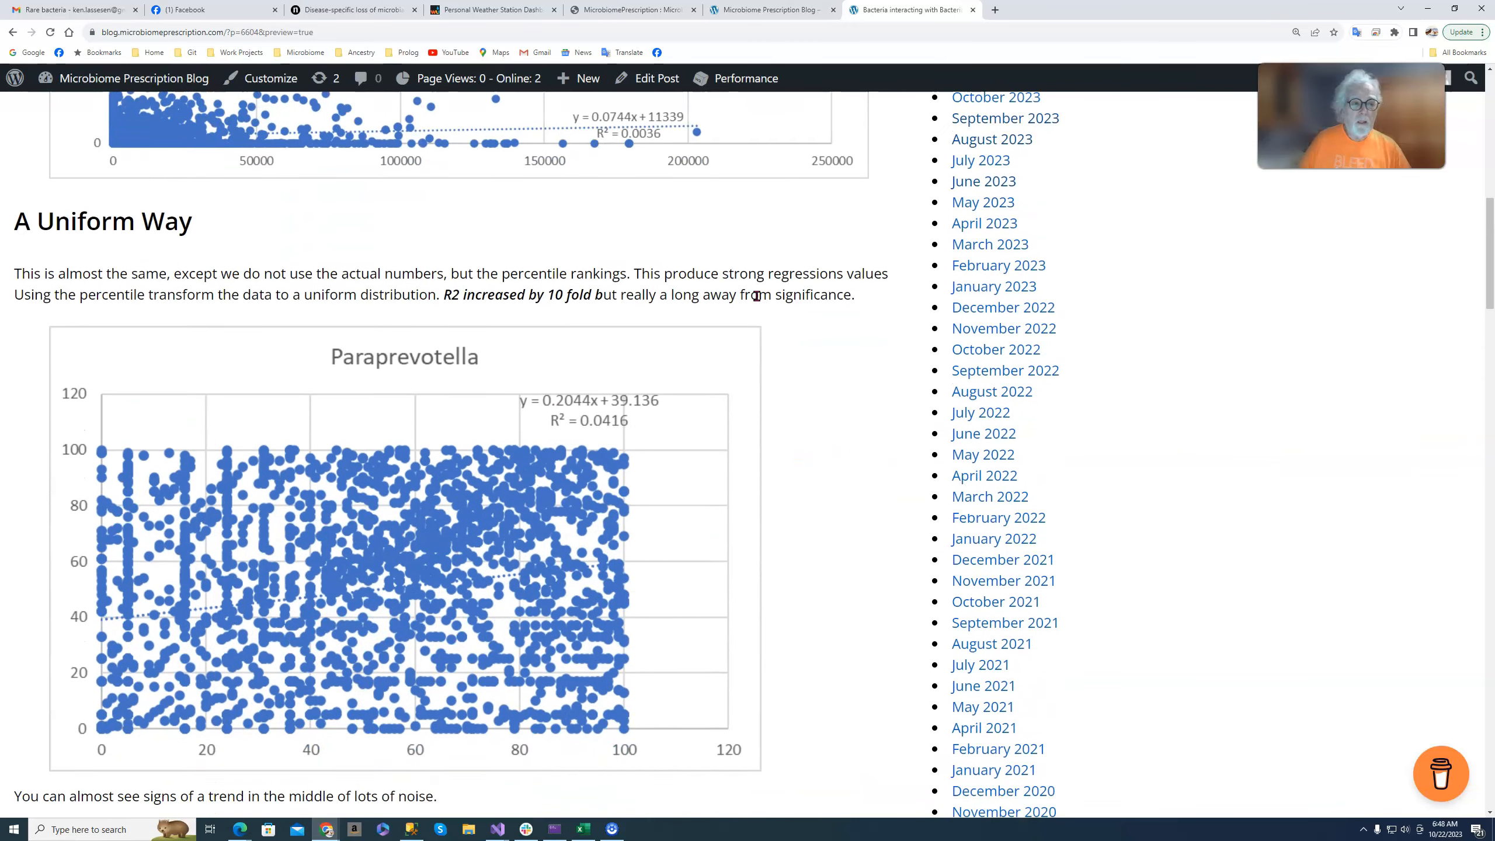
{"action": "scroll", "scroll_direction": "down", "scroll_amount": 3}
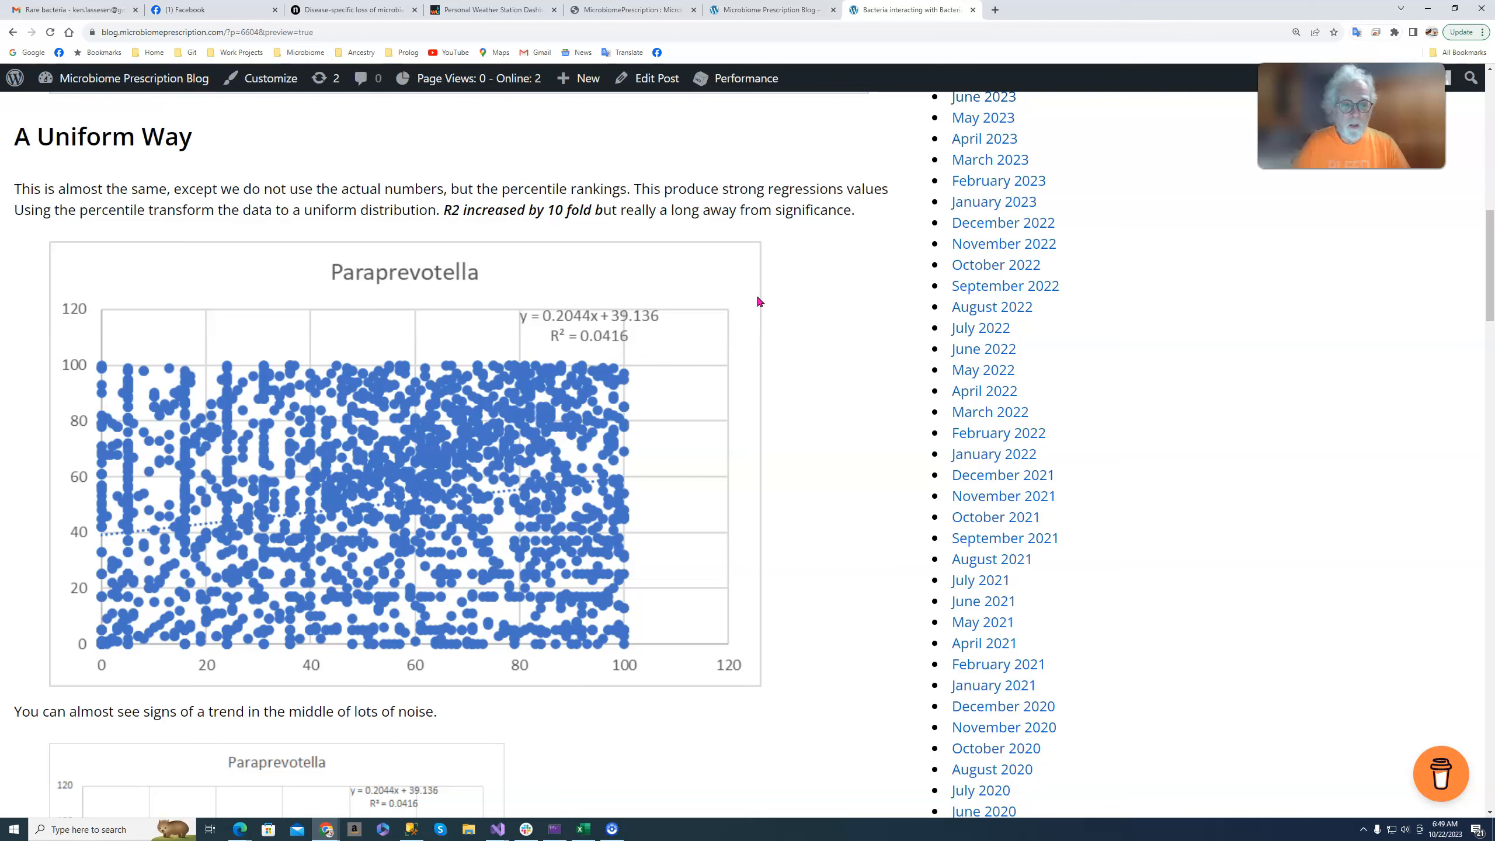
{"action": "mouse_move", "coordinate": [126, 677]}
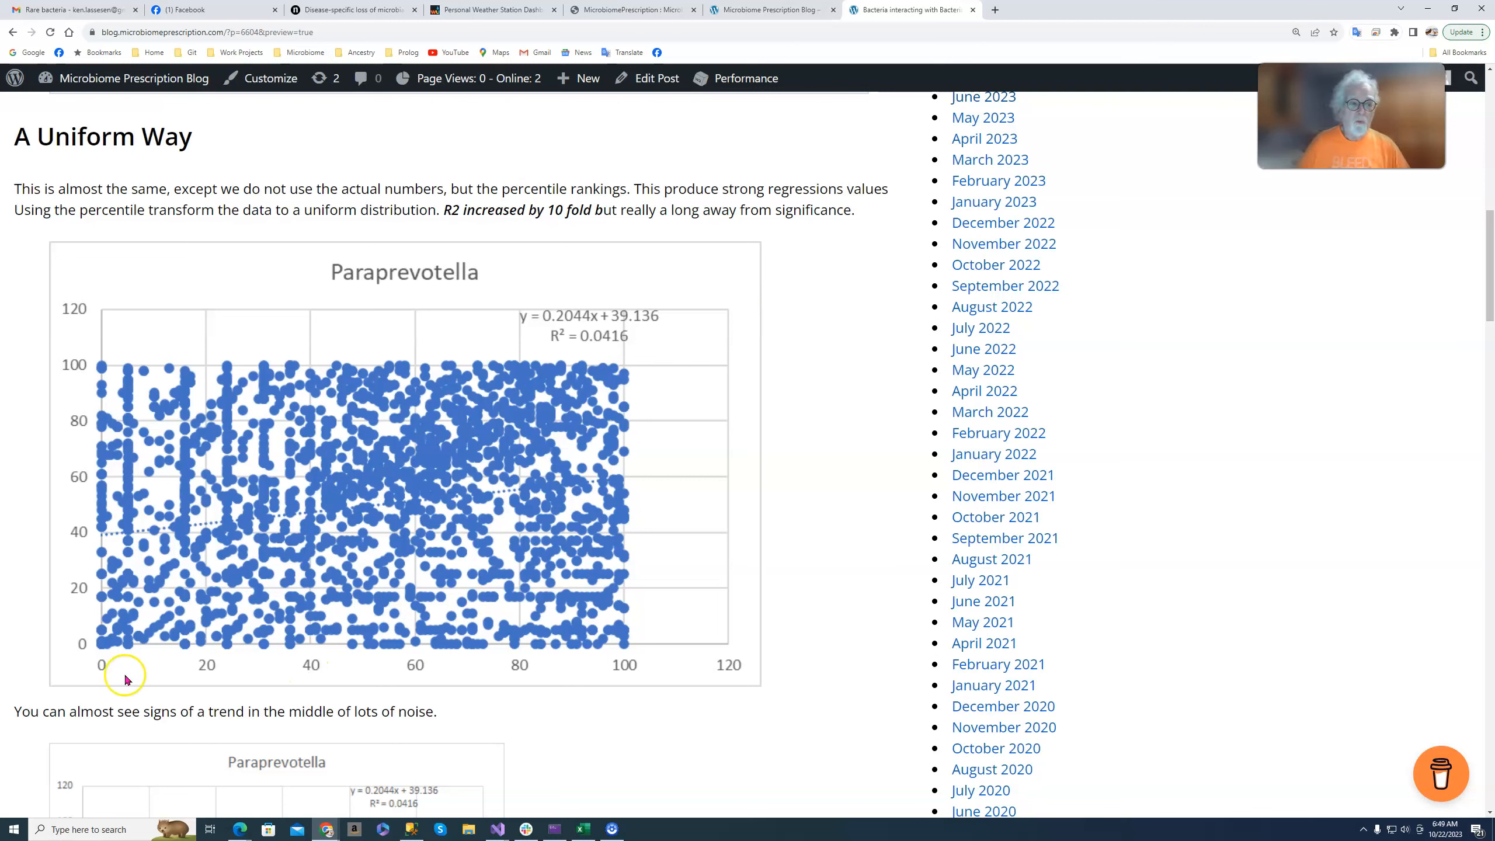
{"action": "mouse_move", "coordinate": [750, 617]}
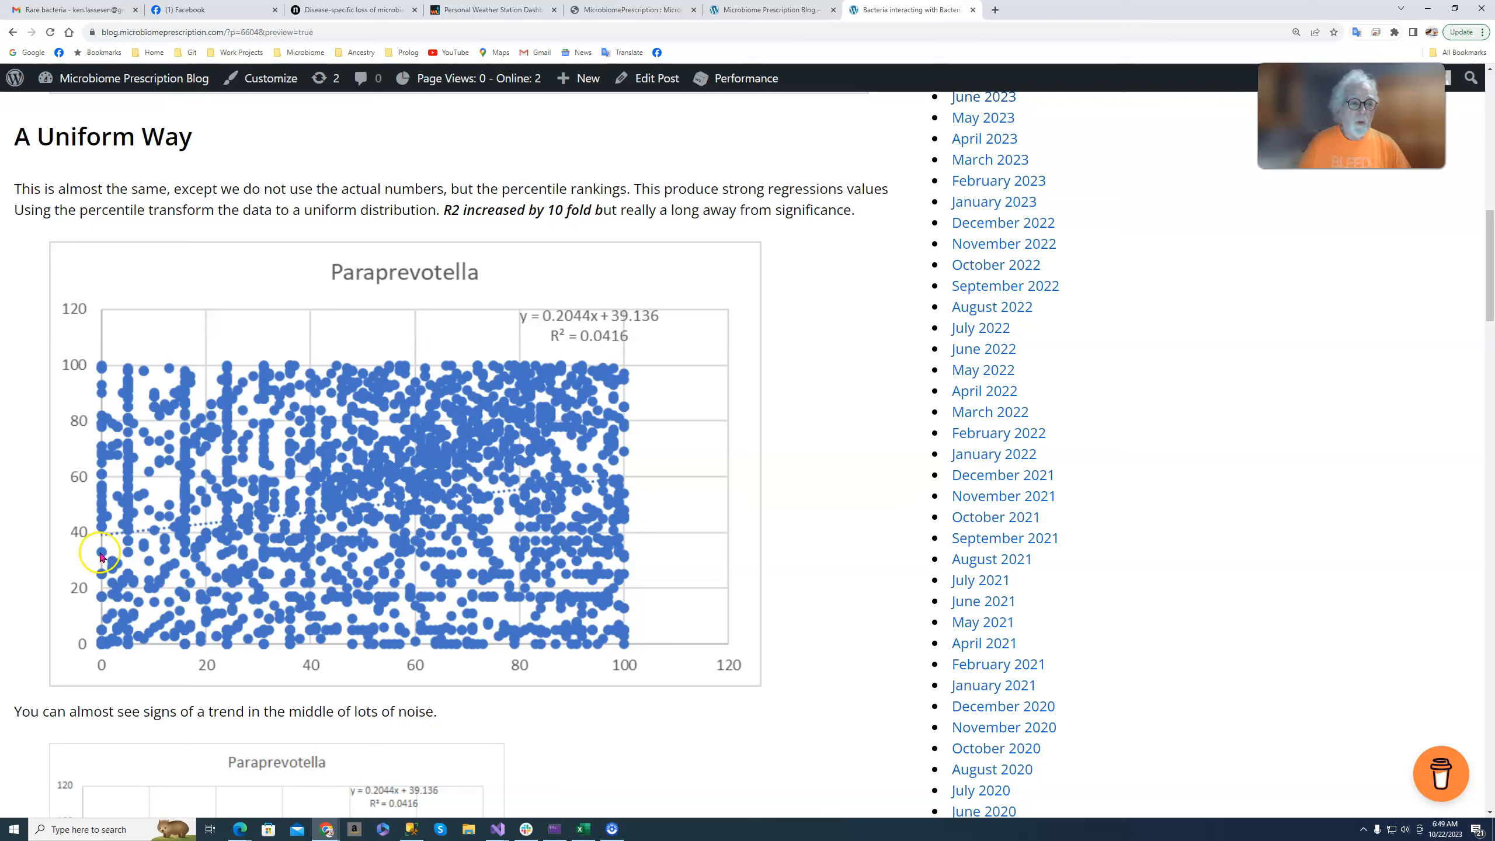
{"action": "mouse_move", "coordinate": [638, 355]}
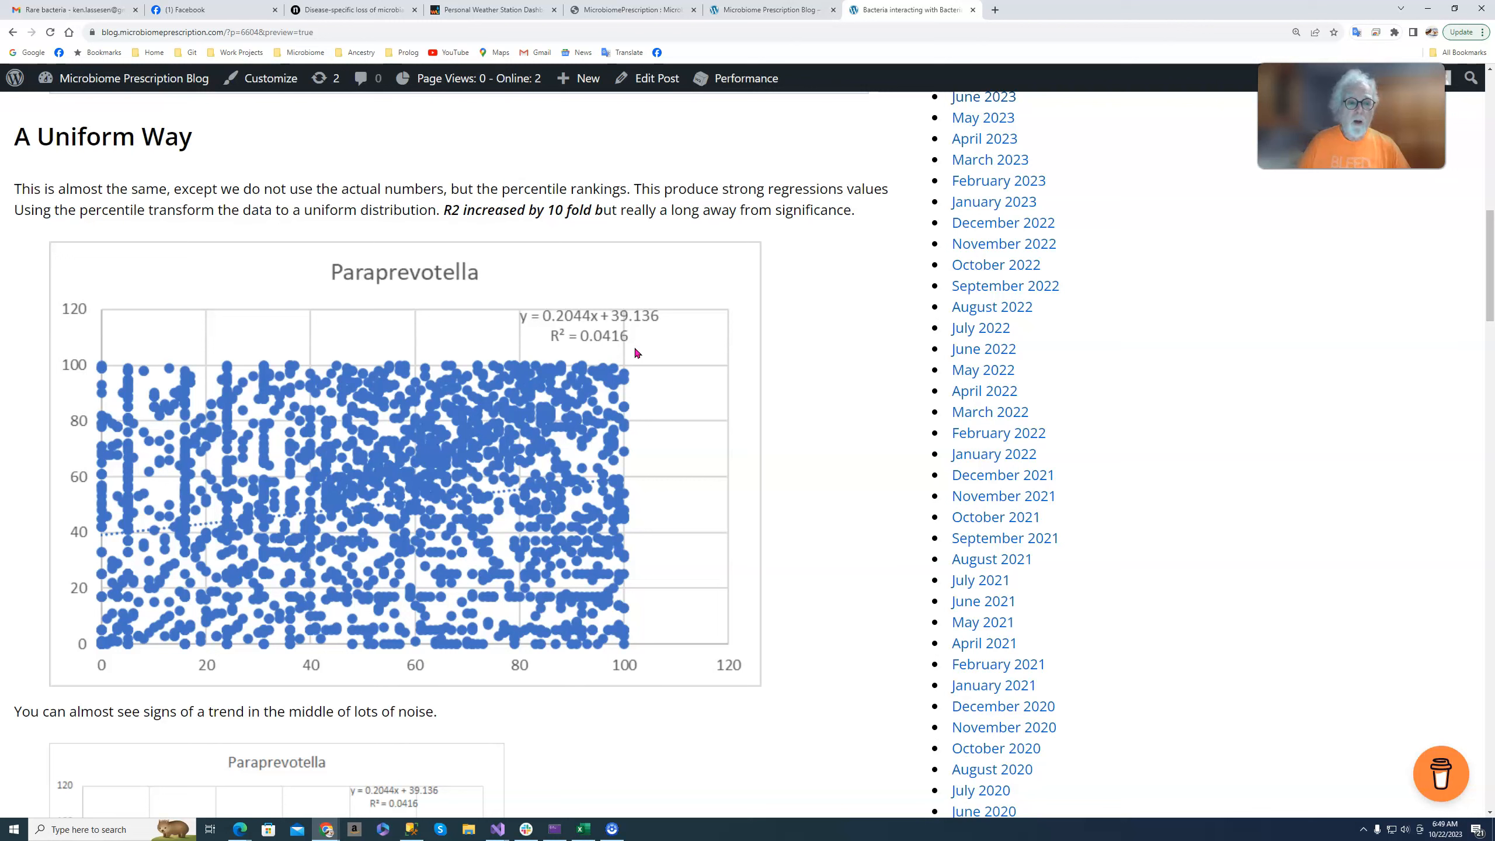
{"action": "left_click", "coordinate": [340, 515]}
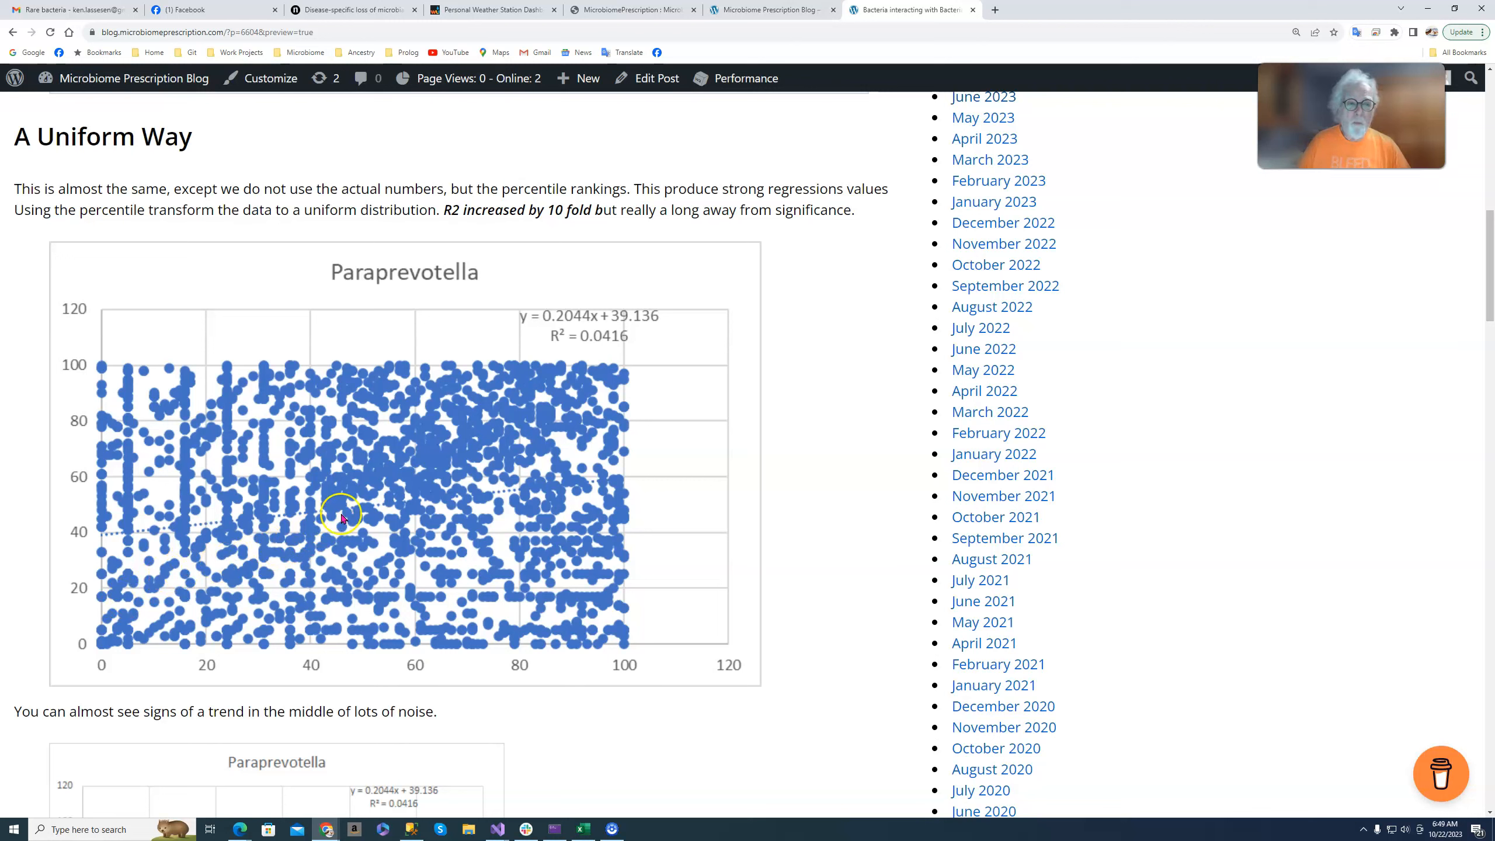
{"action": "mouse_move", "coordinate": [249, 517]}
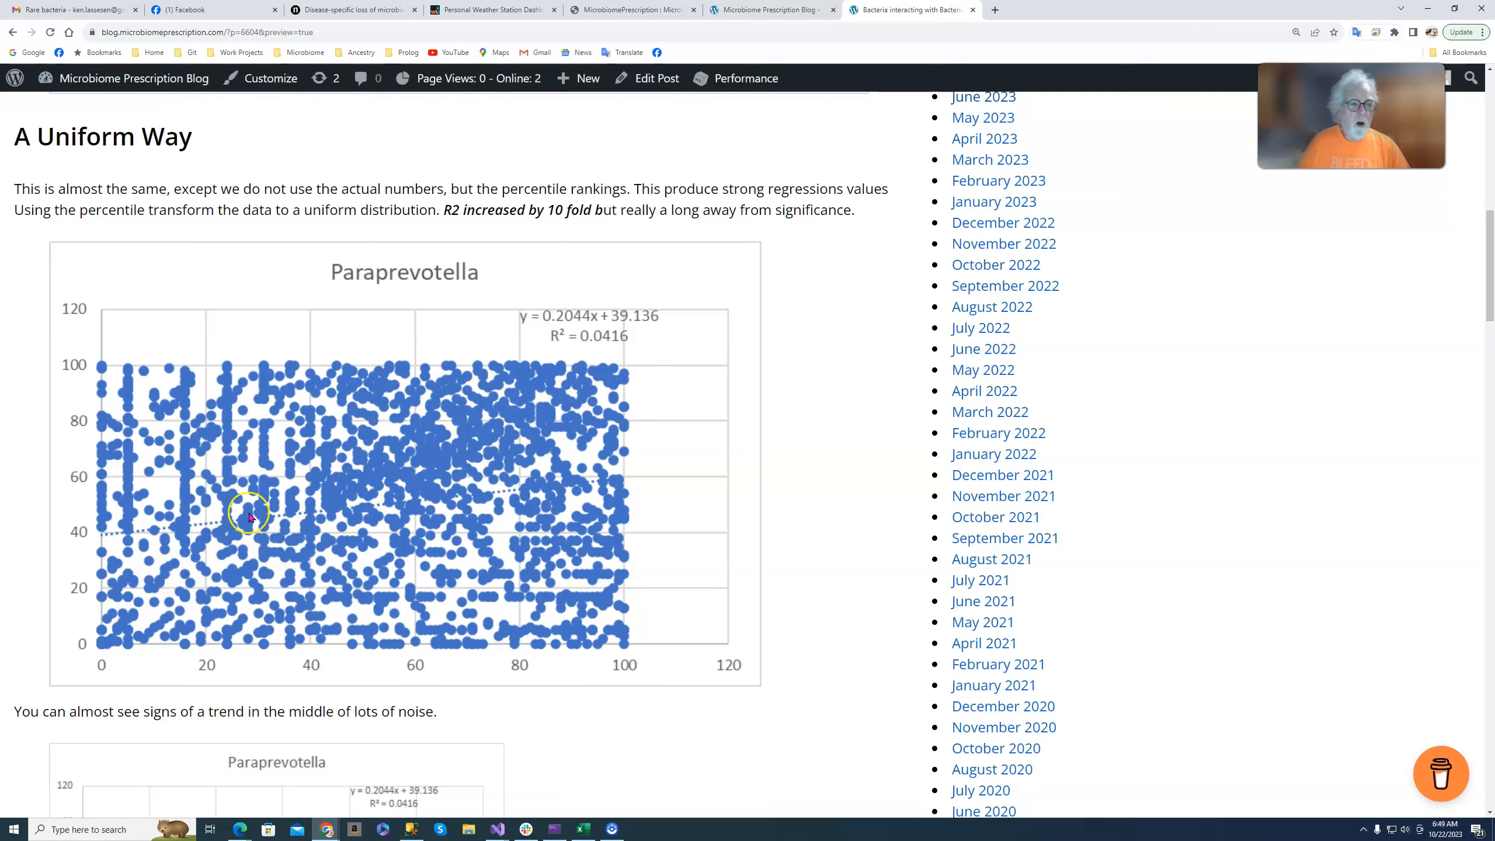
{"action": "mouse_move", "coordinate": [621, 390]}
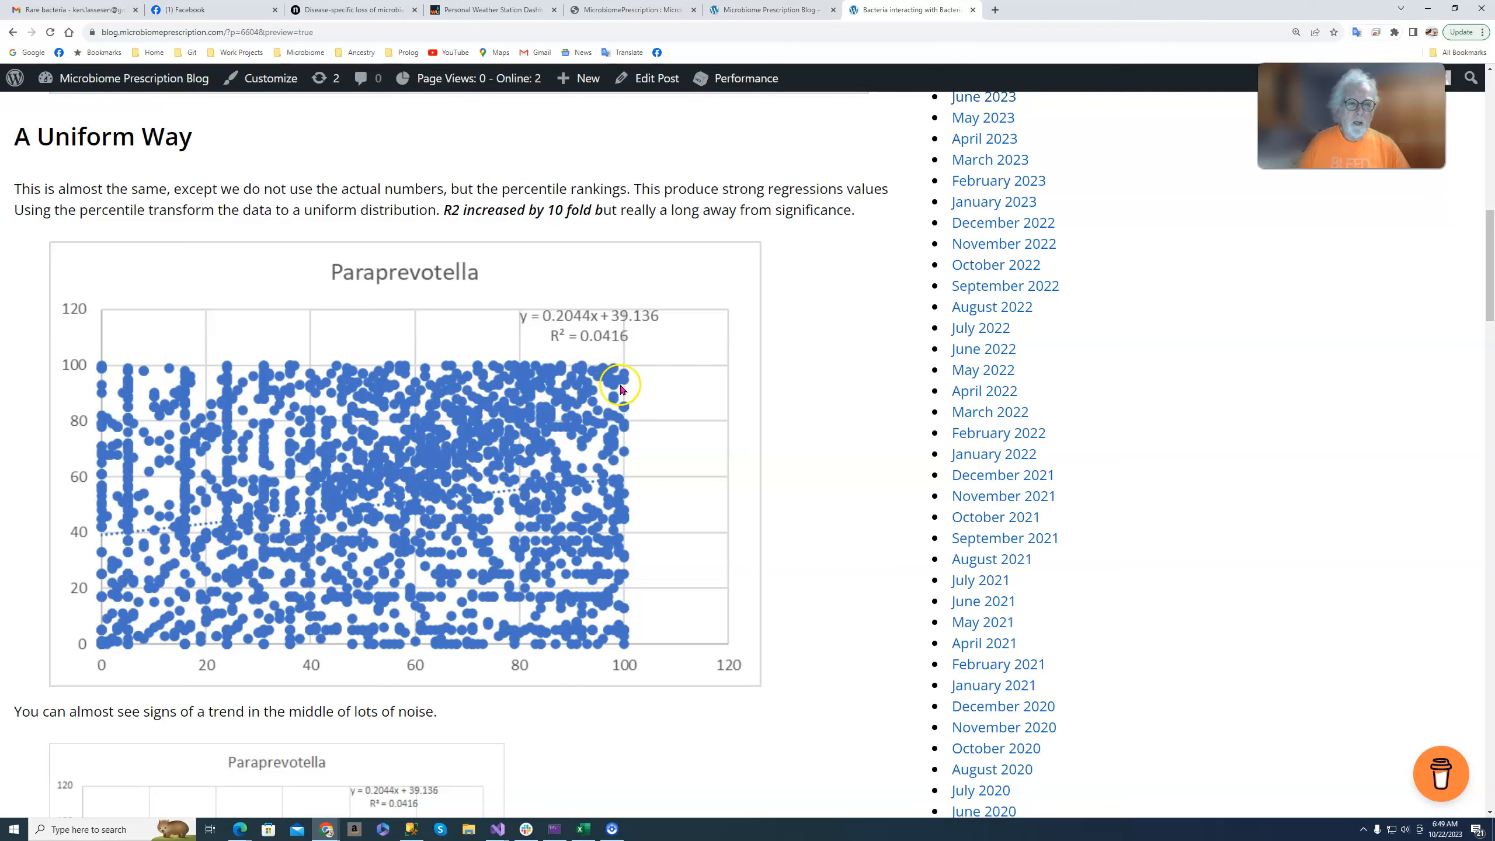
{"action": "mouse_move", "coordinate": [655, 397]}
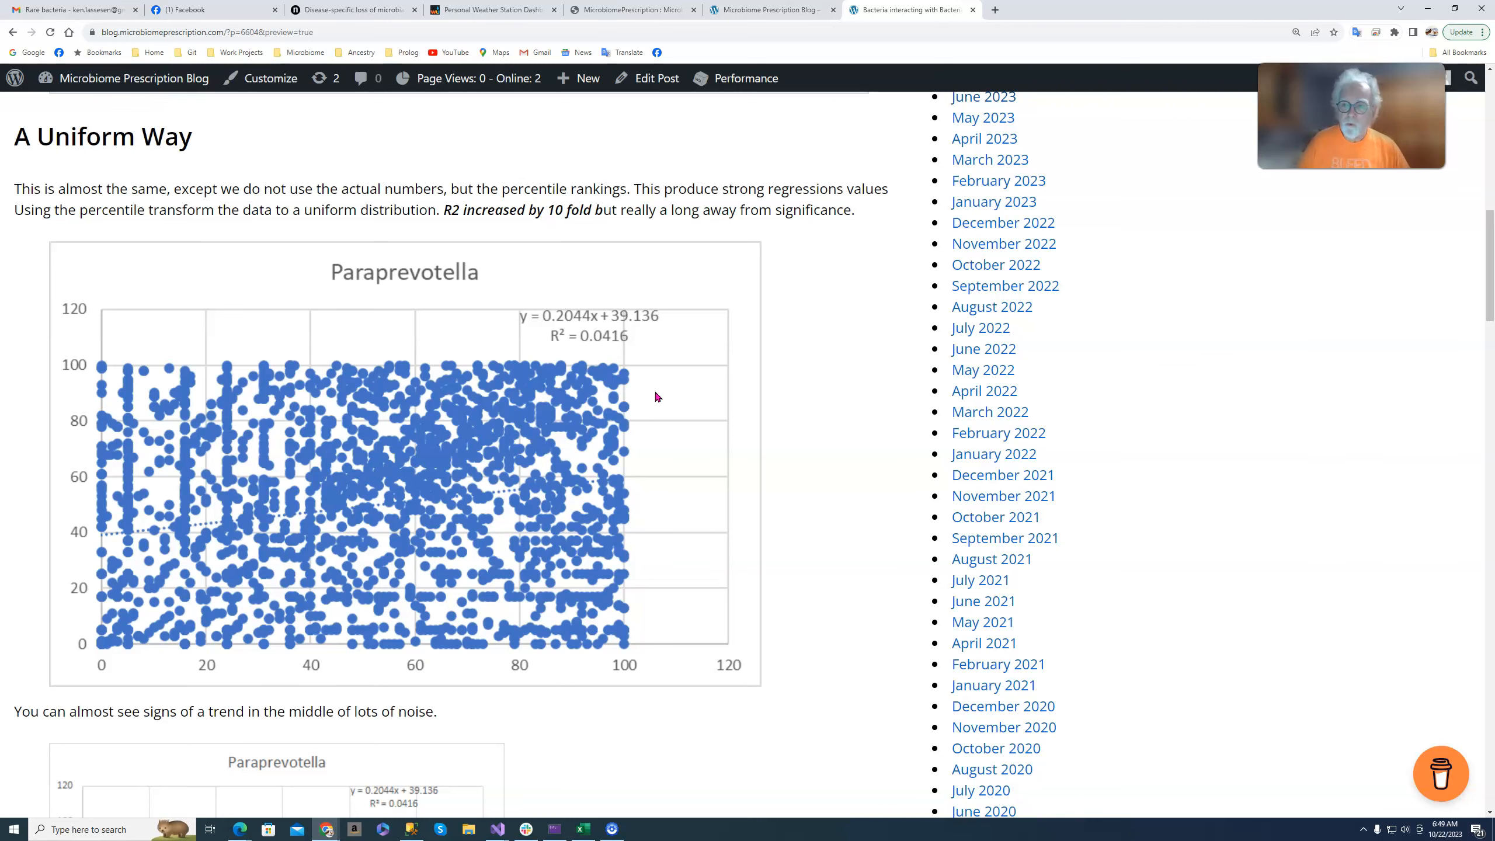
{"action": "scroll", "scroll_direction": "down", "scroll_amount": 3}
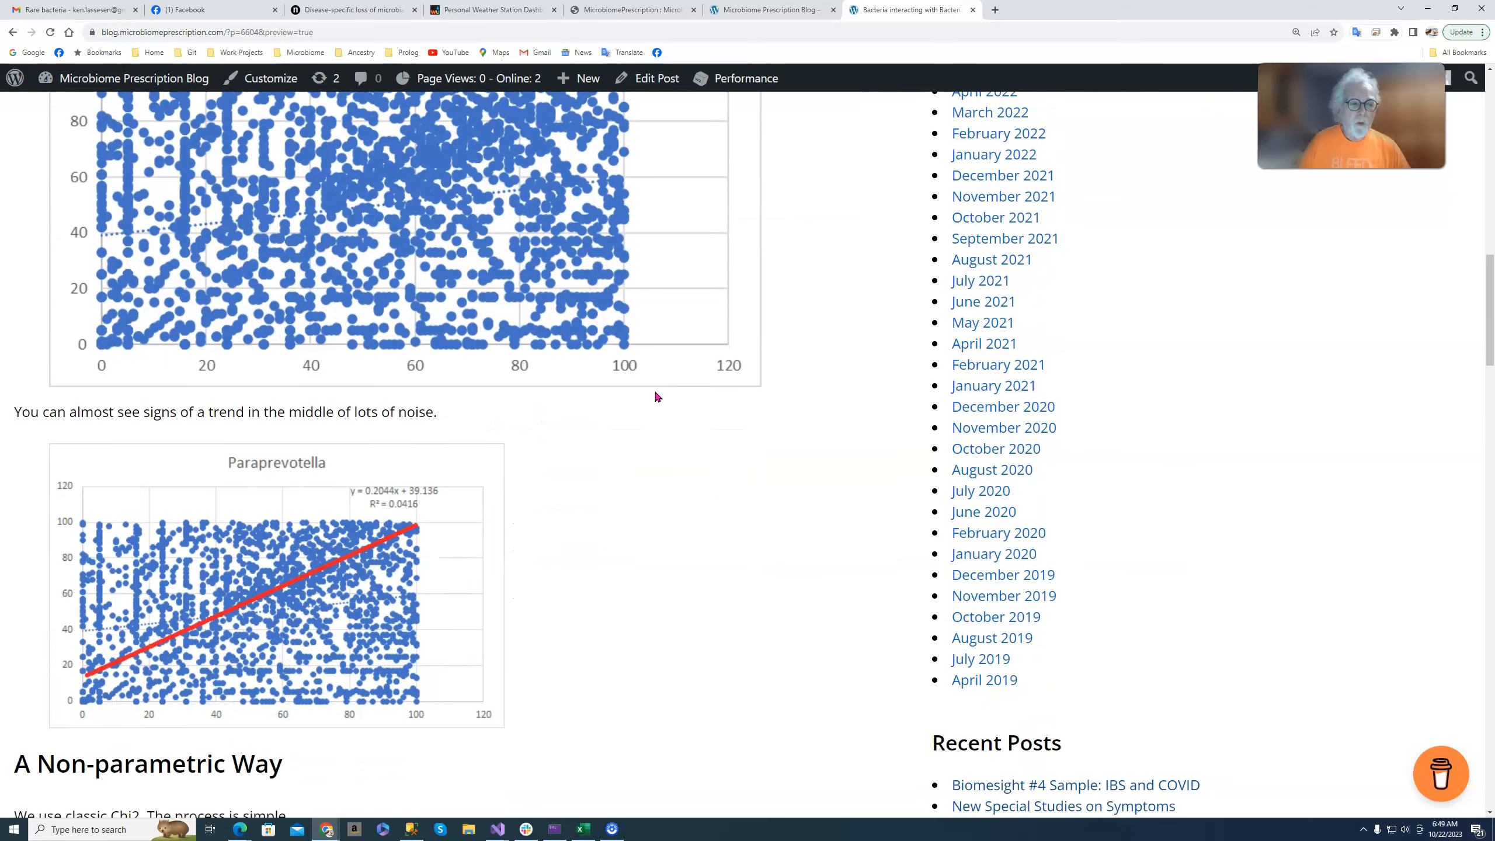
{"action": "scroll", "scroll_direction": "down", "scroll_amount": 3}
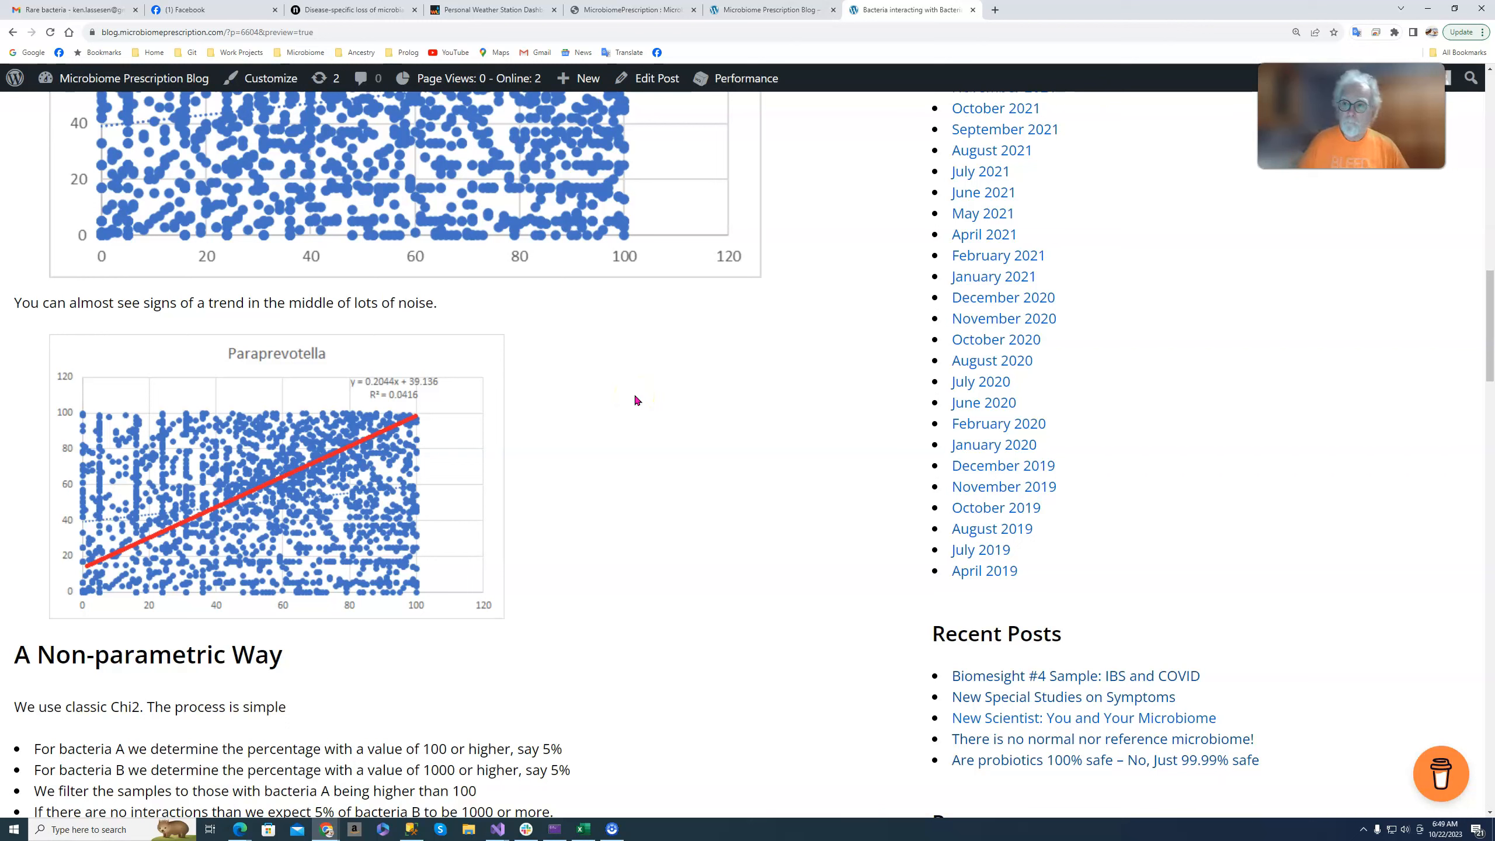
{"action": "mouse_move", "coordinate": [680, 402]}
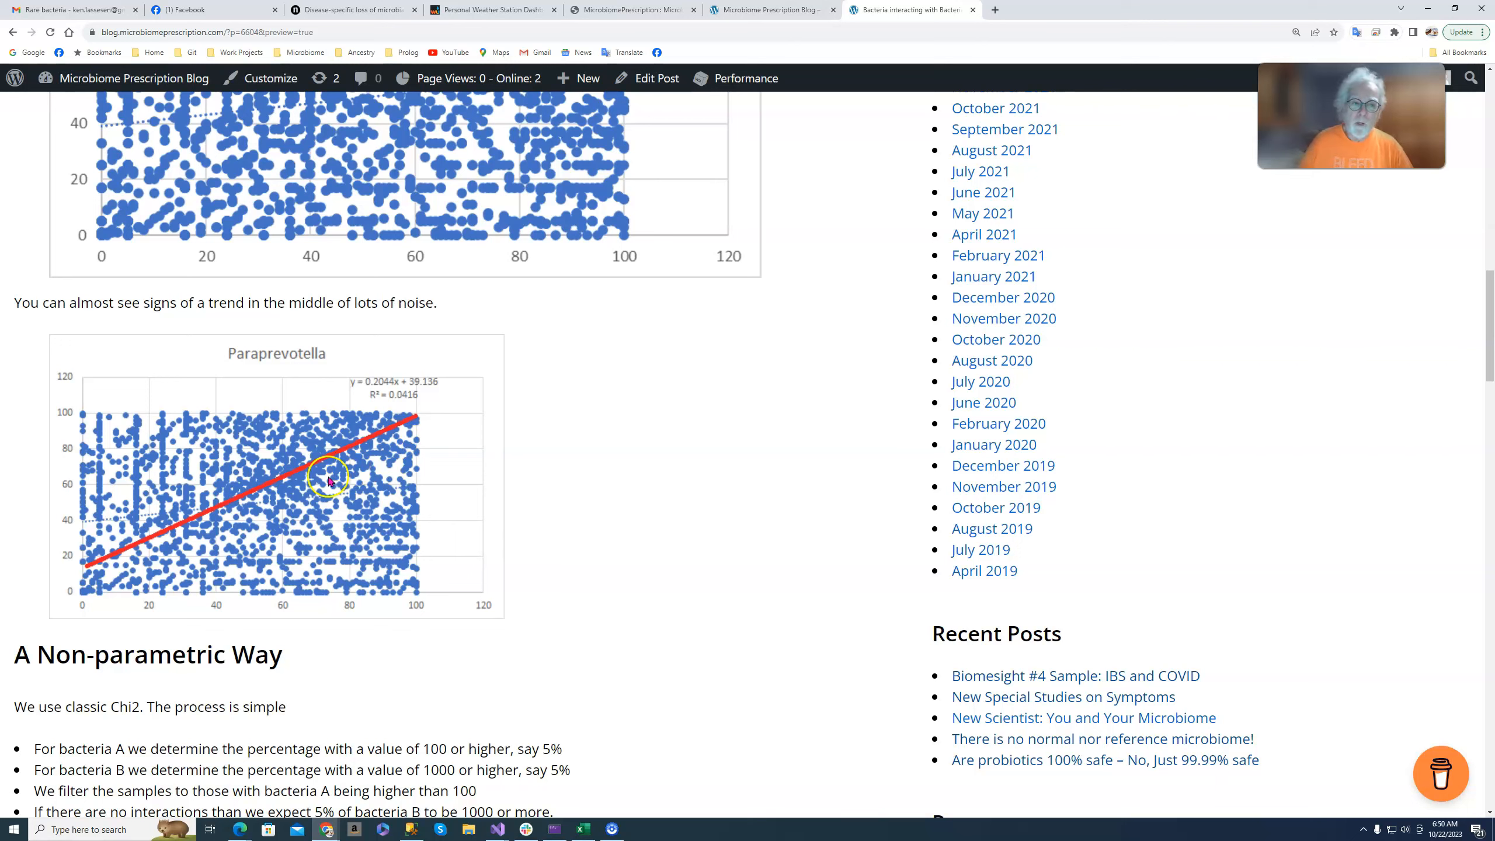
{"action": "mouse_move", "coordinate": [410, 449]}
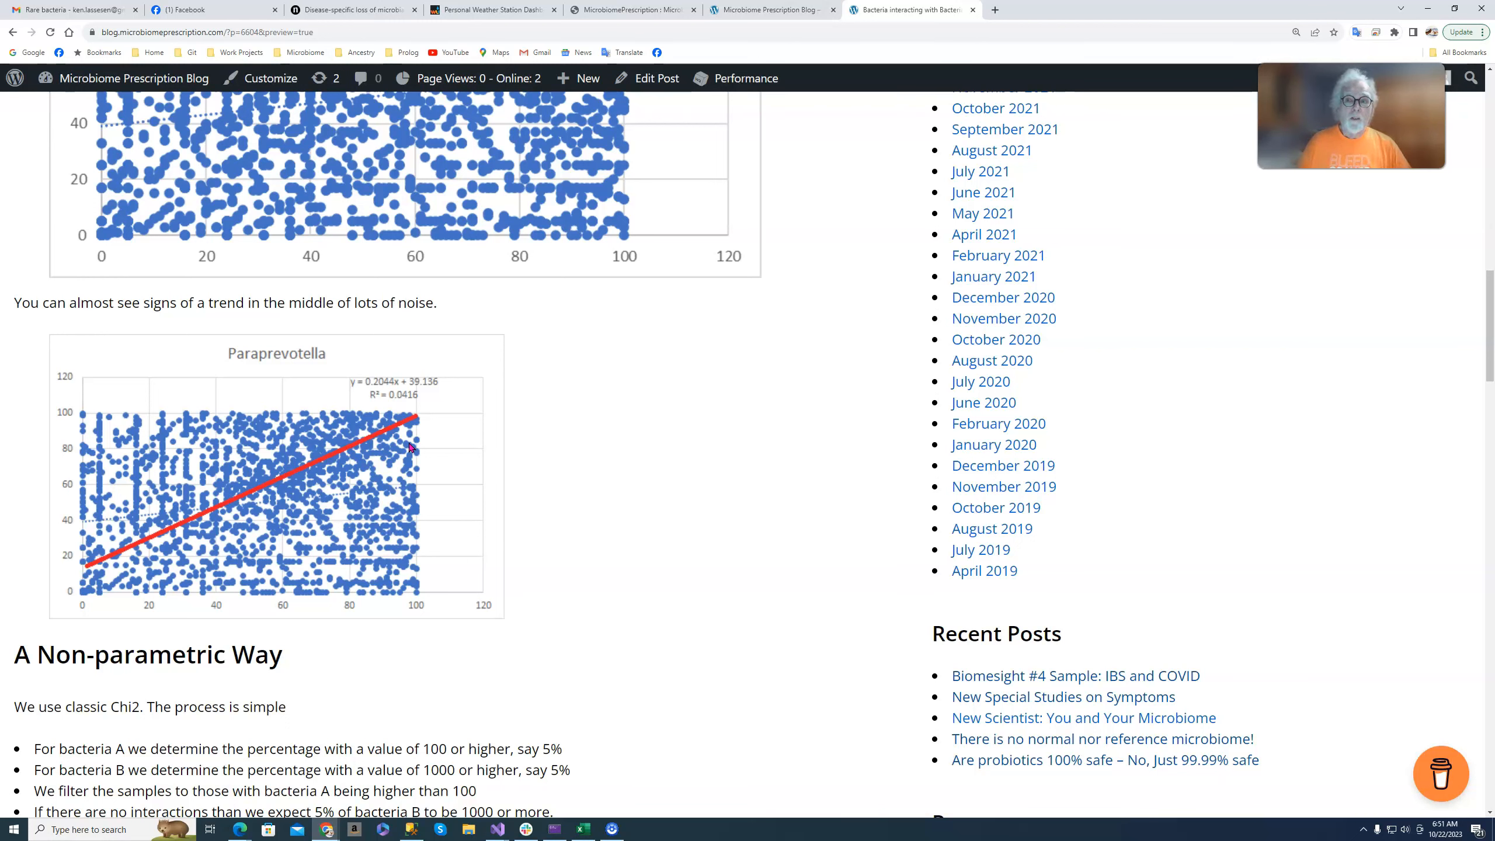
{"action": "mouse_move", "coordinate": [547, 476]}
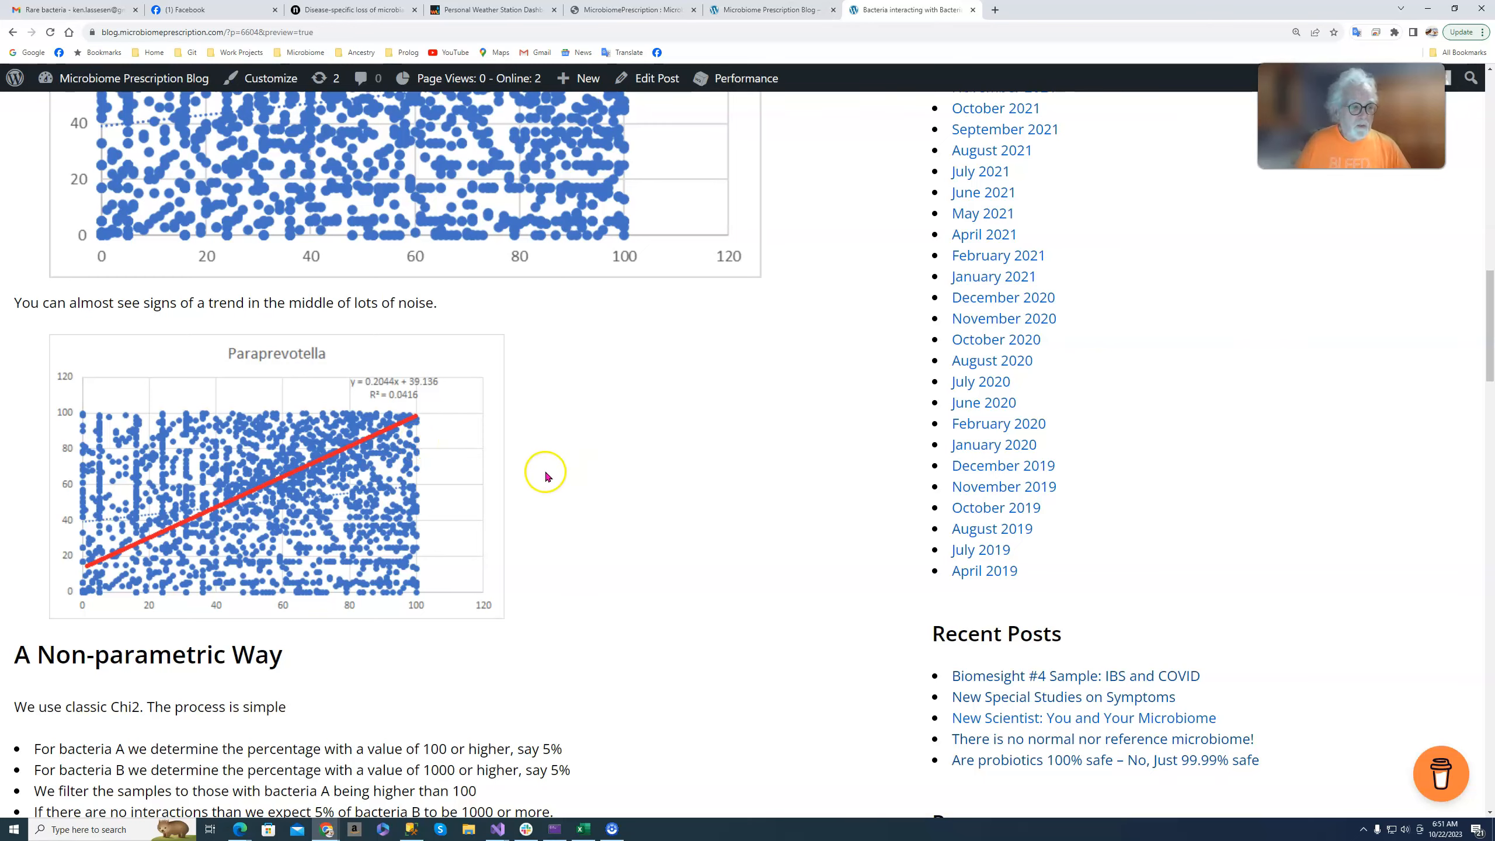
{"action": "scroll", "scroll_direction": "down", "scroll_amount": 3}
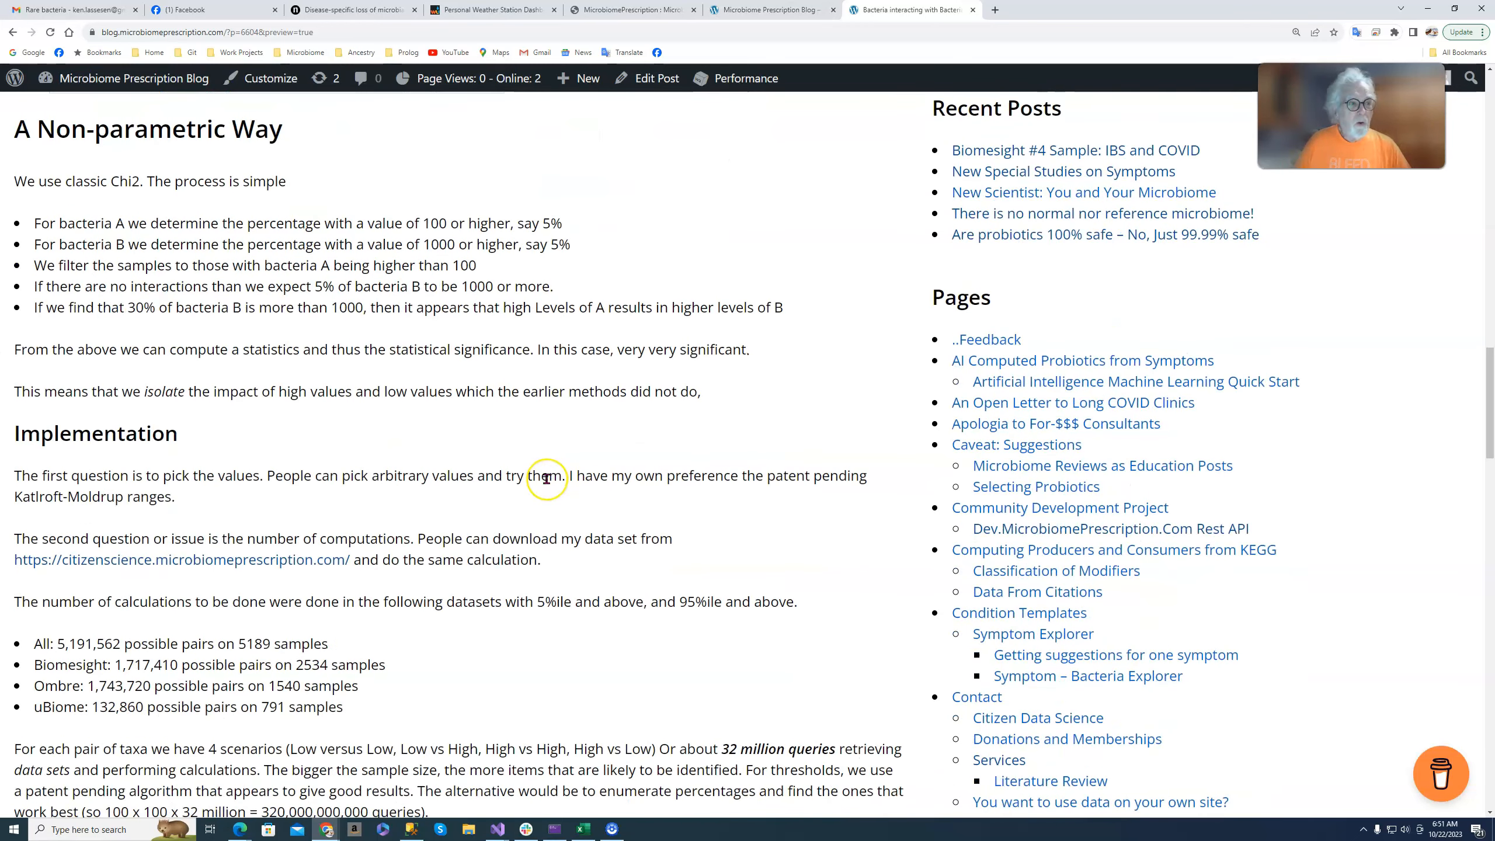
{"action": "scroll", "scroll_direction": "down", "scroll_amount": 3}
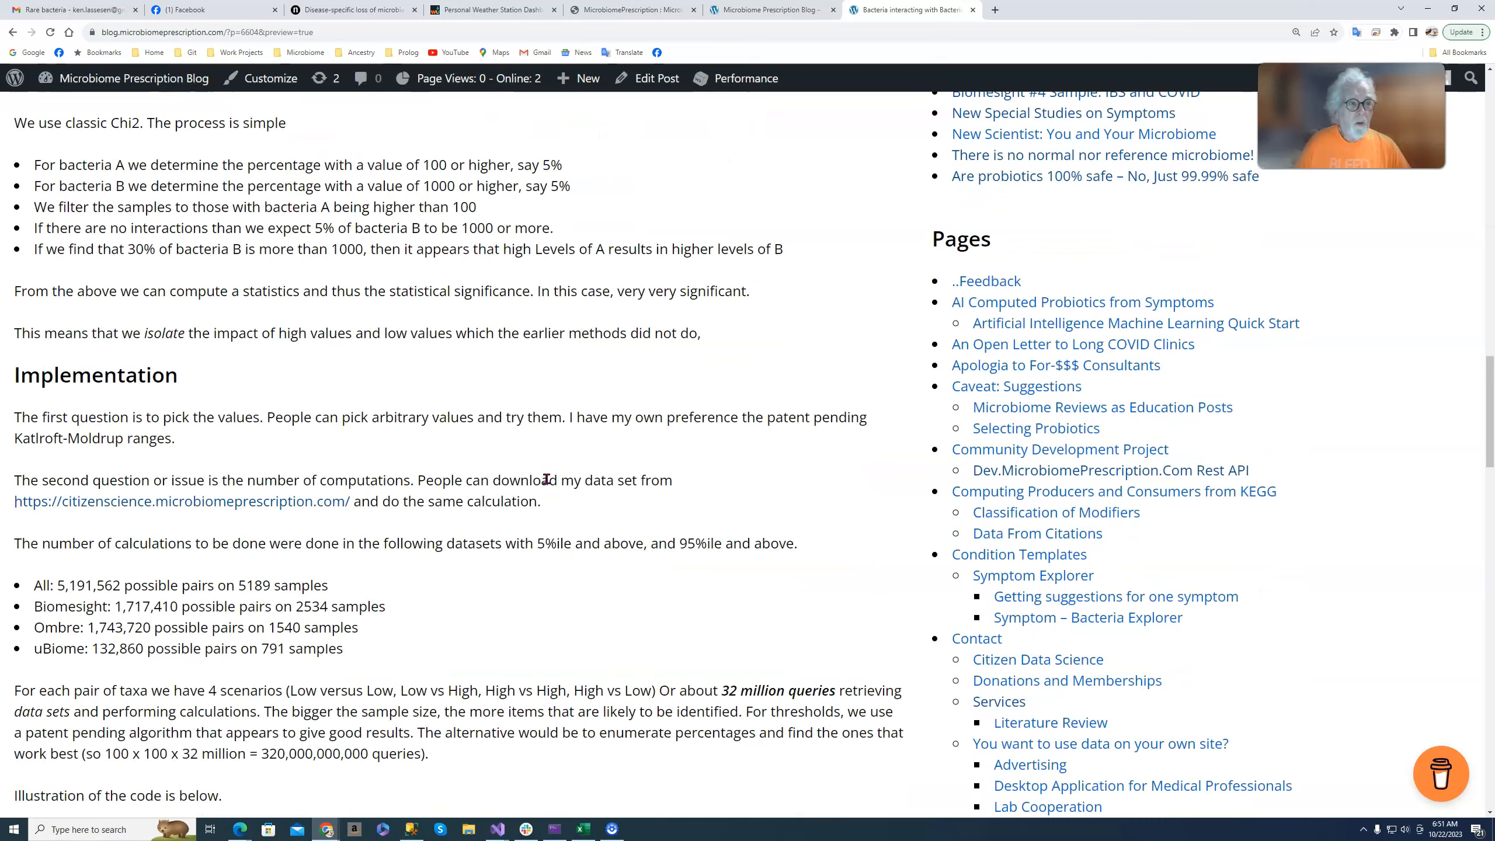
{"action": "scroll", "scroll_direction": "up", "scroll_amount": 3}
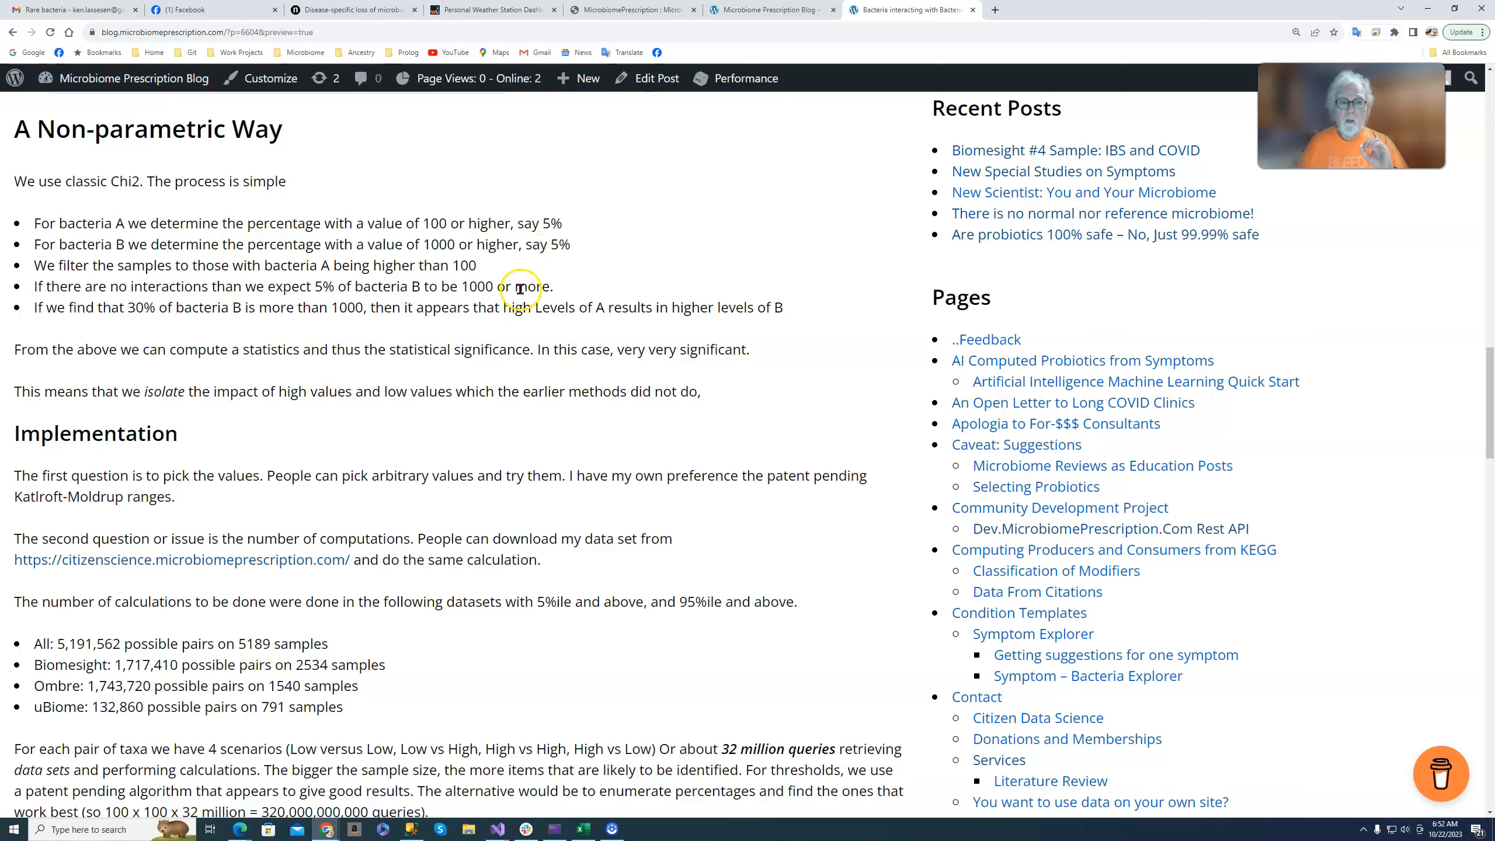
{"action": "mouse_move", "coordinate": [433, 301]}
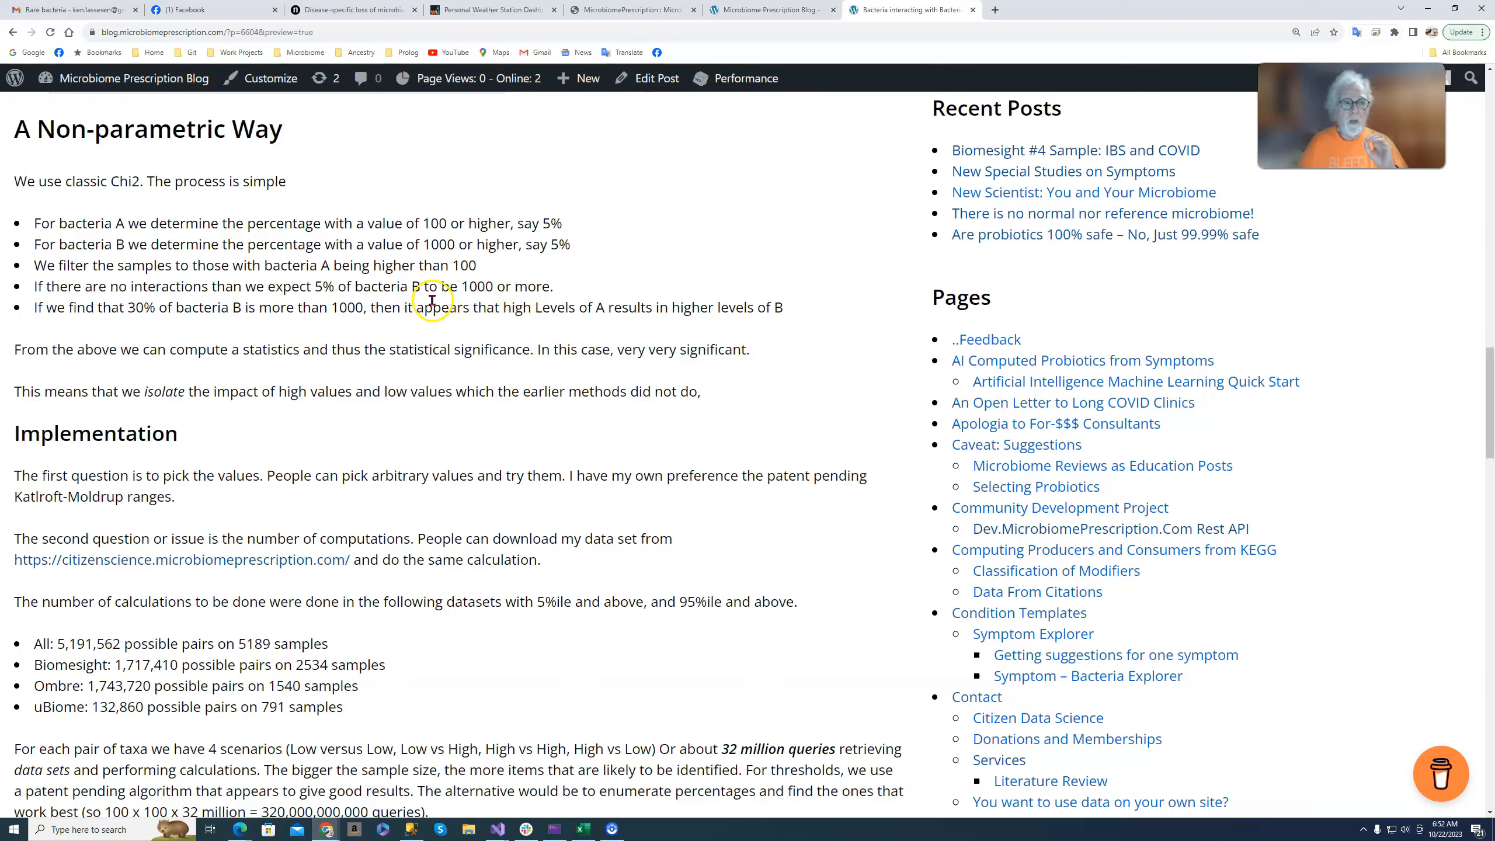
{"action": "mouse_move", "coordinate": [387, 268]}
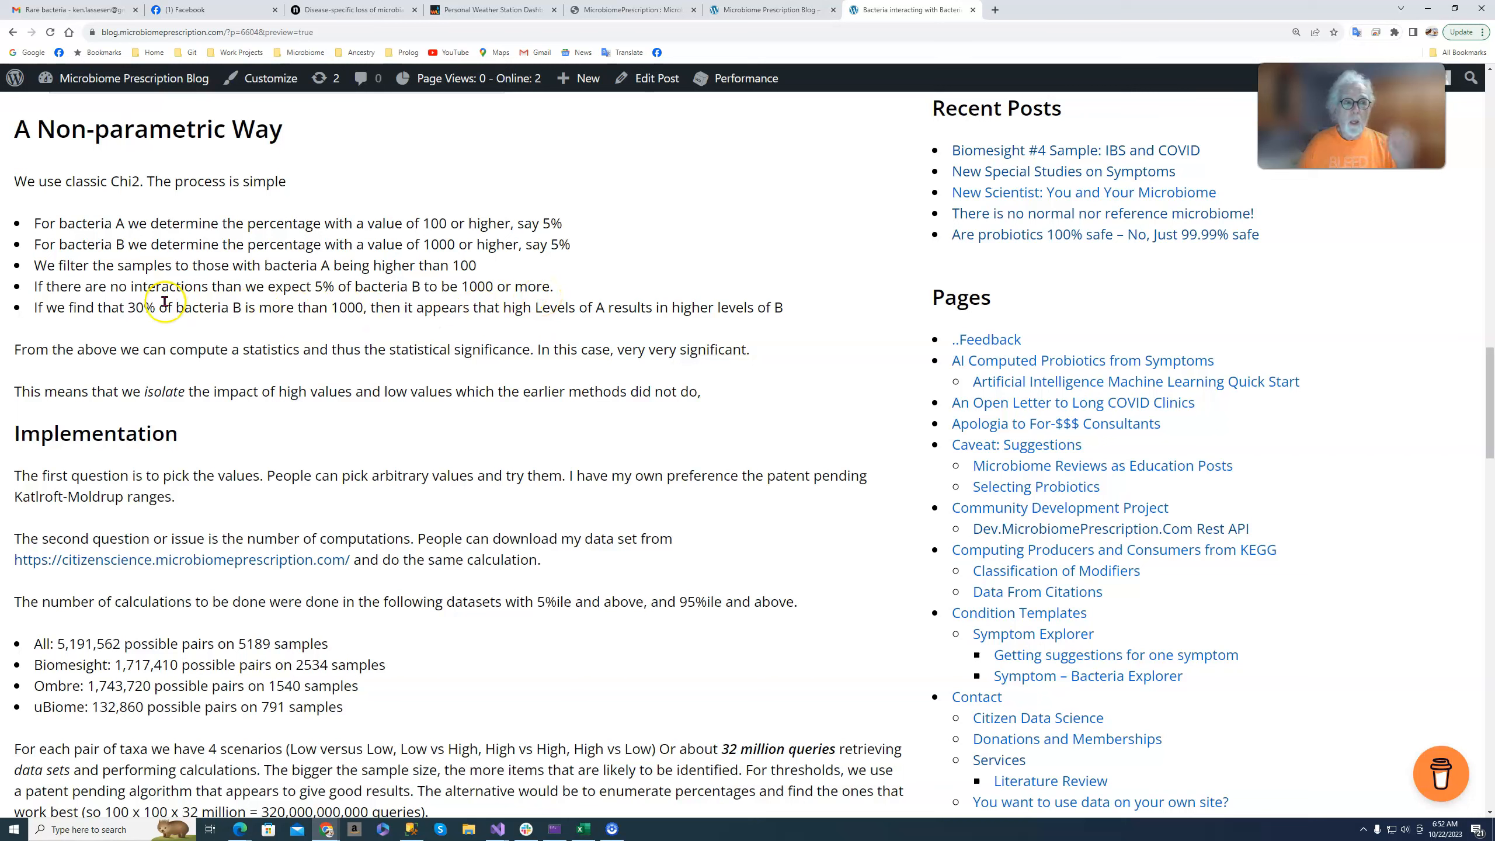
{"action": "mouse_move", "coordinate": [134, 308]}
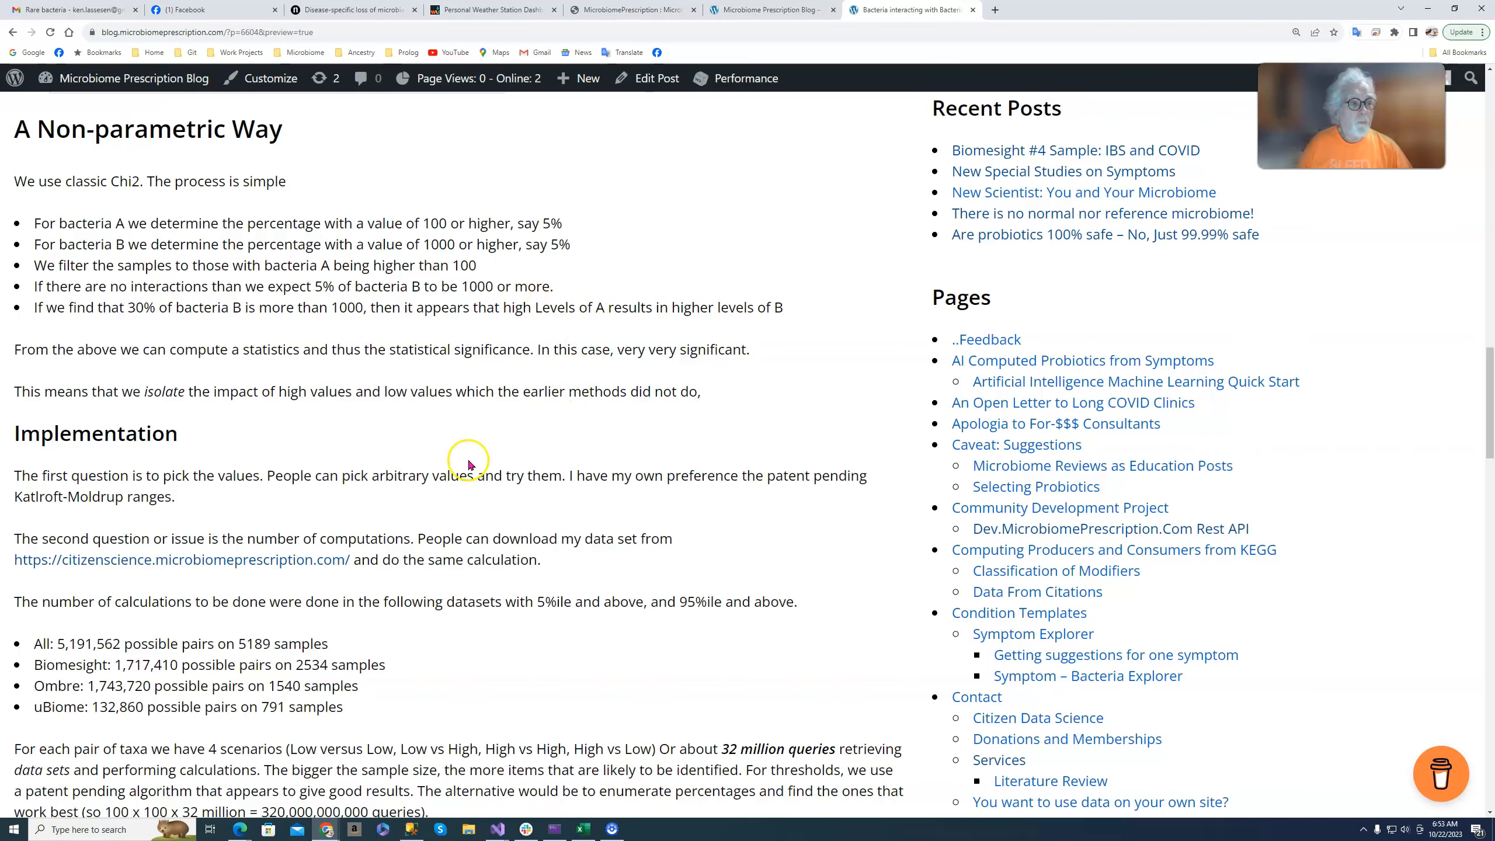
Scroll the post to the Implementation section's pairs-per-dataset counts and the SQL code block
{"action": "scroll", "scroll_direction": "down", "scroll_amount": 3}
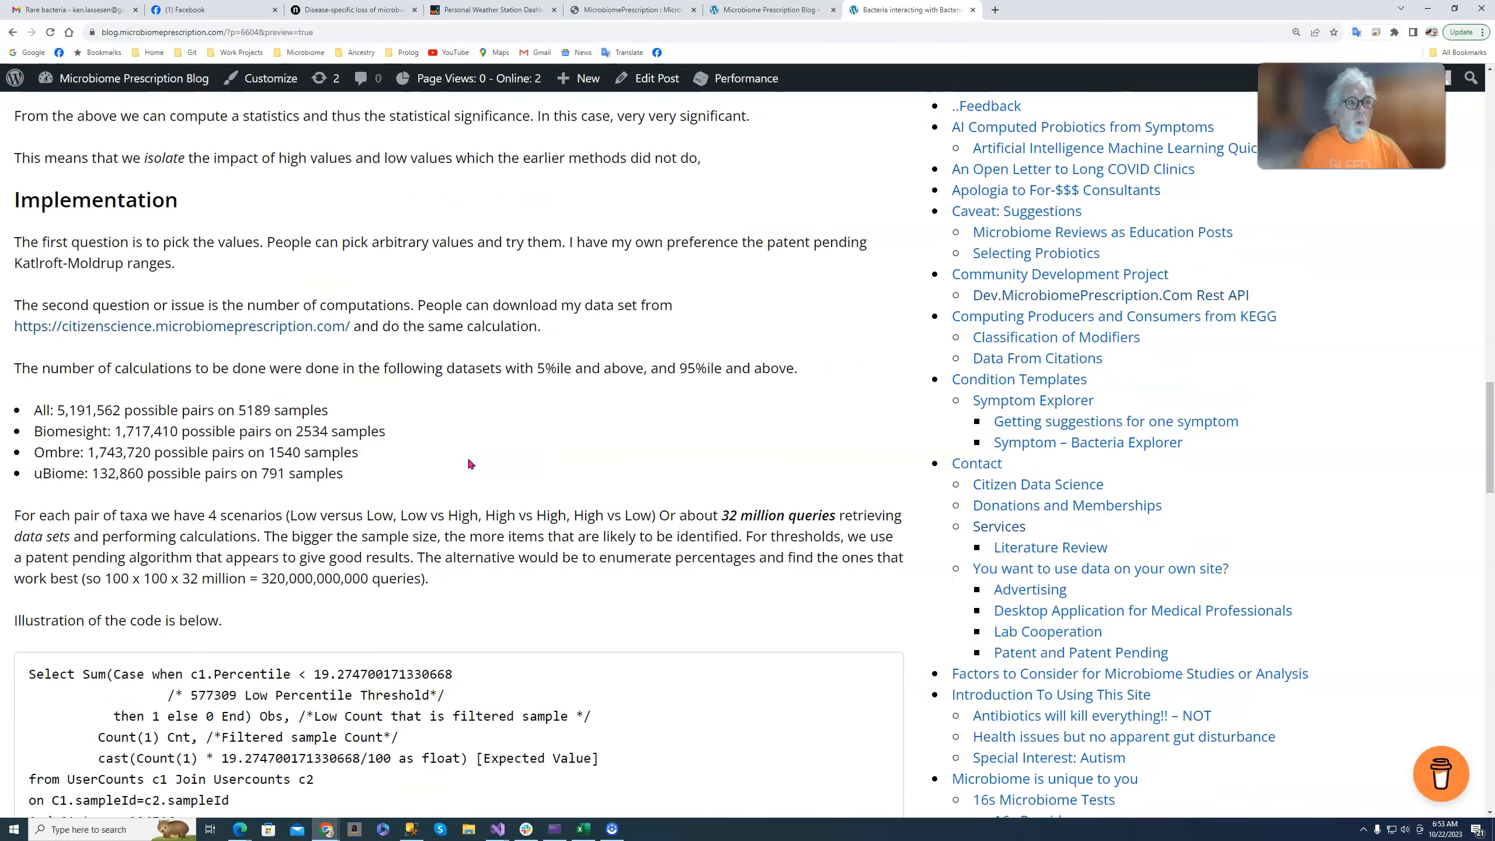
{"action": "scroll", "scroll_direction": "down", "scroll_amount": 3}
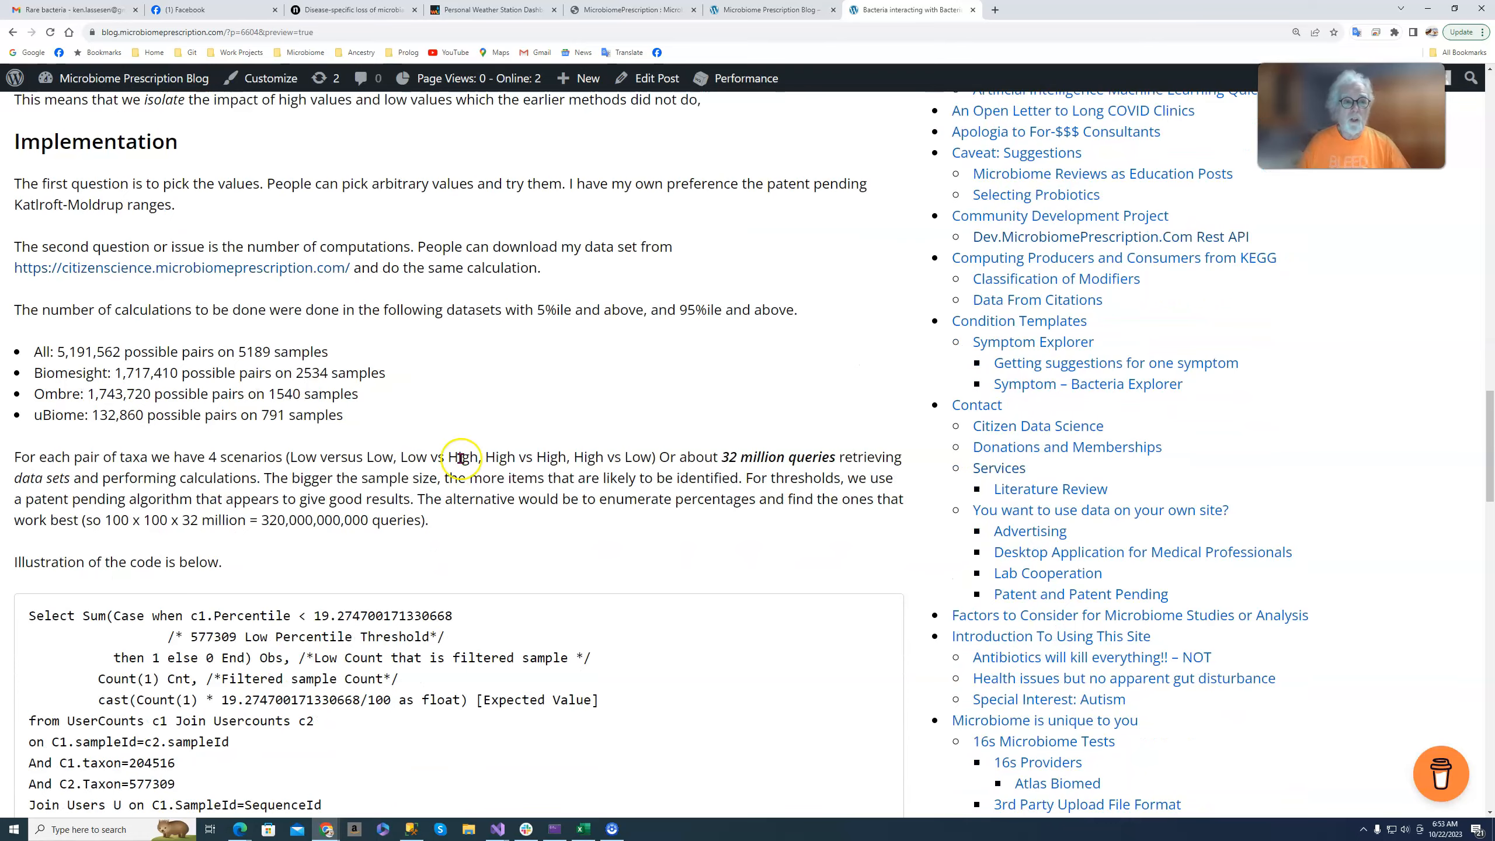
{"action": "scroll", "scroll_direction": "up", "scroll_amount": 3}
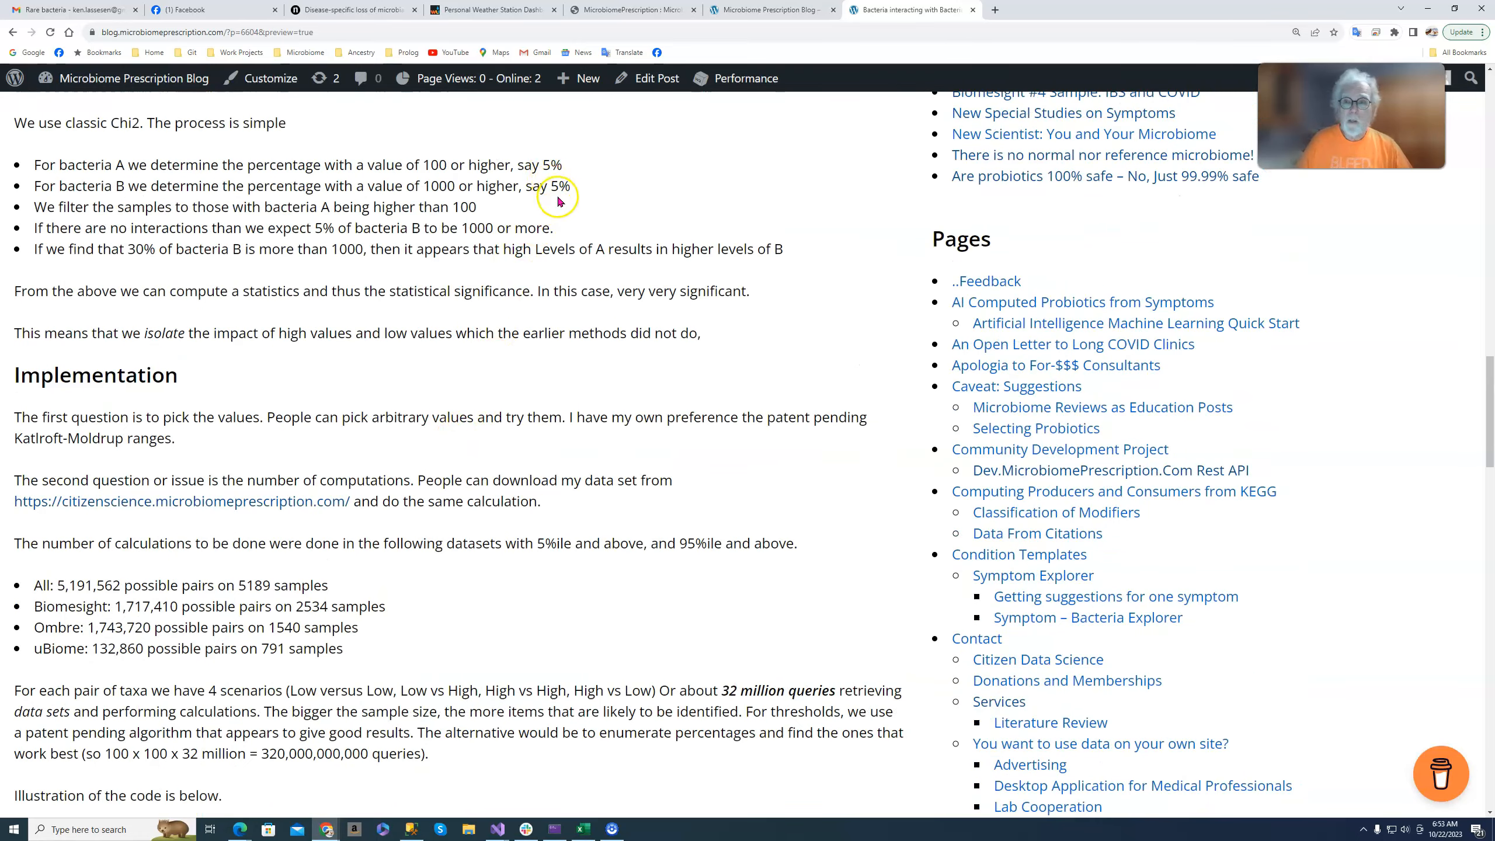
{"action": "scroll", "scroll_direction": "down", "scroll_amount": 3}
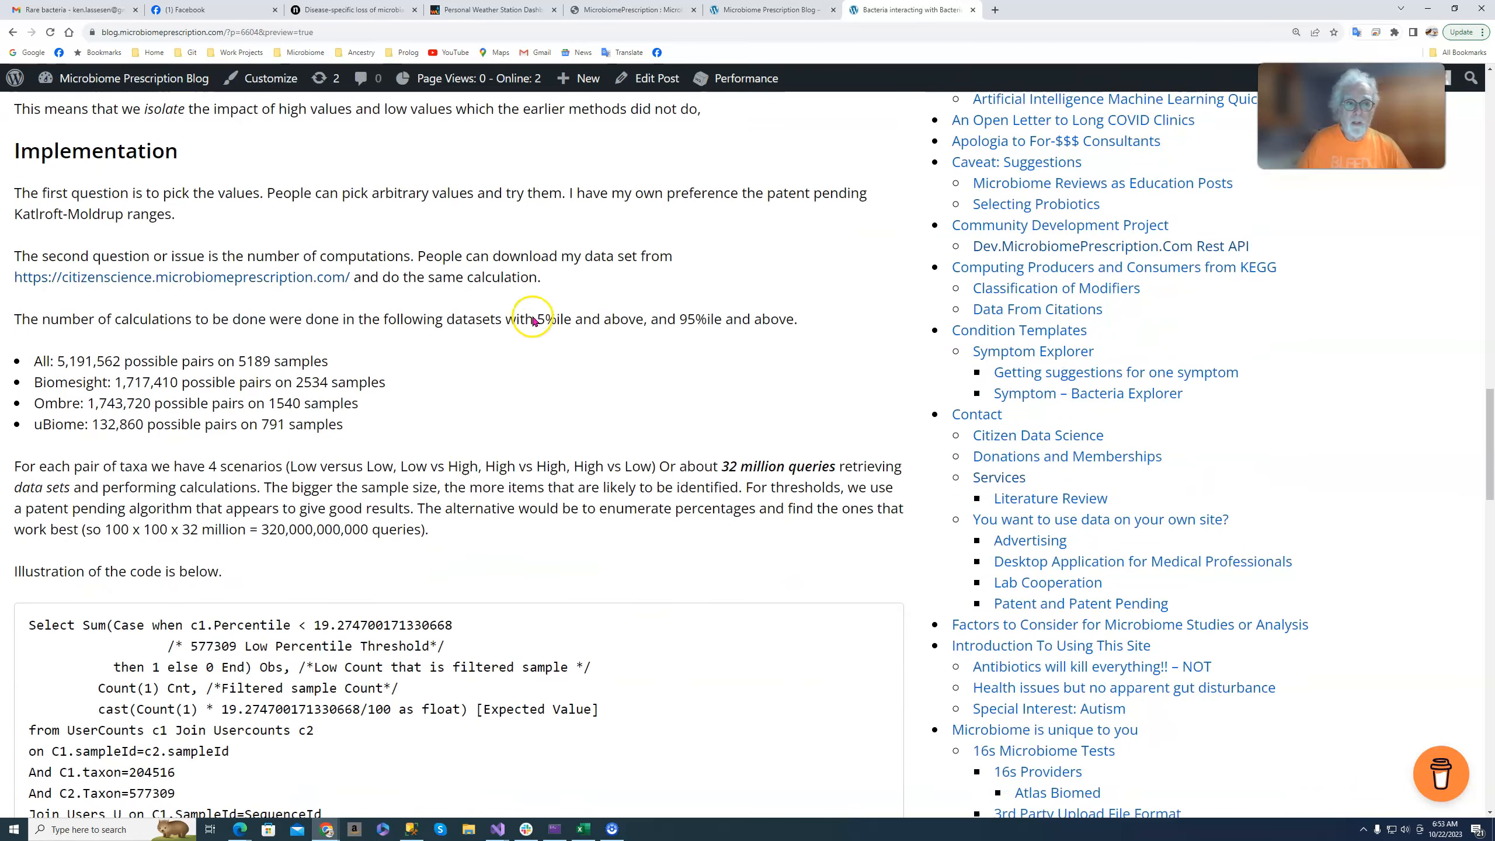
{"action": "scroll", "scroll_direction": "down", "scroll_amount": 3}
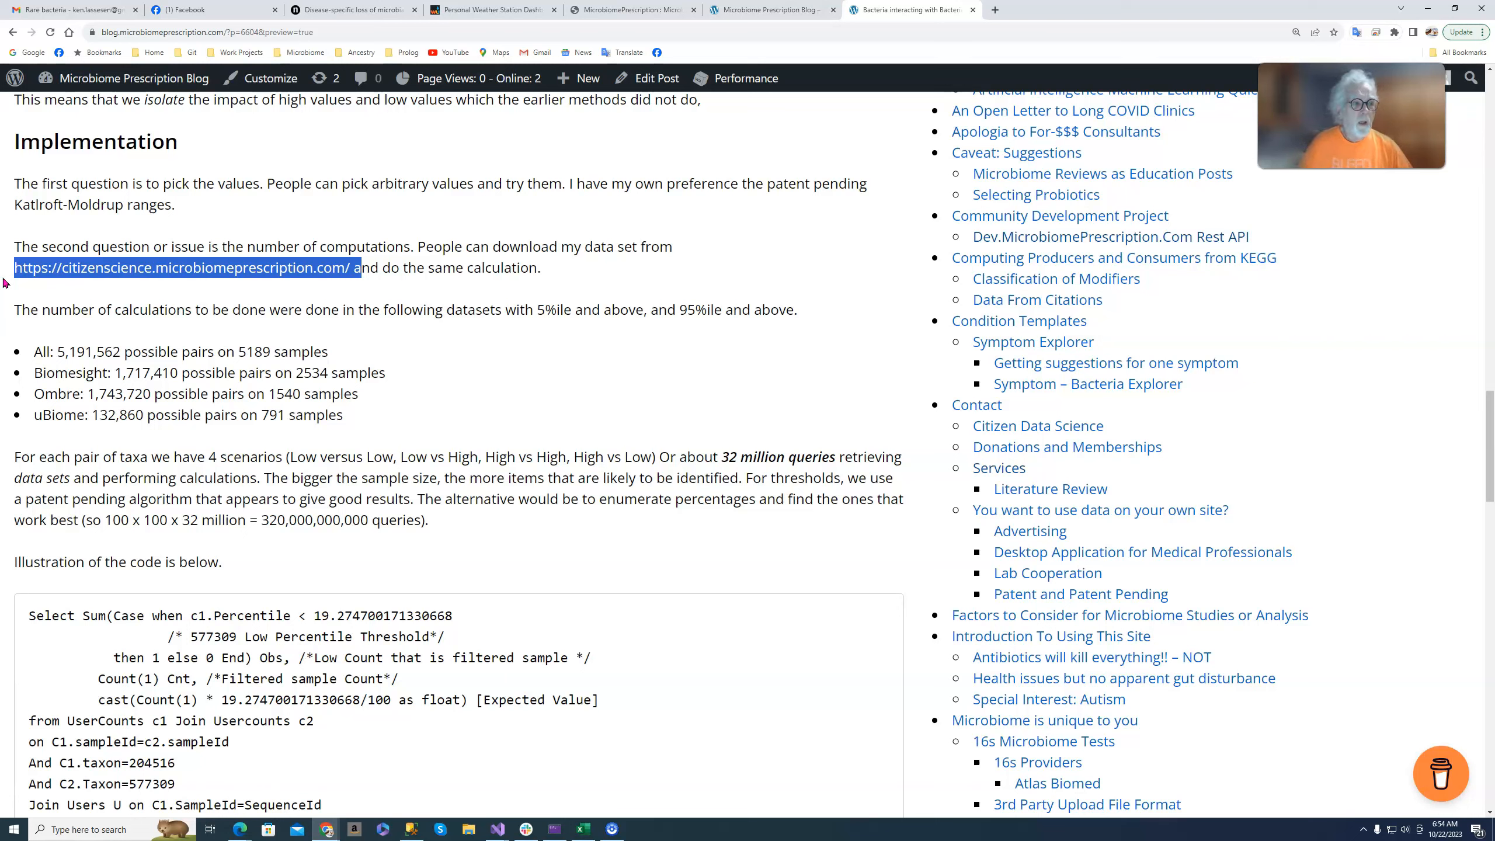
{"action": "mouse_move", "coordinate": [117, 419]}
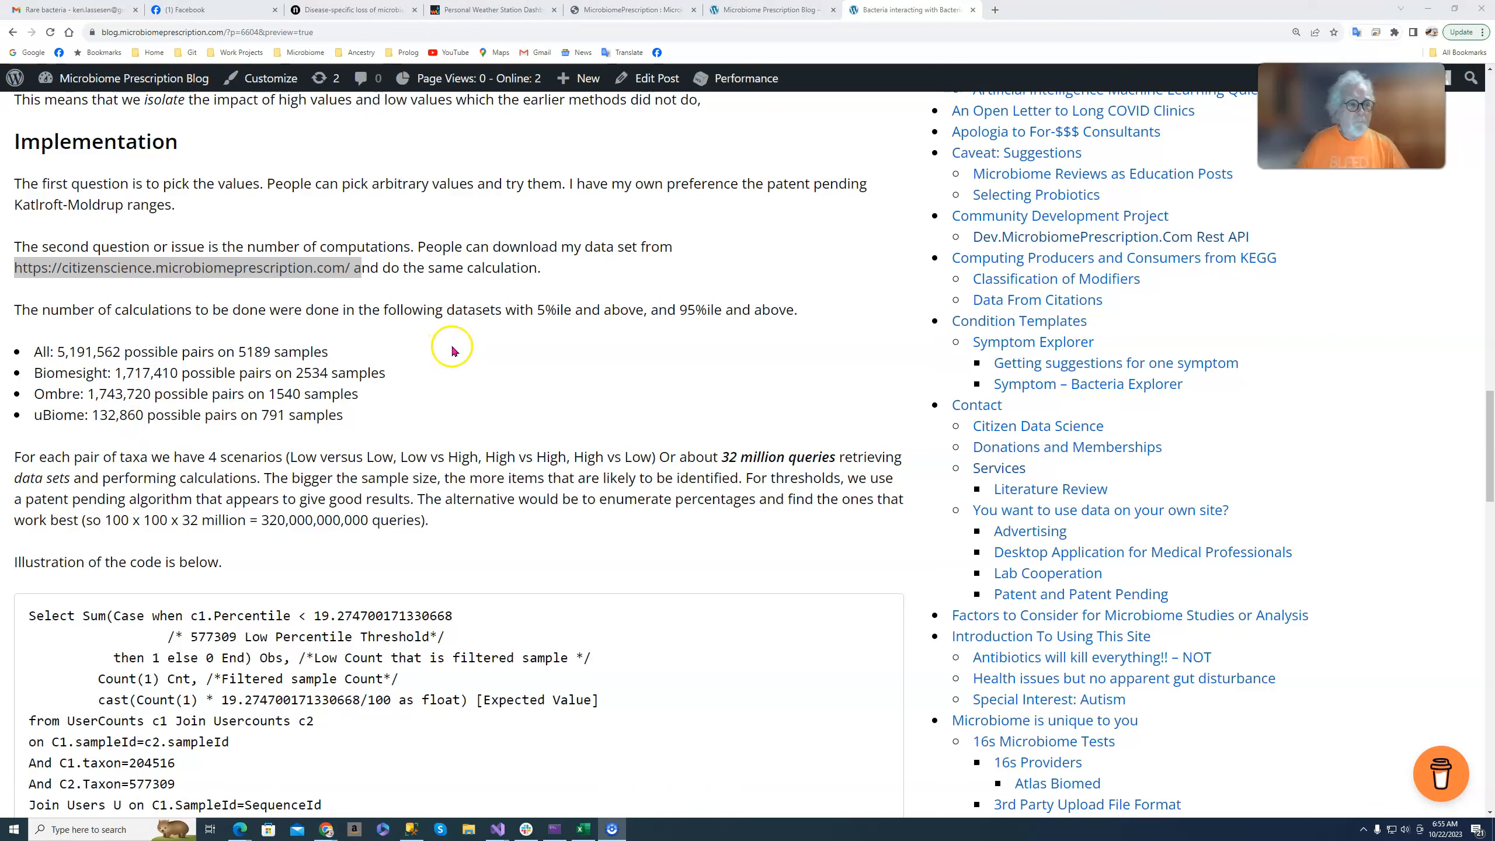
{"action": "mouse_move", "coordinate": [82, 368]}
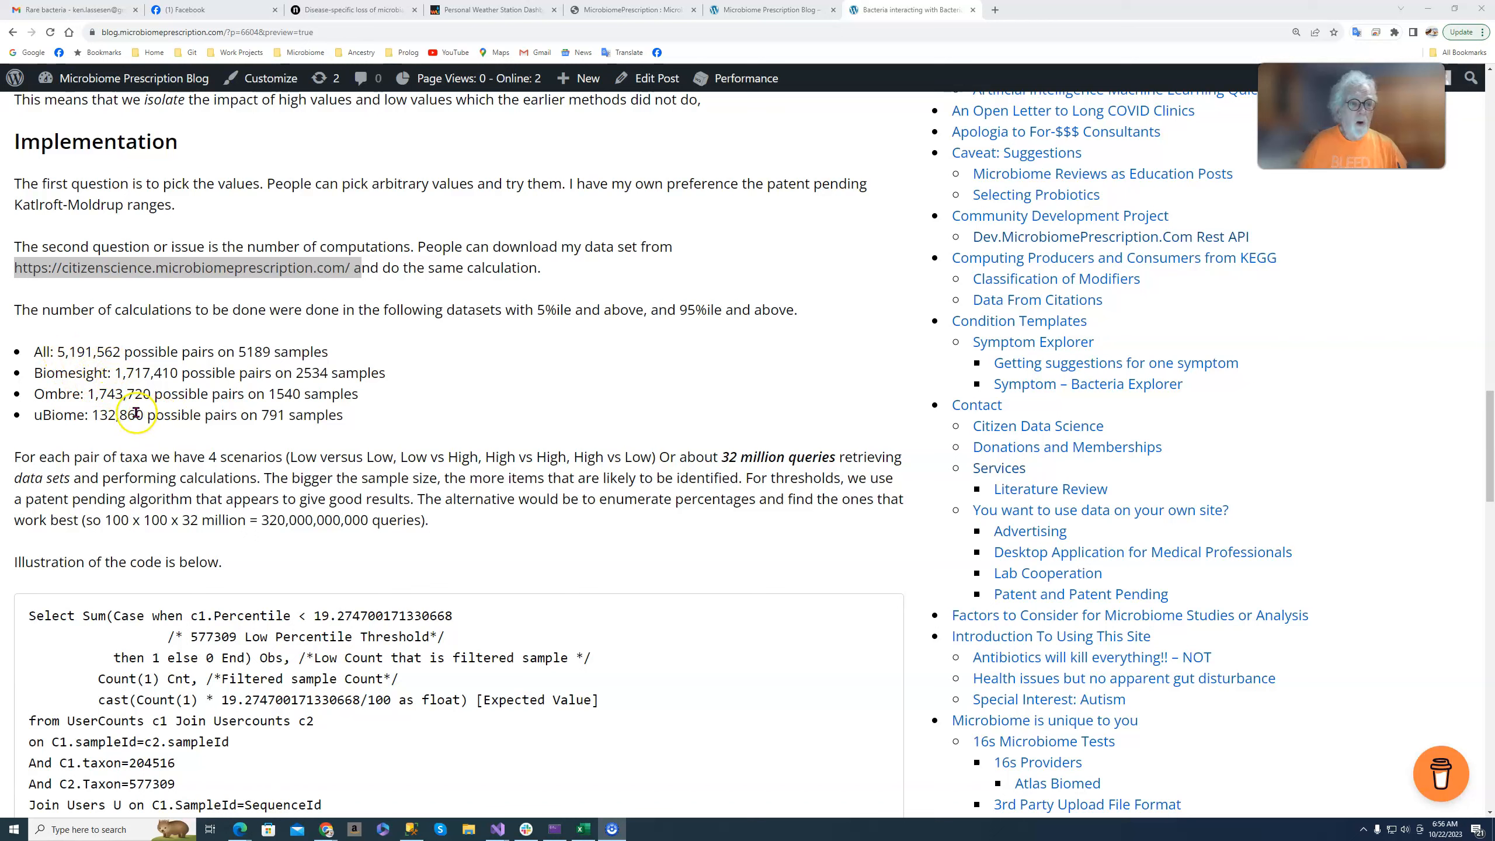
{"action": "mouse_move", "coordinate": [89, 409]}
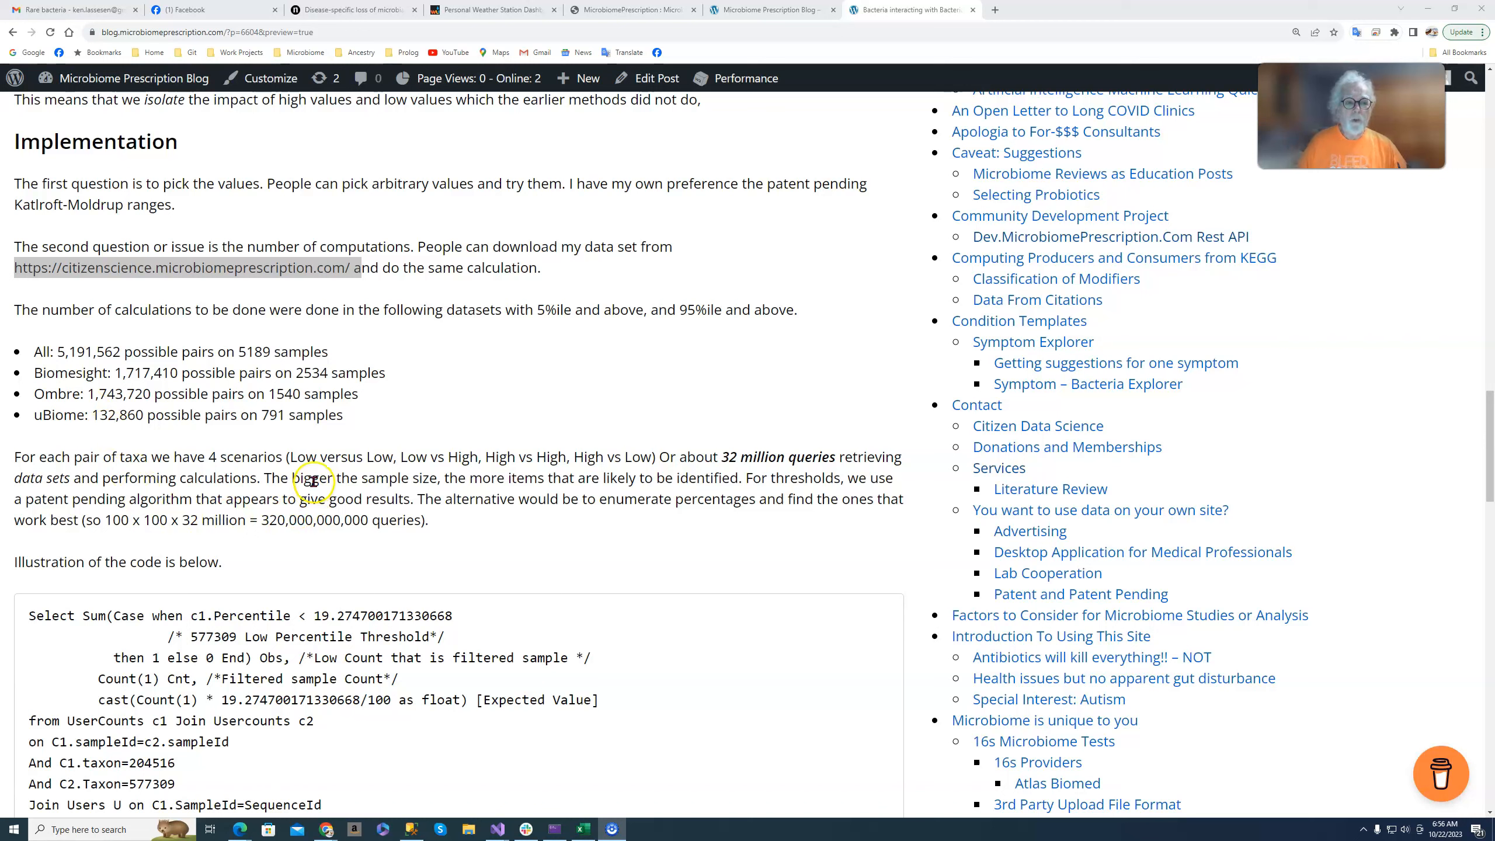
{"action": "mouse_move", "coordinate": [406, 470]}
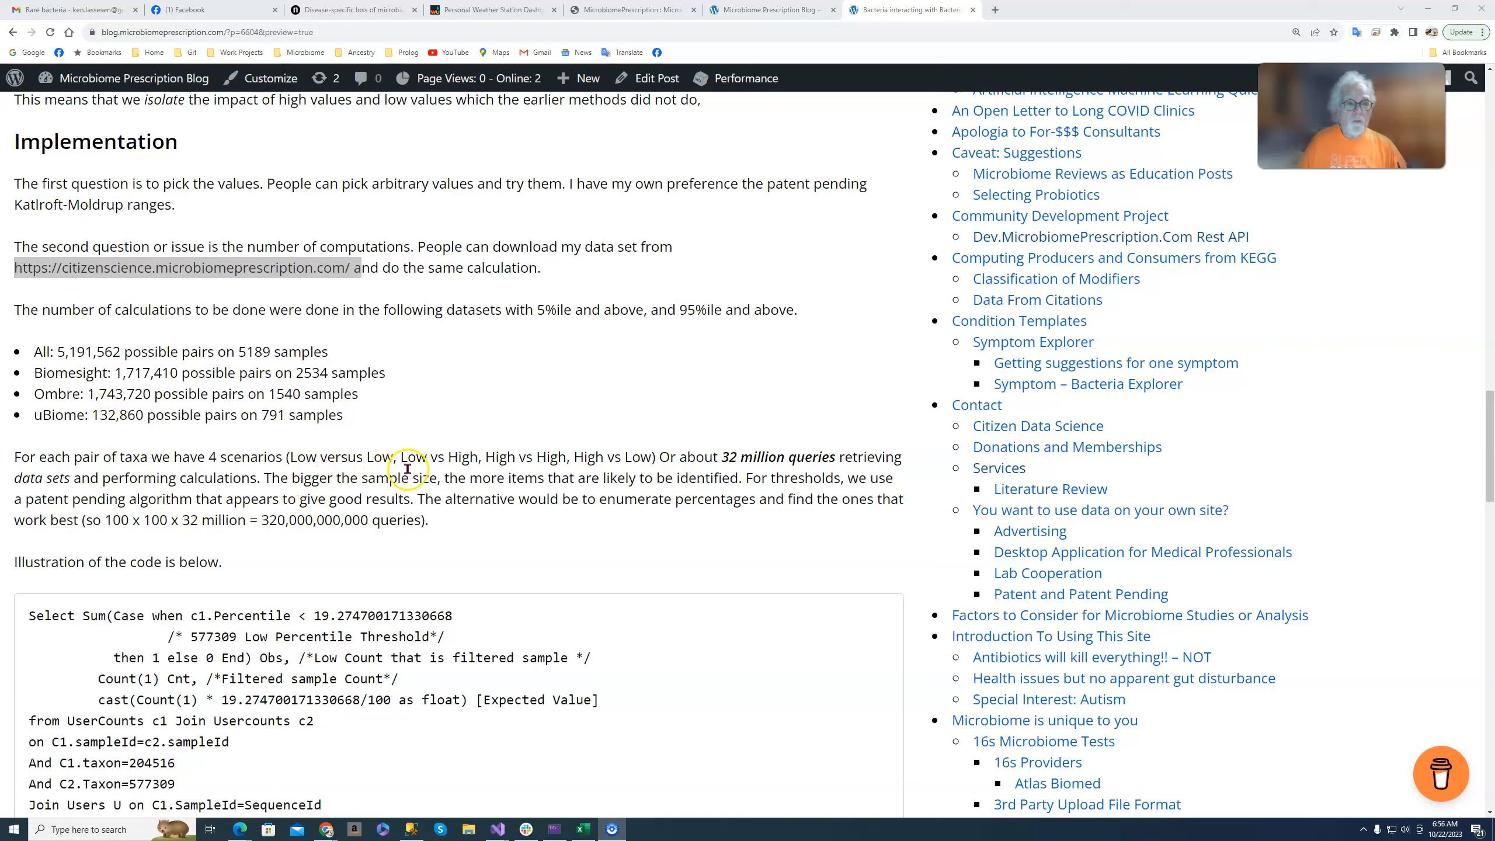
{"action": "mouse_move", "coordinate": [603, 463]}
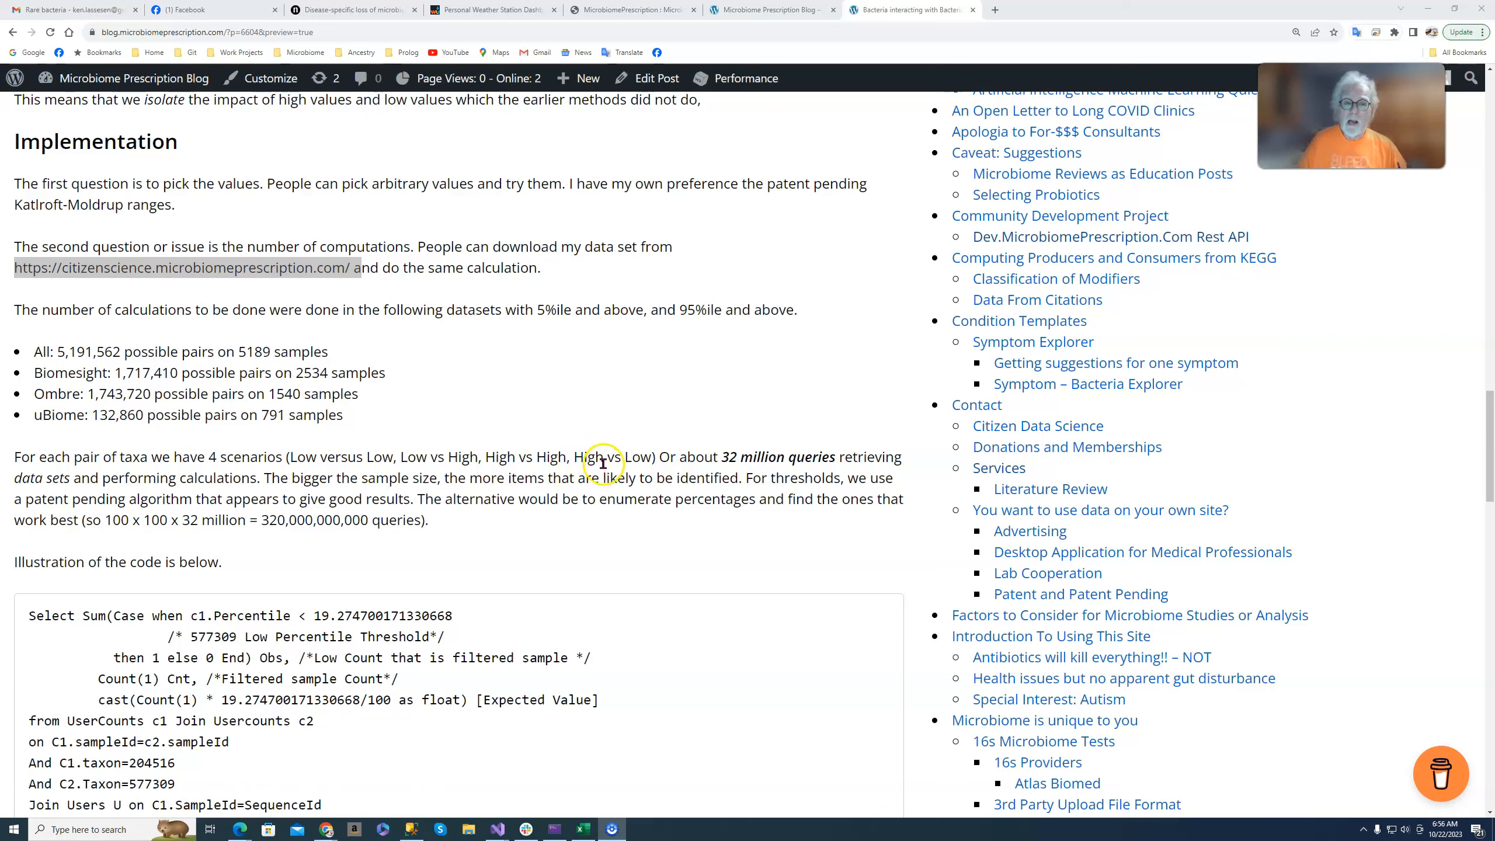
{"action": "mouse_move", "coordinate": [645, 463]}
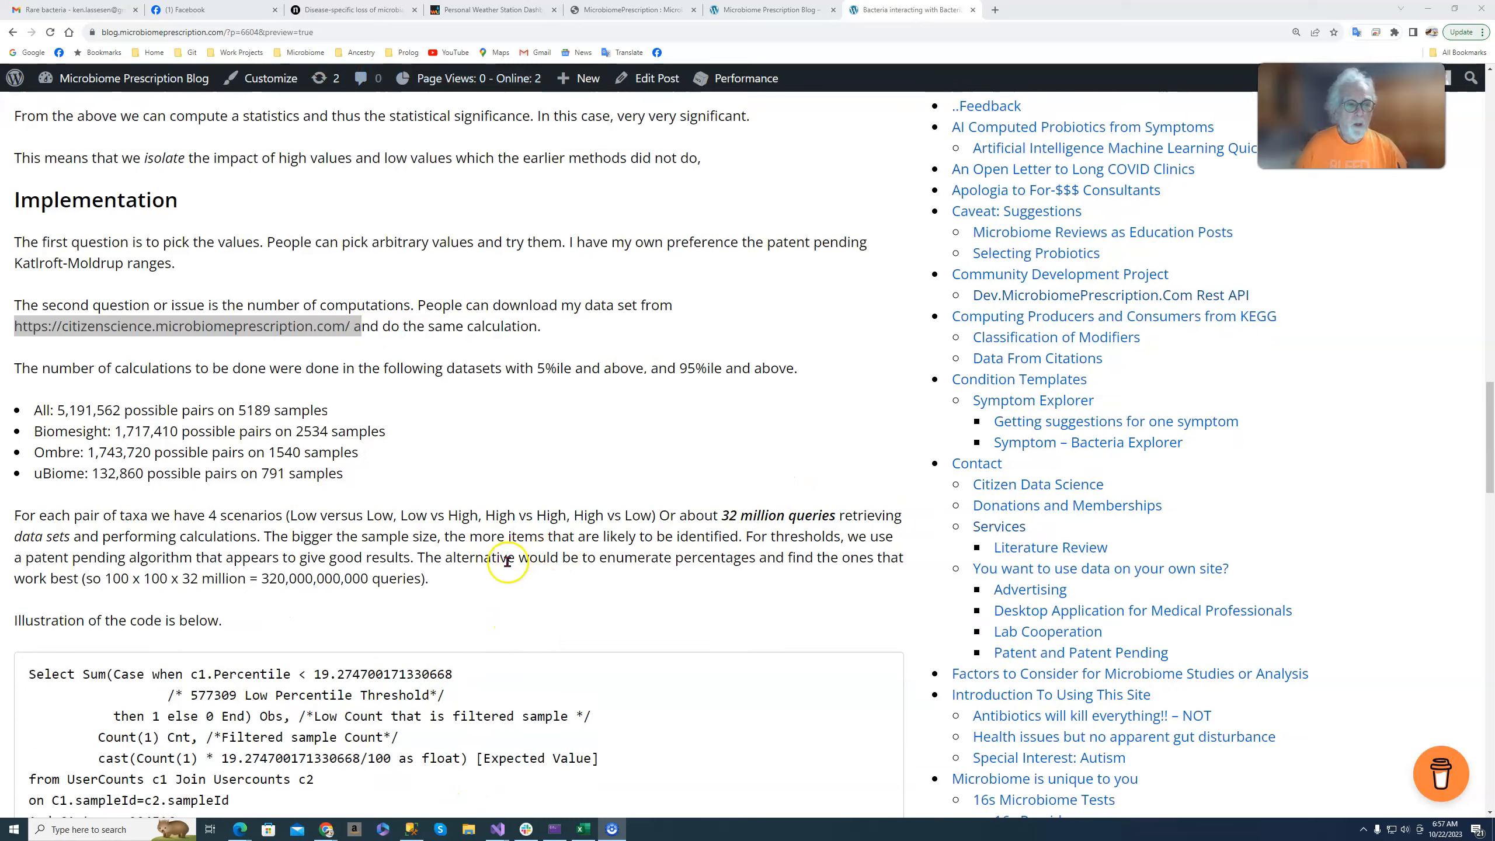
{"action": "scroll", "scroll_direction": "down", "scroll_amount": 3}
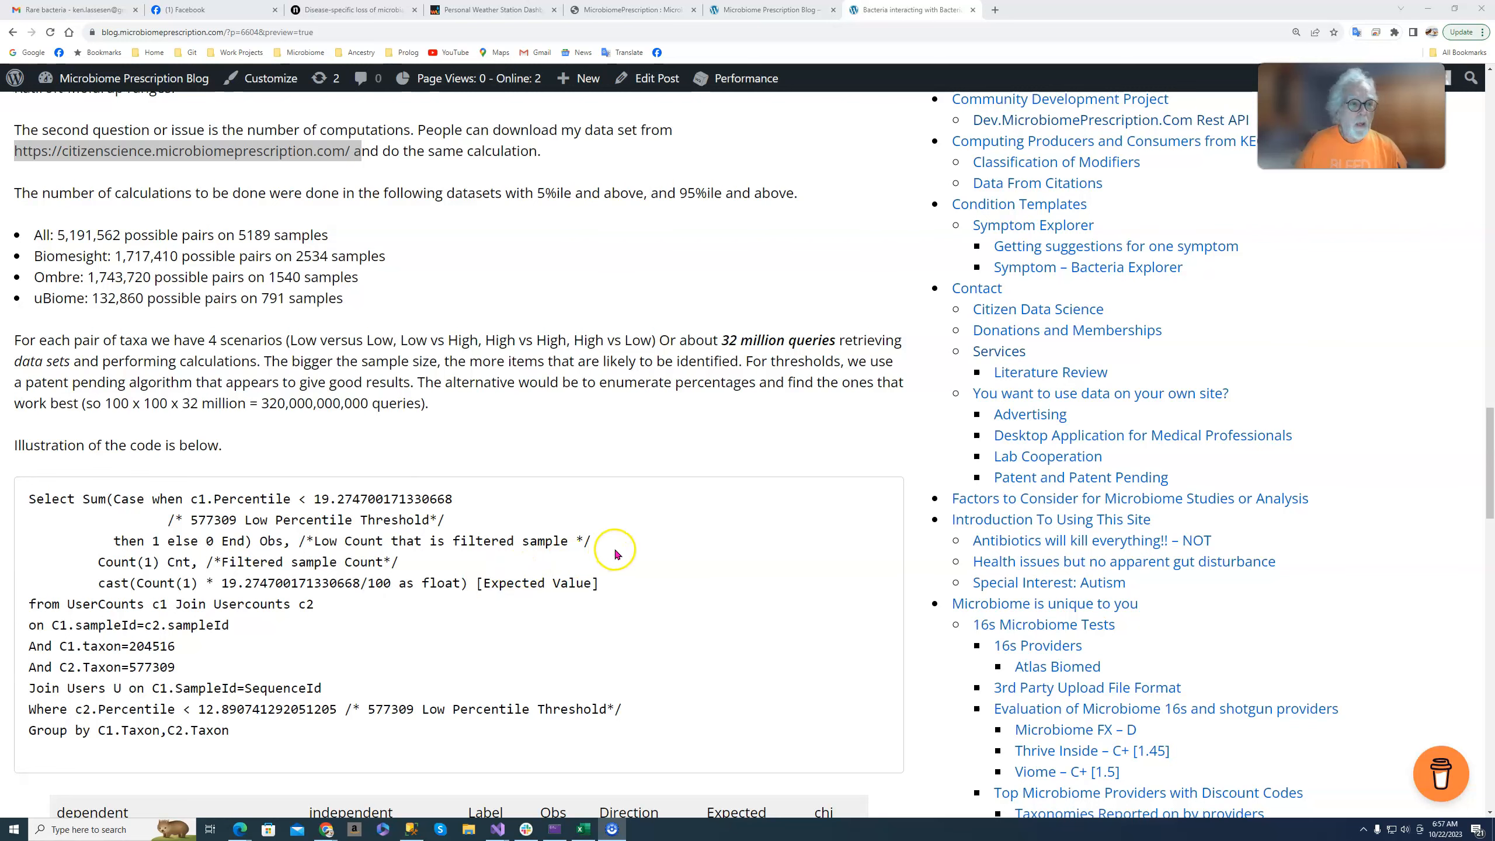
{"action": "scroll", "scroll_direction": "down", "scroll_amount": 3}
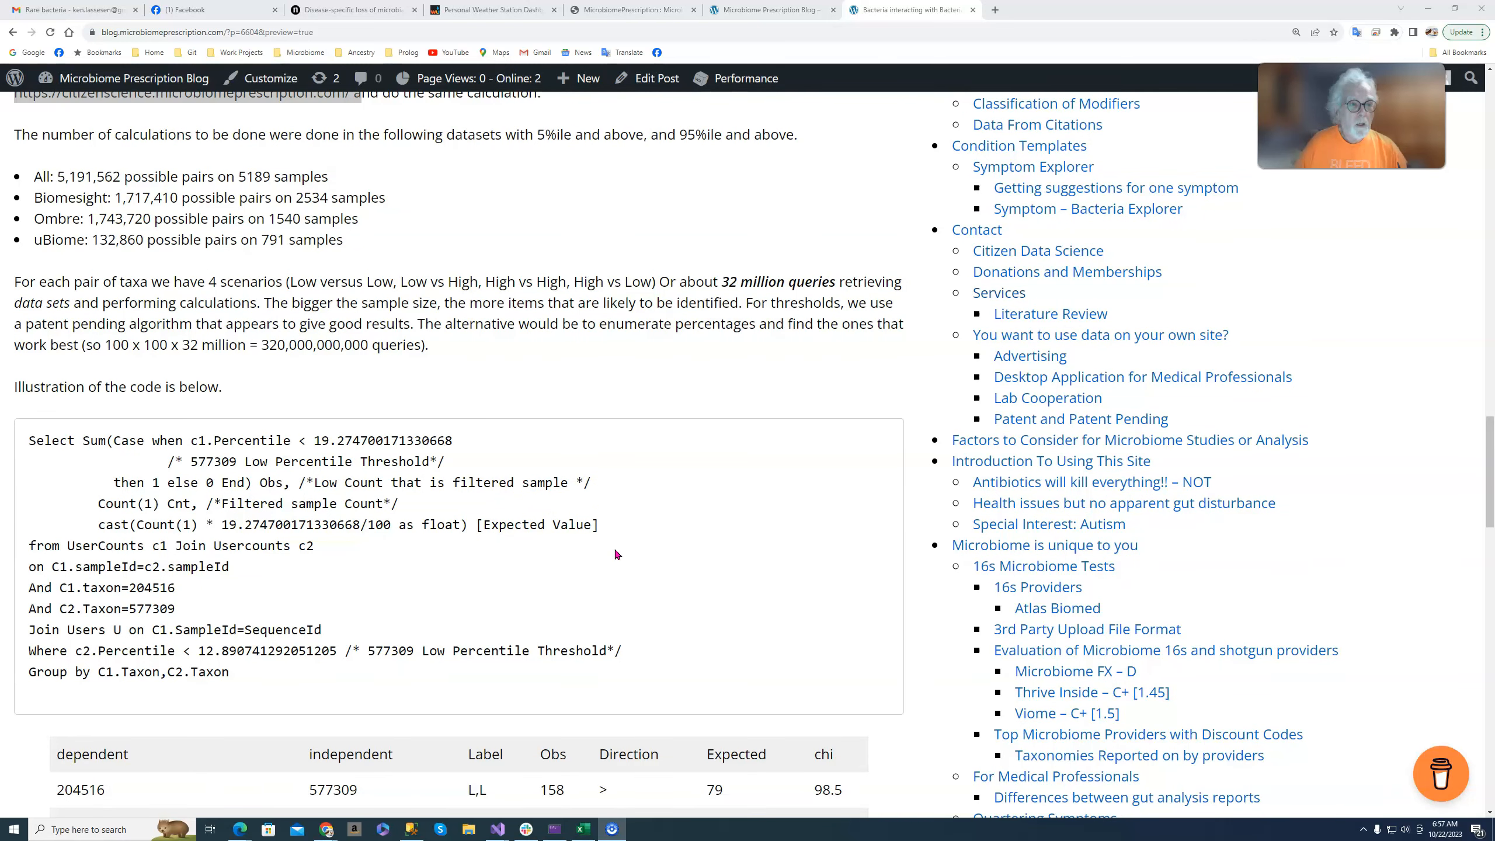
{"action": "scroll", "scroll_direction": "down", "scroll_amount": 3}
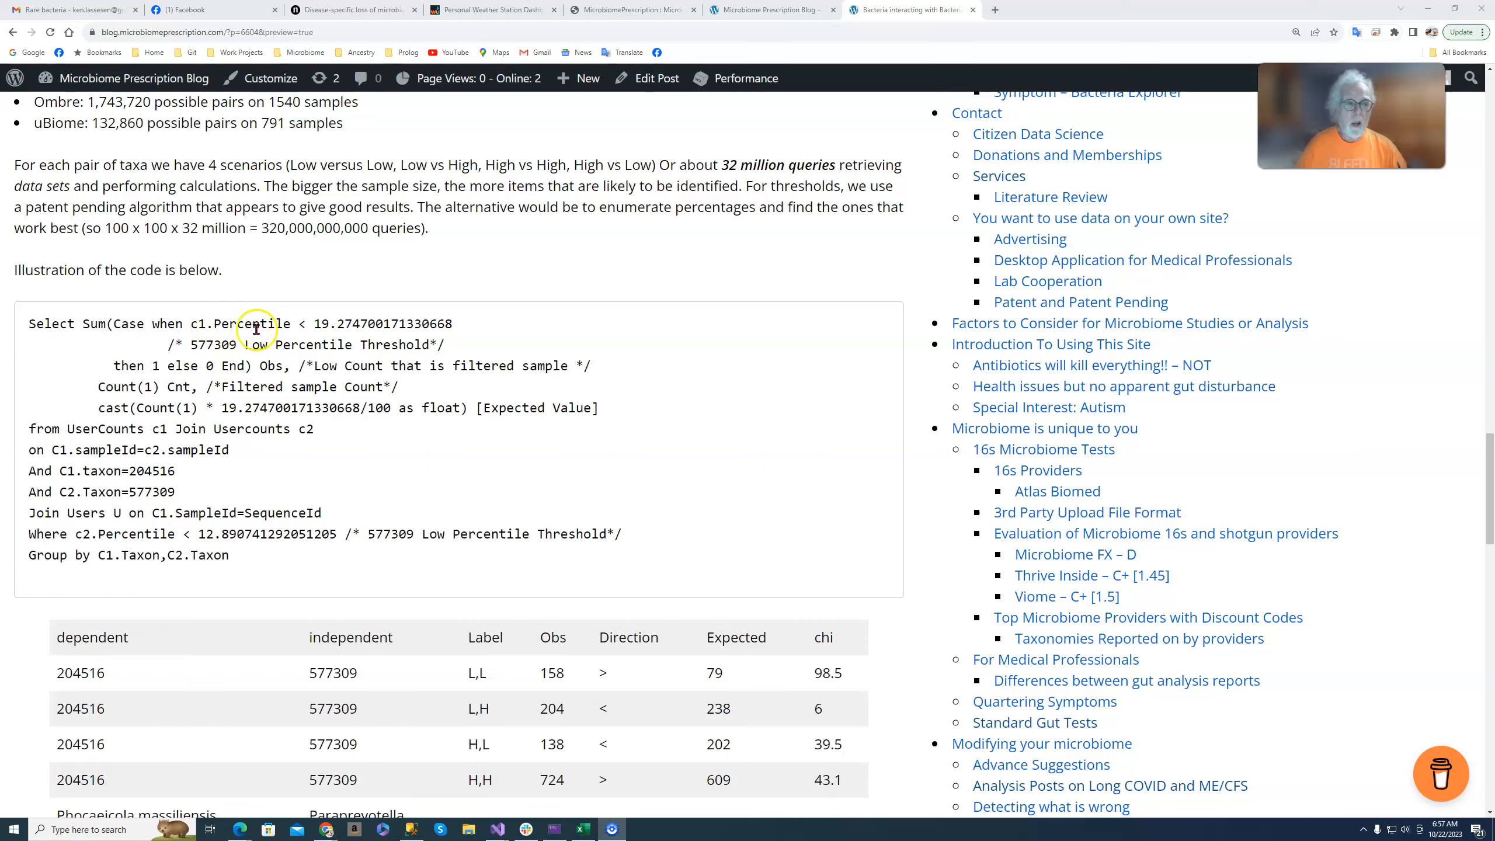
{"action": "mouse_move", "coordinate": [364, 323]}
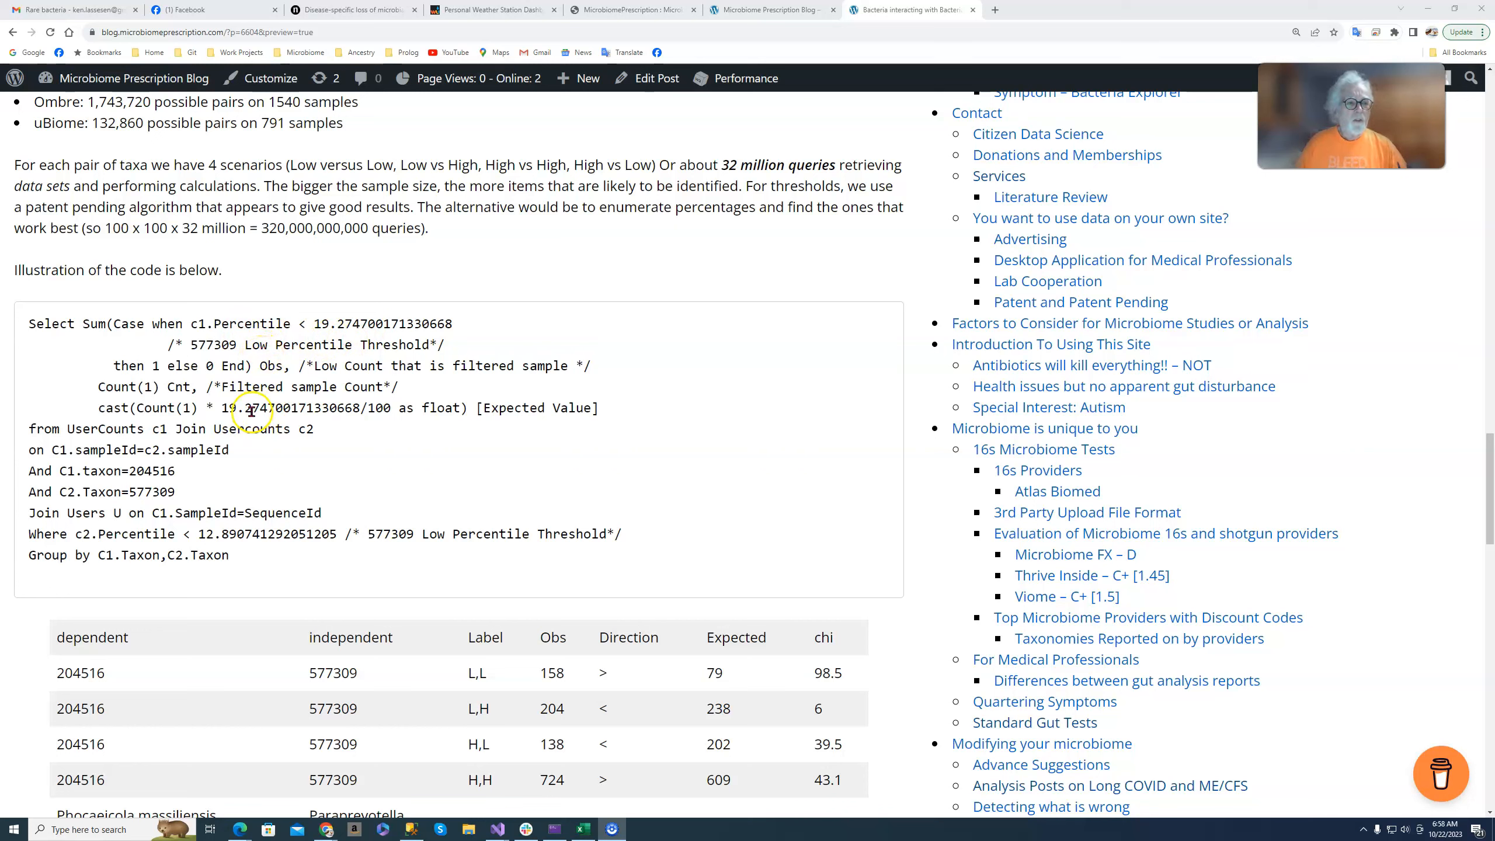
{"action": "mouse_move", "coordinate": [420, 340]}
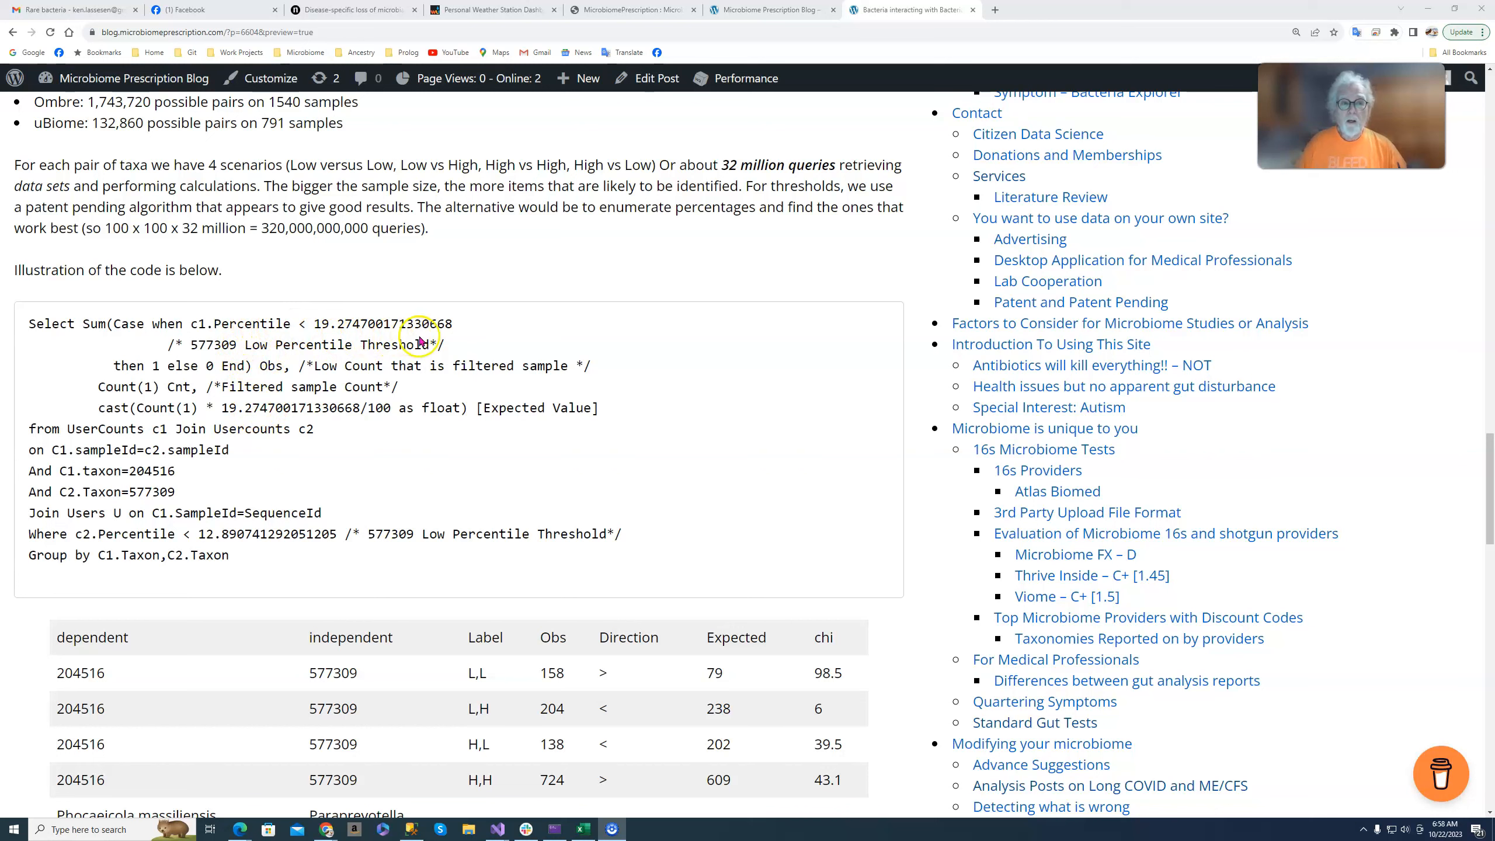
{"action": "mouse_move", "coordinate": [412, 339]}
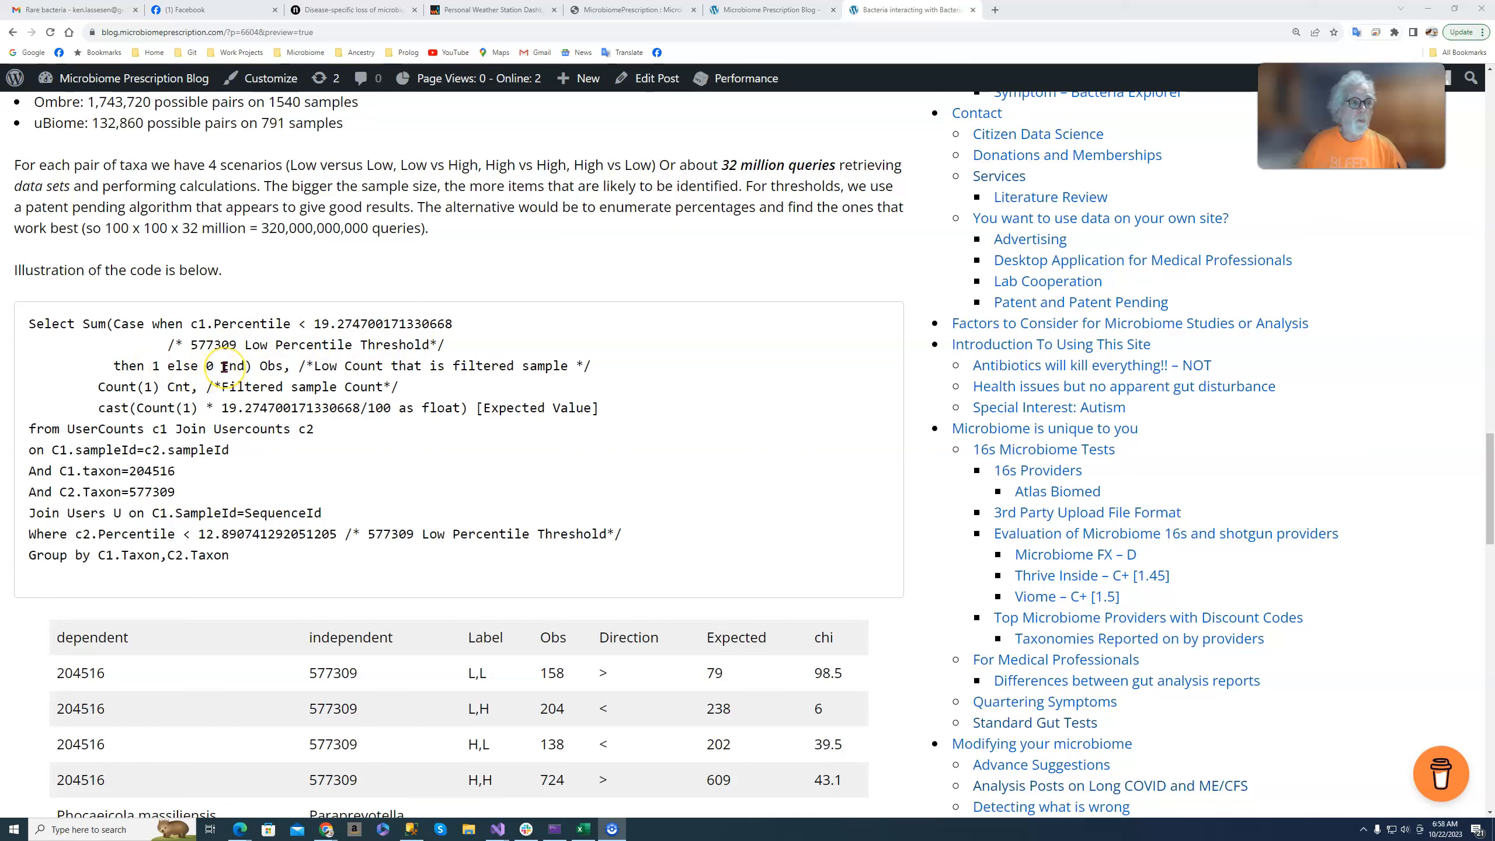
{"action": "mouse_move", "coordinate": [254, 376]}
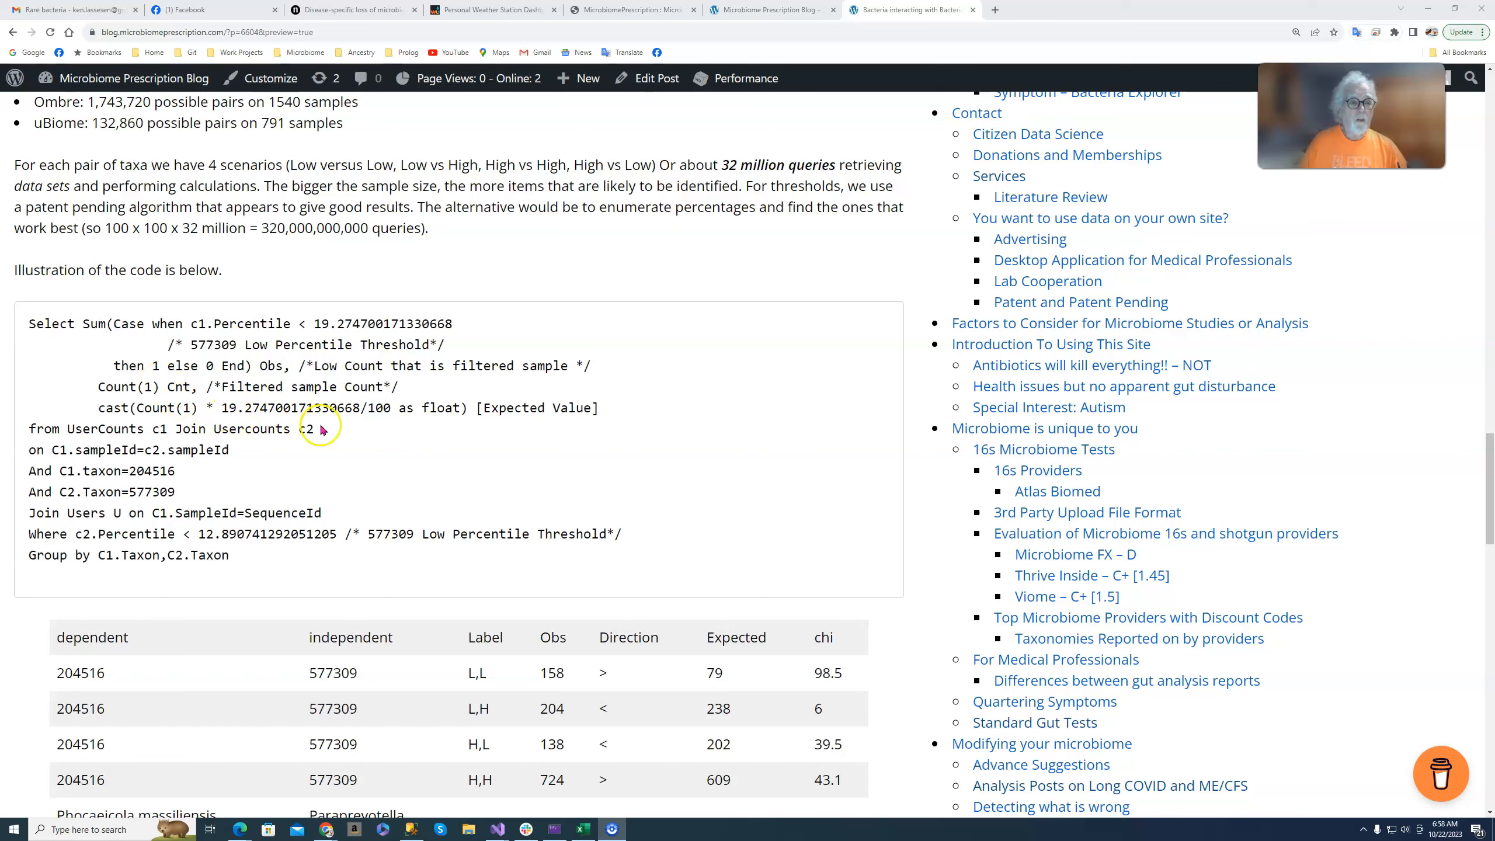
{"action": "mouse_move", "coordinate": [213, 423]}
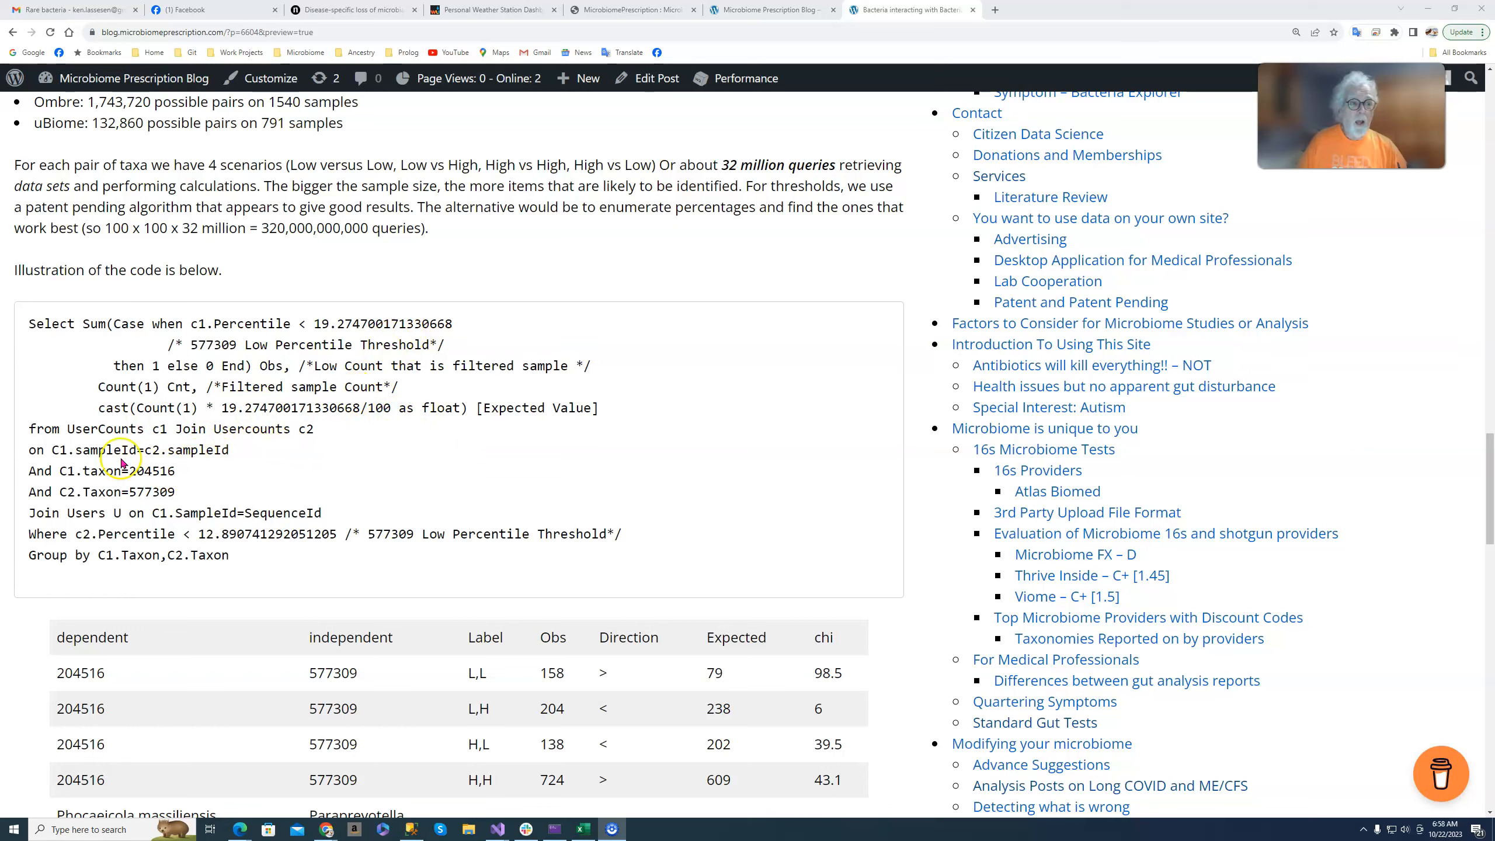
{"action": "mouse_move", "coordinate": [248, 430]}
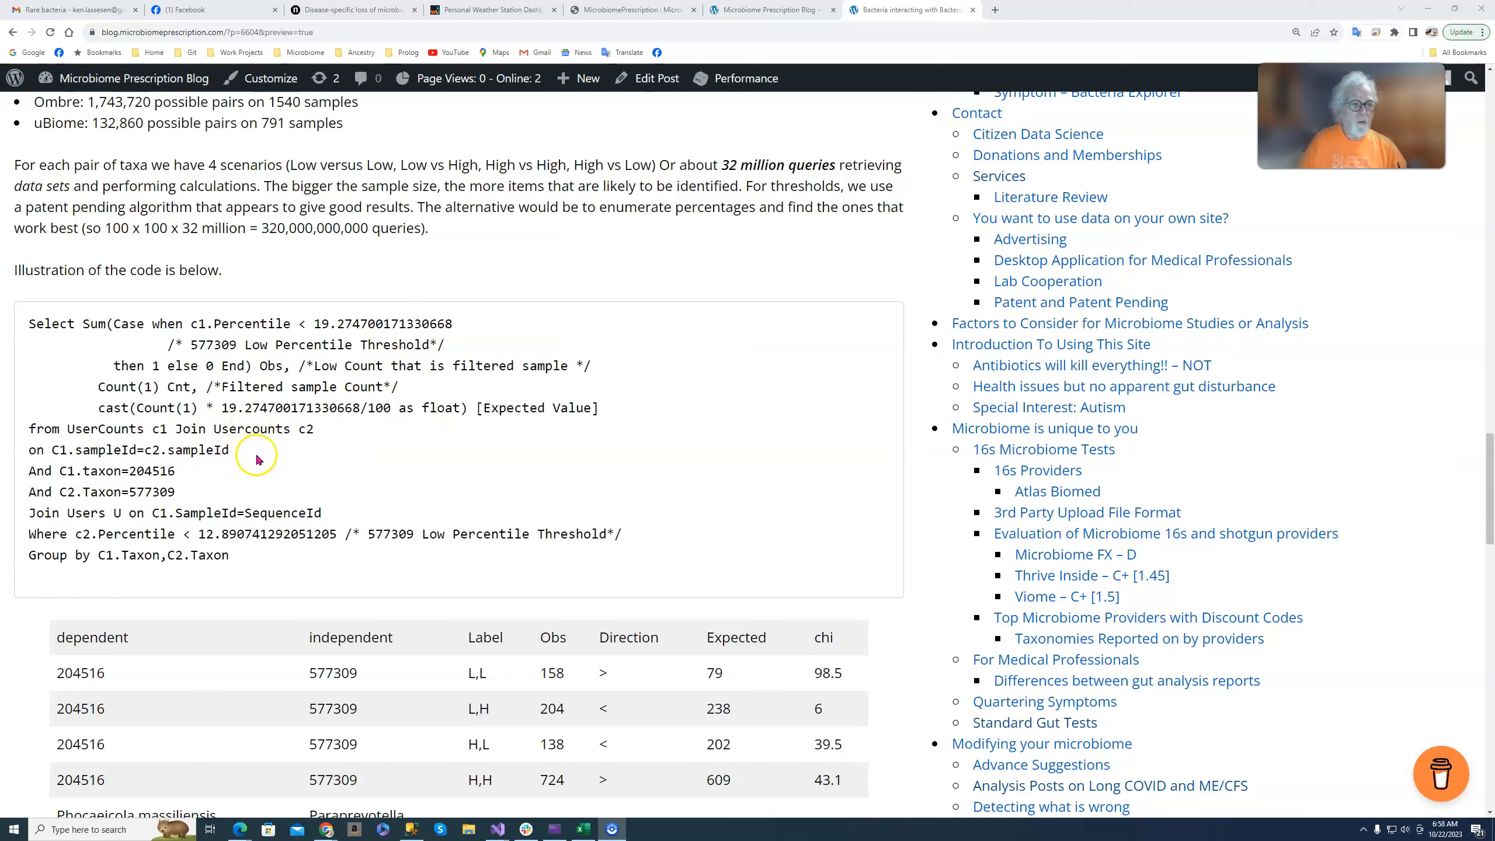
{"action": "mouse_move", "coordinate": [228, 467]}
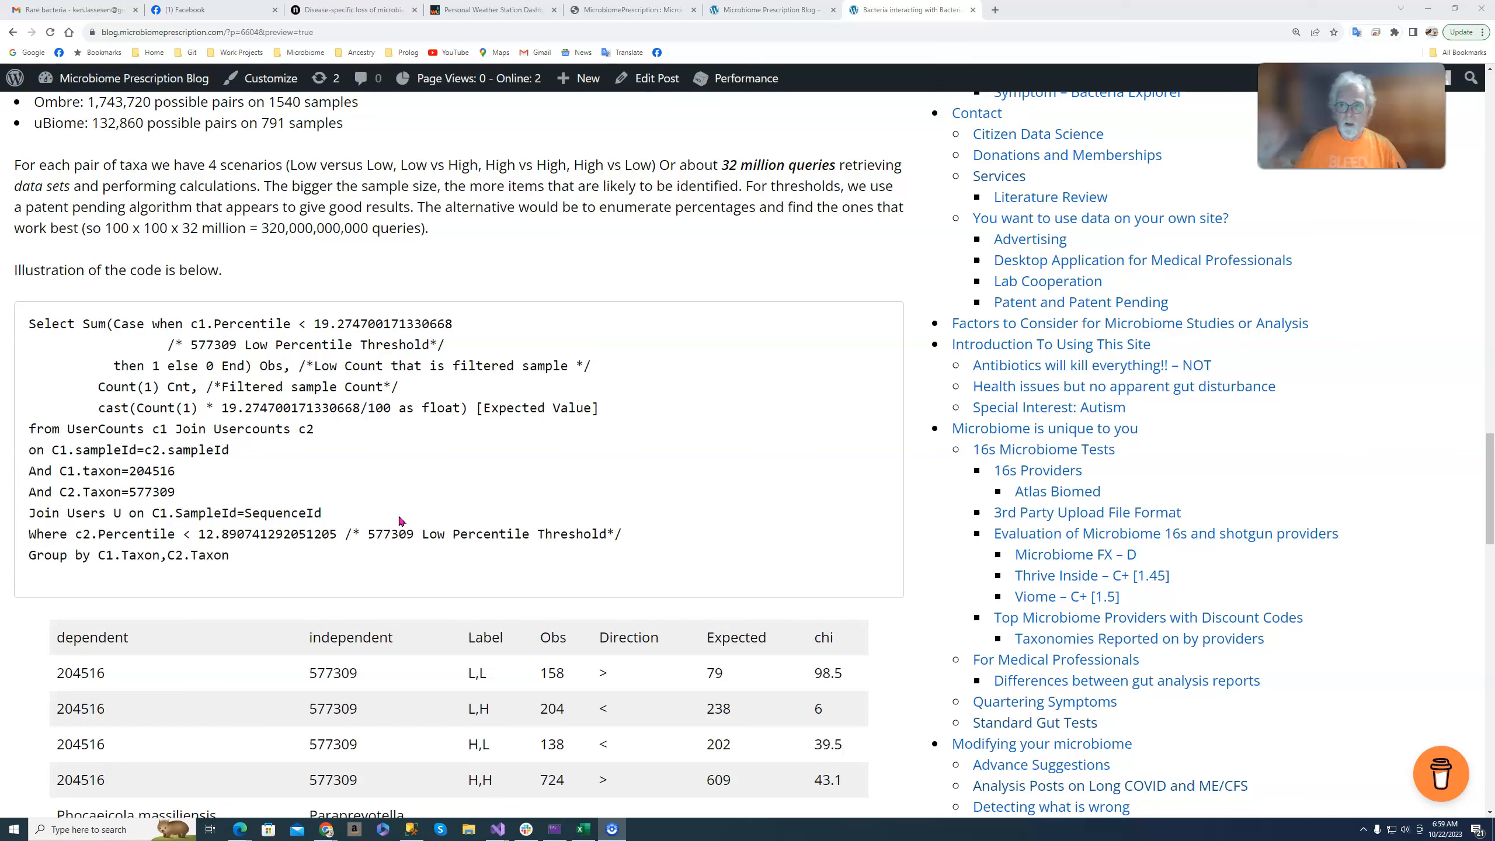
{"action": "mouse_move", "coordinate": [394, 589]}
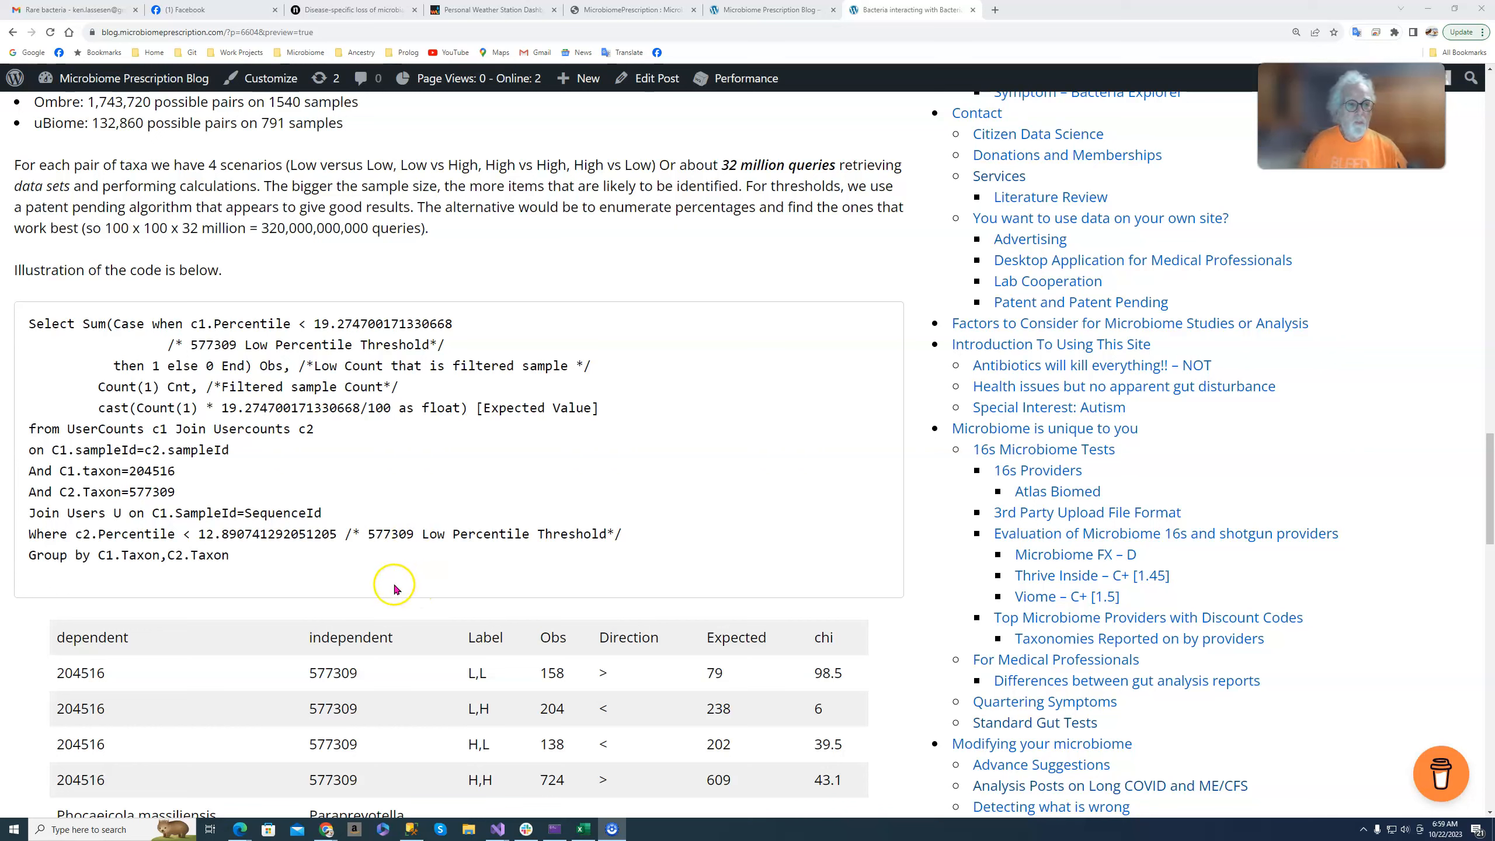
{"action": "mouse_move", "coordinate": [248, 571]}
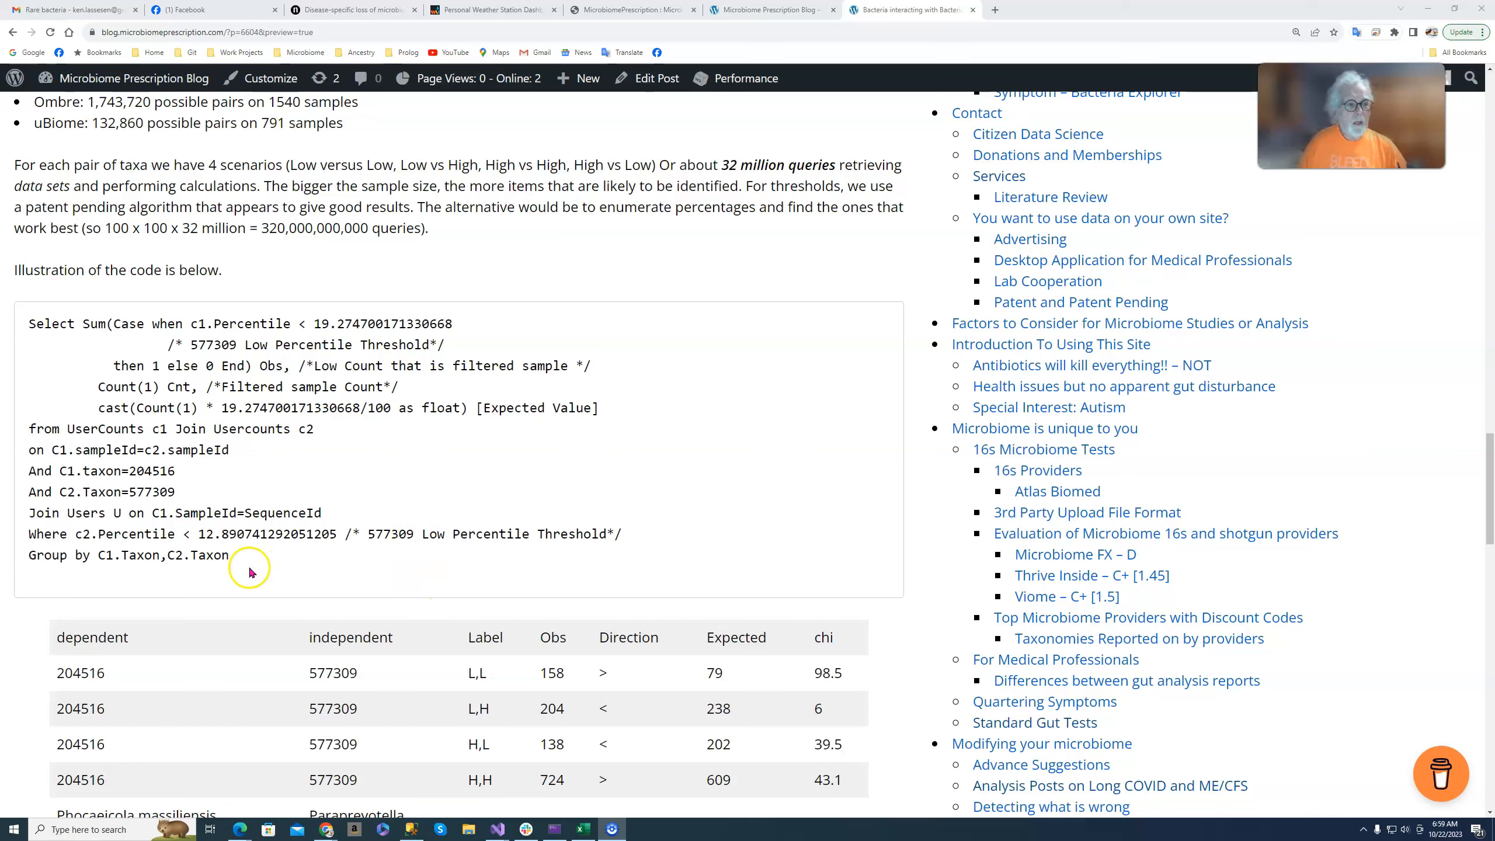
{"action": "mouse_move", "coordinate": [339, 535]}
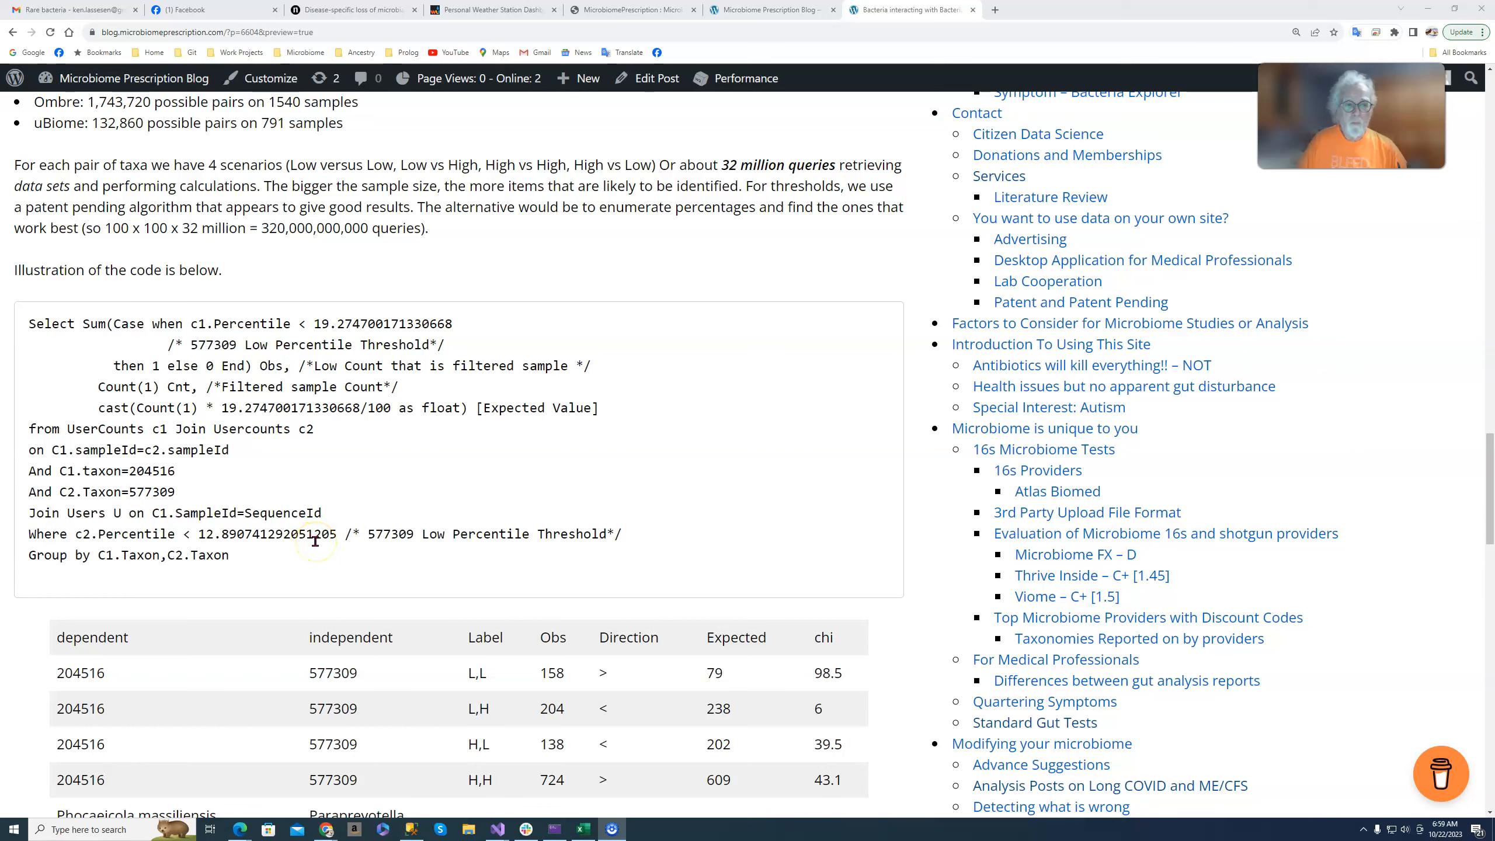
{"action": "mouse_move", "coordinate": [255, 558]}
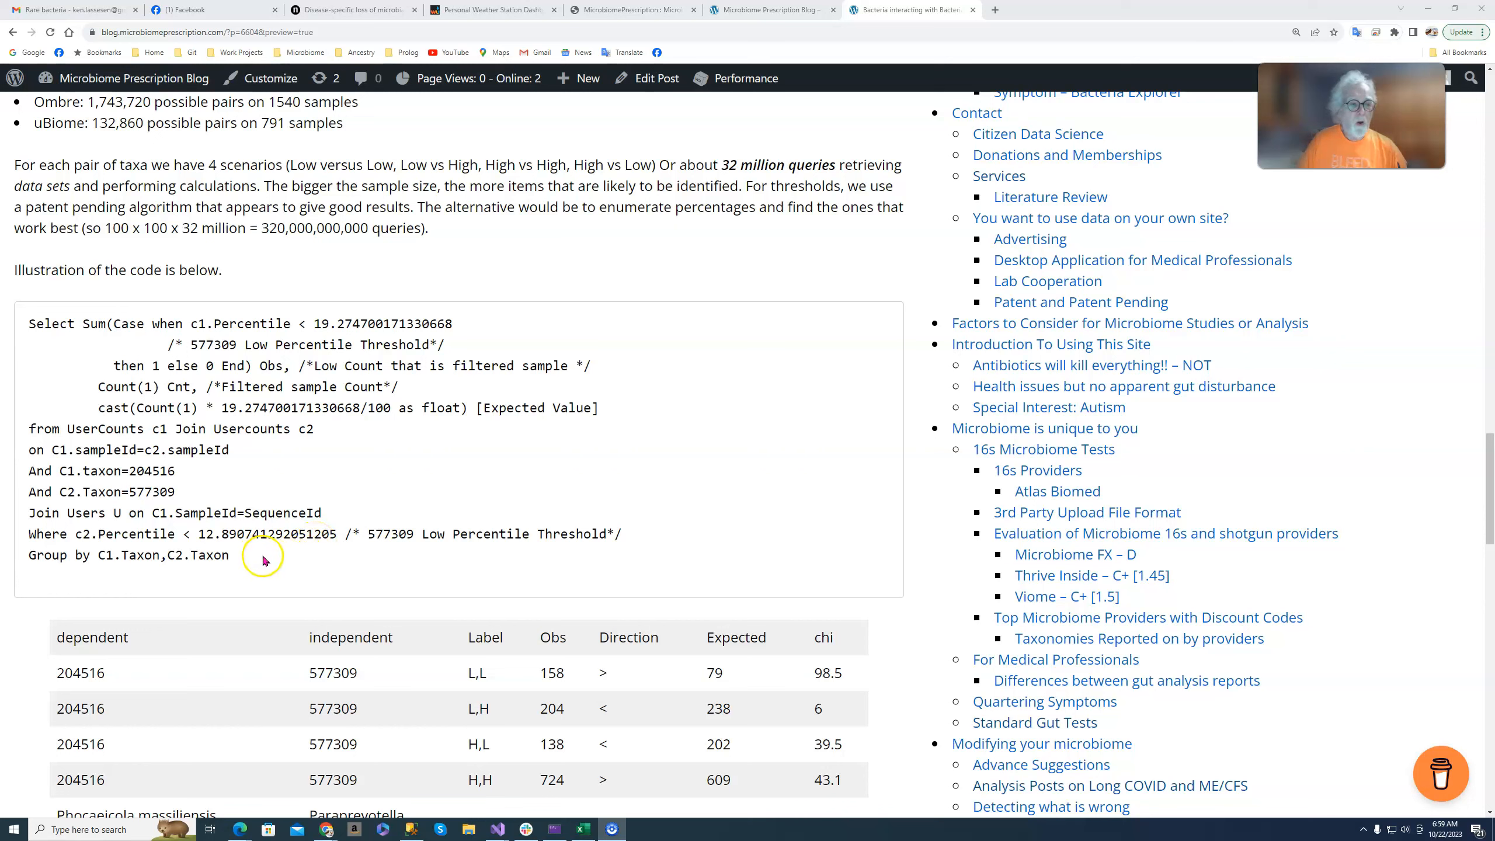
{"action": "mouse_move", "coordinate": [476, 577]}
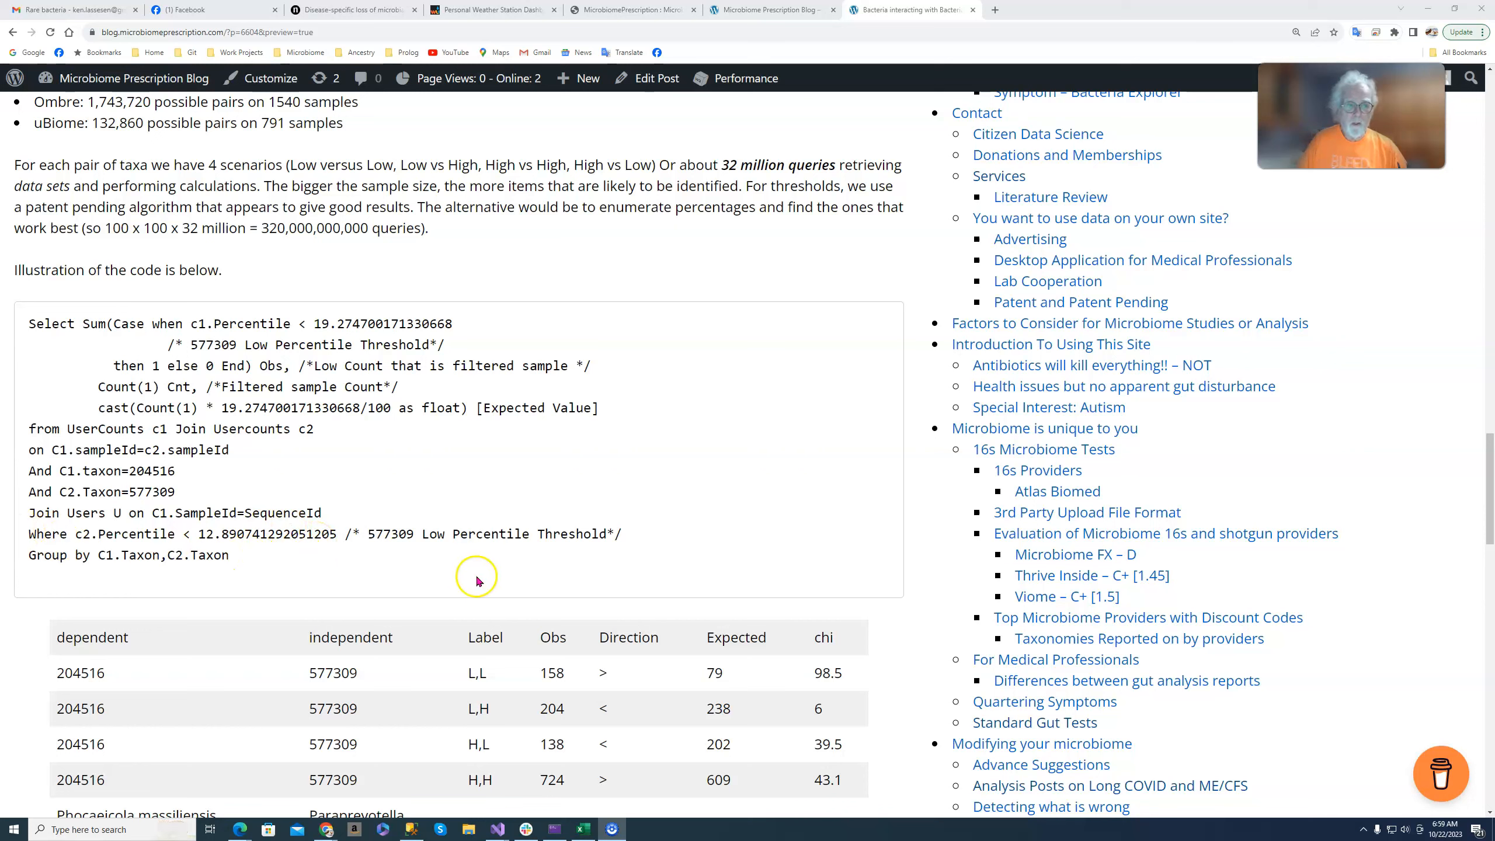
{"action": "mouse_move", "coordinate": [615, 523]}
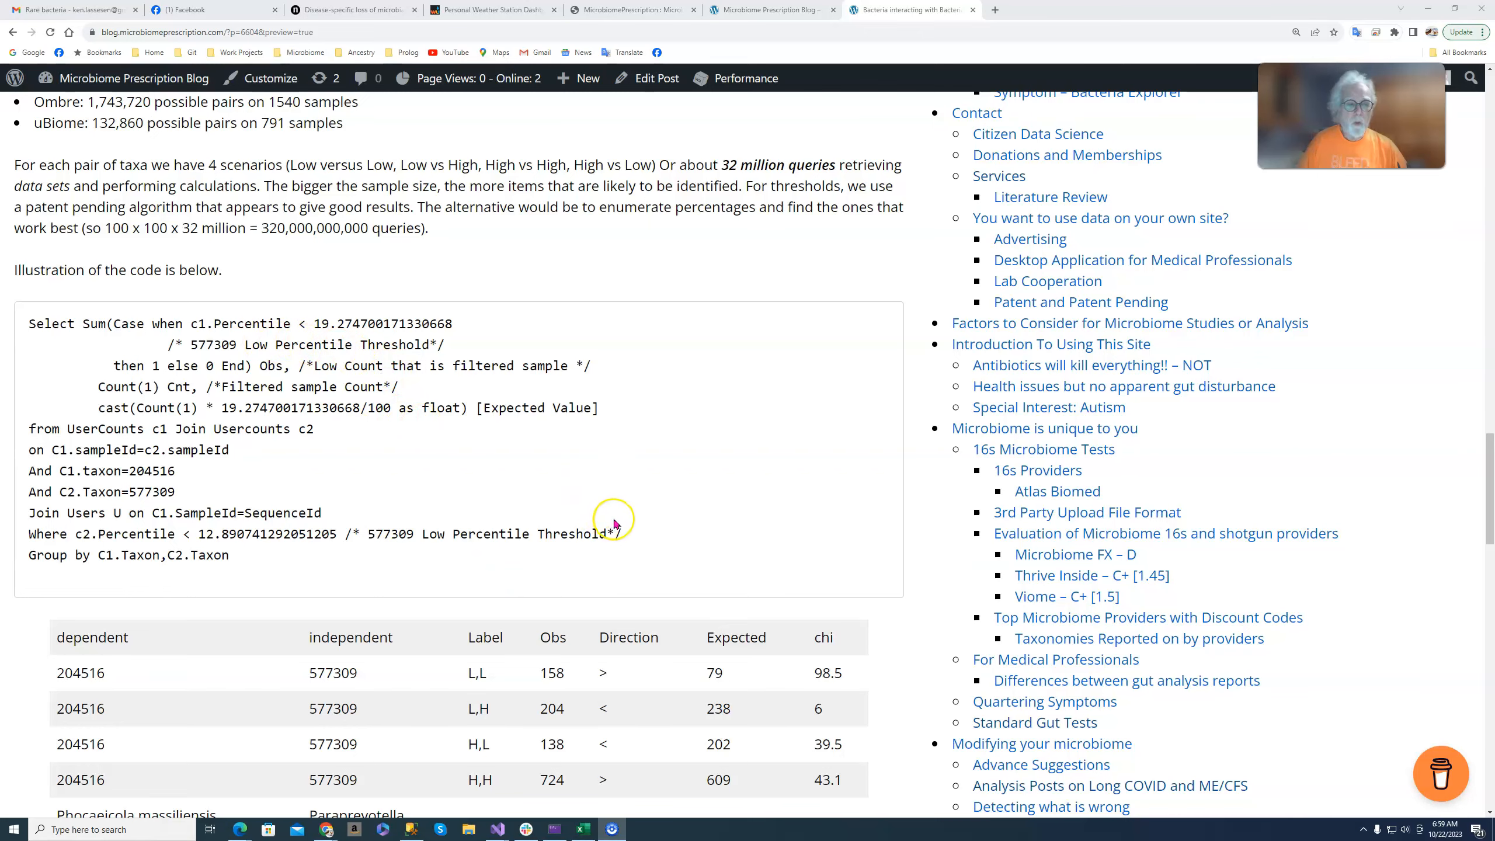
{"action": "scroll", "scroll_direction": "down", "scroll_amount": 3}
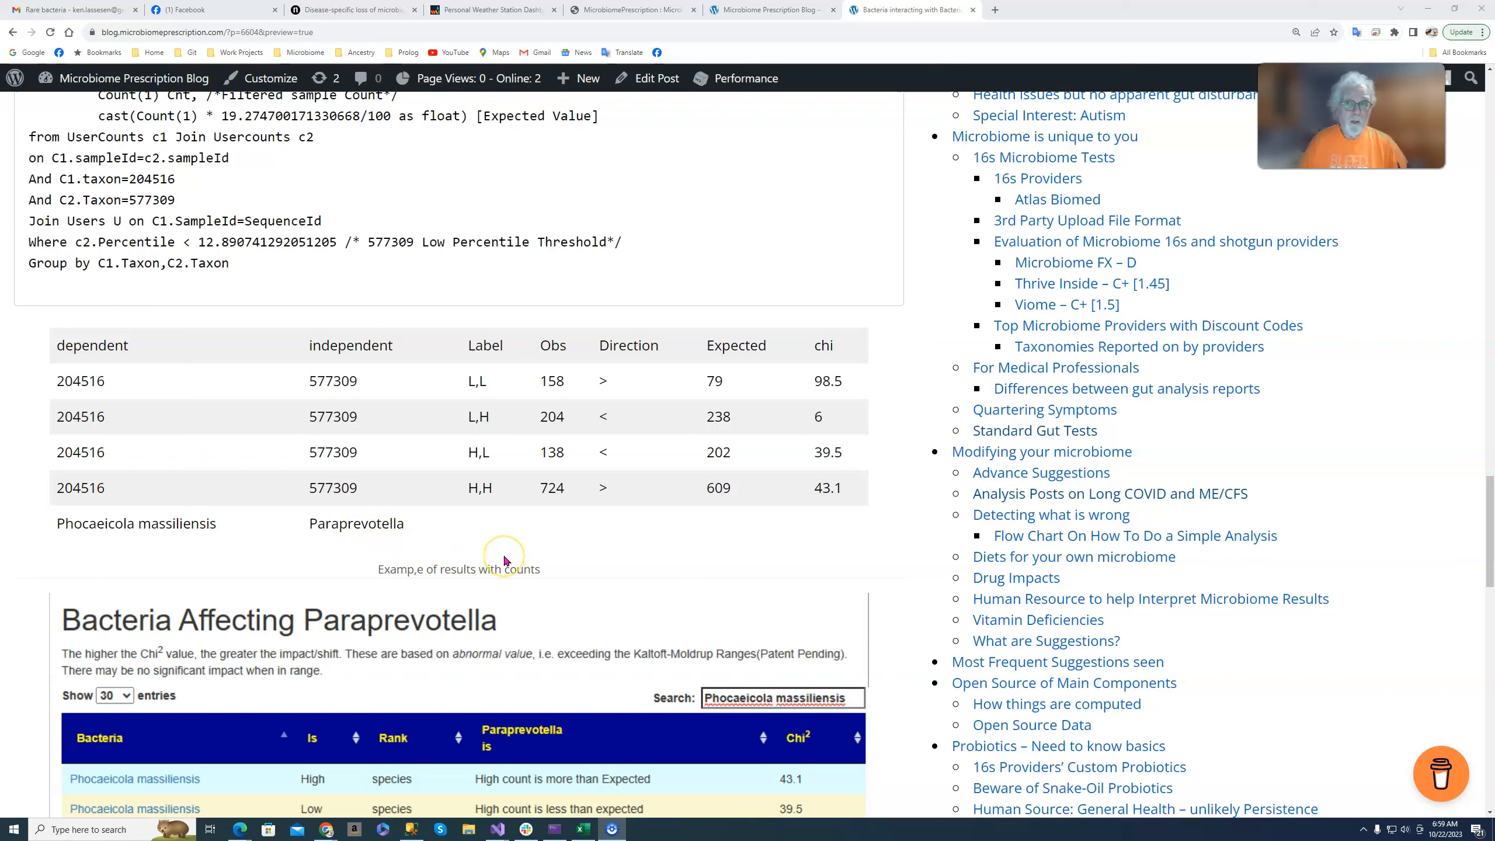
{"action": "mouse_move", "coordinate": [504, 558]}
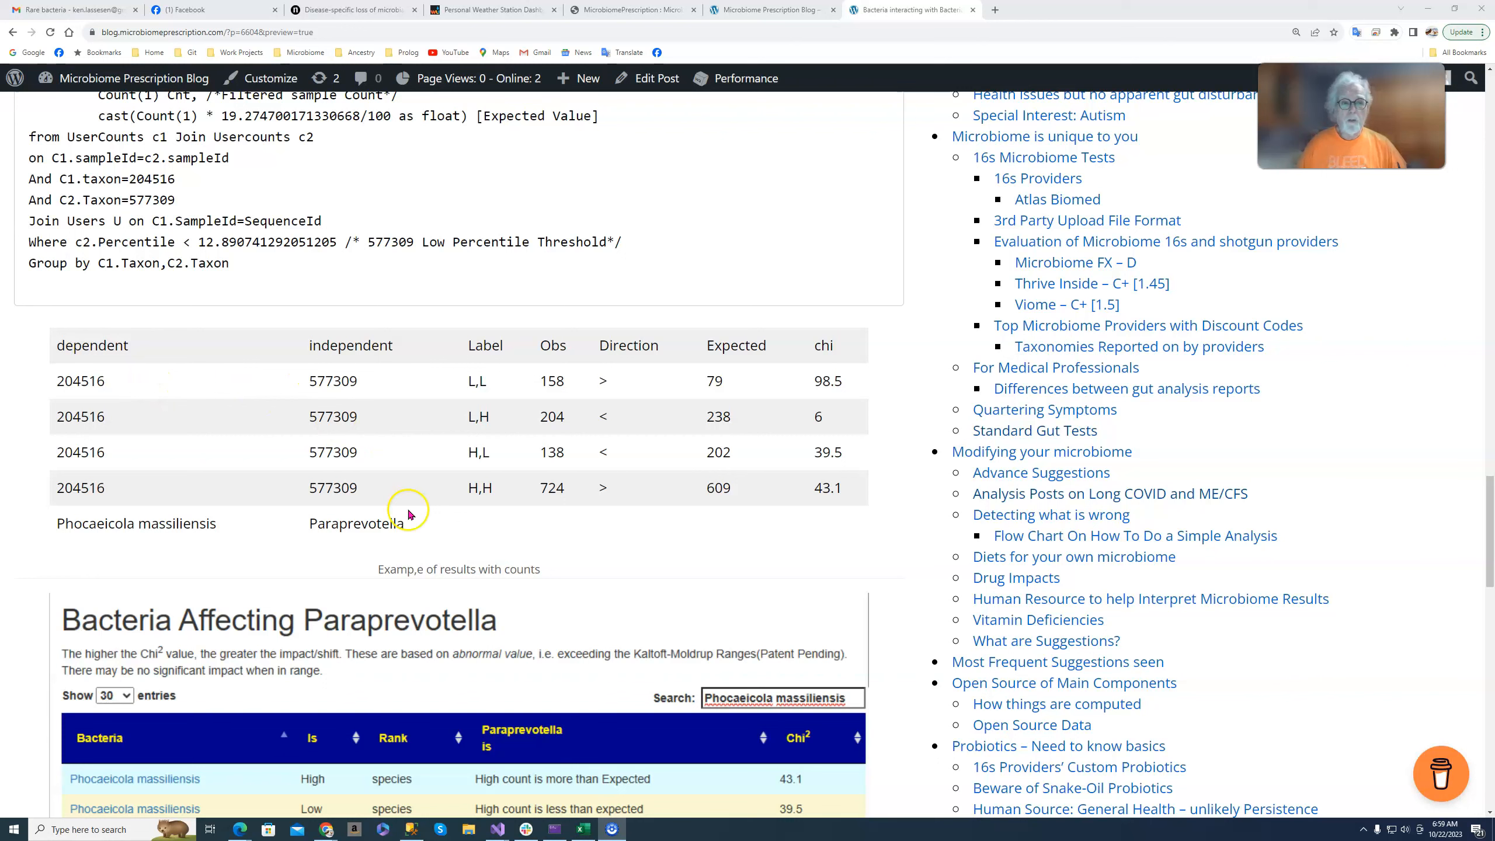
{"action": "mouse_move", "coordinate": [493, 419]}
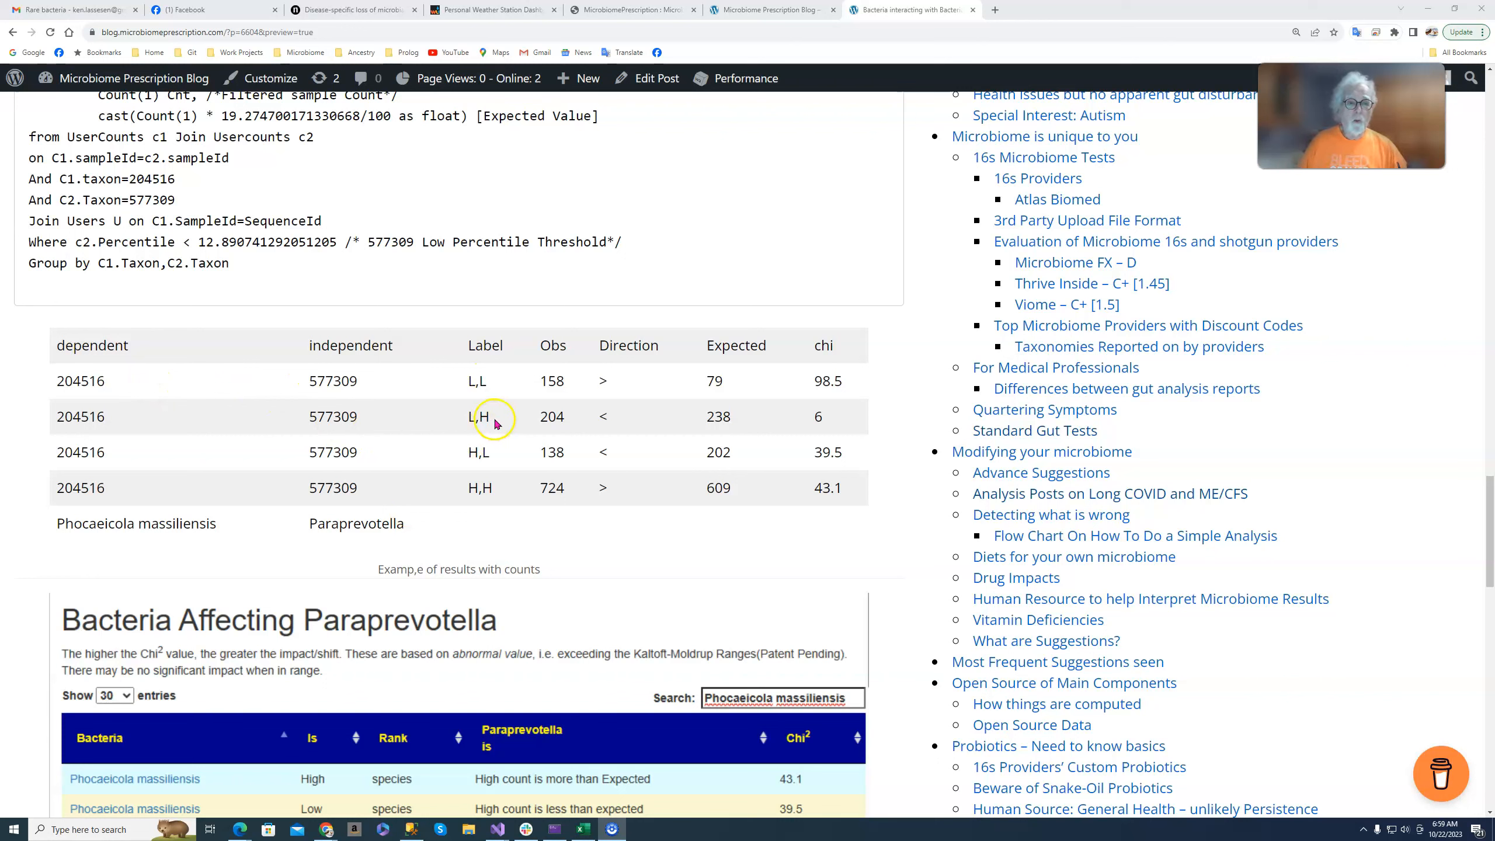
{"action": "mouse_move", "coordinate": [505, 488]}
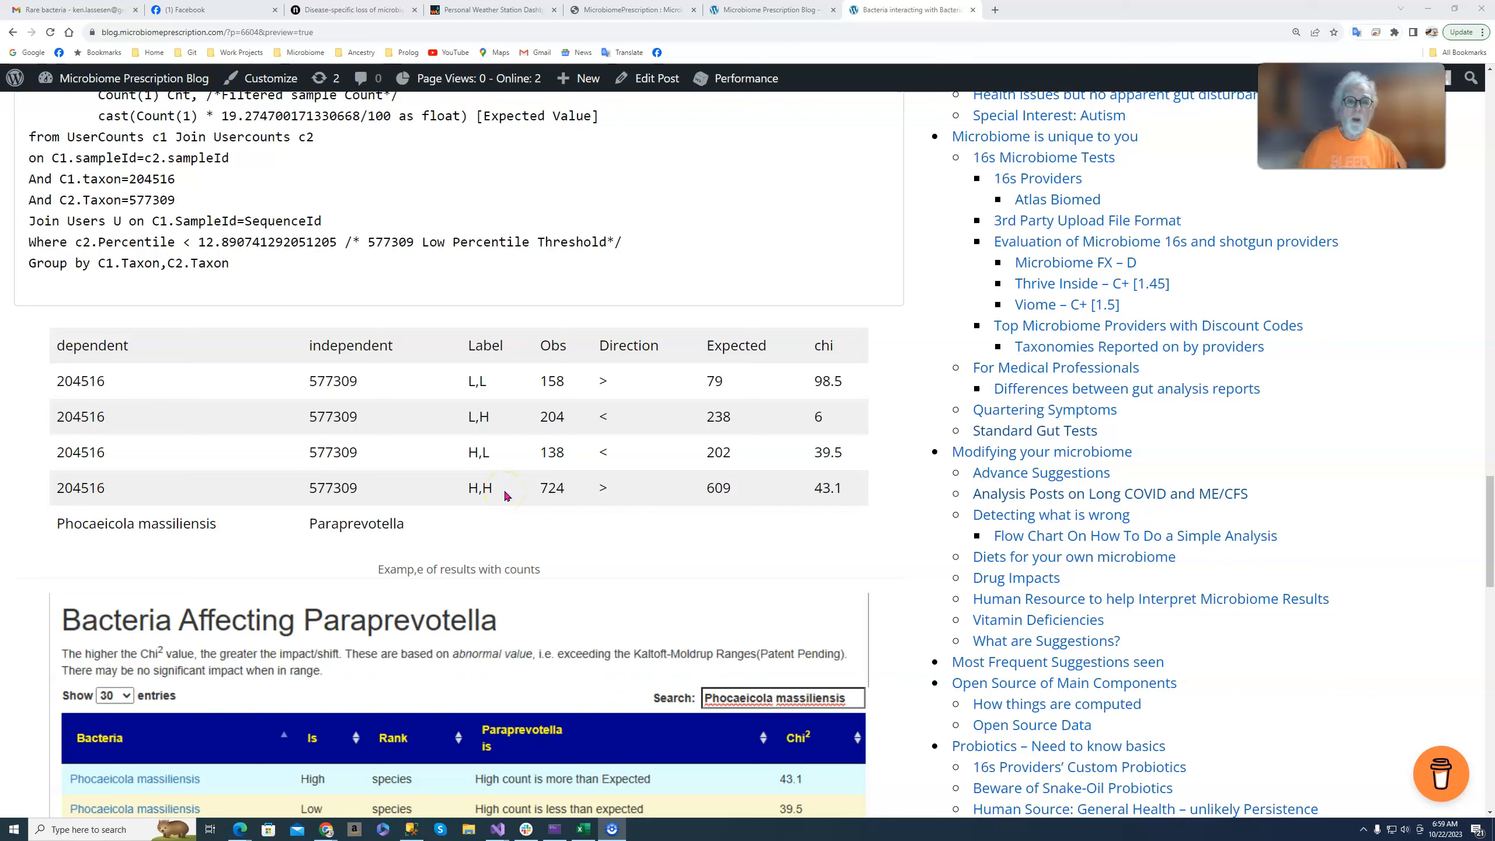
{"action": "mouse_move", "coordinate": [571, 385]}
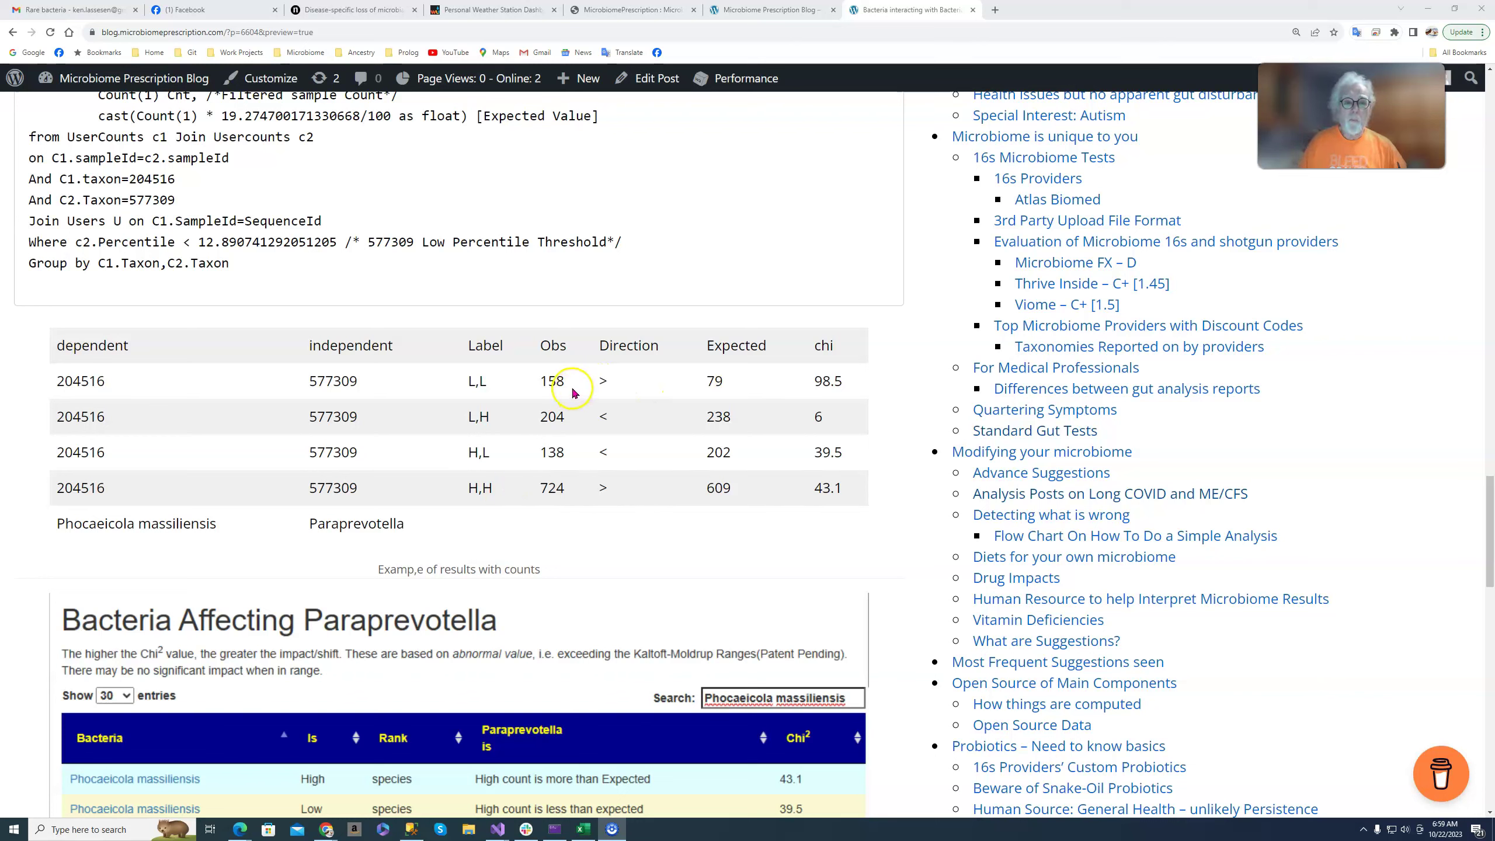
{"action": "mouse_move", "coordinate": [620, 391]}
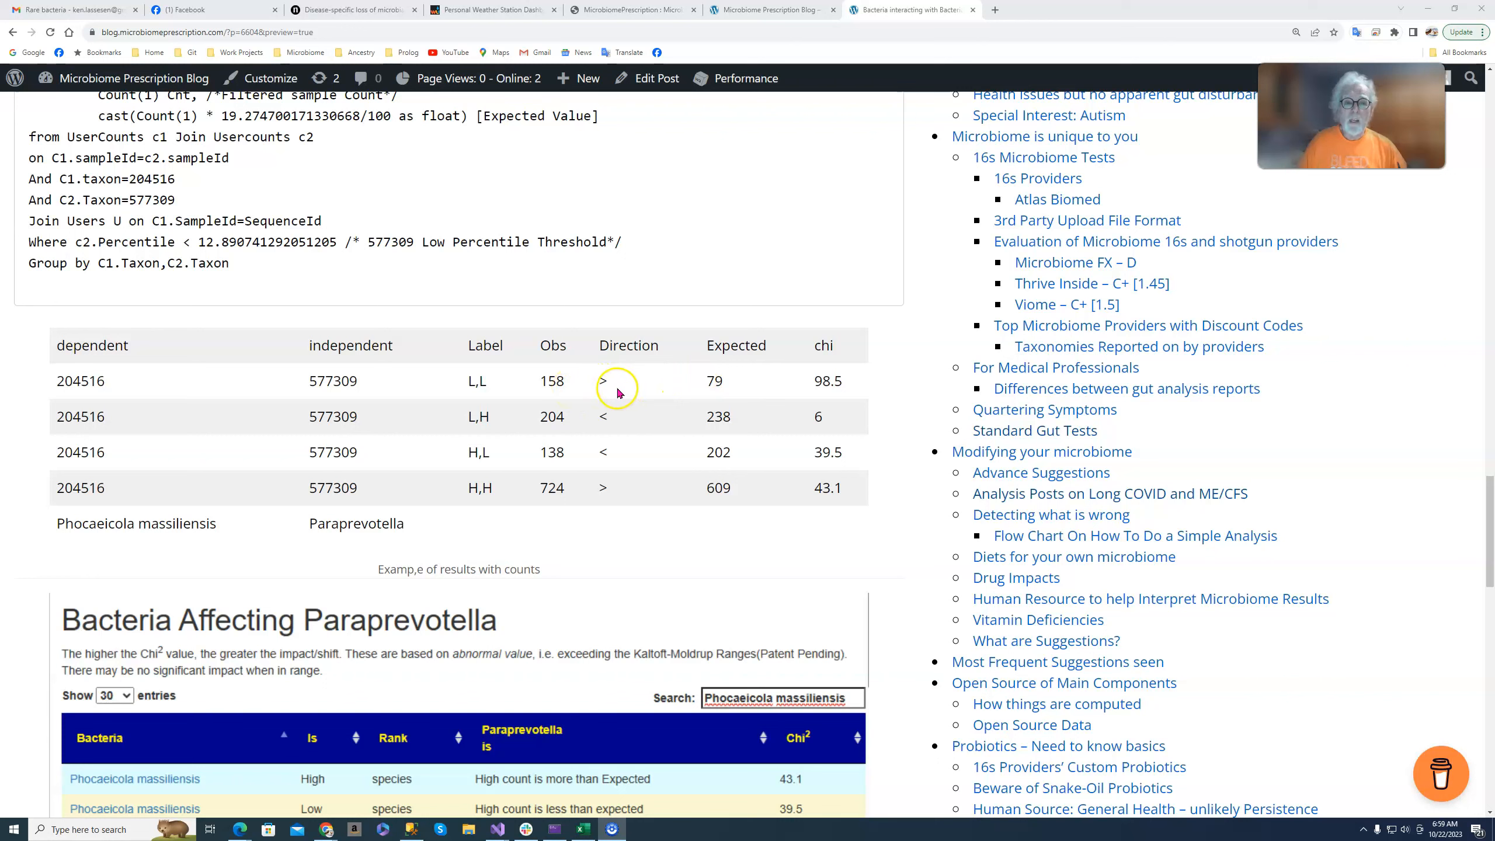
{"action": "mouse_move", "coordinate": [734, 393]}
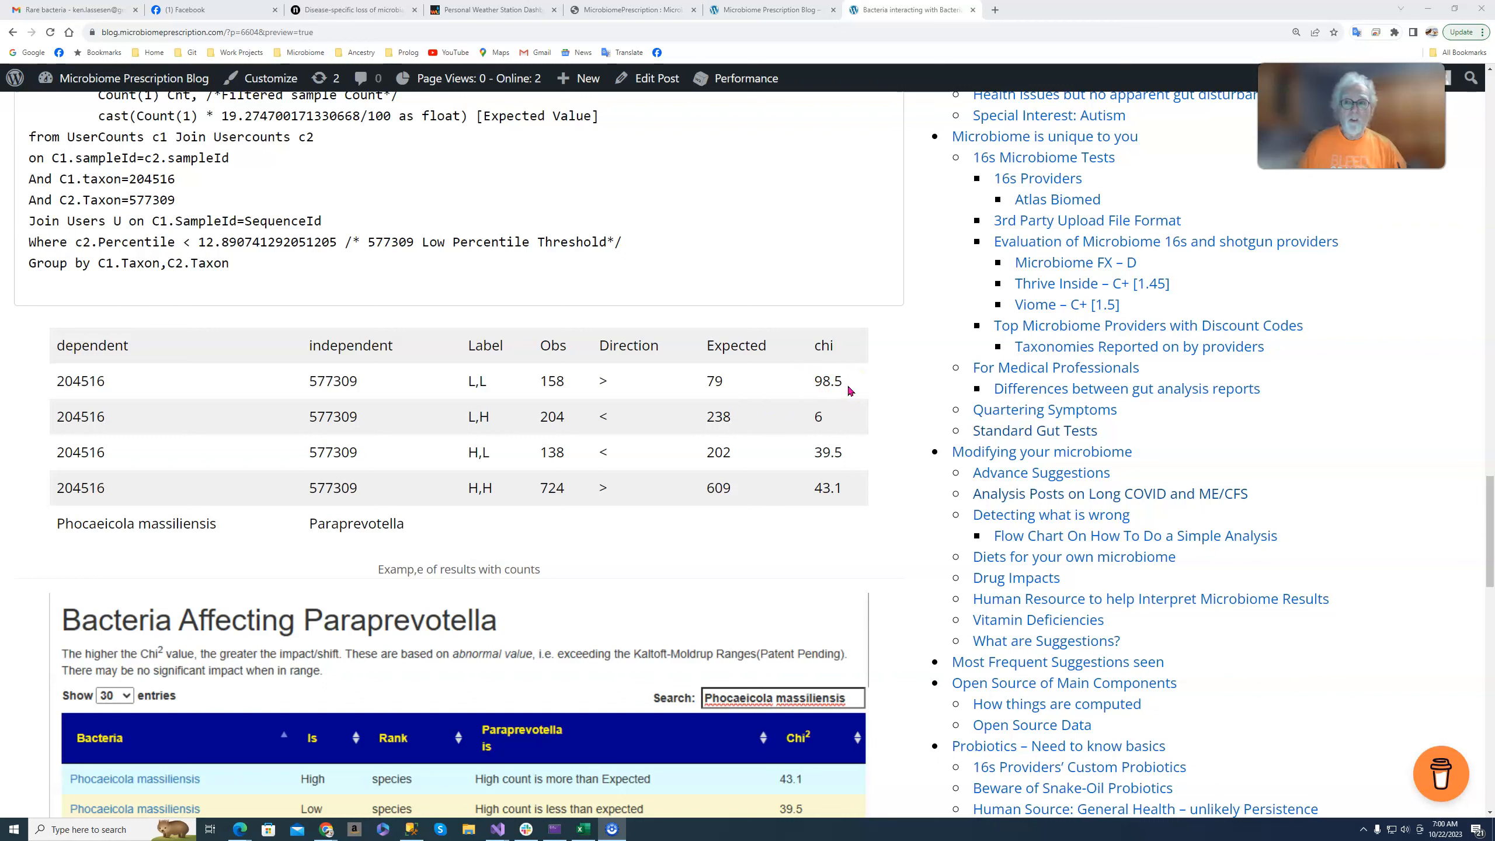
{"action": "mouse_move", "coordinate": [822, 414]}
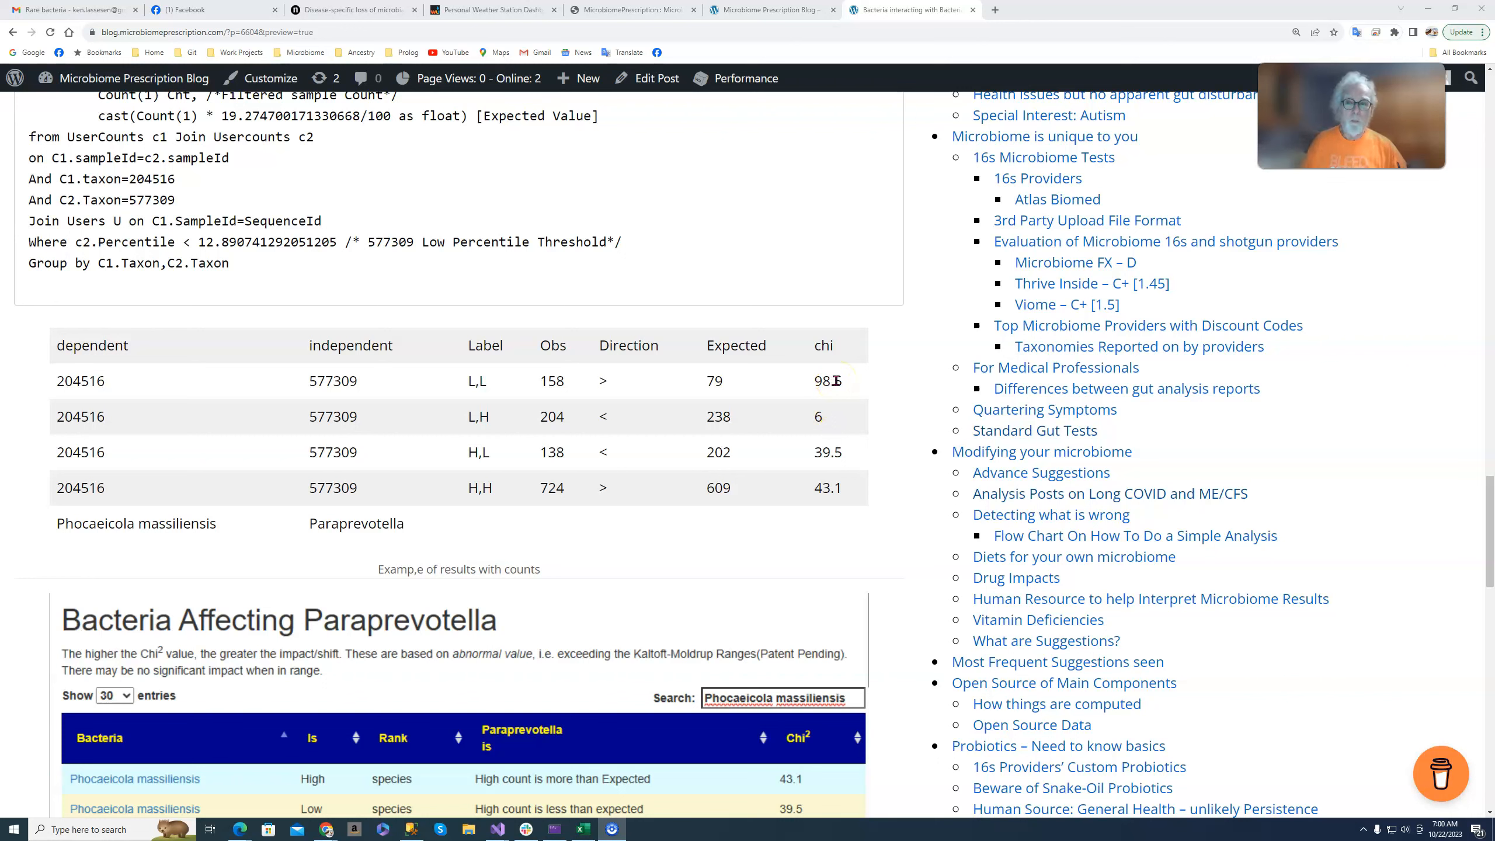
{"action": "mouse_move", "coordinate": [679, 513]}
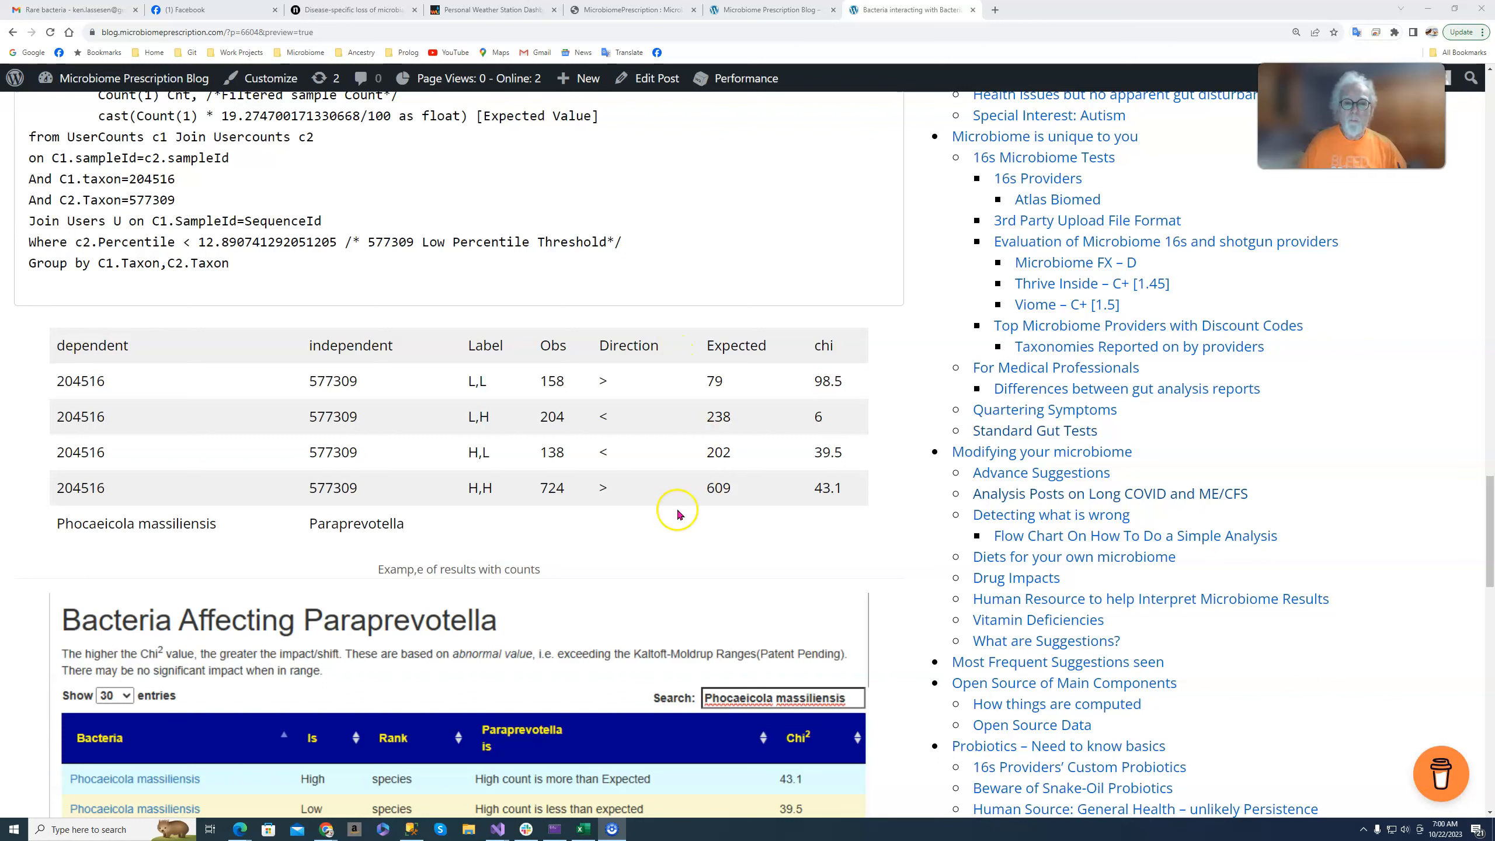
{"action": "mouse_move", "coordinate": [591, 430]}
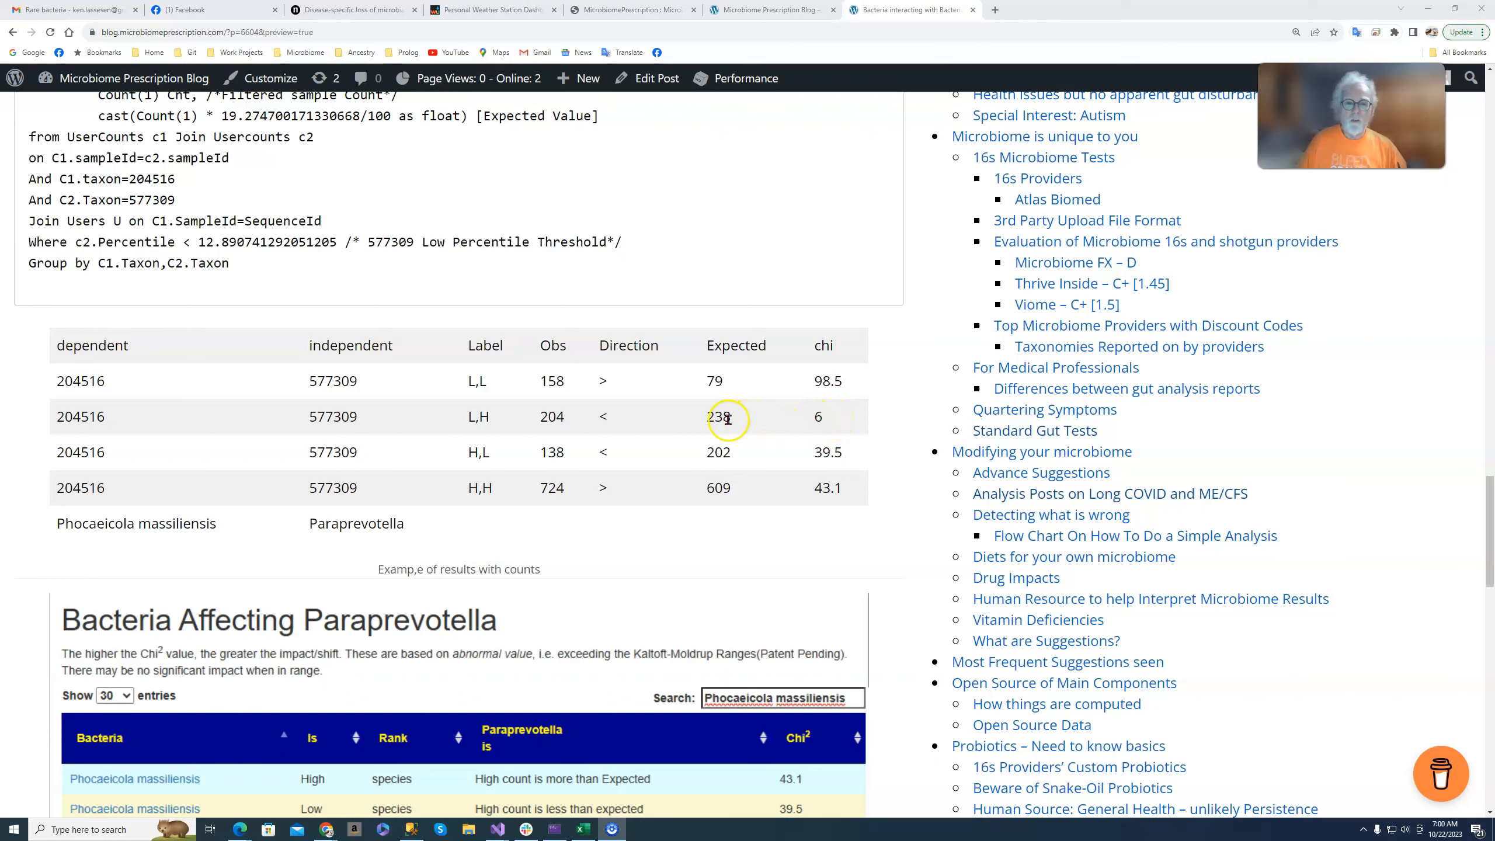
{"action": "mouse_move", "coordinate": [568, 425]}
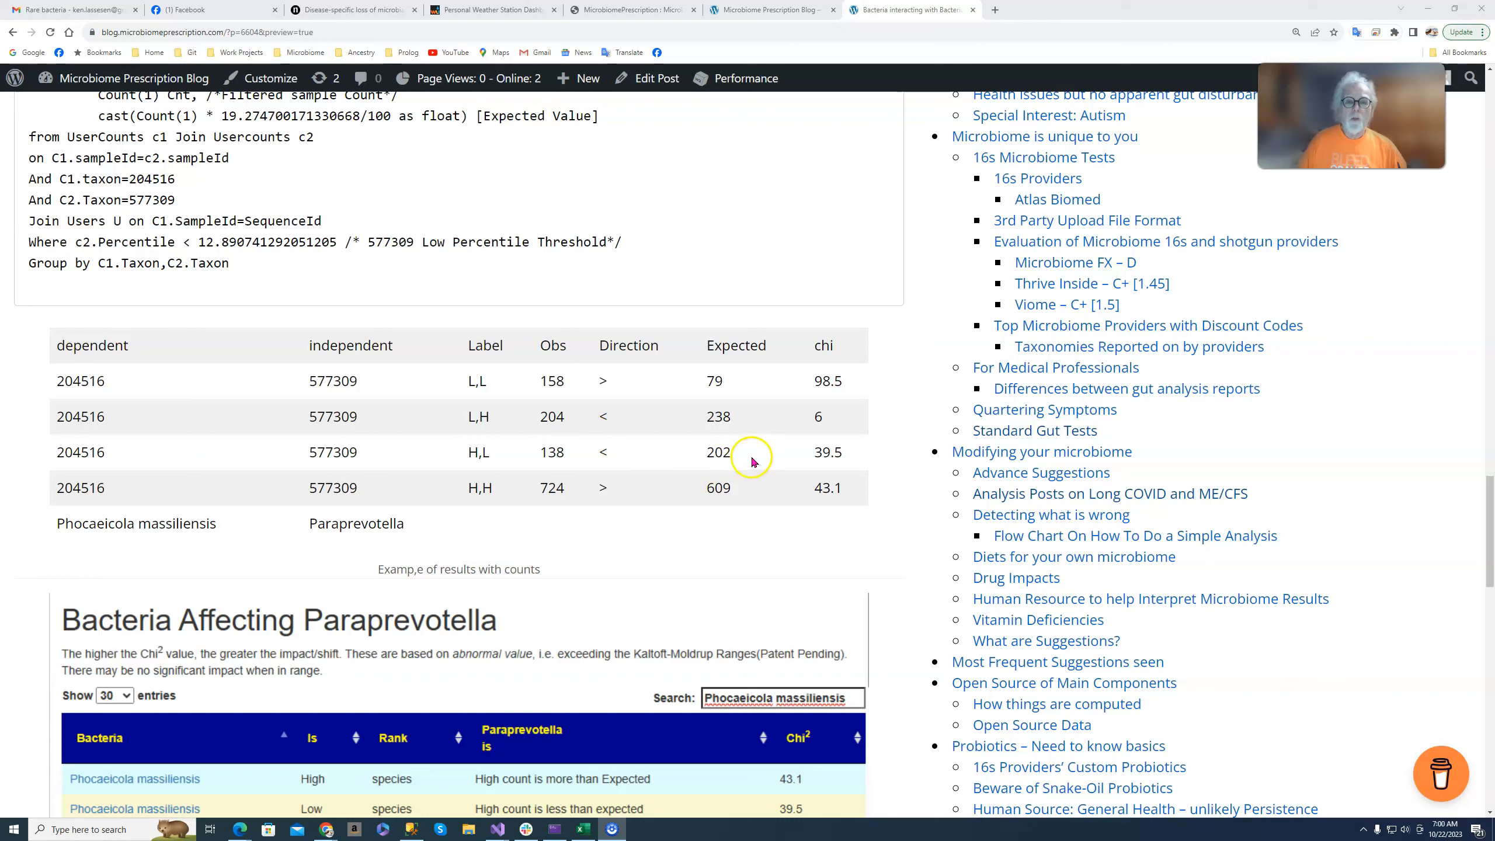
{"action": "mouse_move", "coordinate": [798, 456]}
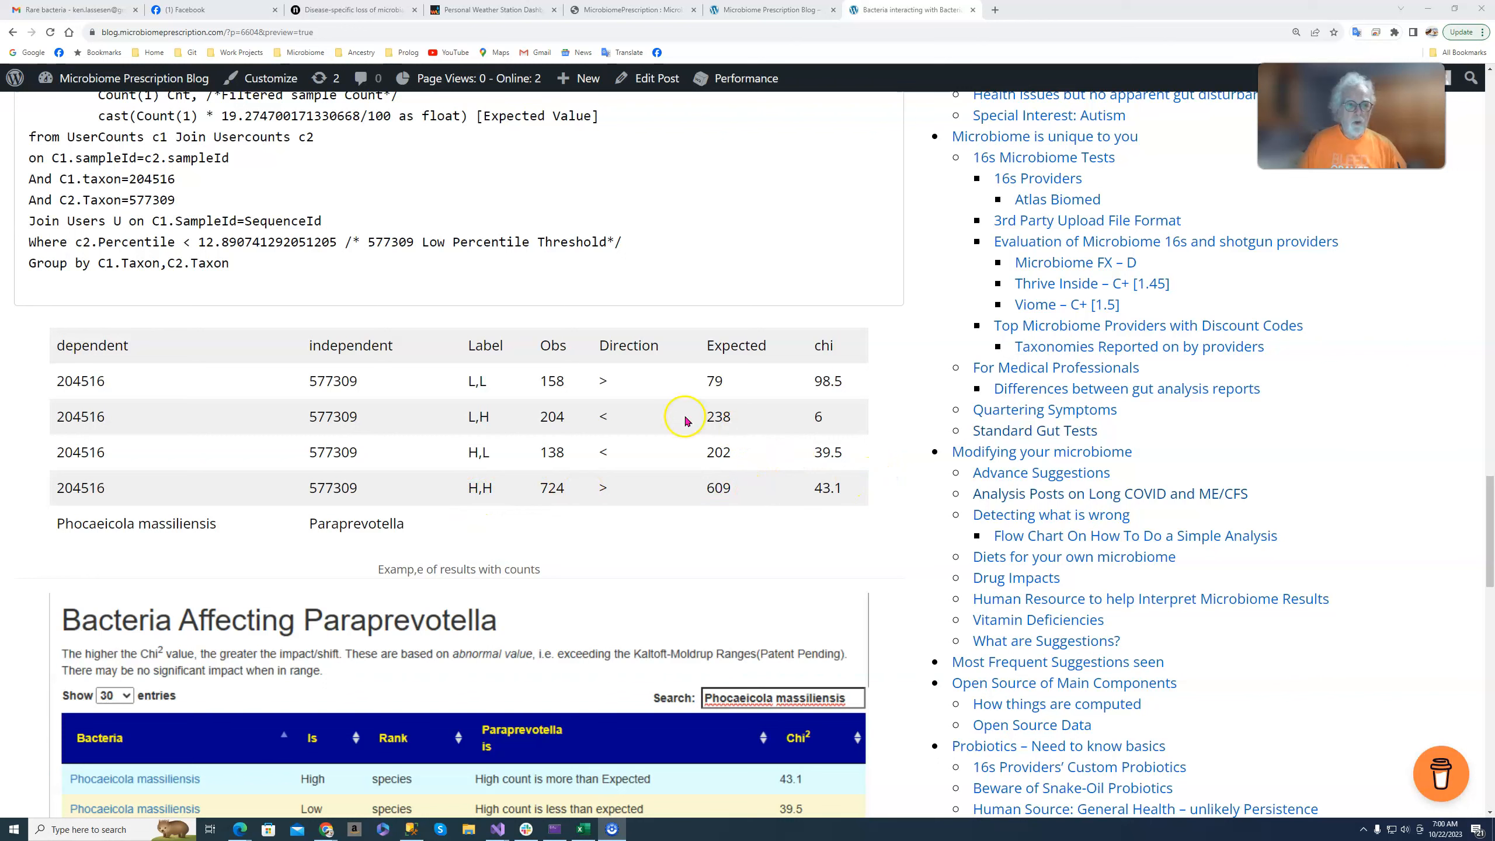
{"action": "mouse_move", "coordinate": [562, 501]}
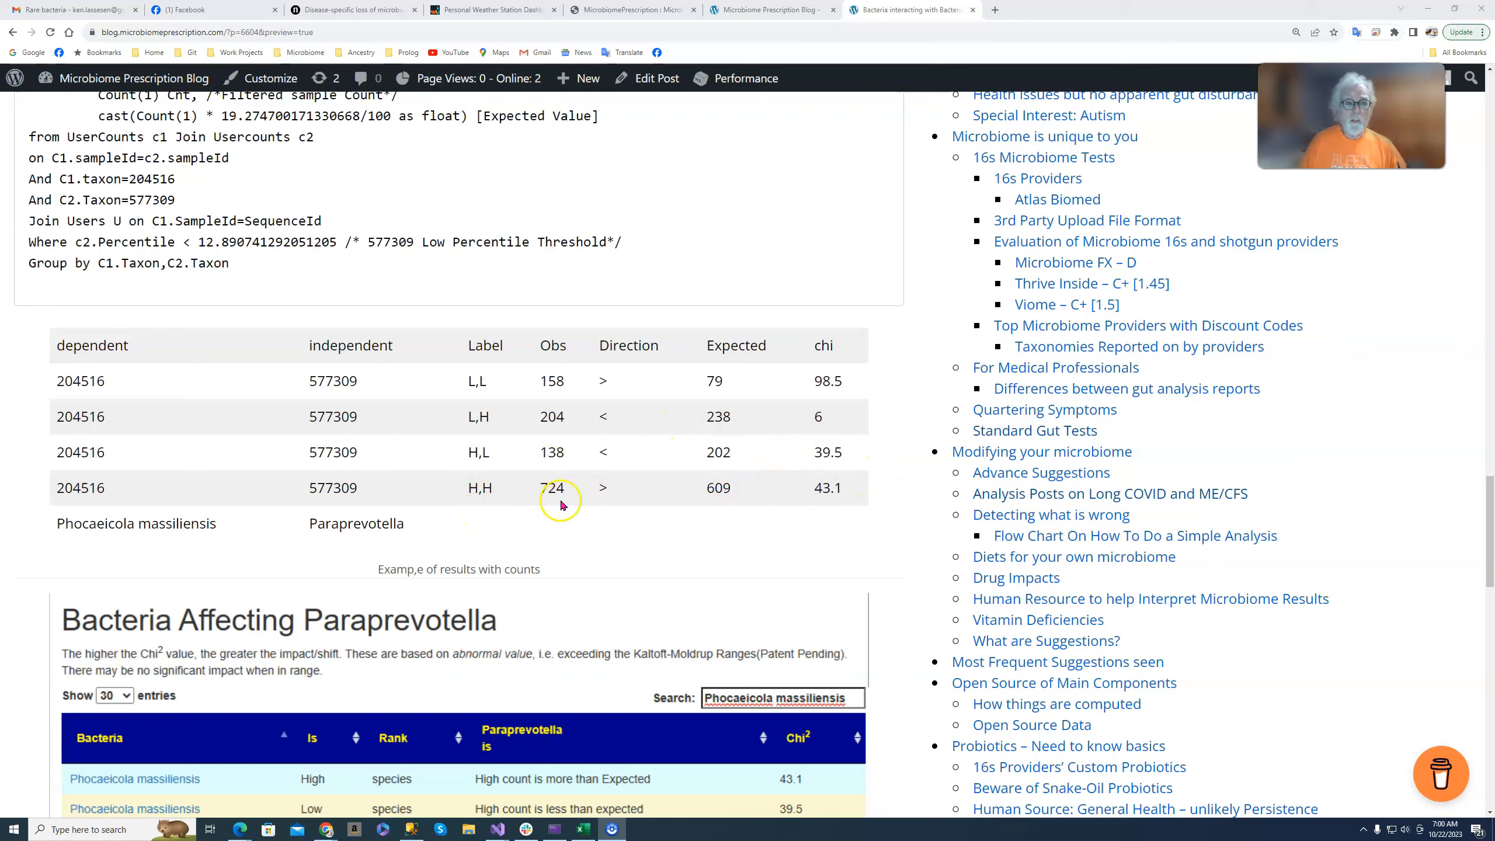
{"action": "mouse_move", "coordinate": [776, 414]}
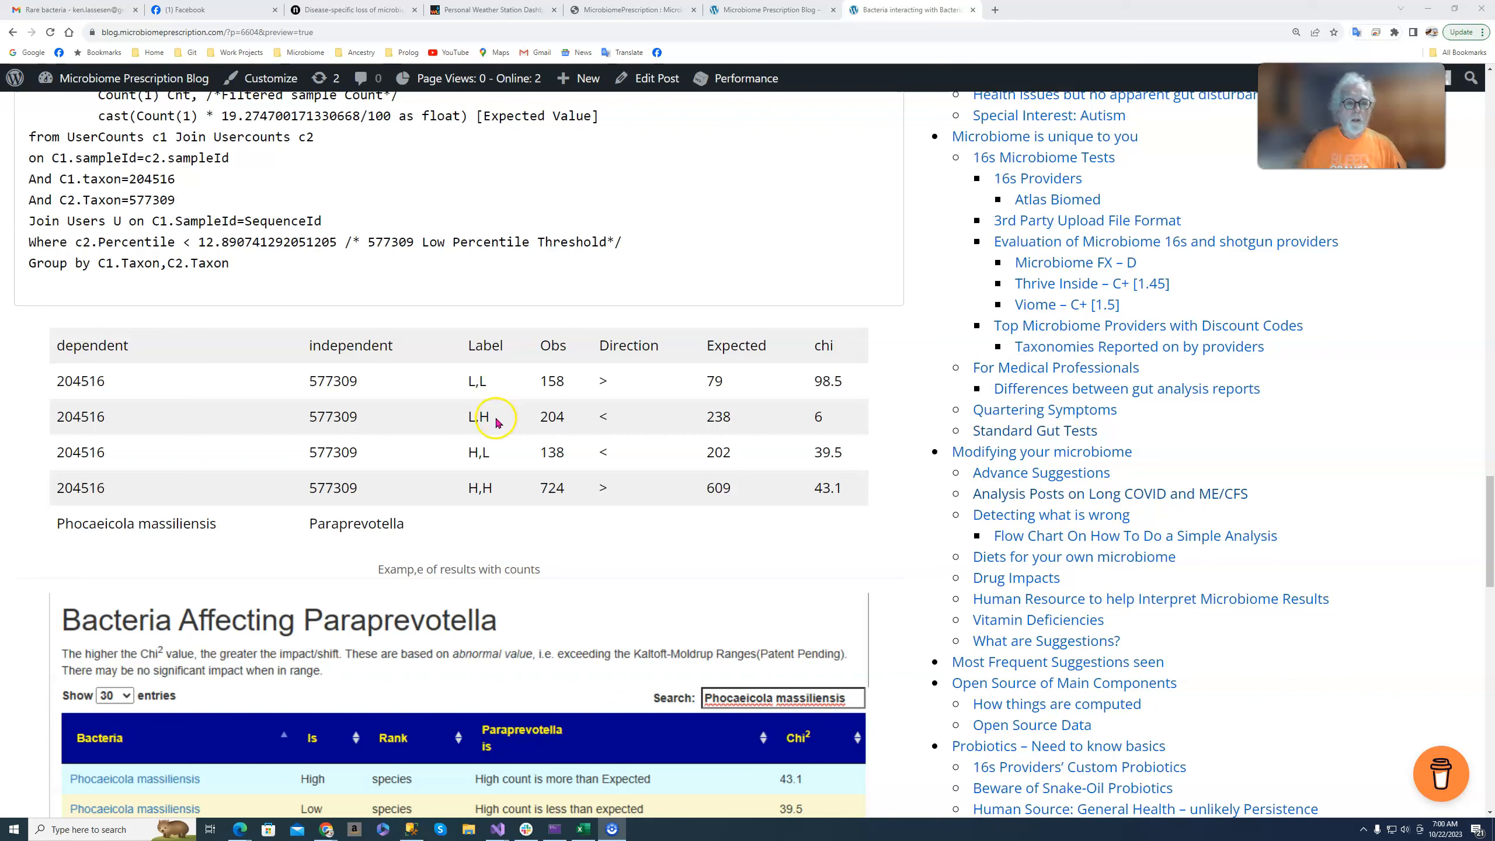
{"action": "mouse_move", "coordinate": [512, 425]}
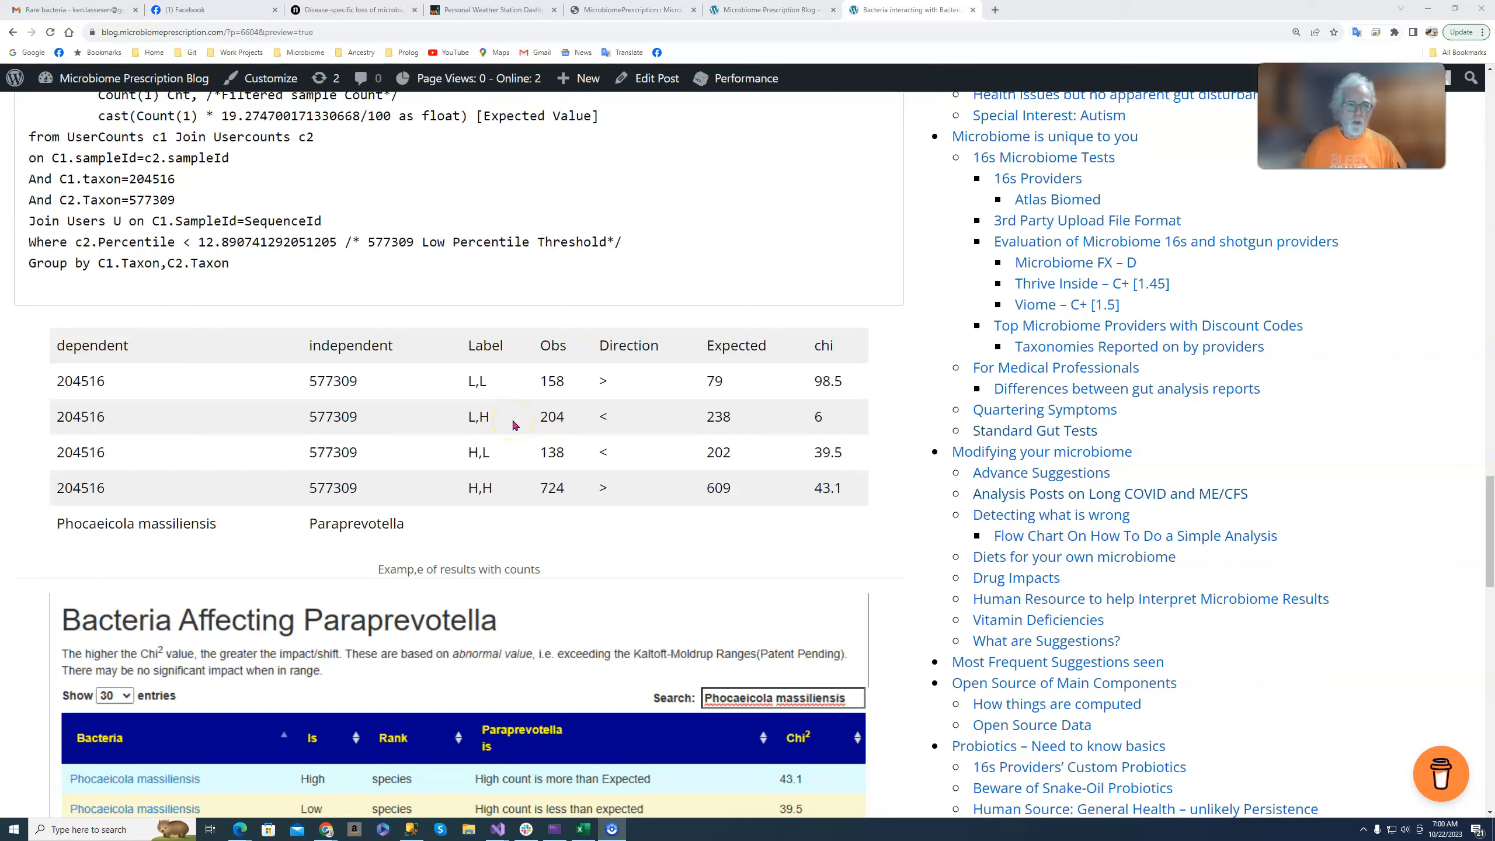
{"action": "left_click", "coordinate": [318, 474]}
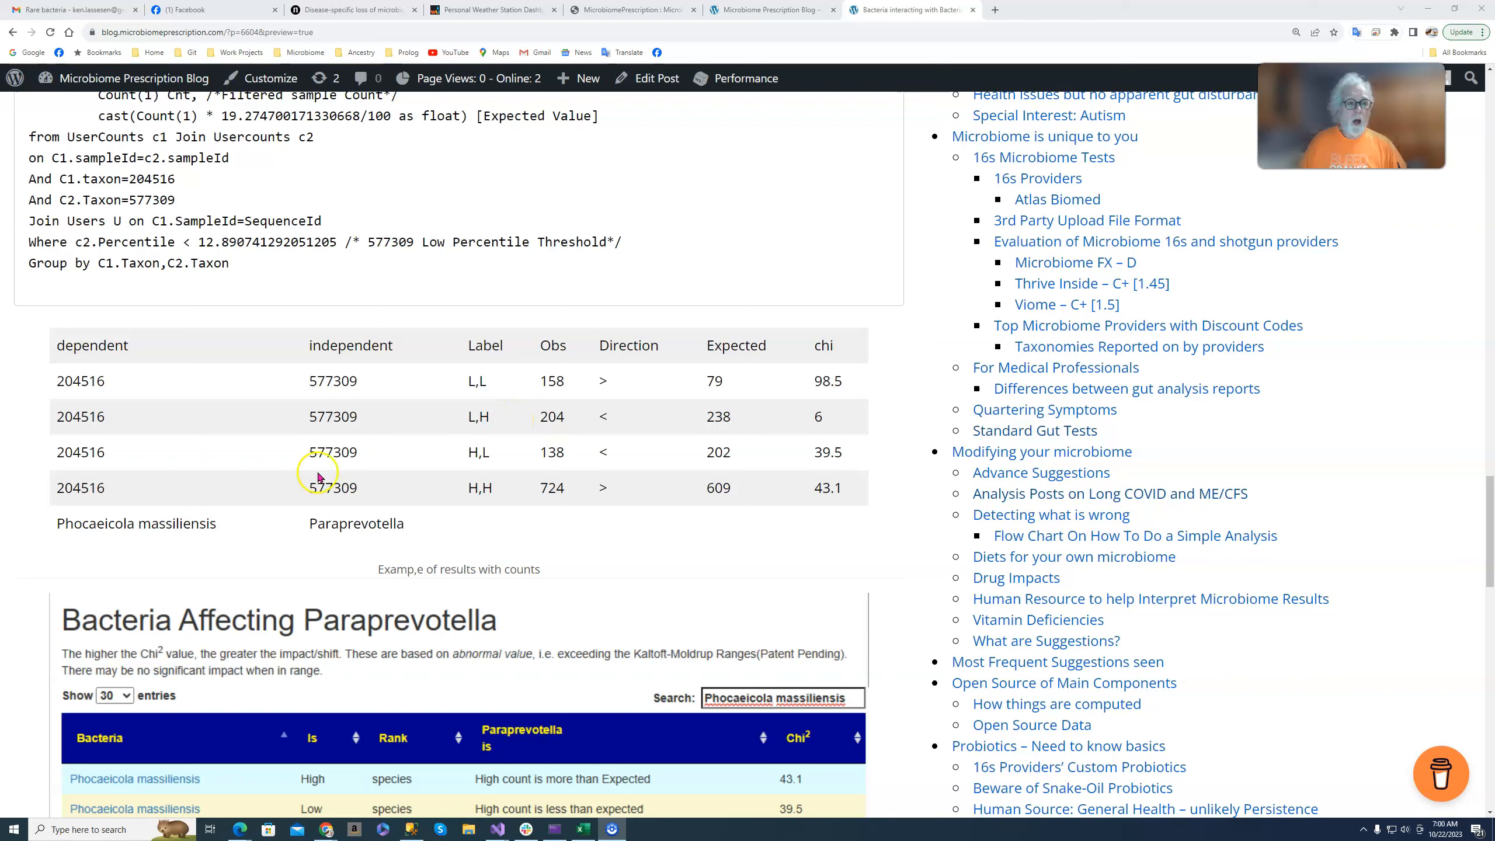
{"action": "mouse_move", "coordinate": [460, 430]}
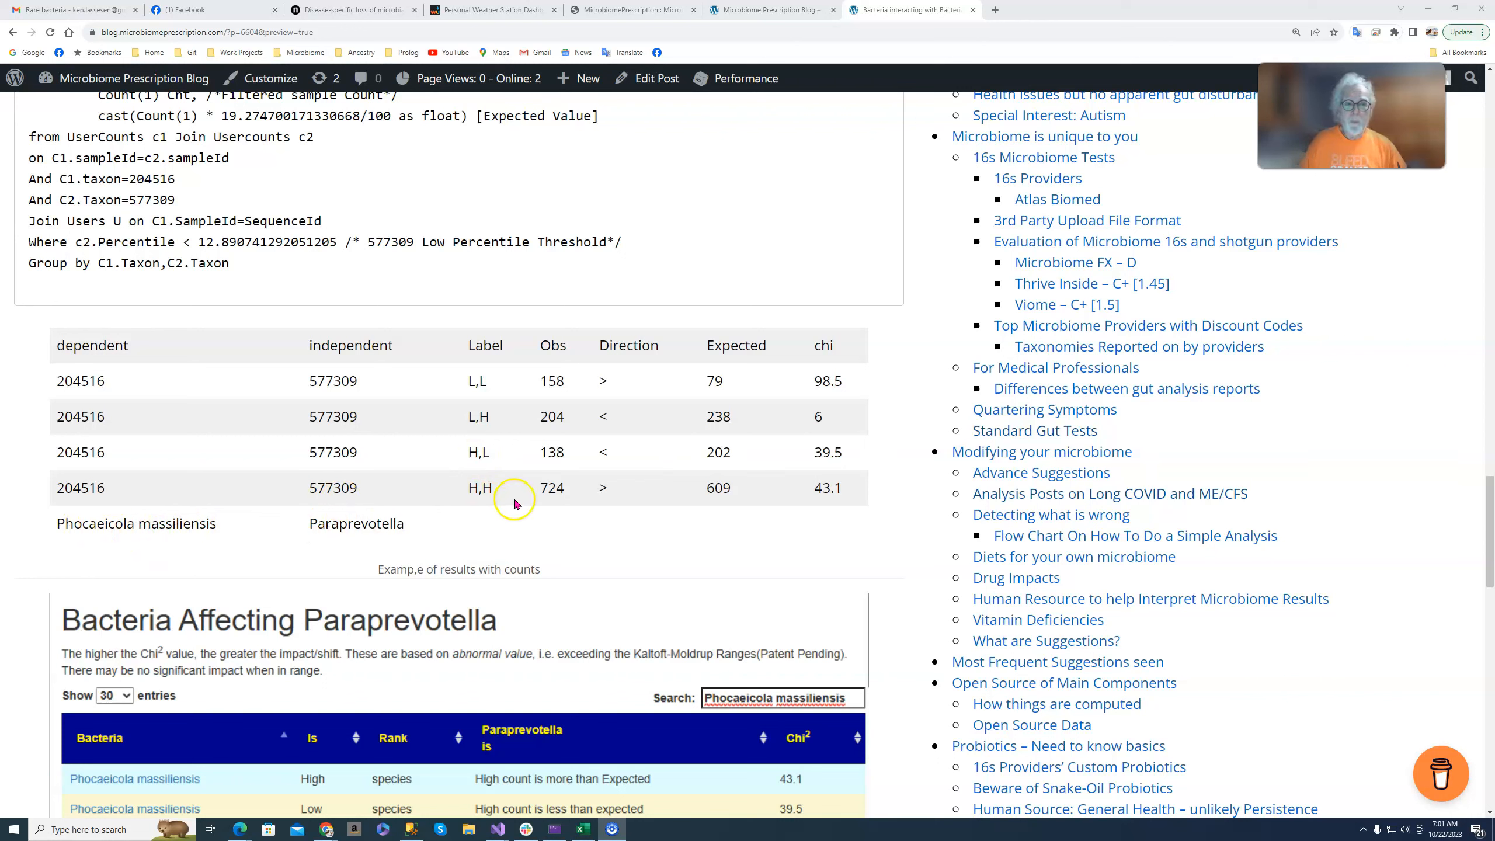
{"action": "mouse_move", "coordinate": [524, 453]}
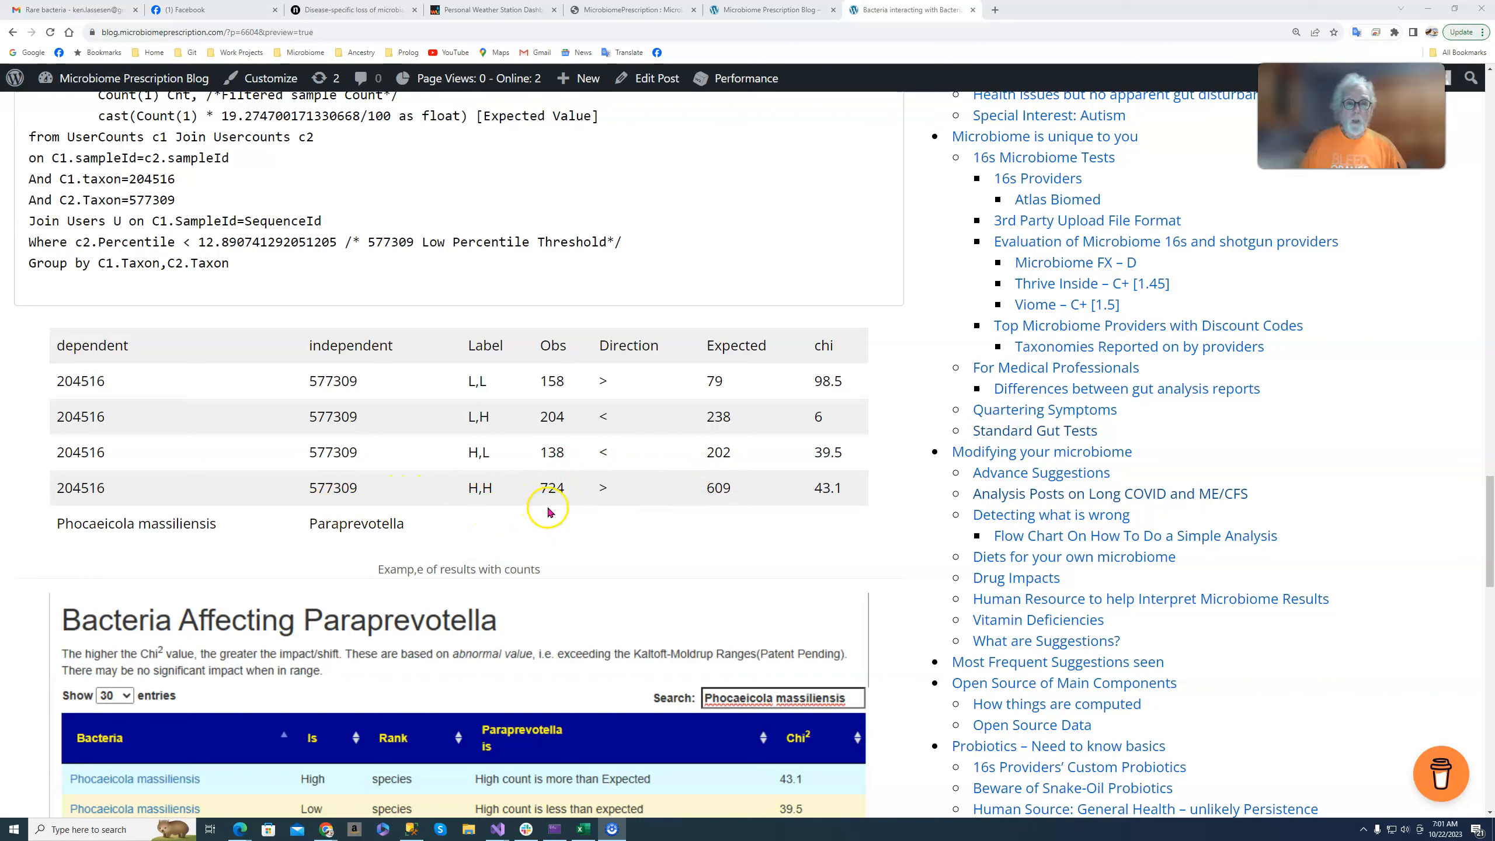
{"action": "mouse_move", "coordinate": [632, 500]}
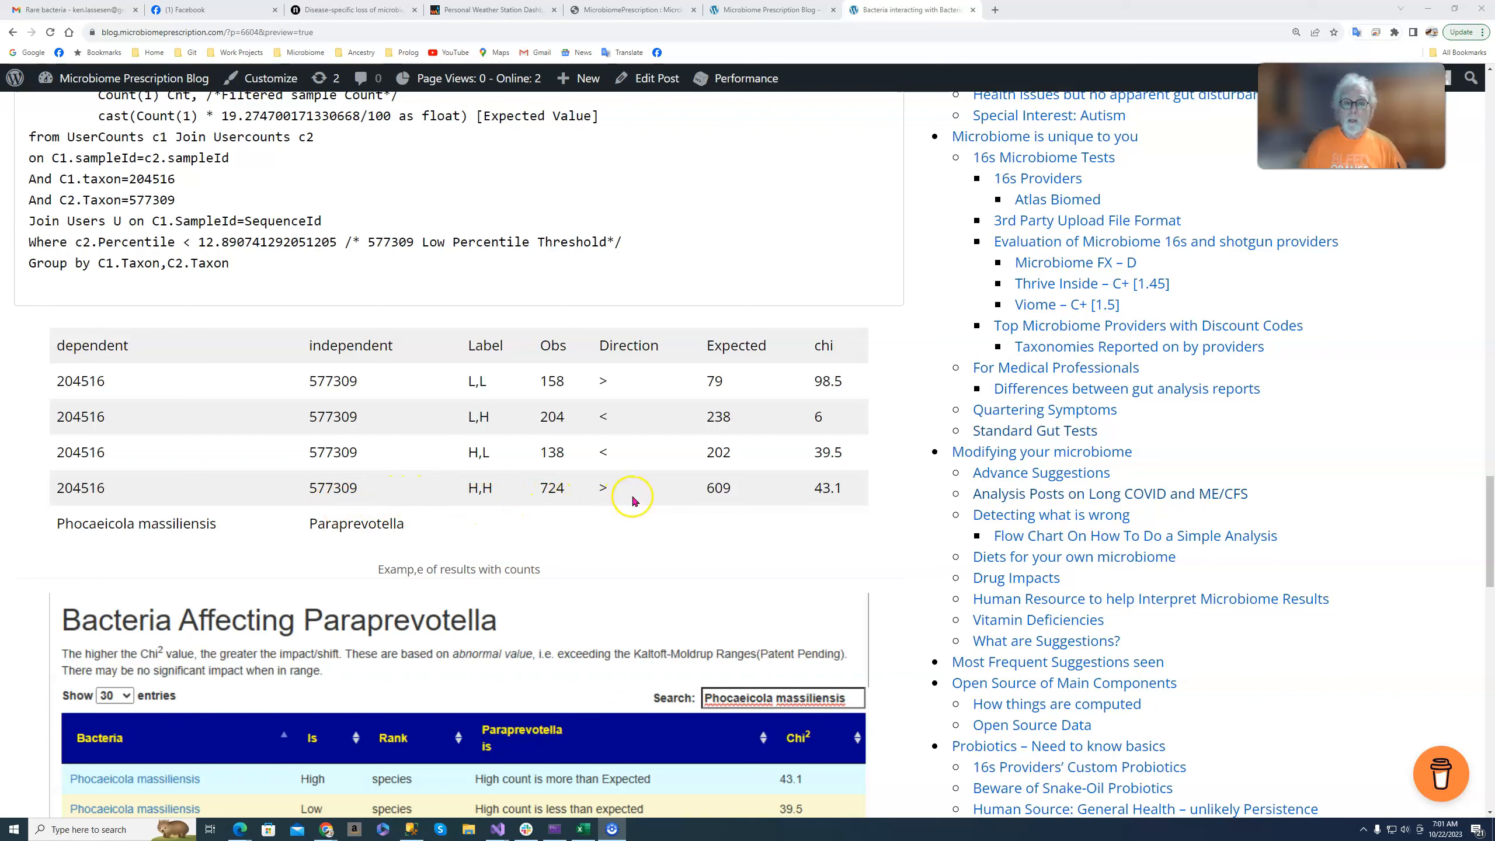
{"action": "mouse_move", "coordinate": [571, 495]}
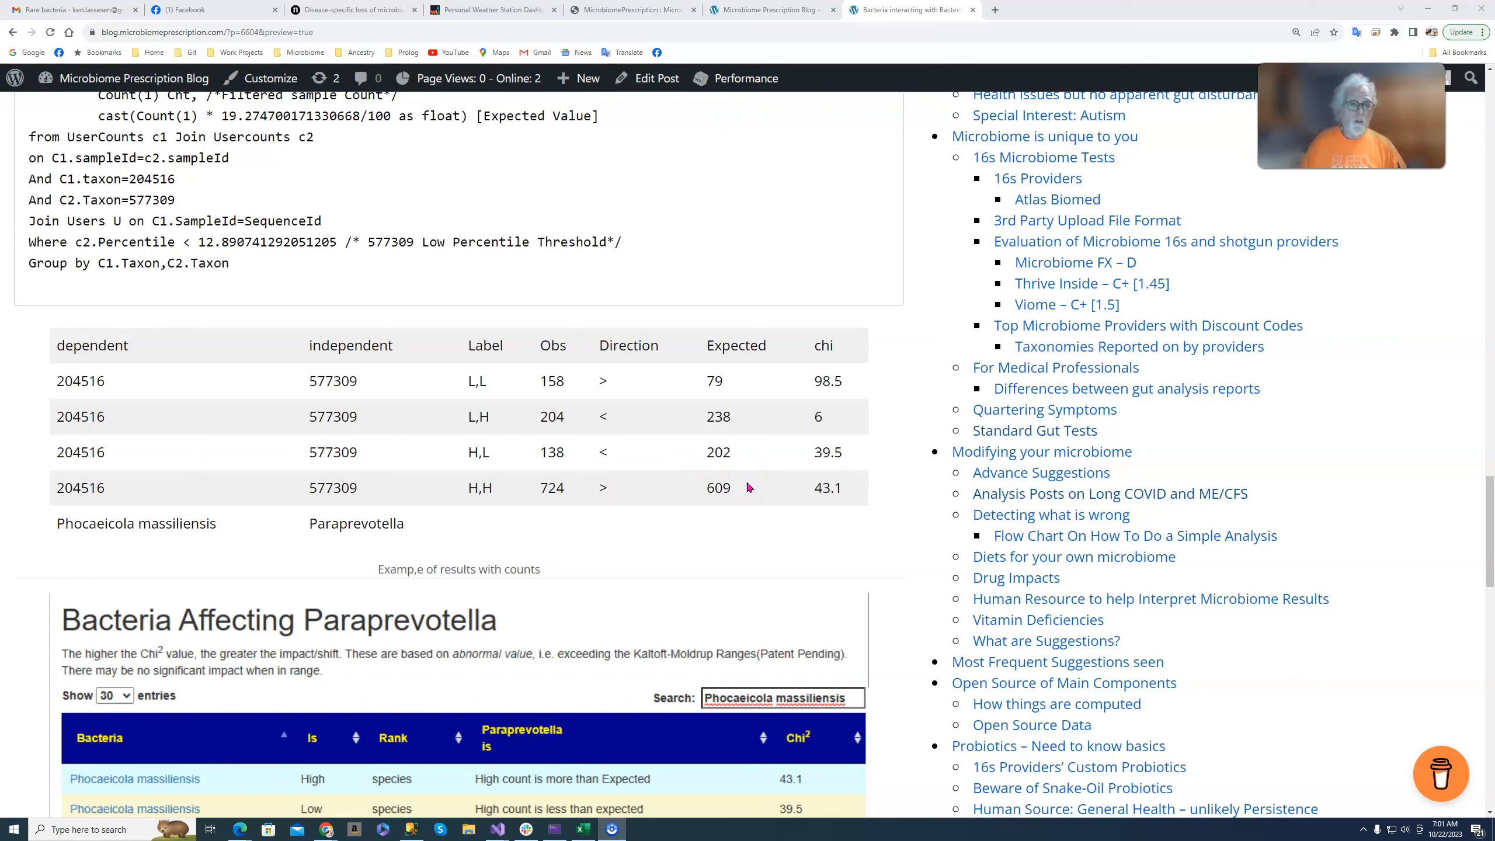
Scroll to the 'Bacteria Affecting Paraprevotella' and 'Bacteria Affected by Phocaeicola massiliensis' screenshots
{"action": "scroll", "scroll_direction": "down", "scroll_amount": 3}
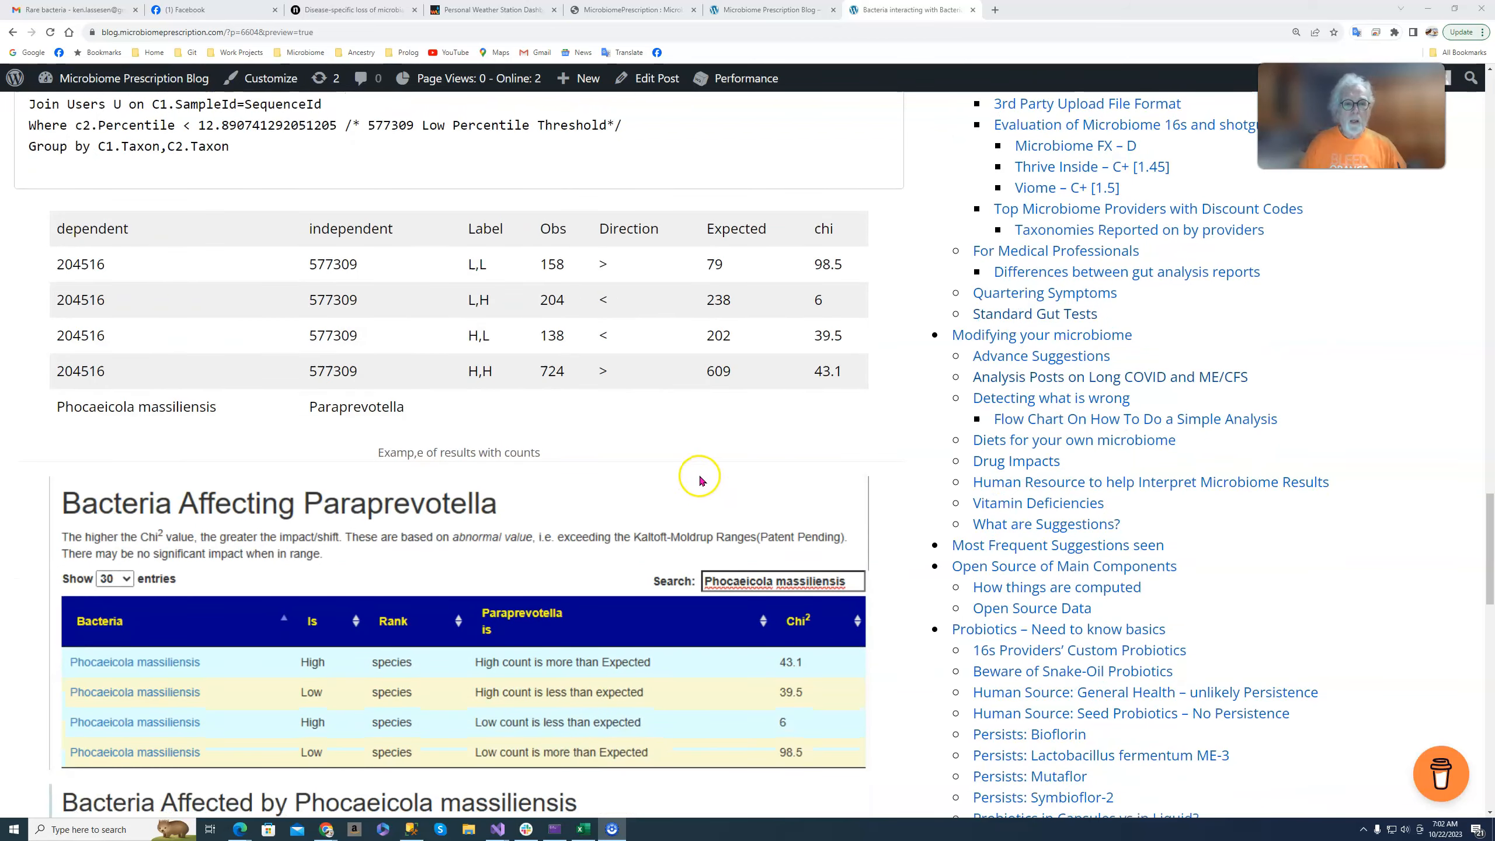
{"action": "scroll", "scroll_direction": "down", "scroll_amount": 3}
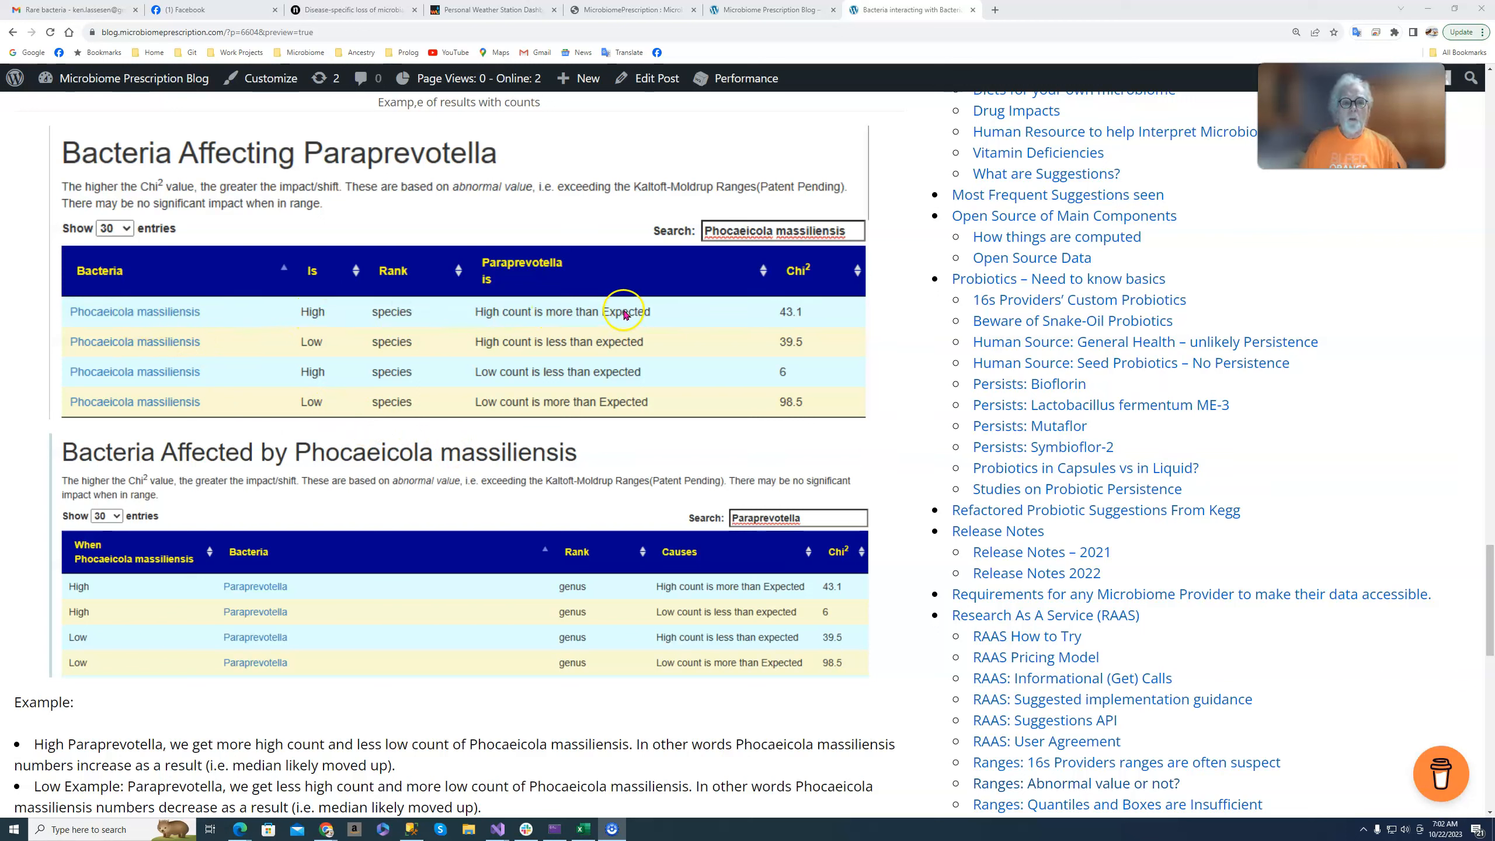
{"action": "mouse_move", "coordinate": [411, 350]}
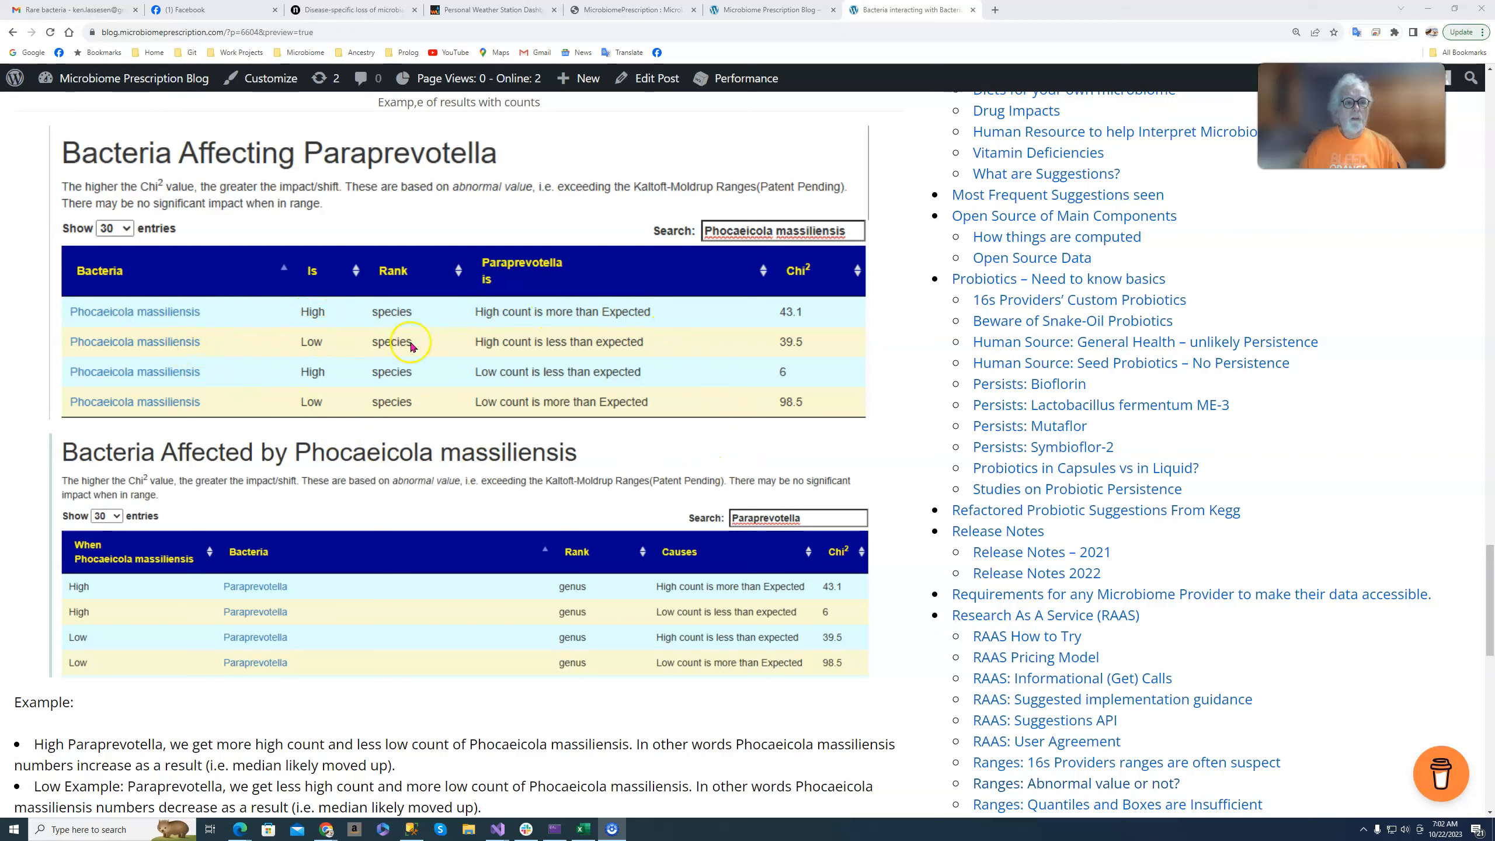
{"action": "mouse_move", "coordinate": [614, 354]}
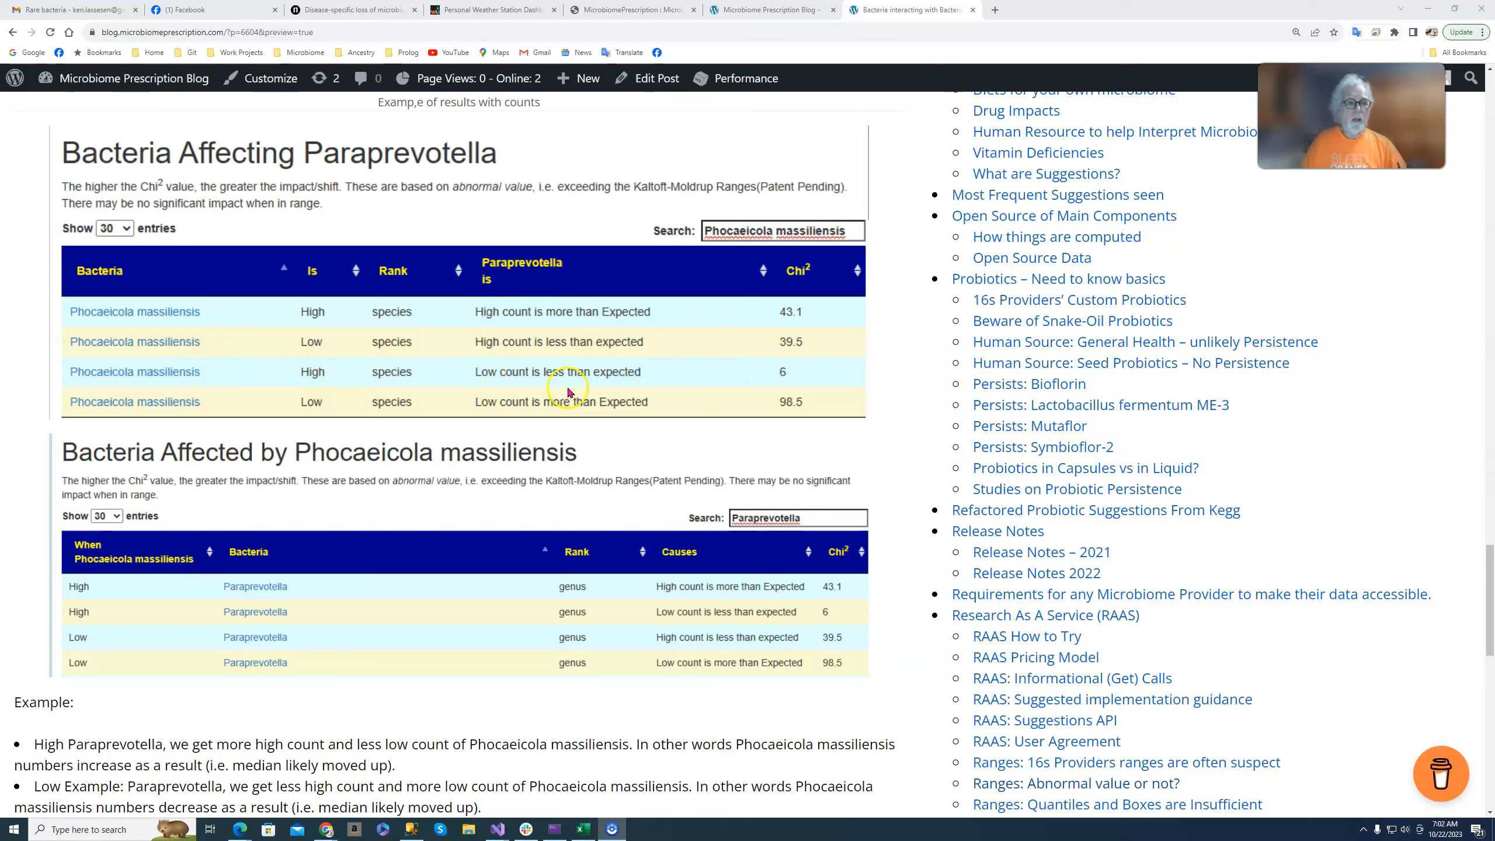
{"action": "mouse_move", "coordinate": [480, 397]}
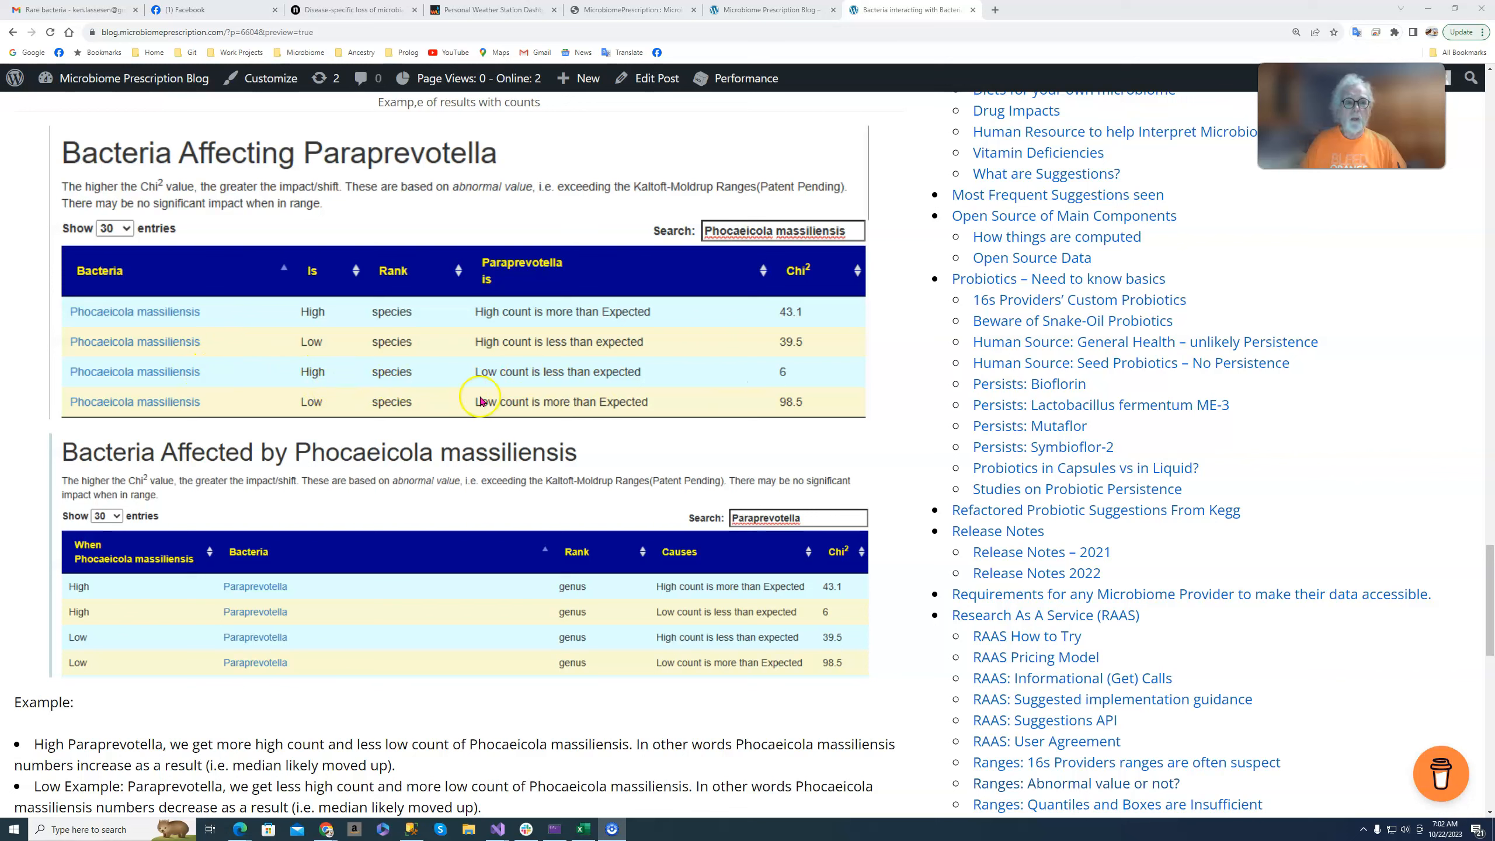
{"action": "mouse_move", "coordinate": [548, 389]}
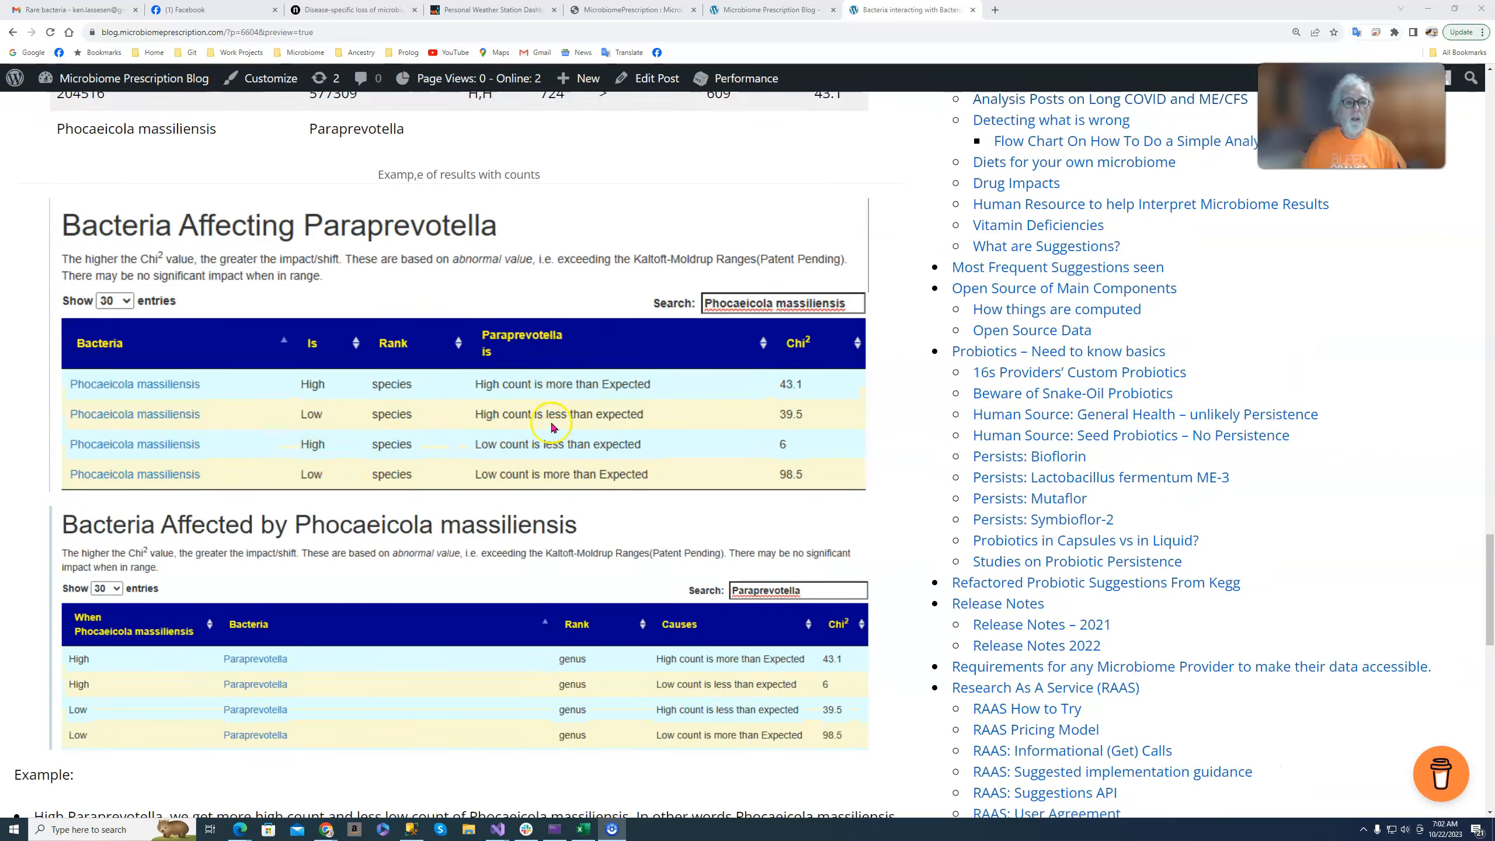
Scroll from the counts table past the association tables to the Example text and regression table
{"action": "scroll", "scroll_direction": "up", "scroll_amount": 3}
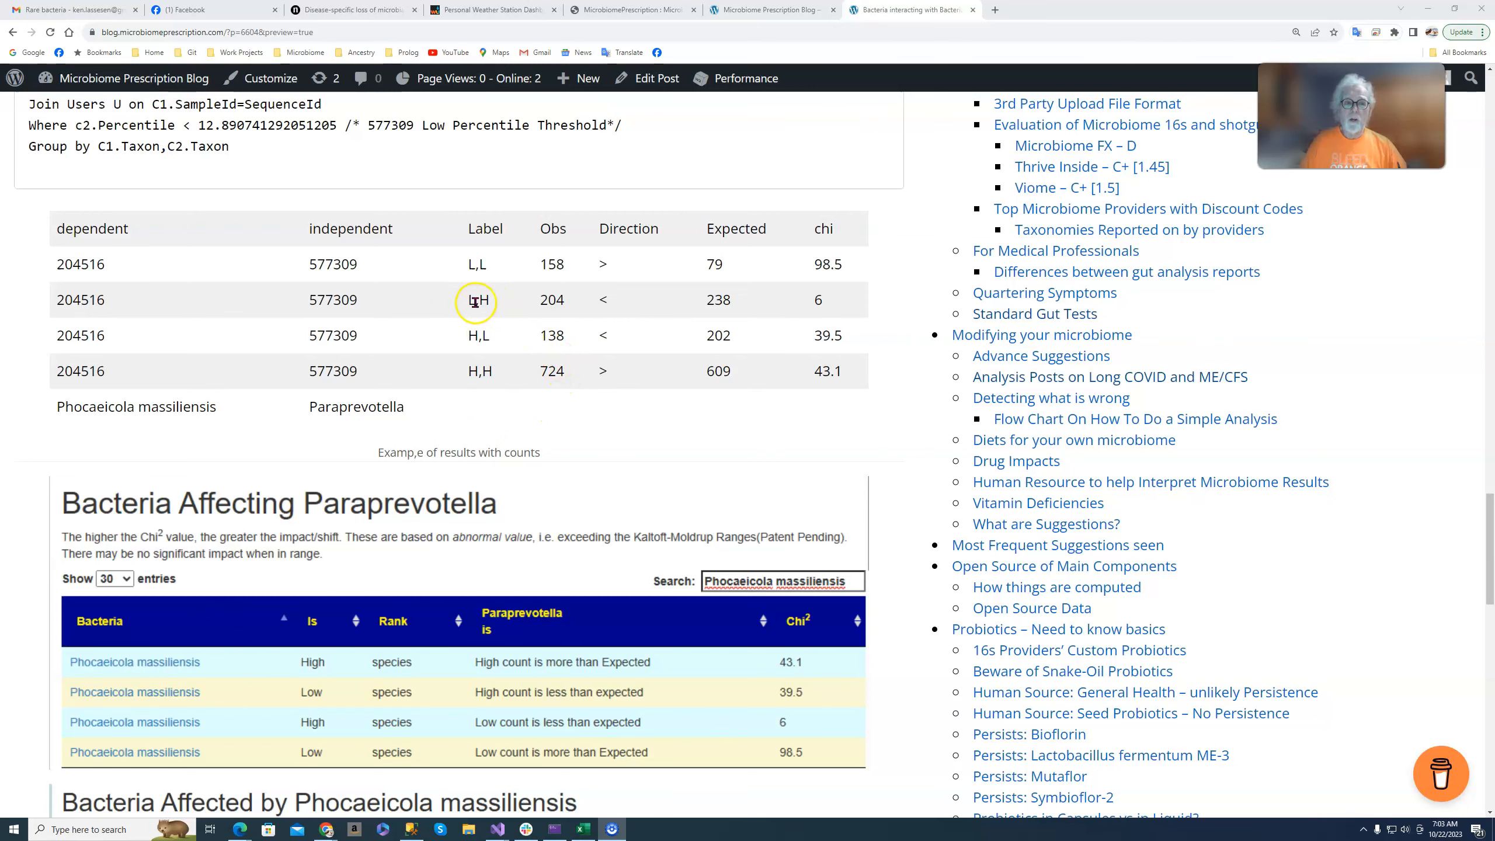
{"action": "scroll", "scroll_direction": "down", "scroll_amount": 3}
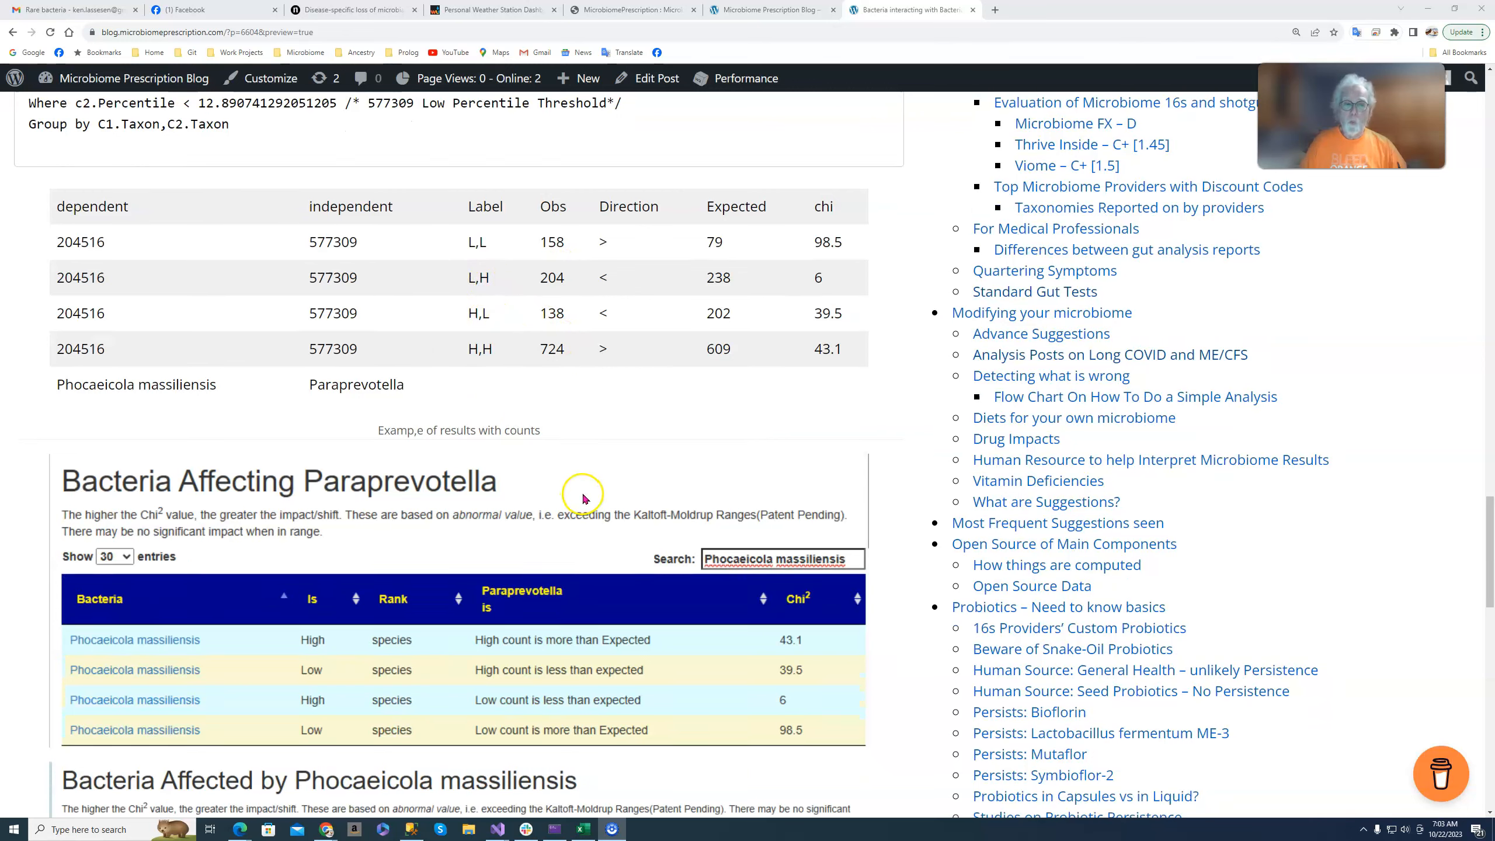
{"action": "scroll", "scroll_direction": "down", "scroll_amount": 3}
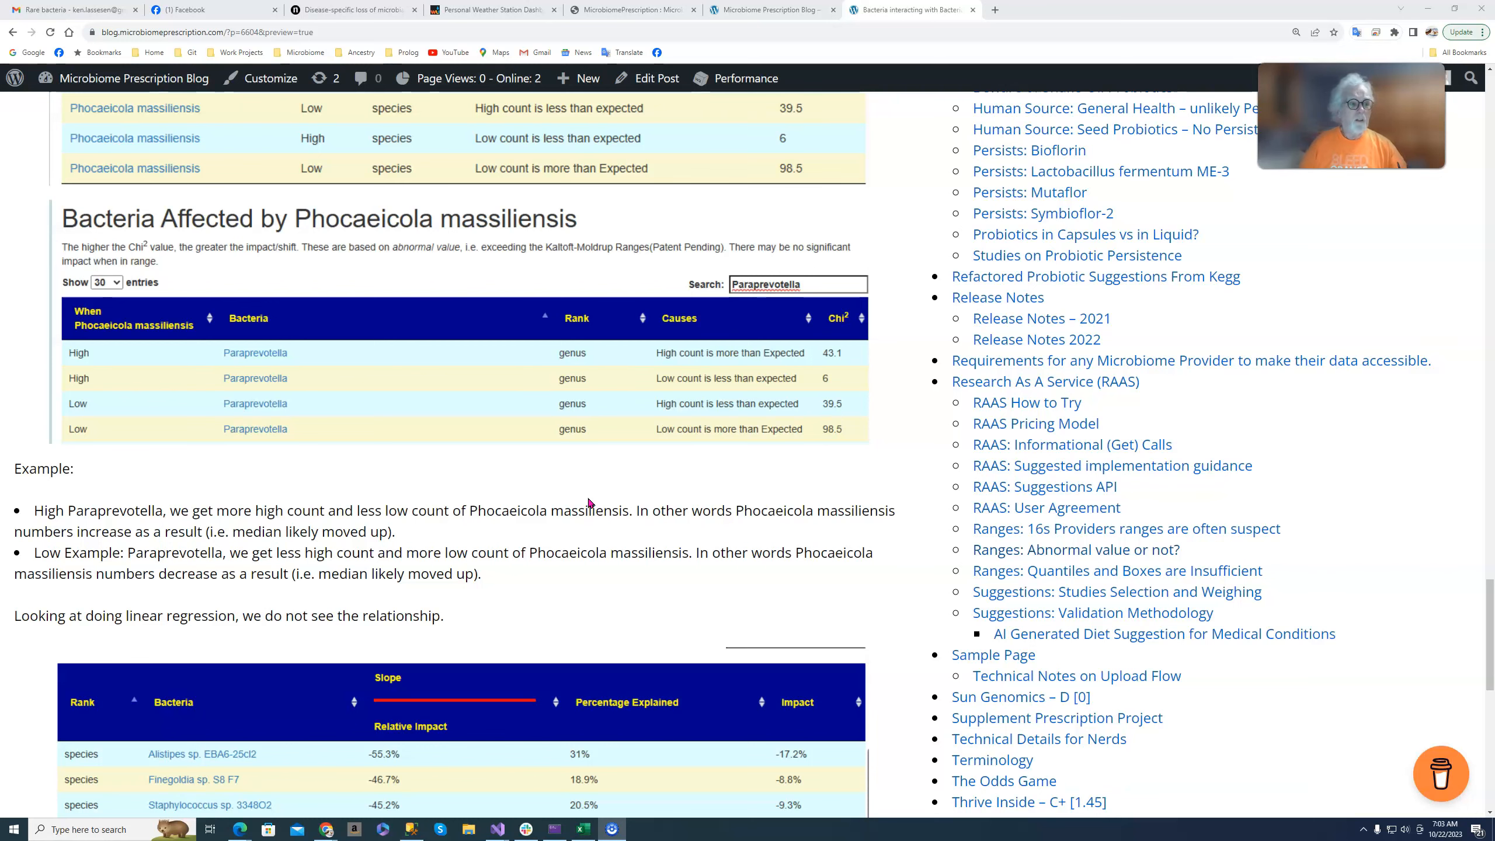
{"action": "scroll", "scroll_direction": "down", "scroll_amount": 3}
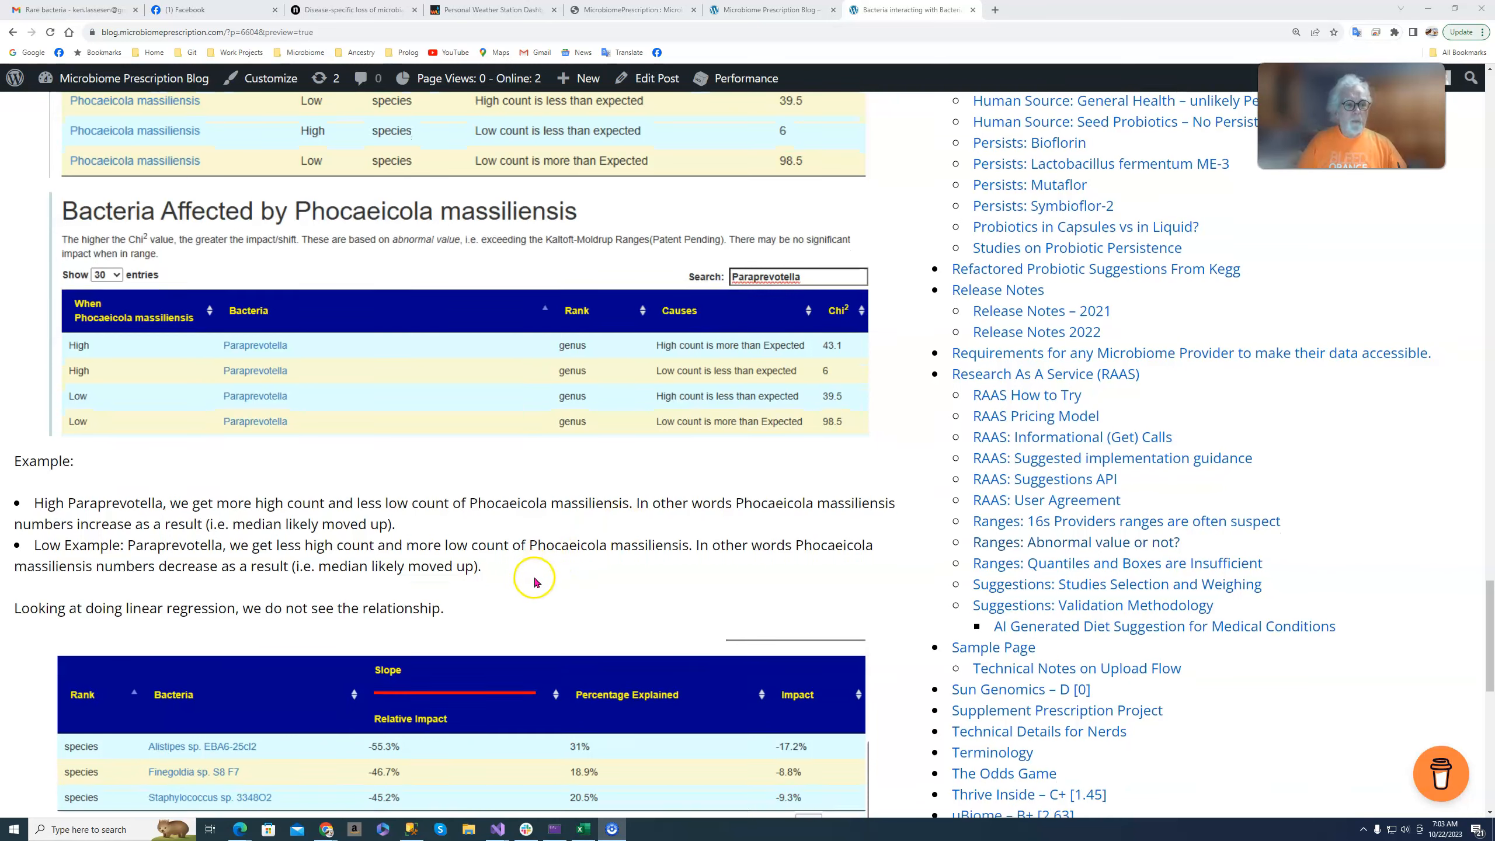
{"action": "scroll", "scroll_direction": "down", "scroll_amount": 3}
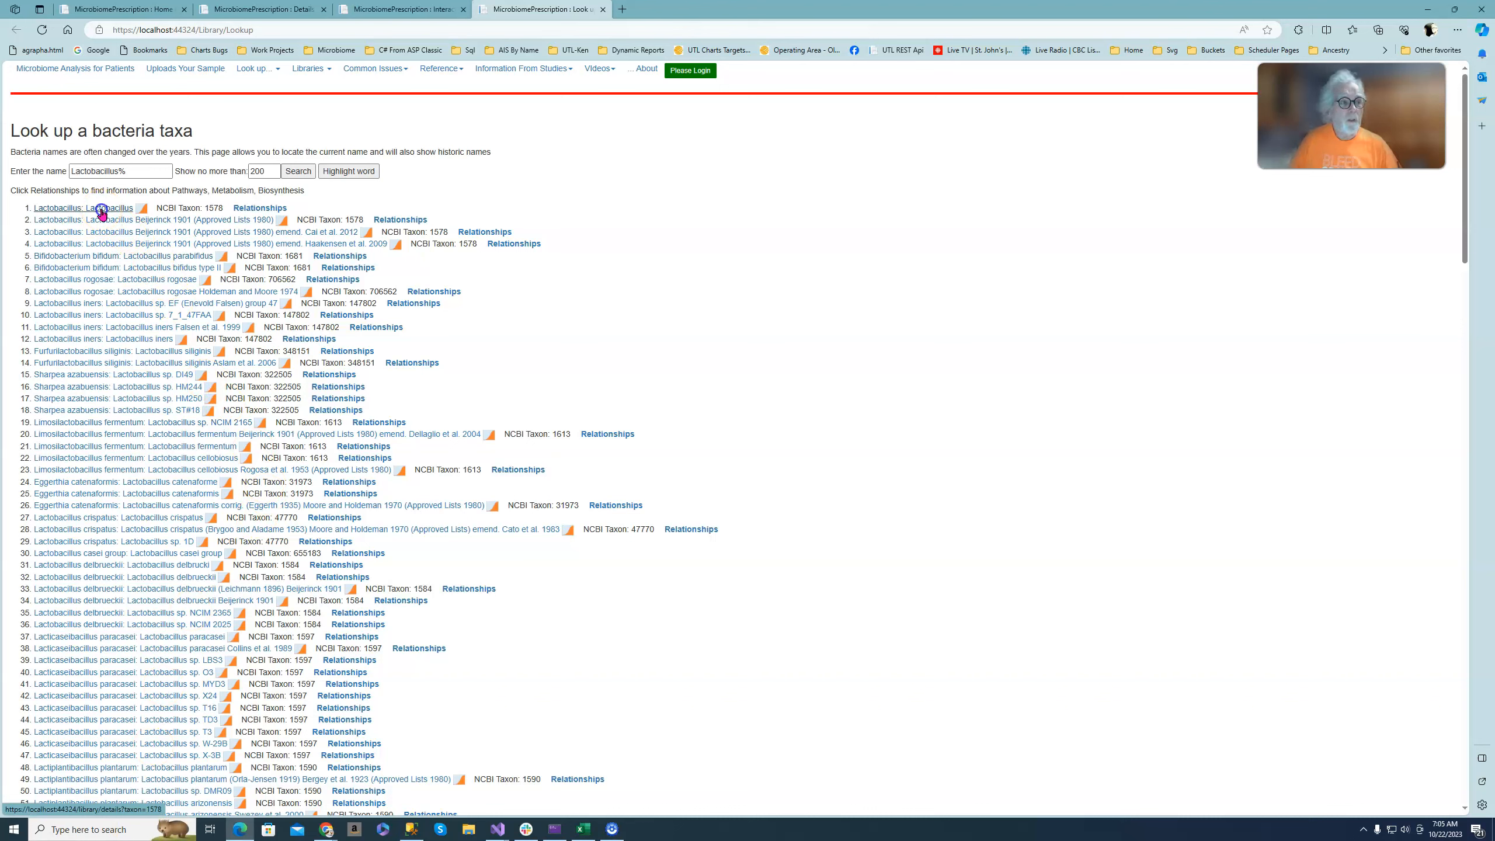
Open the first Lactobacillus taxon and its interactions page, scrolling through the affected-bacteria Chi² list
{"action": "left_click", "coordinate": [106, 208]}
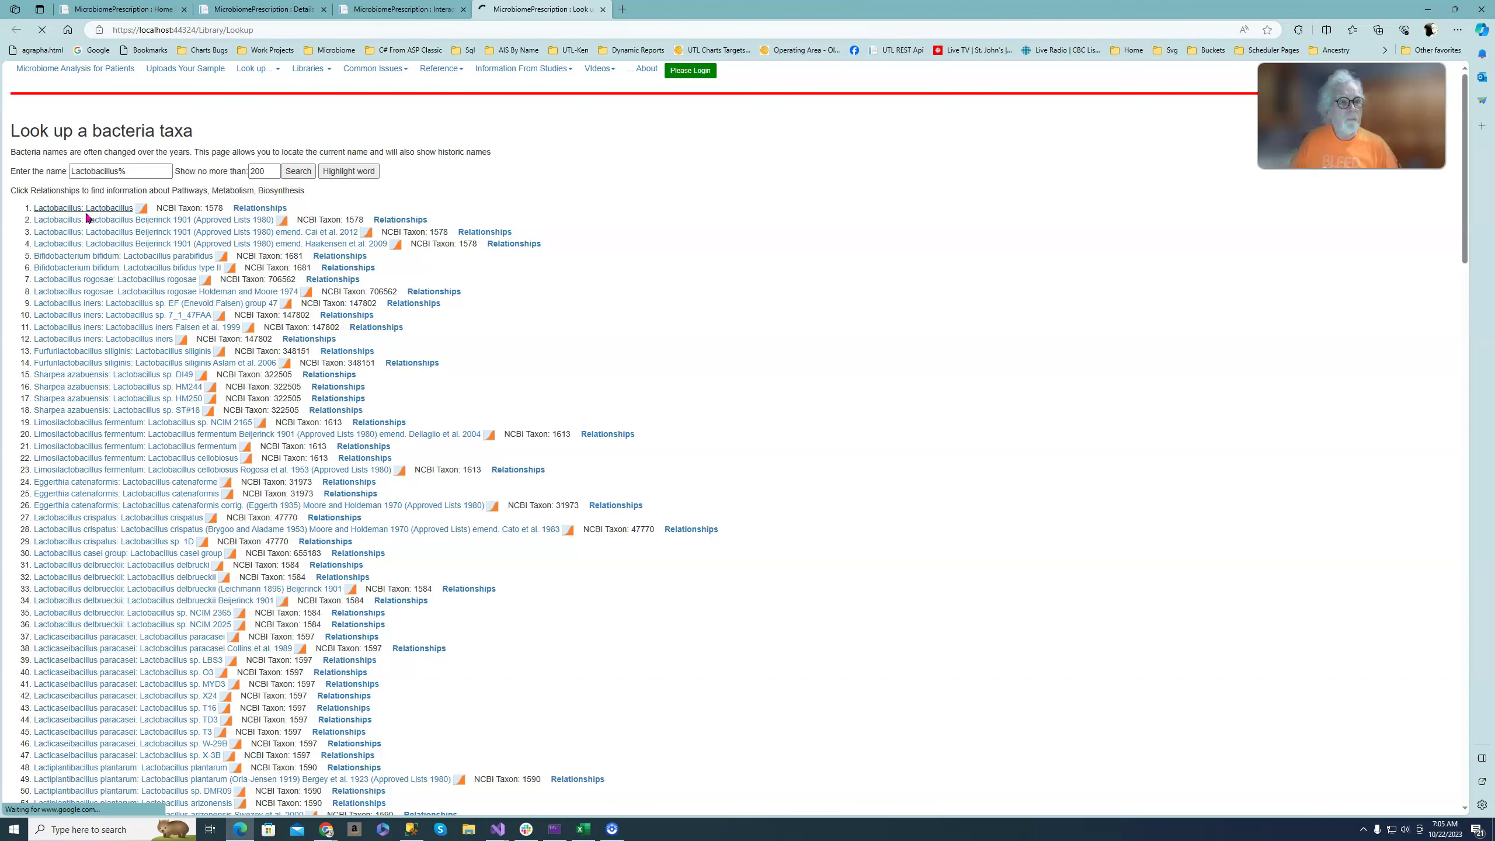
{"action": "left_click", "coordinate": [79, 208]}
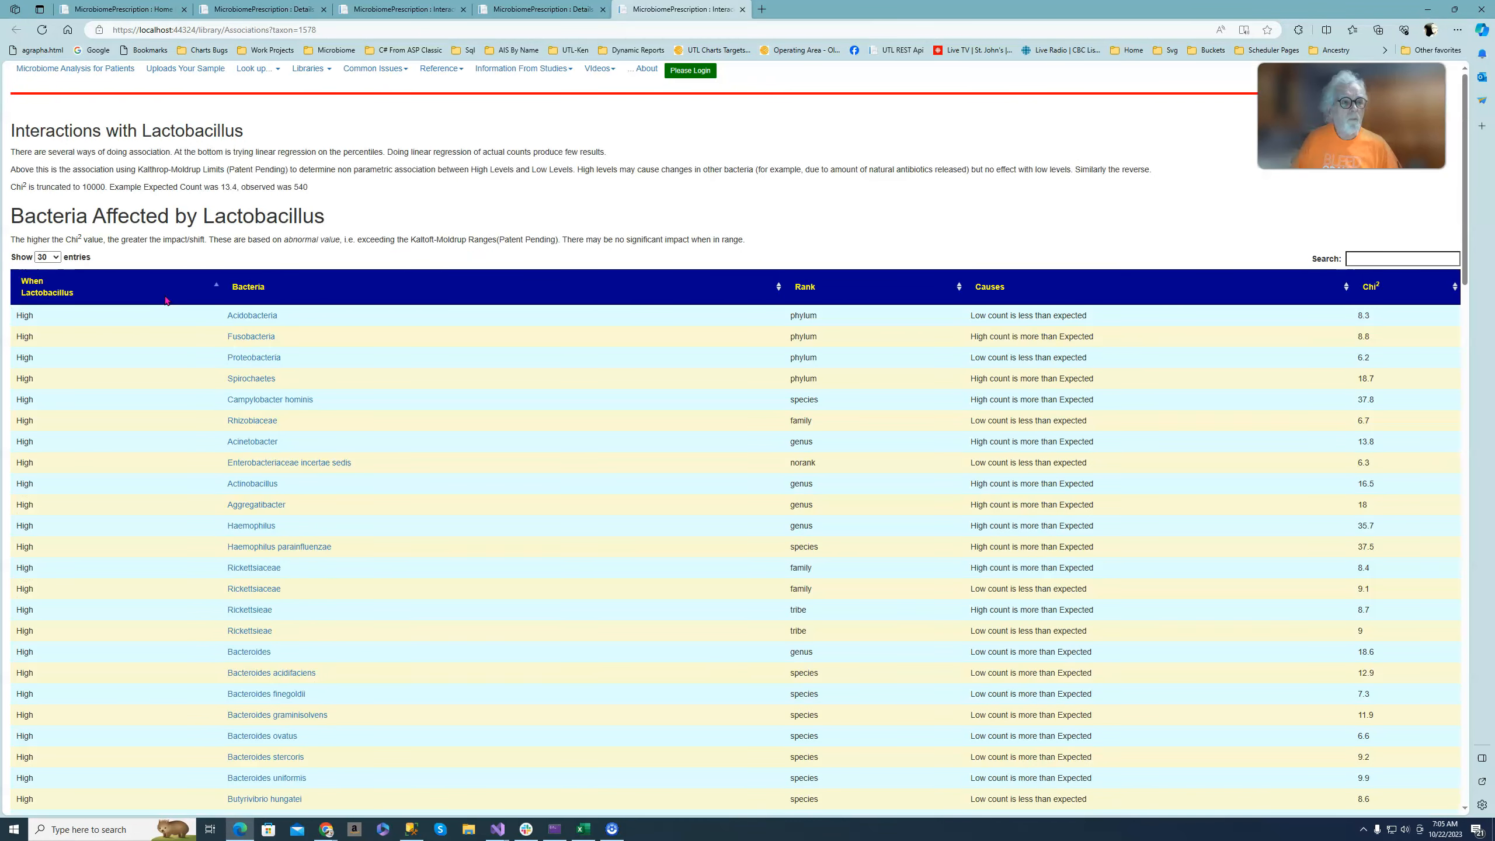
{"action": "mouse_move", "coordinate": [482, 222]}
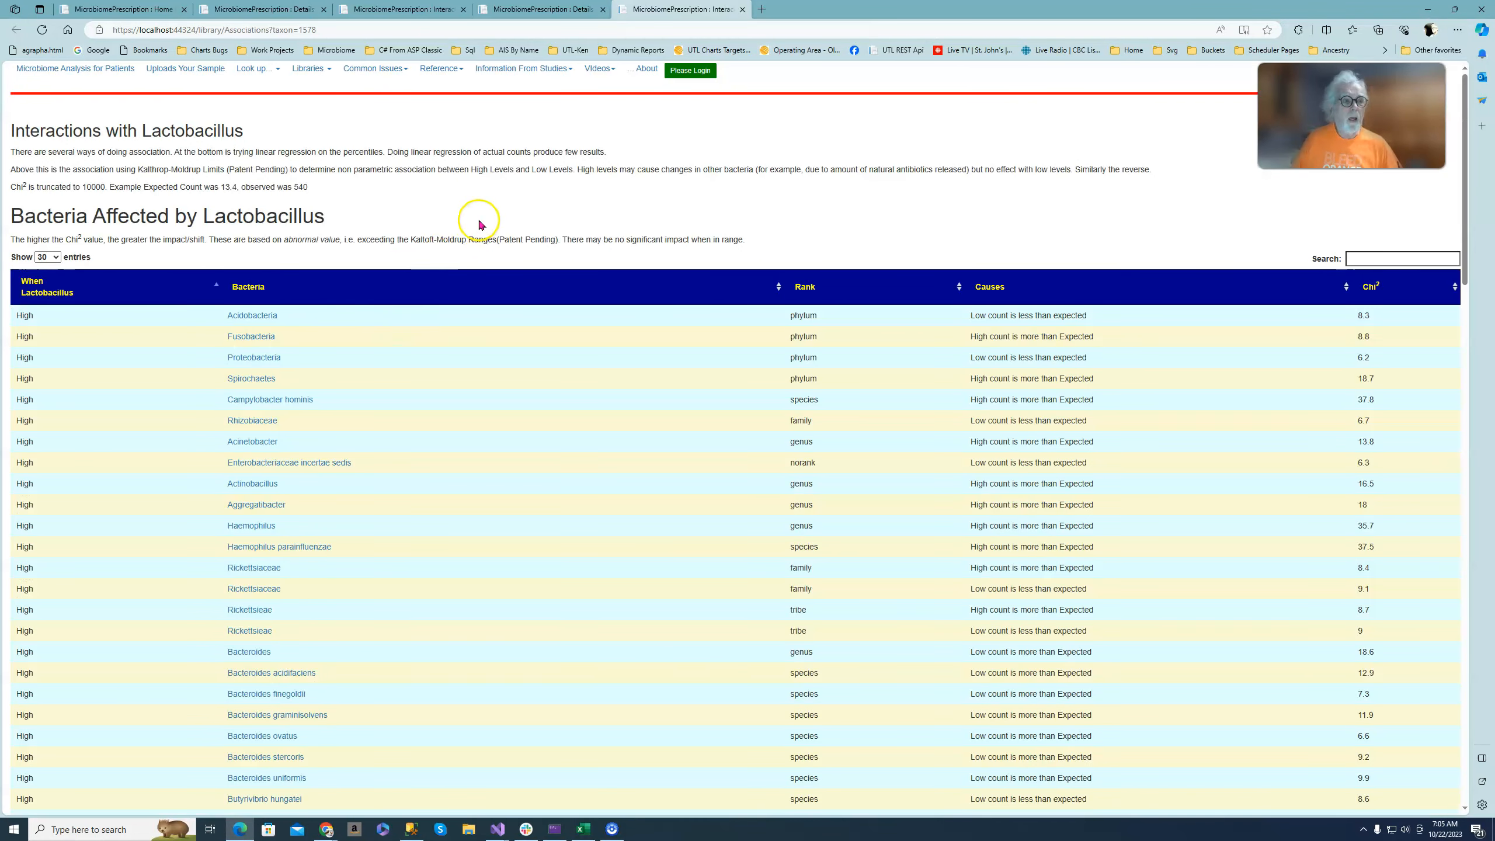
{"action": "scroll", "scroll_direction": "down", "scroll_amount": 3}
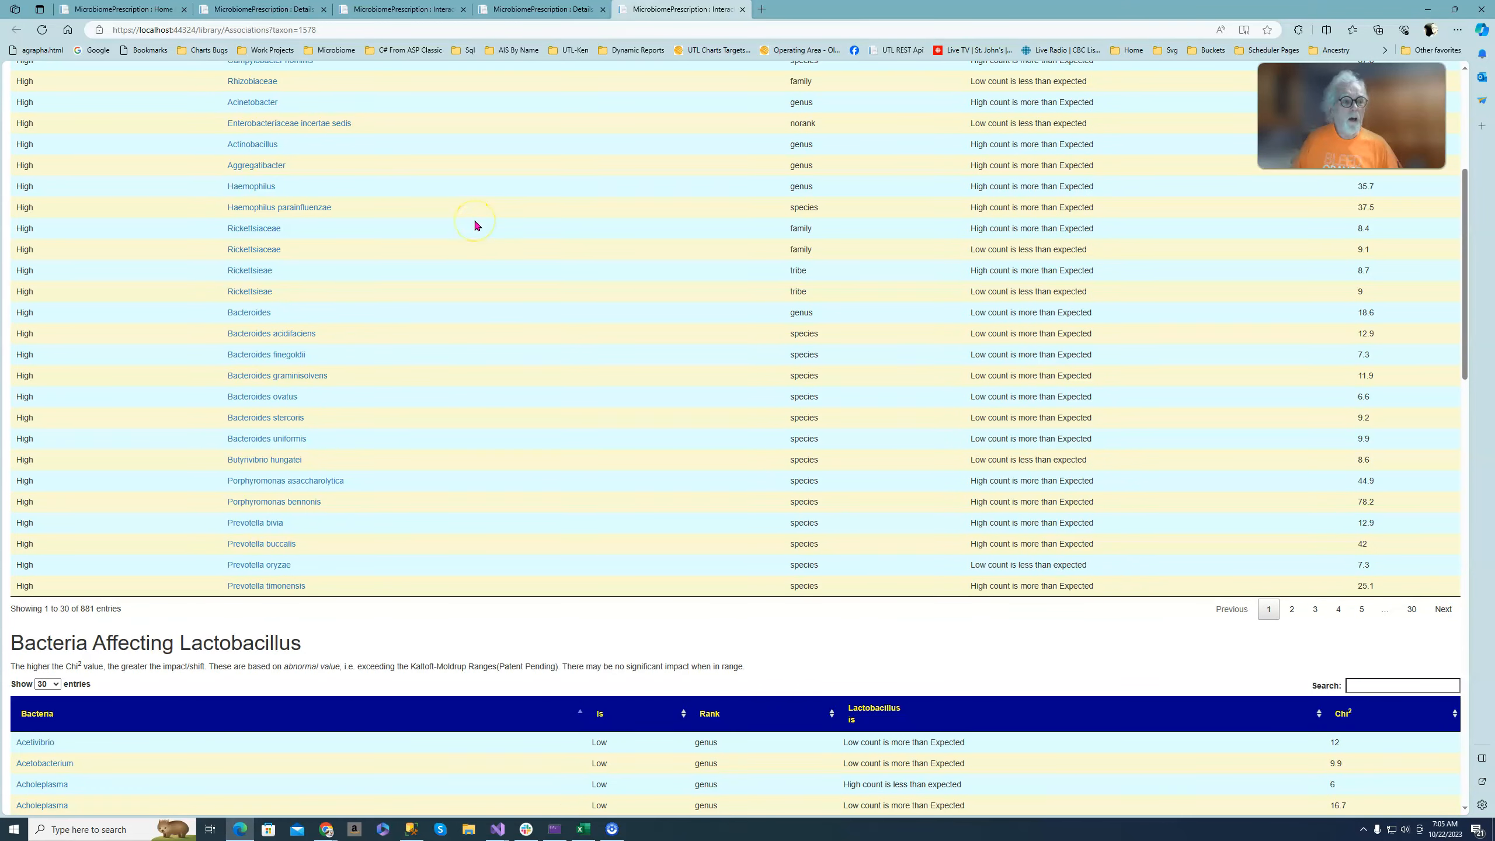
{"action": "scroll", "scroll_direction": "down", "scroll_amount": 3}
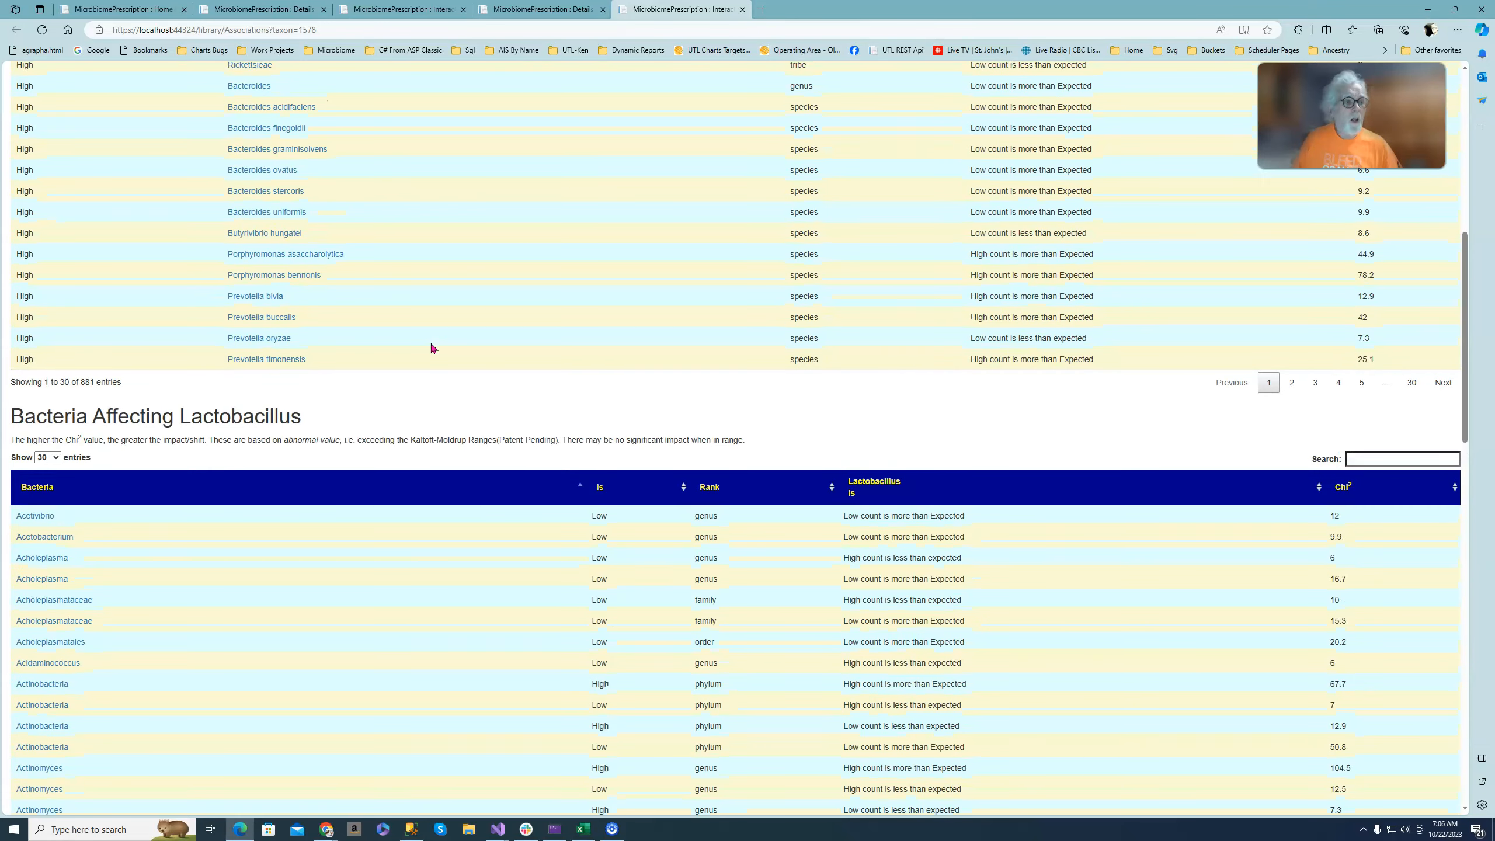
{"action": "scroll", "scroll_direction": "down", "scroll_amount": 3}
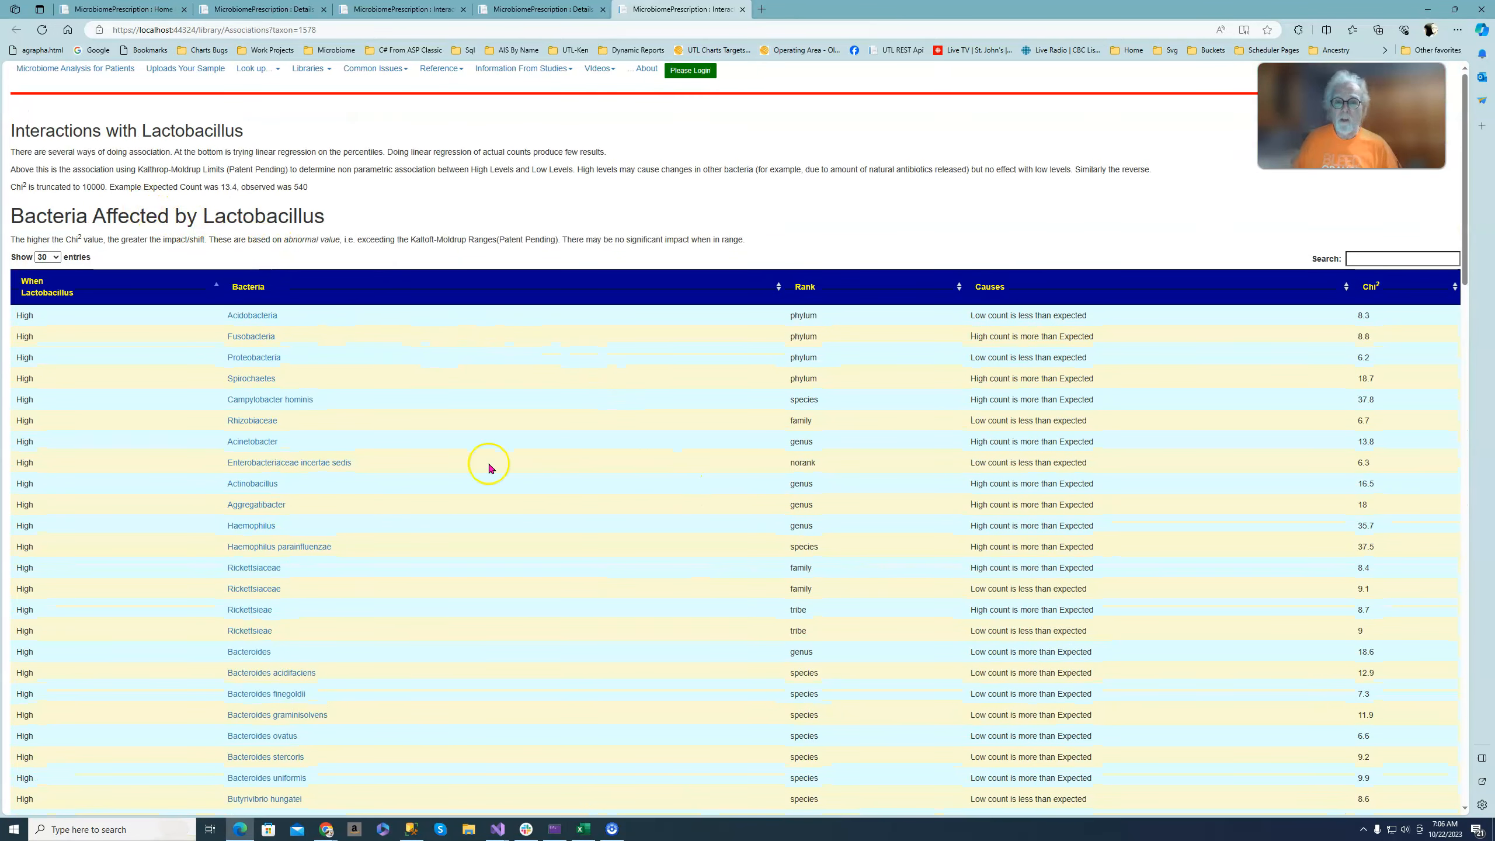
{"action": "mouse_move", "coordinate": [359, 397]}
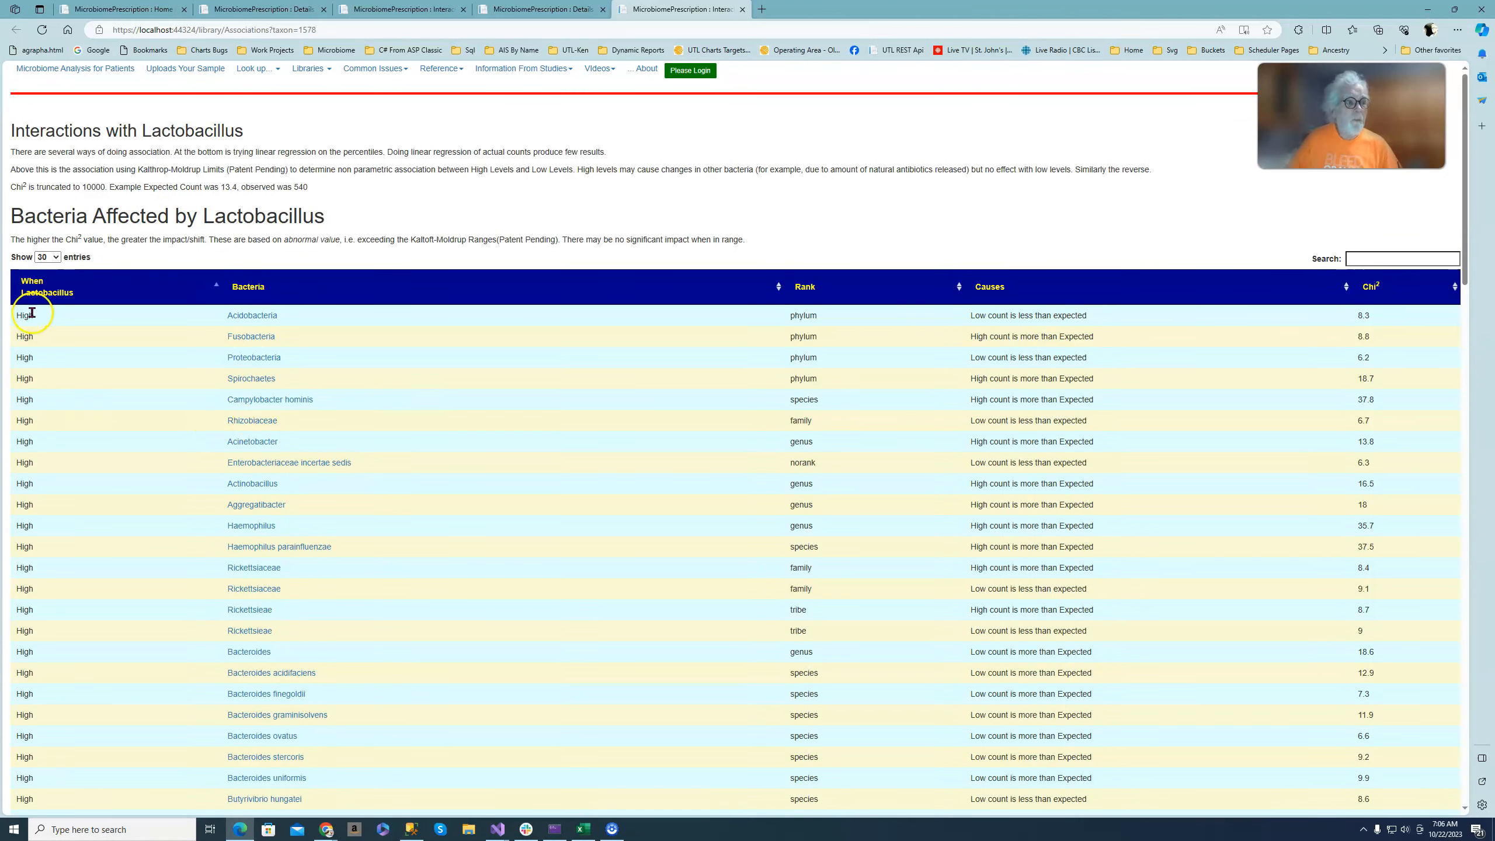
Sort the Bacteria Affected by Lactobacillus table so Low-level rows come first
{"action": "left_click", "coordinate": [47, 287]}
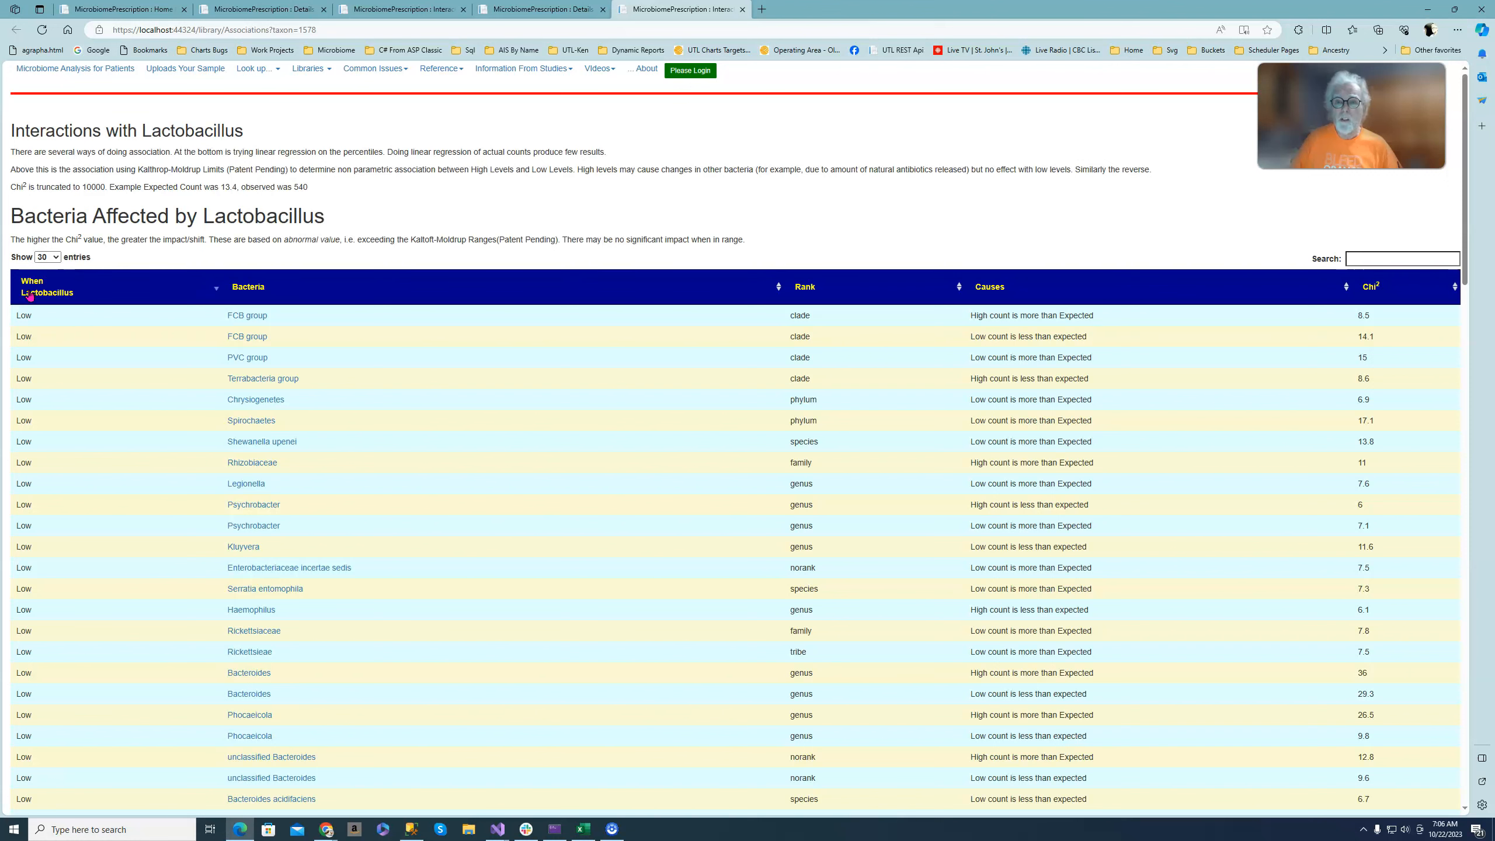
{"action": "mouse_move", "coordinate": [574, 479]}
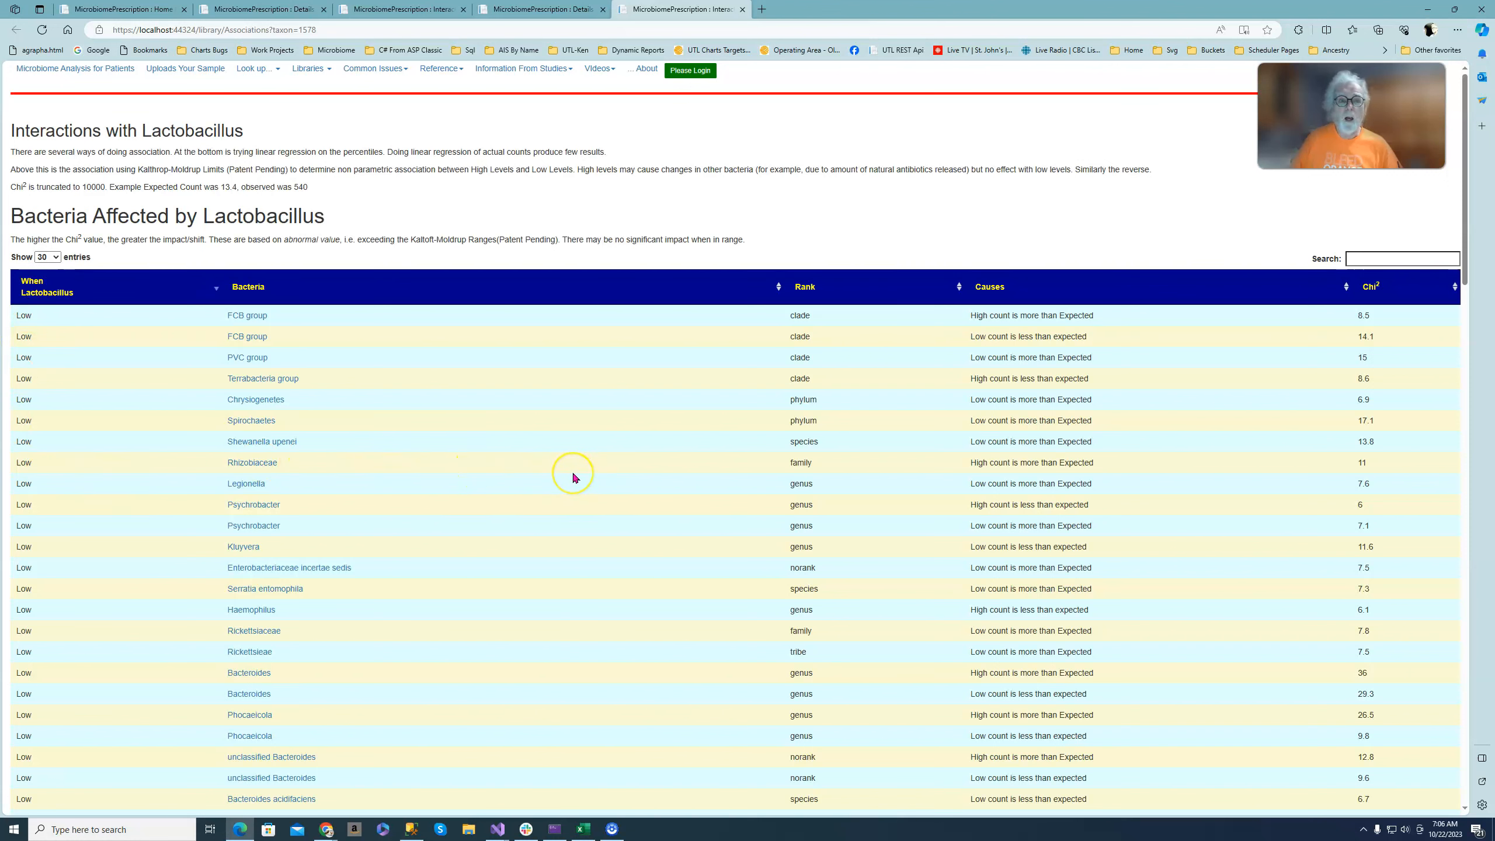
{"action": "mouse_move", "coordinate": [574, 480]}
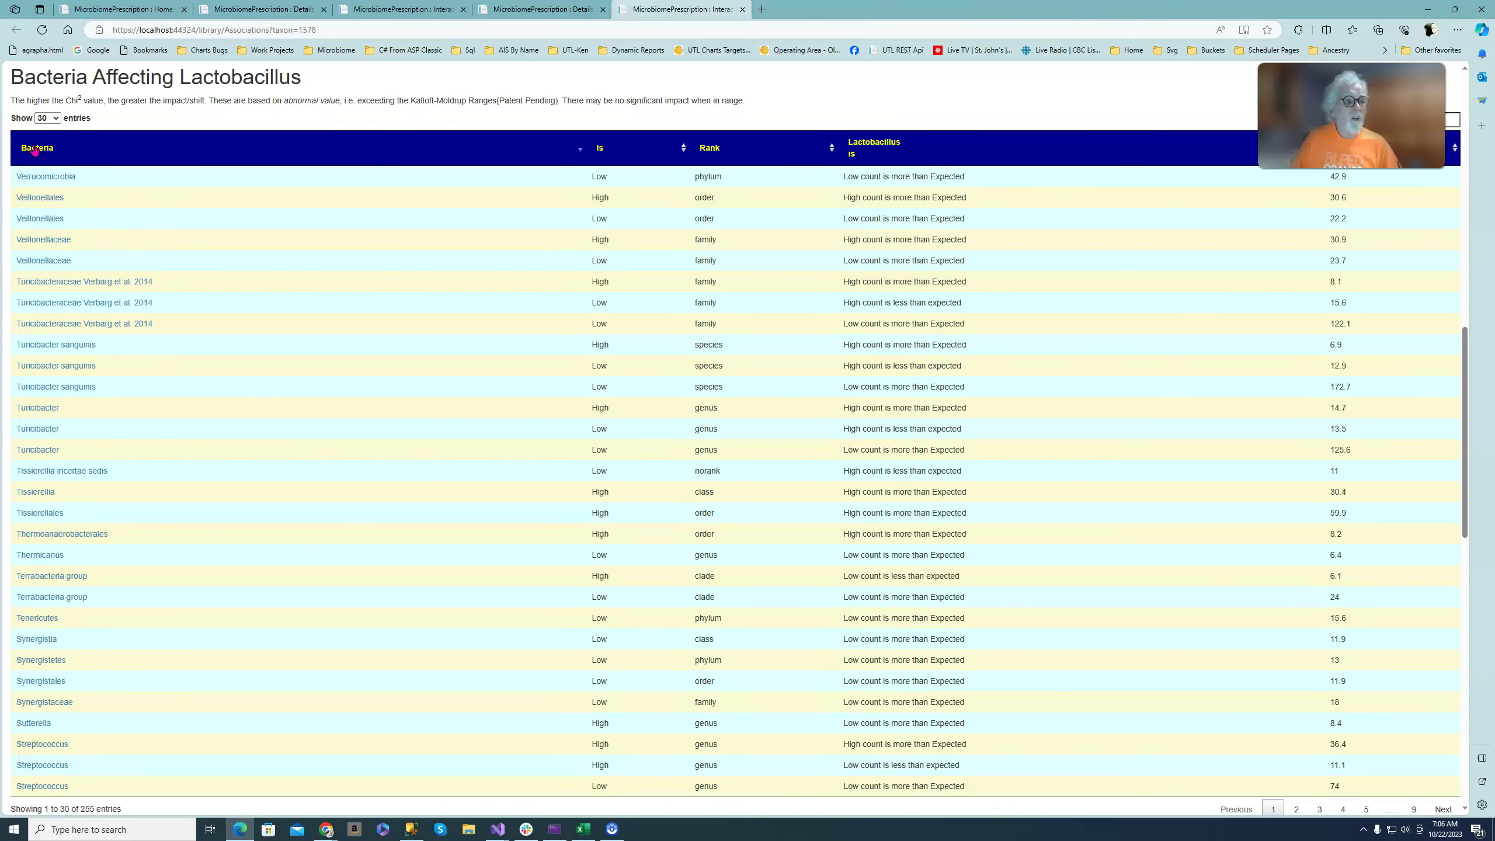
{"action": "left_click", "coordinate": [36, 147]}
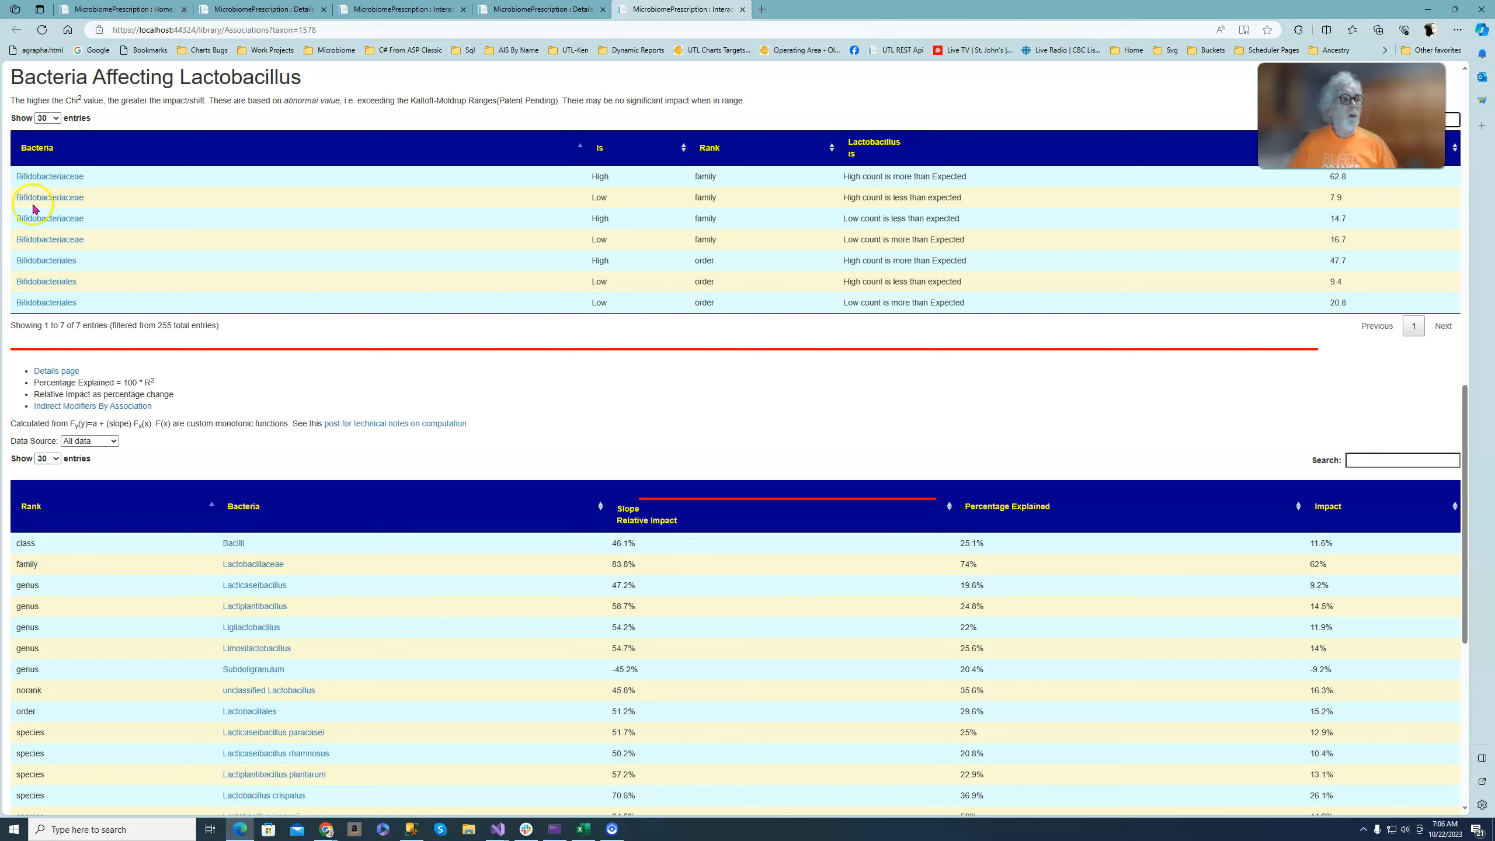
{"action": "mouse_move", "coordinate": [631, 236]}
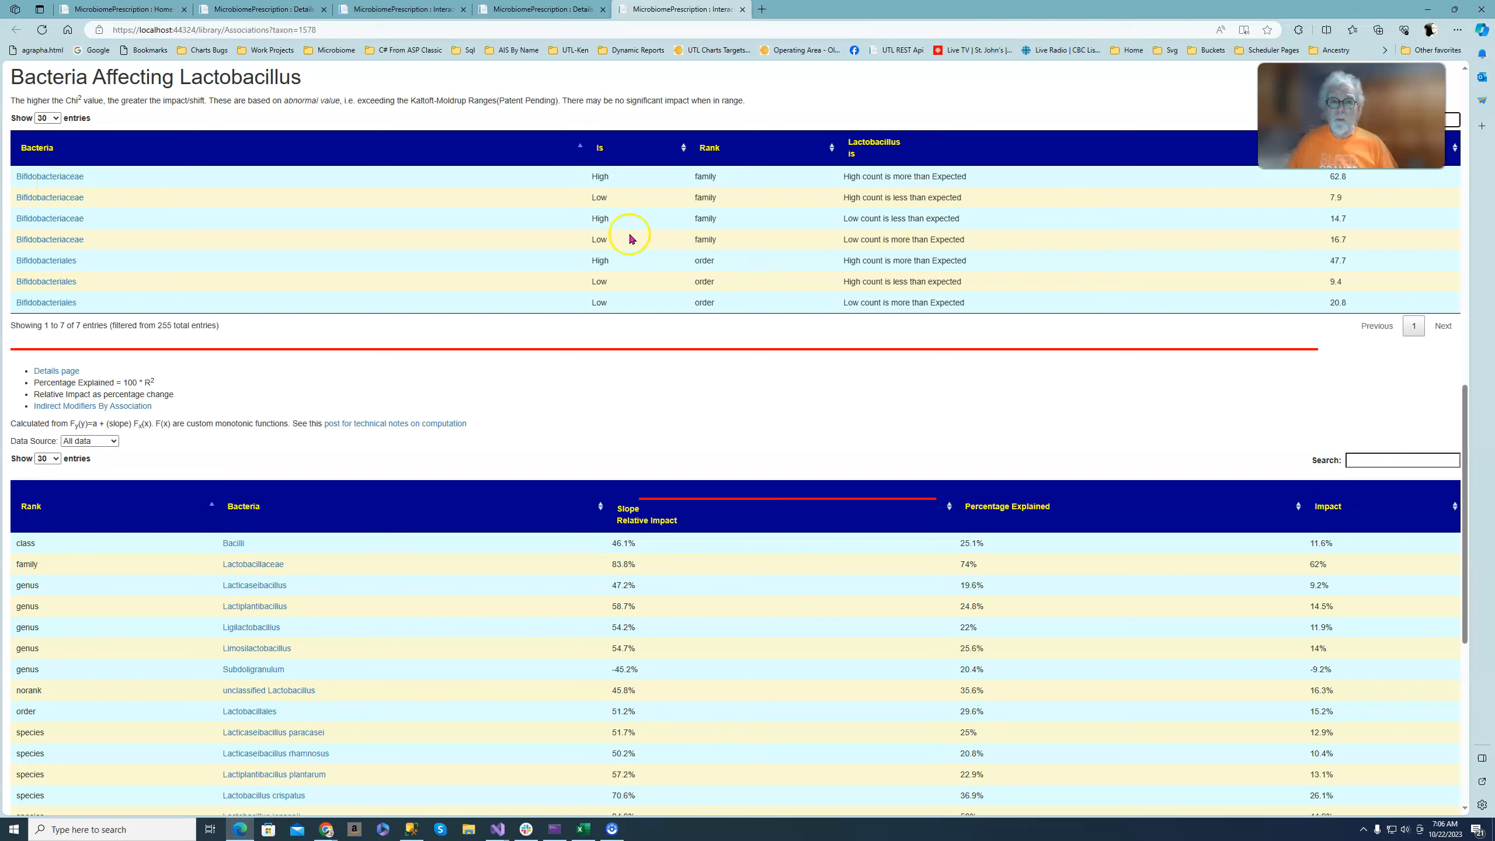
{"action": "mouse_move", "coordinate": [923, 190]}
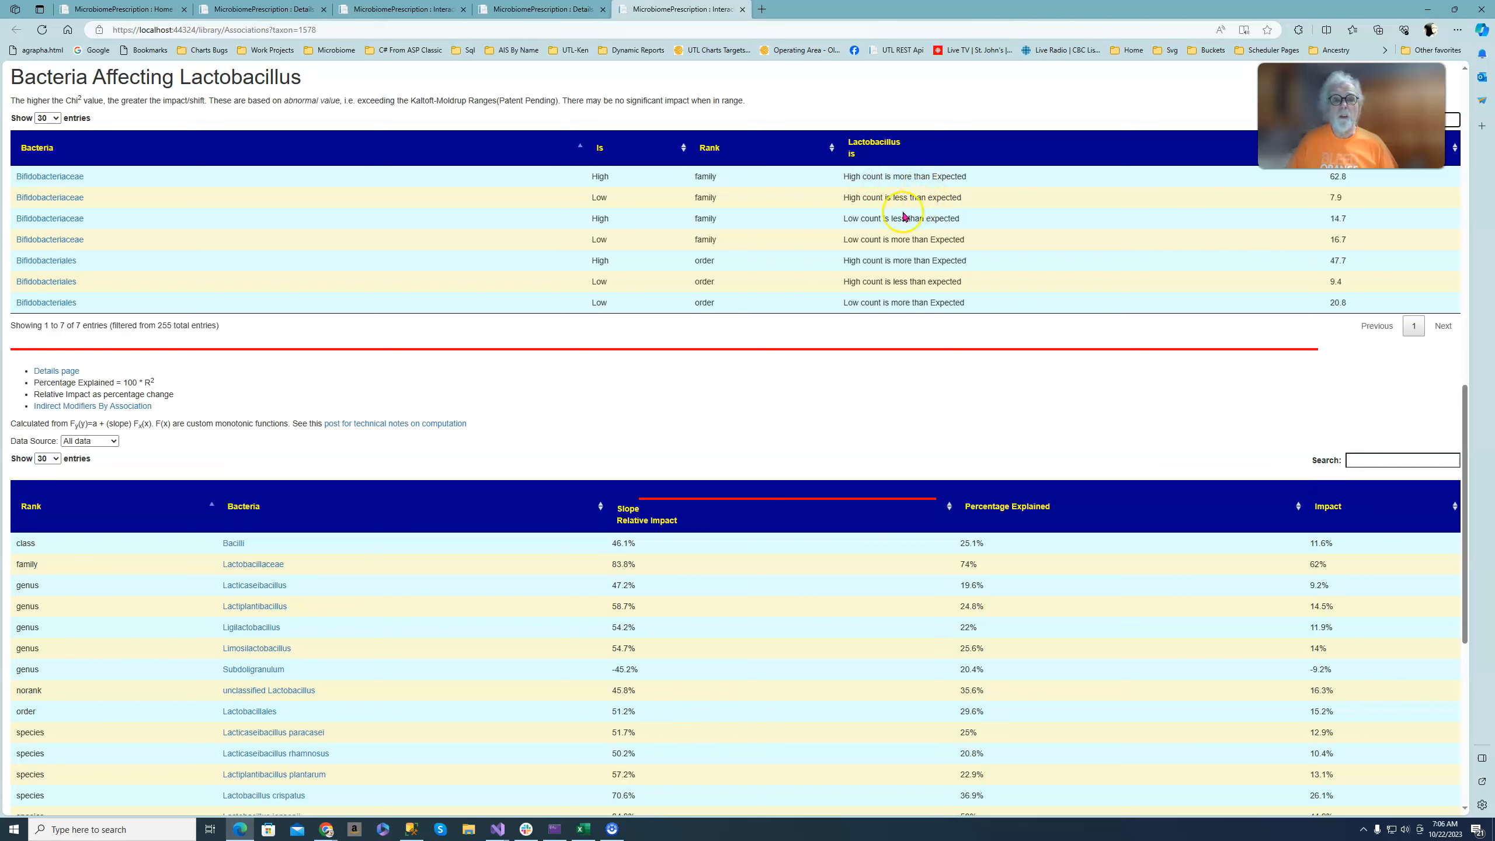
{"action": "mouse_move", "coordinate": [936, 205]}
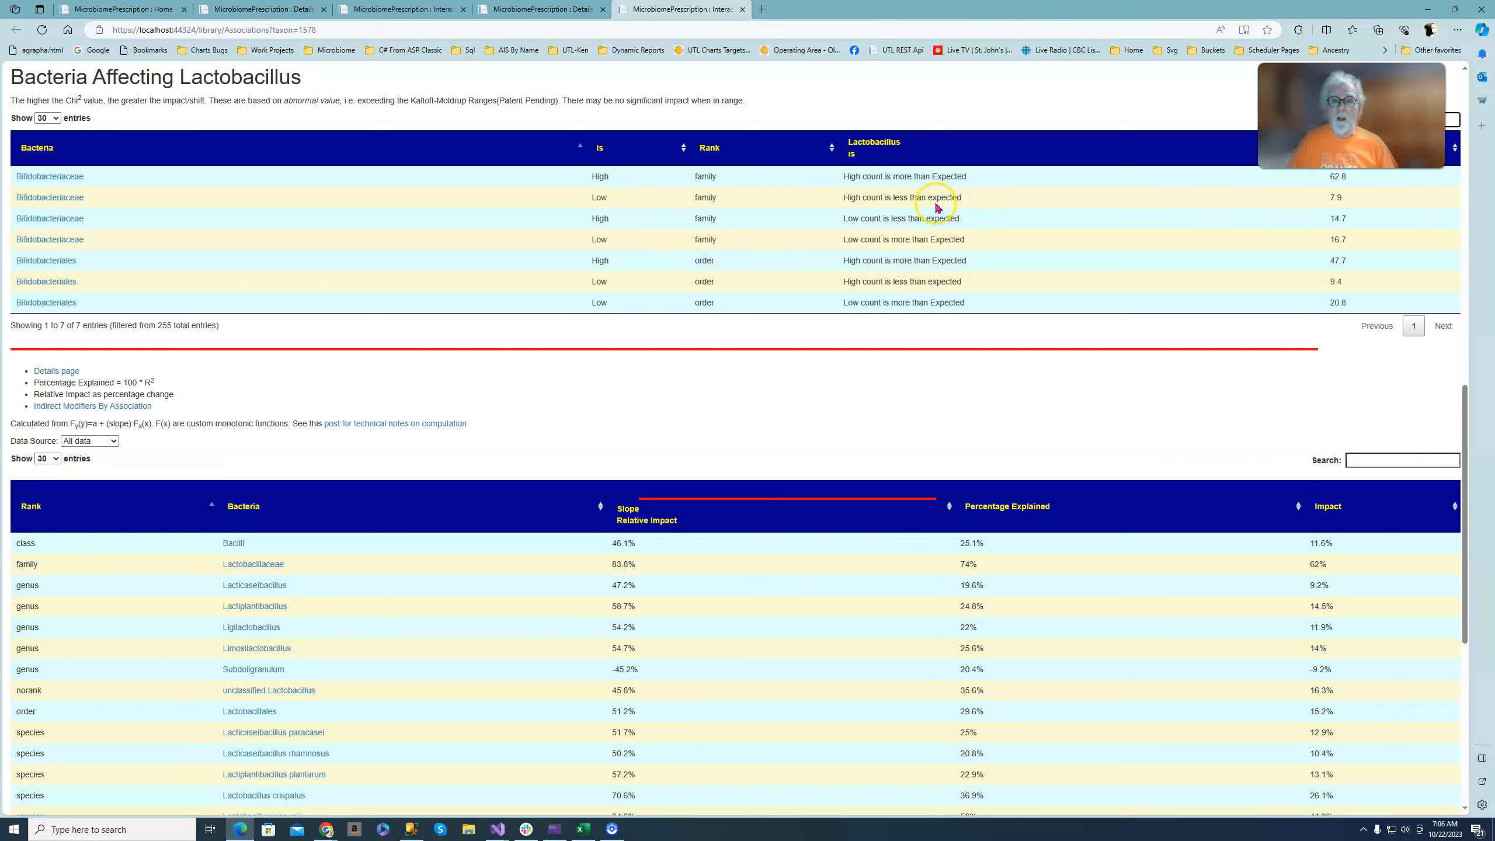
{"action": "mouse_move", "coordinate": [552, 210]}
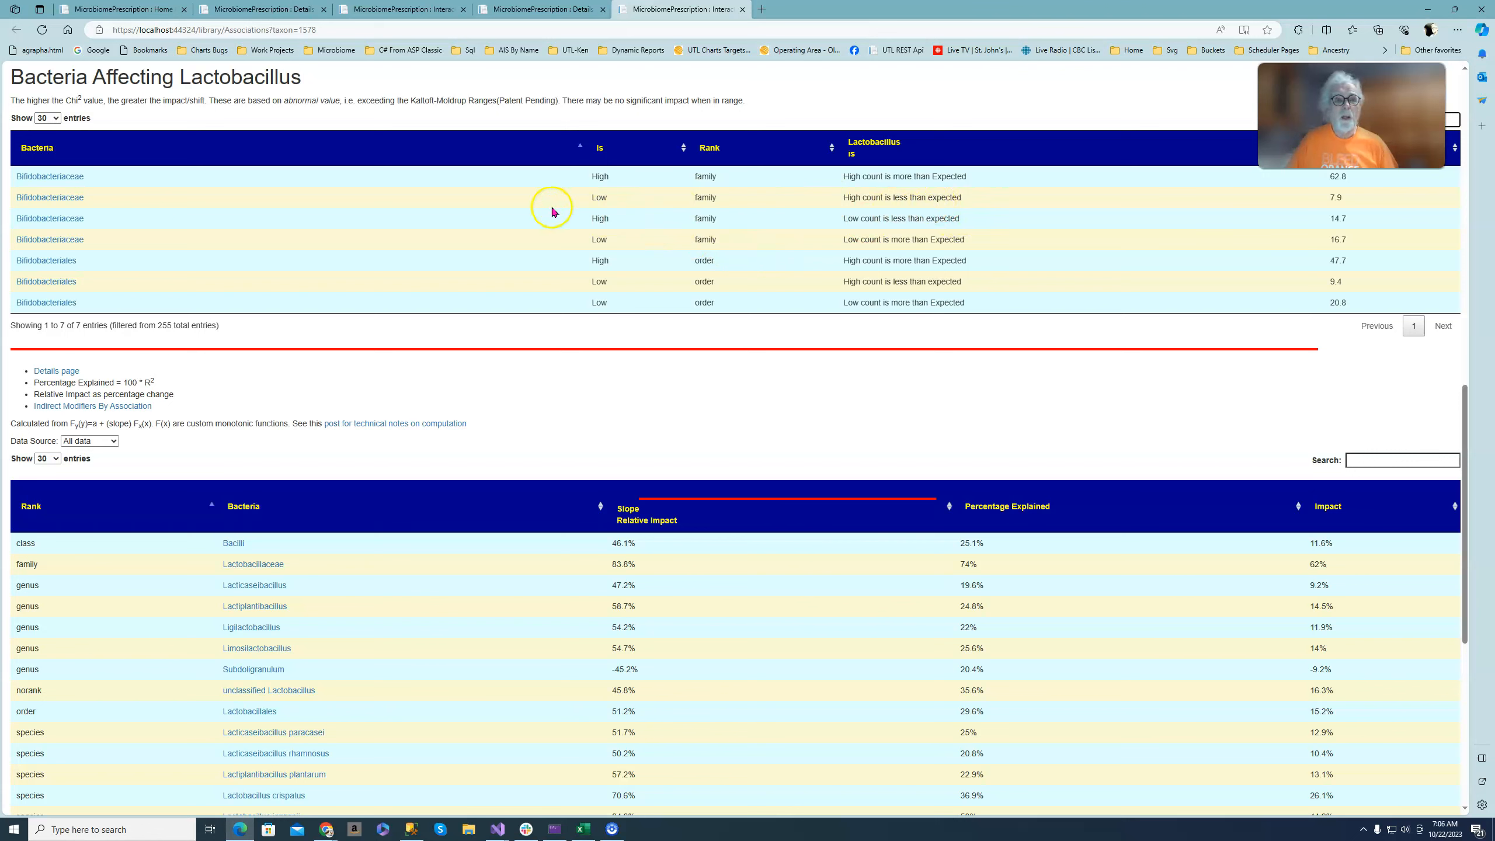
{"action": "mouse_move", "coordinate": [621, 231]}
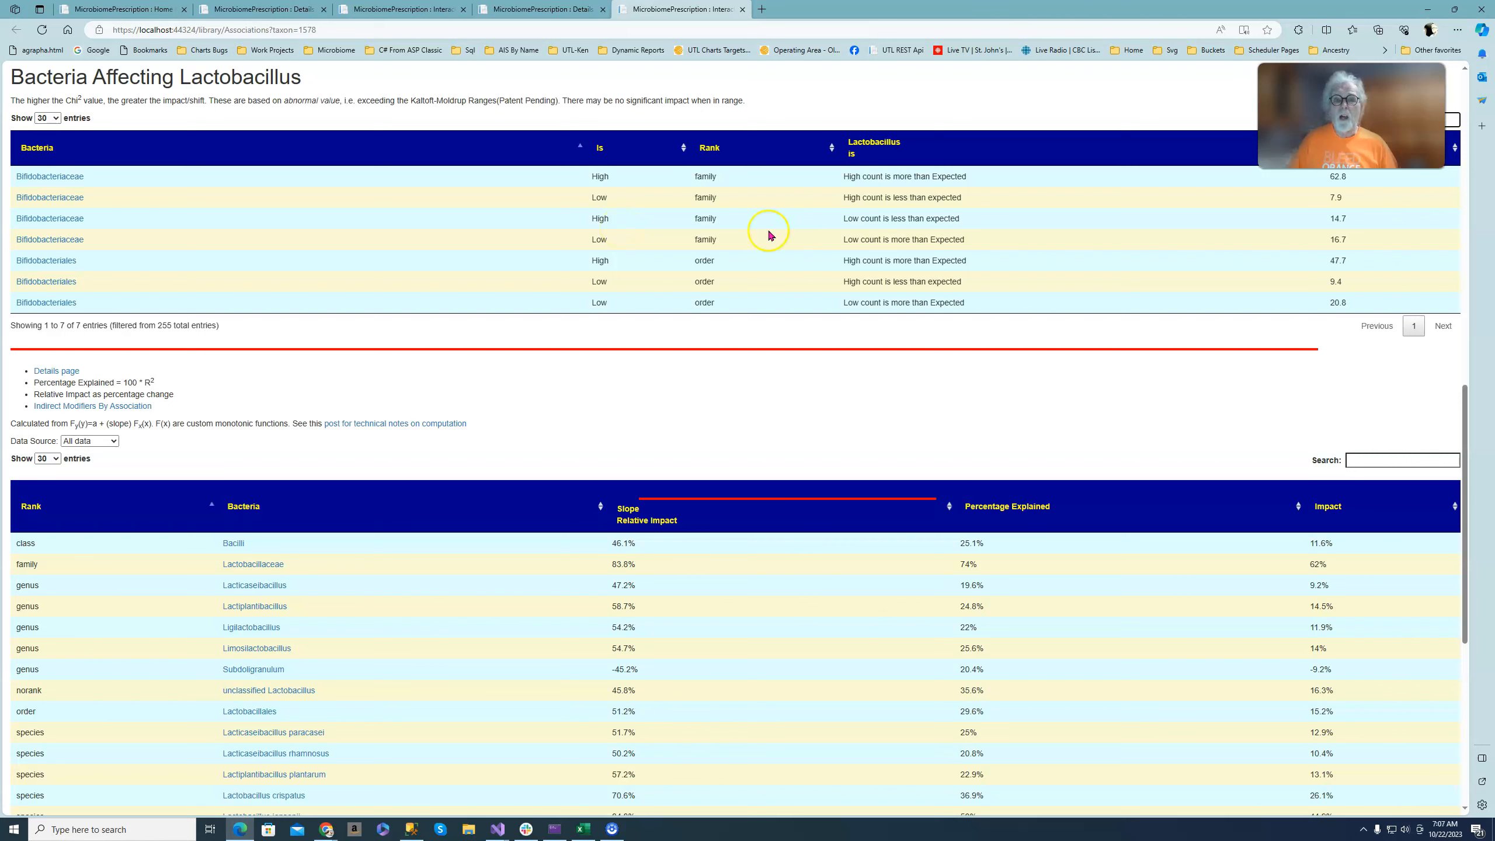
{"action": "mouse_move", "coordinate": [932, 227]}
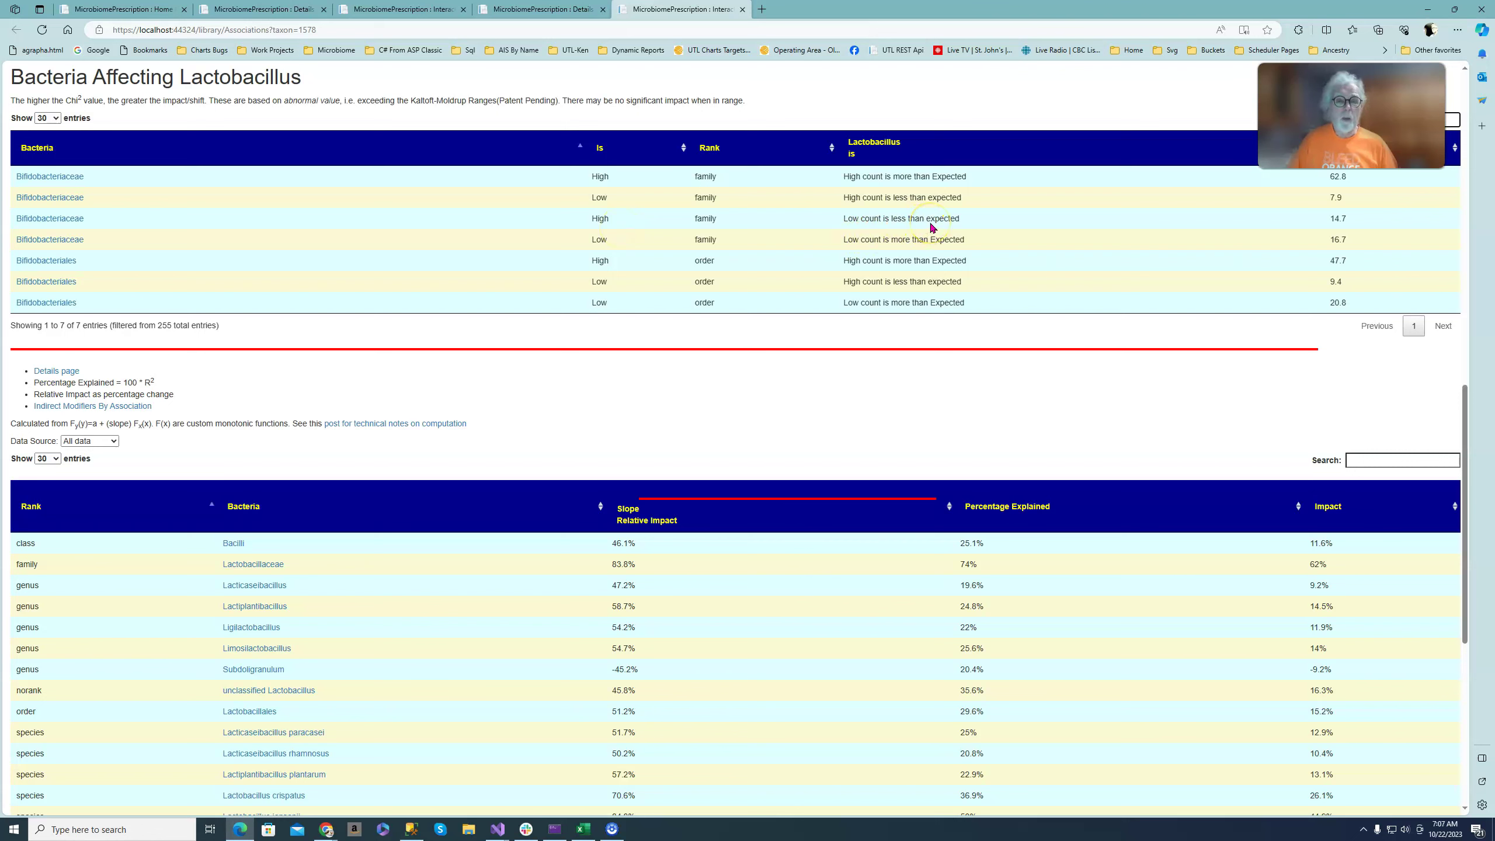
{"action": "mouse_move", "coordinate": [582, 236]}
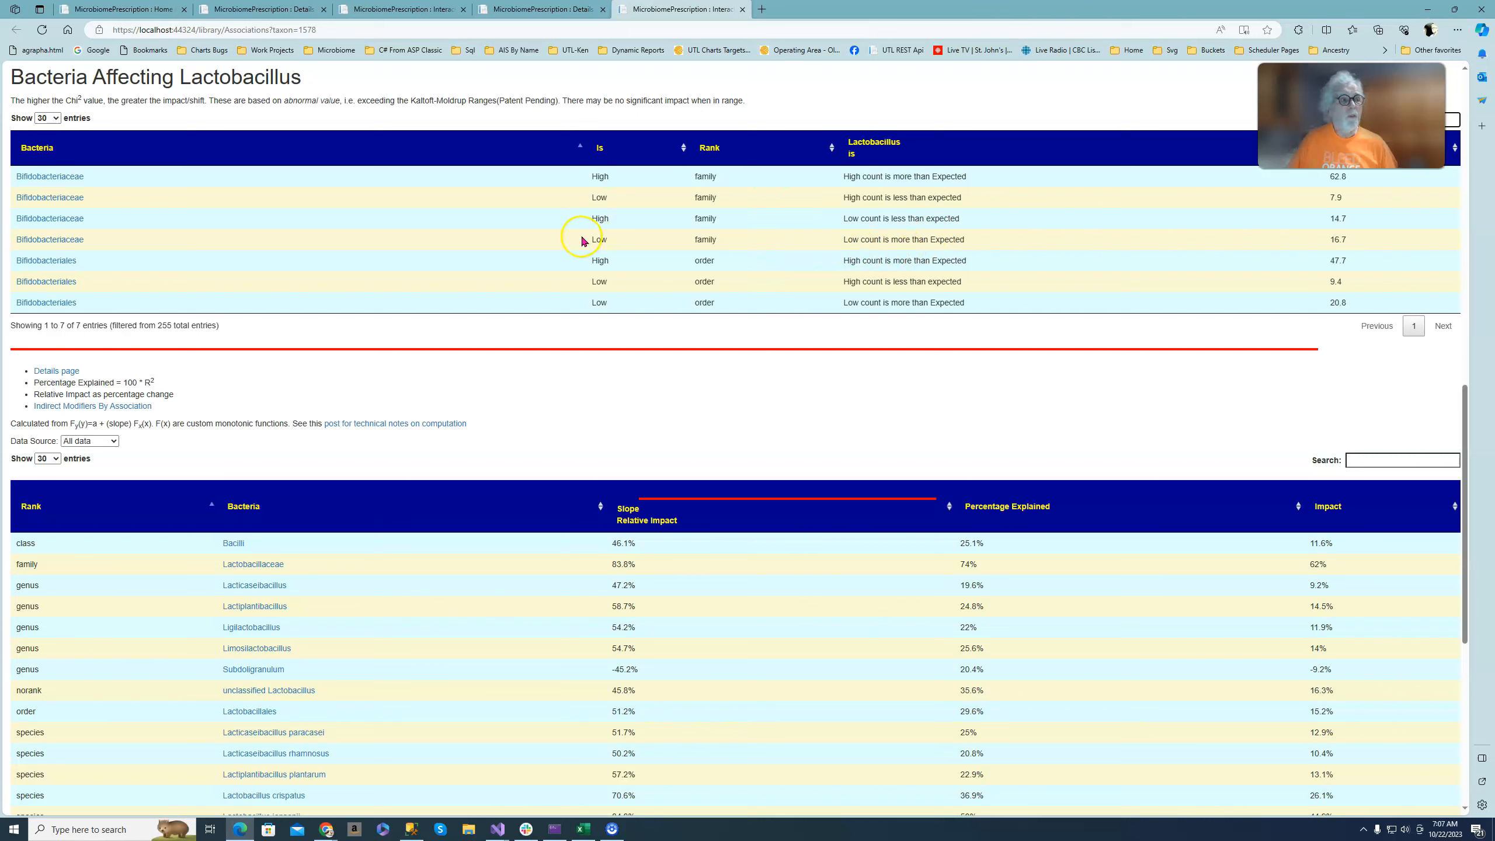
{"action": "mouse_move", "coordinate": [623, 246]}
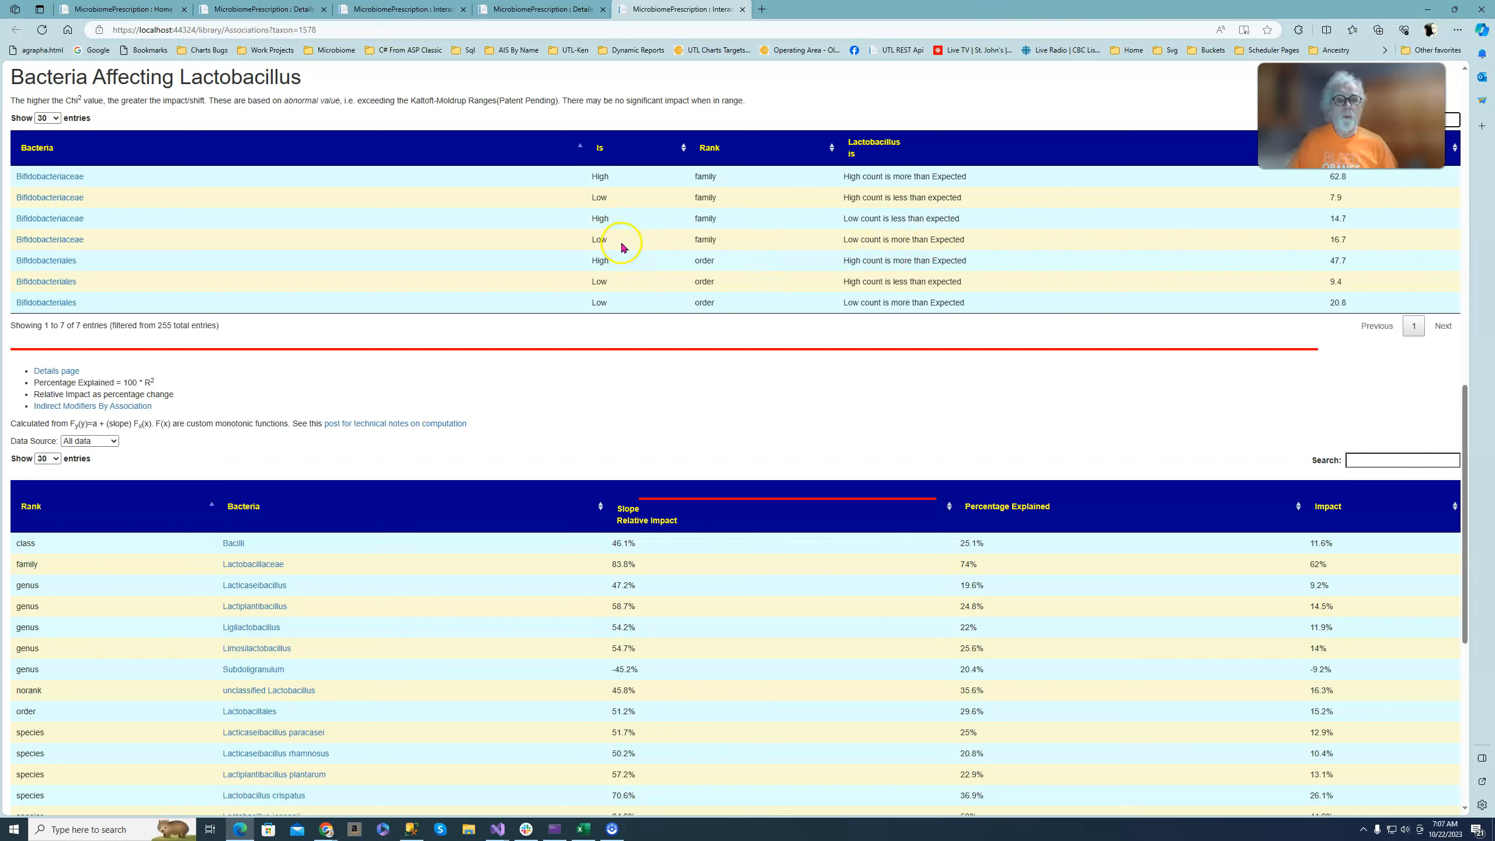
{"action": "mouse_move", "coordinate": [652, 245]}
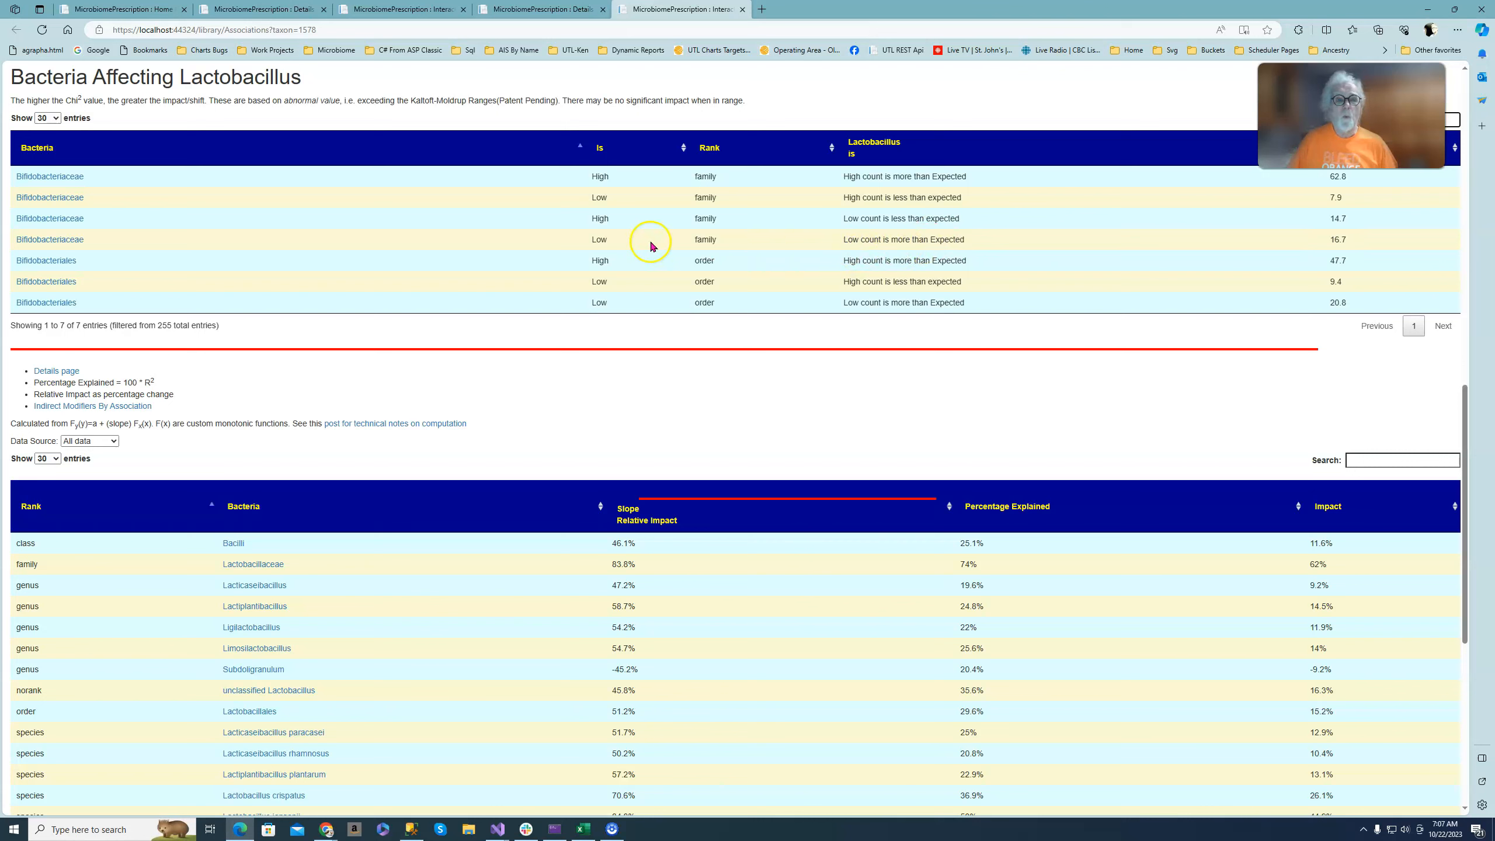
{"action": "mouse_move", "coordinate": [91, 228]}
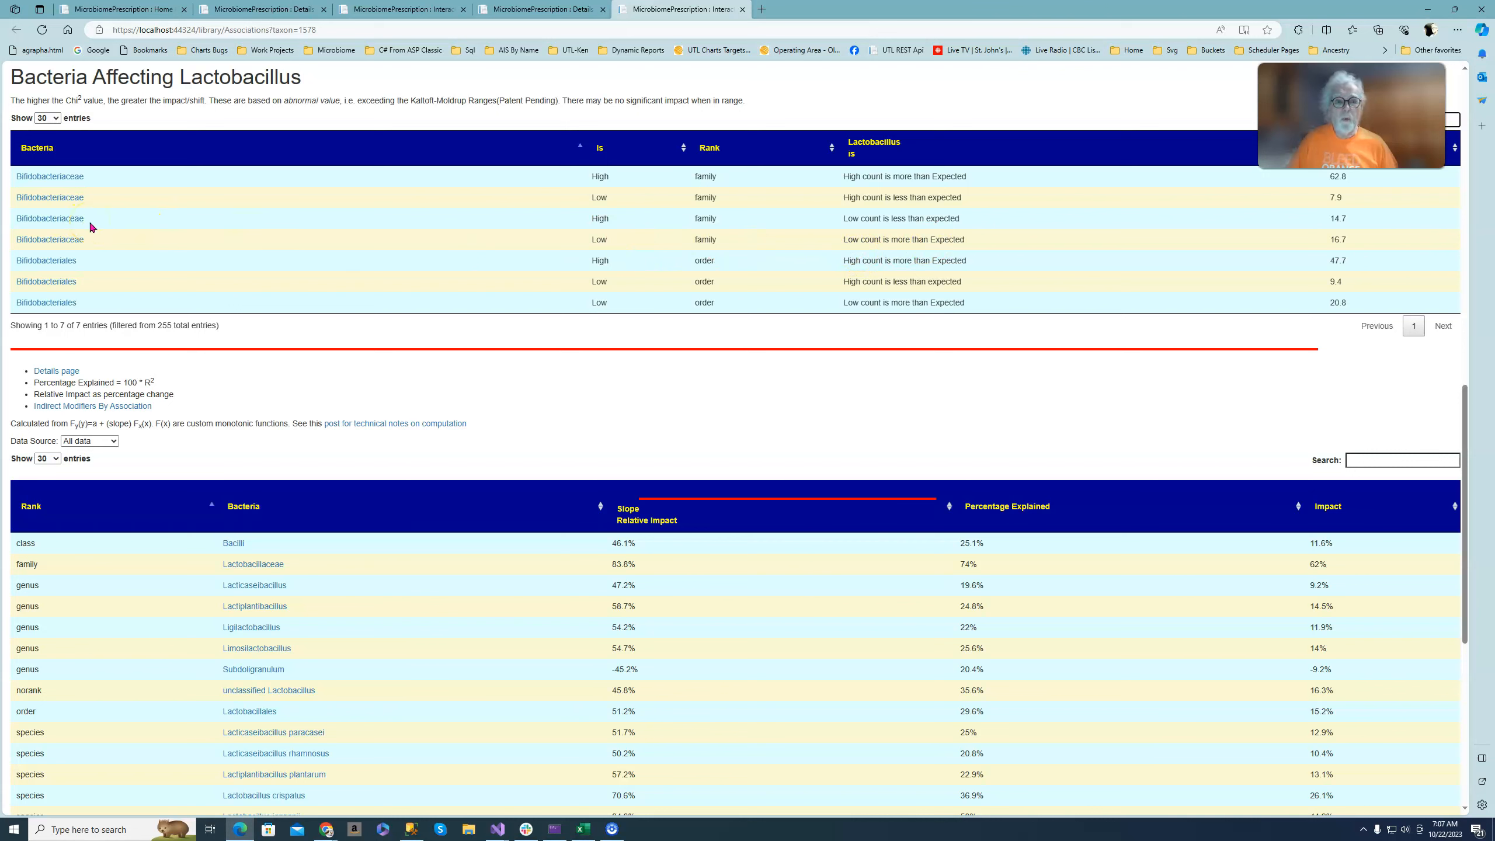
{"action": "mouse_move", "coordinate": [622, 238]}
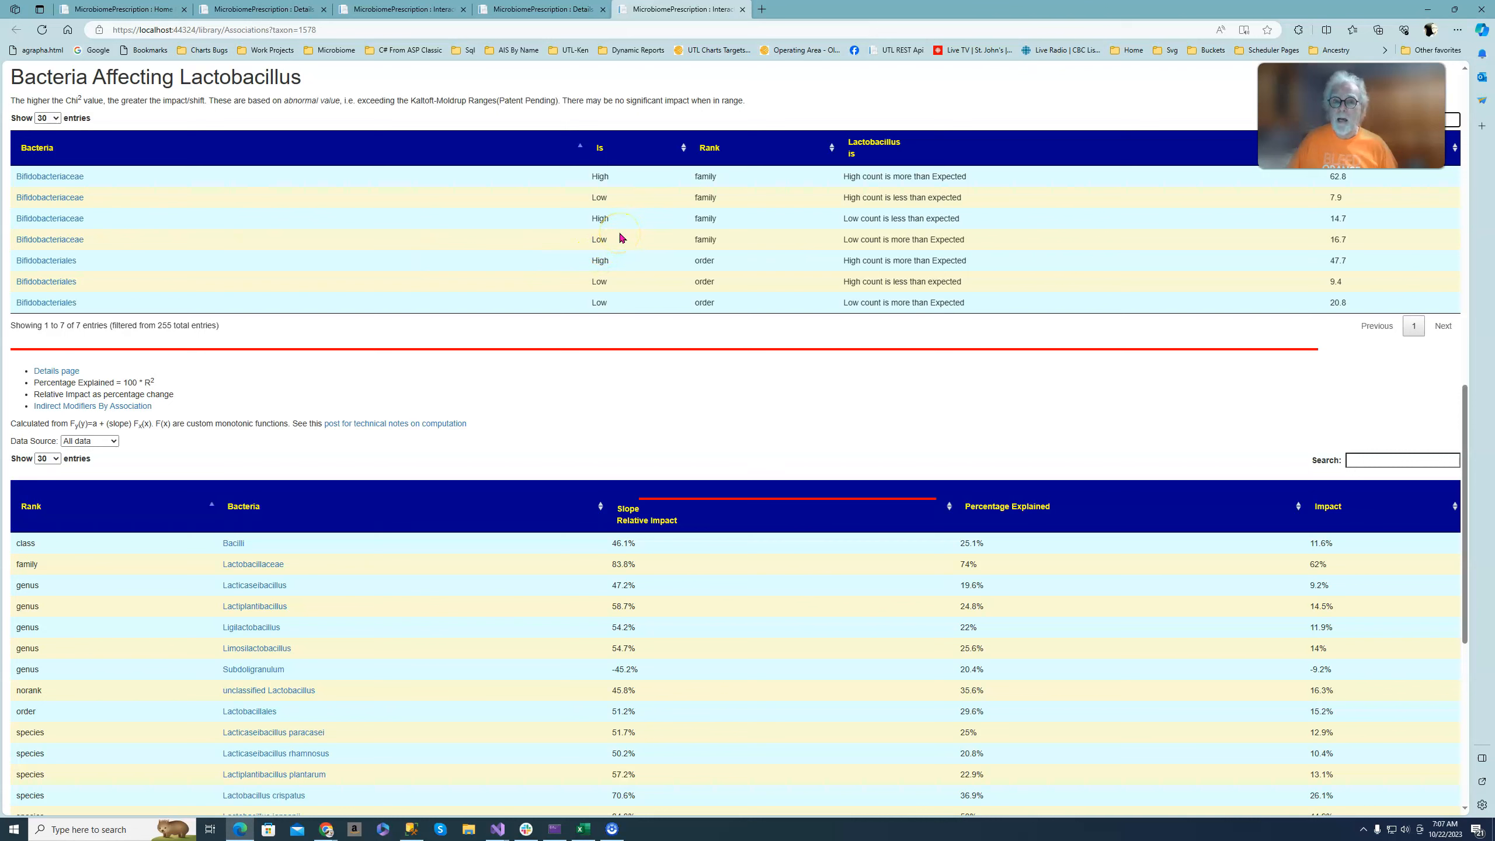
{"action": "mouse_move", "coordinate": [951, 222]}
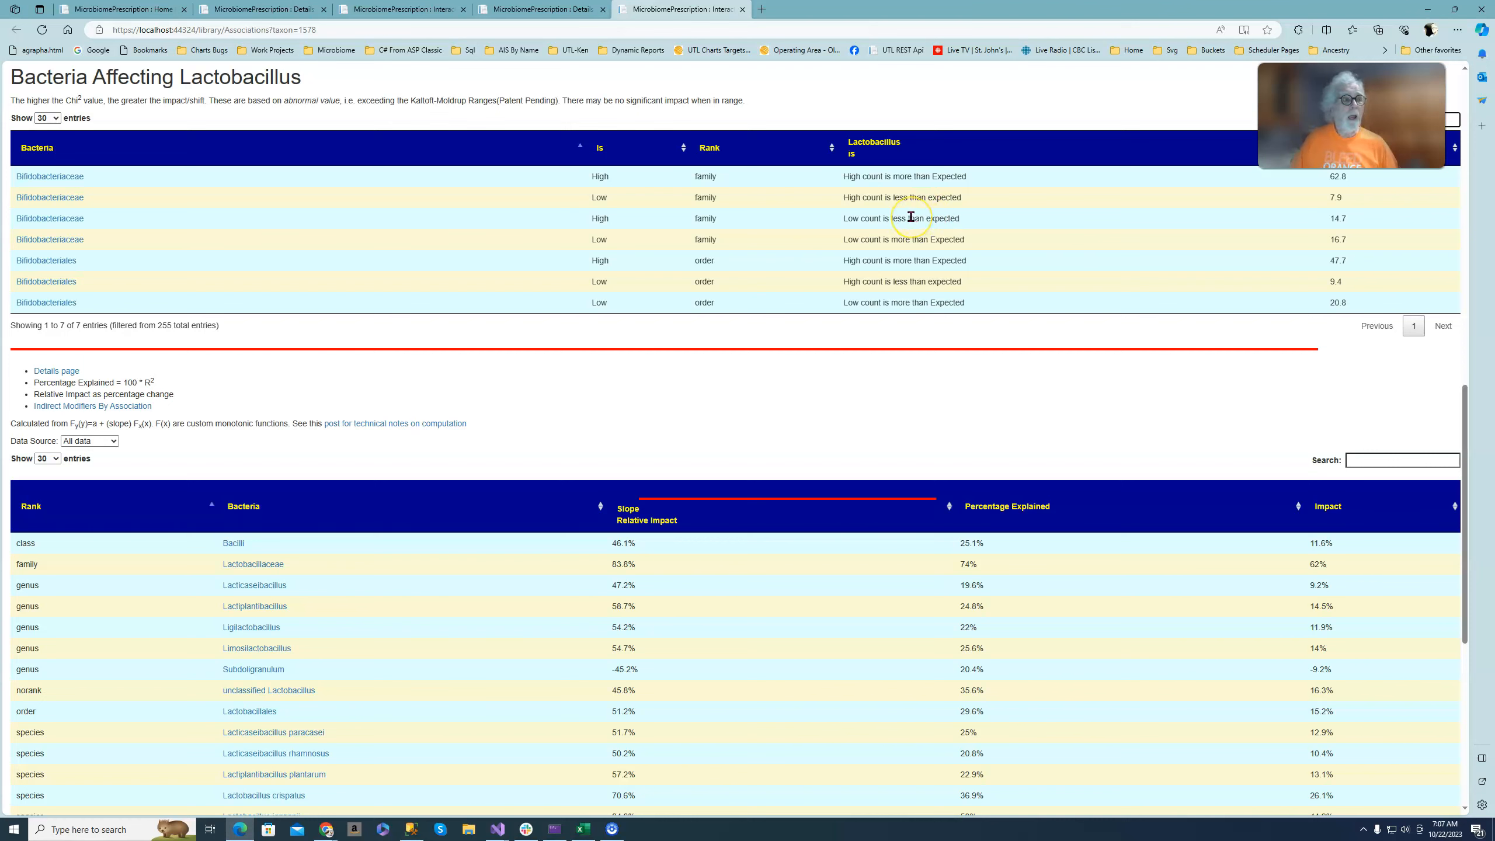
{"action": "mouse_move", "coordinate": [908, 198]}
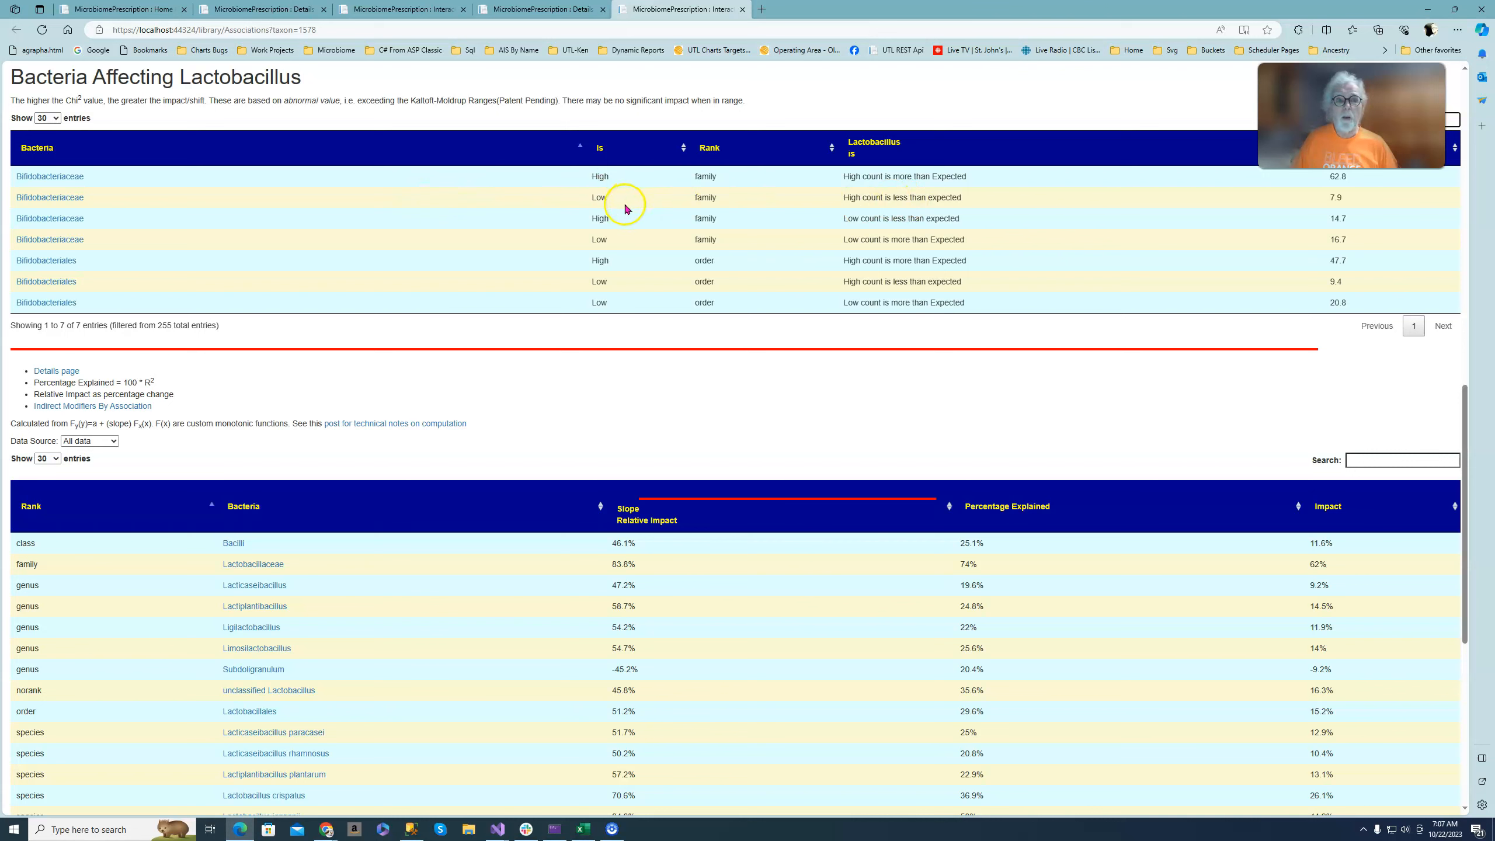
{"action": "mouse_move", "coordinate": [888, 208]}
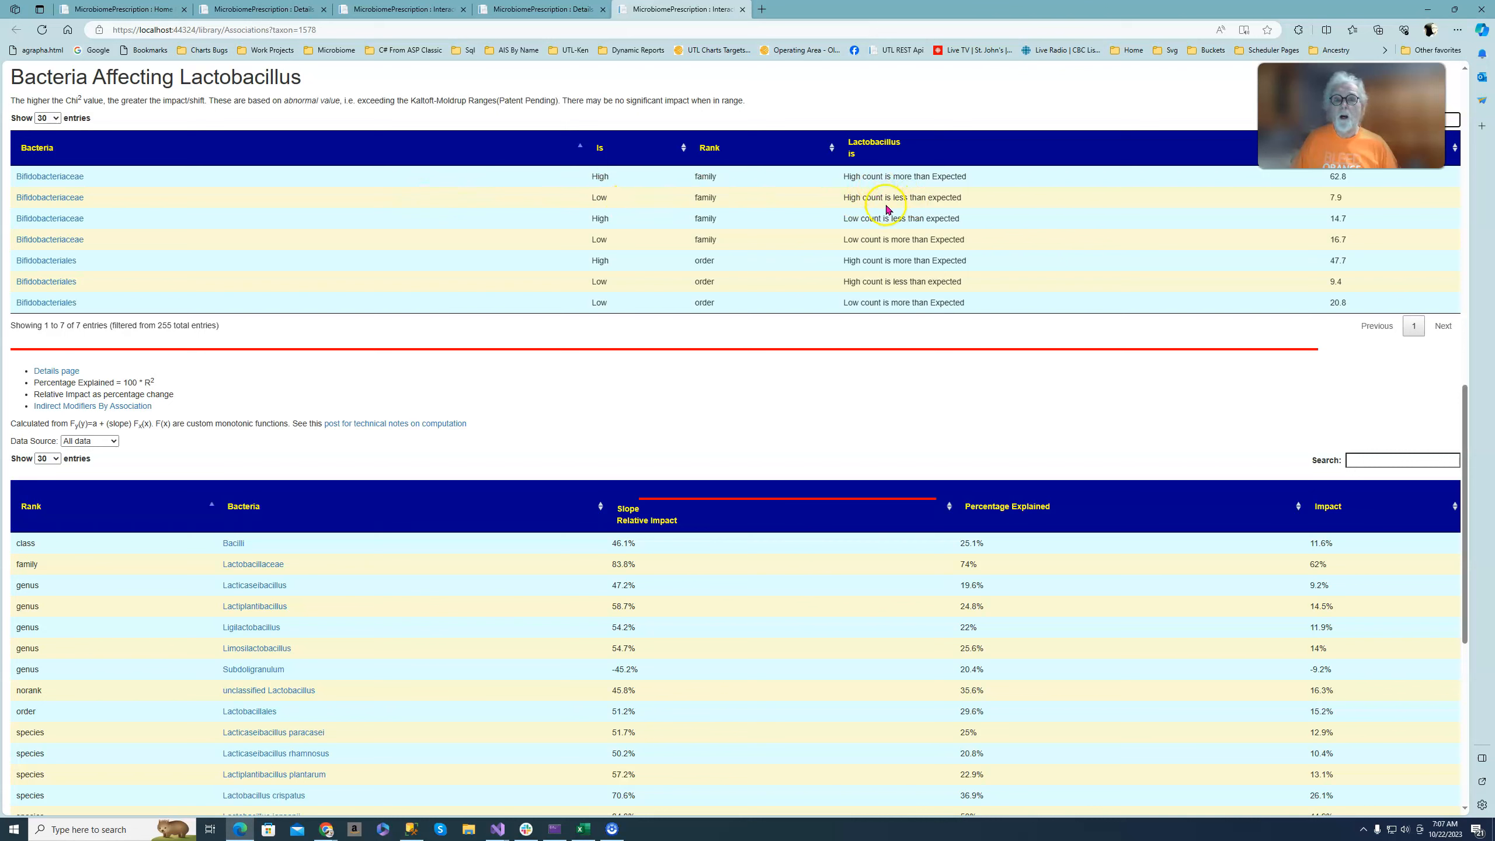
{"action": "mouse_move", "coordinate": [883, 264]}
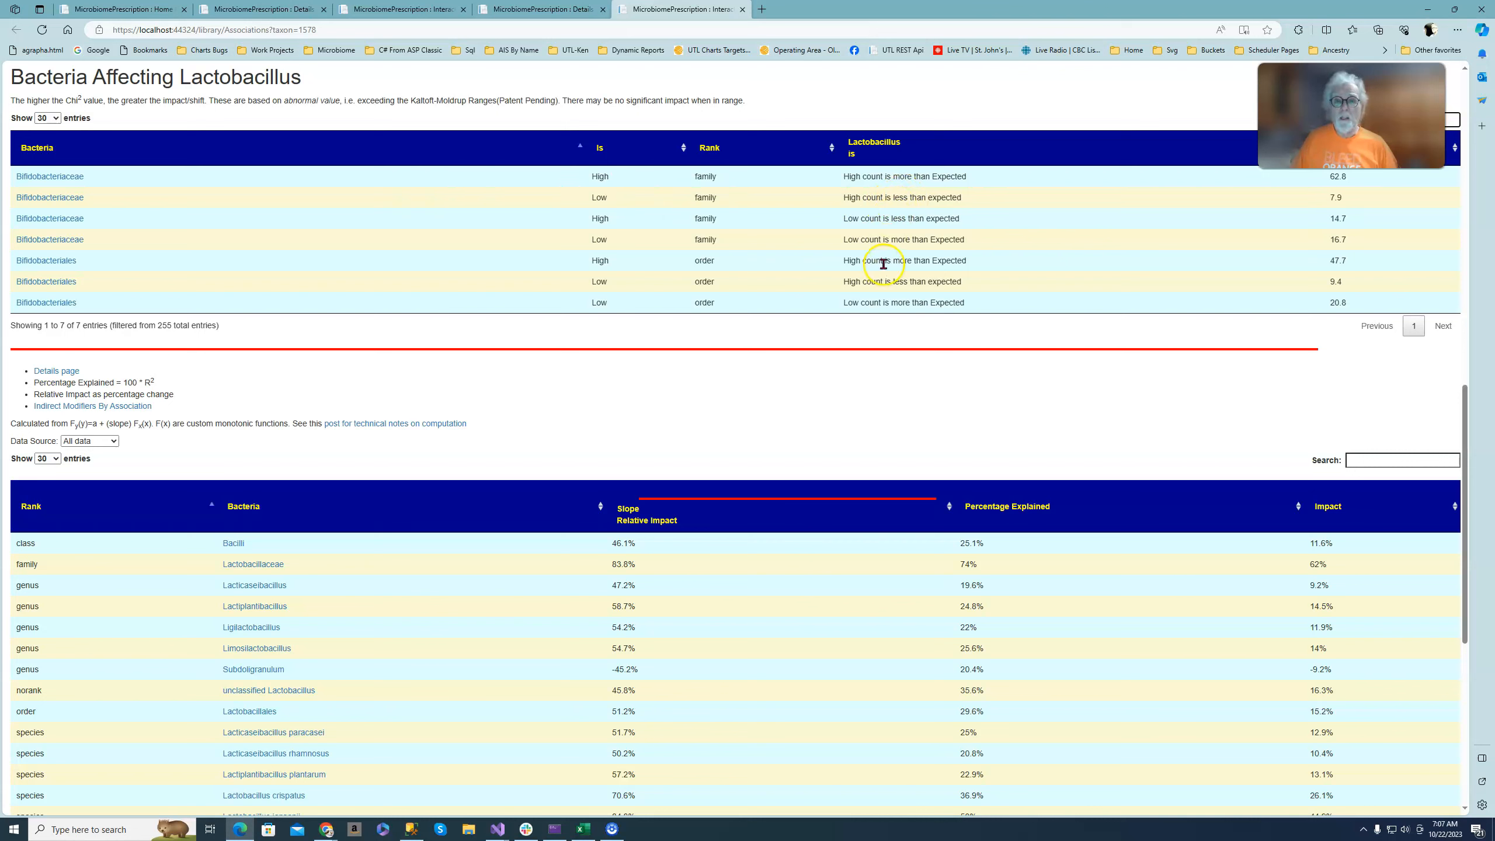
{"action": "mouse_move", "coordinate": [888, 256]}
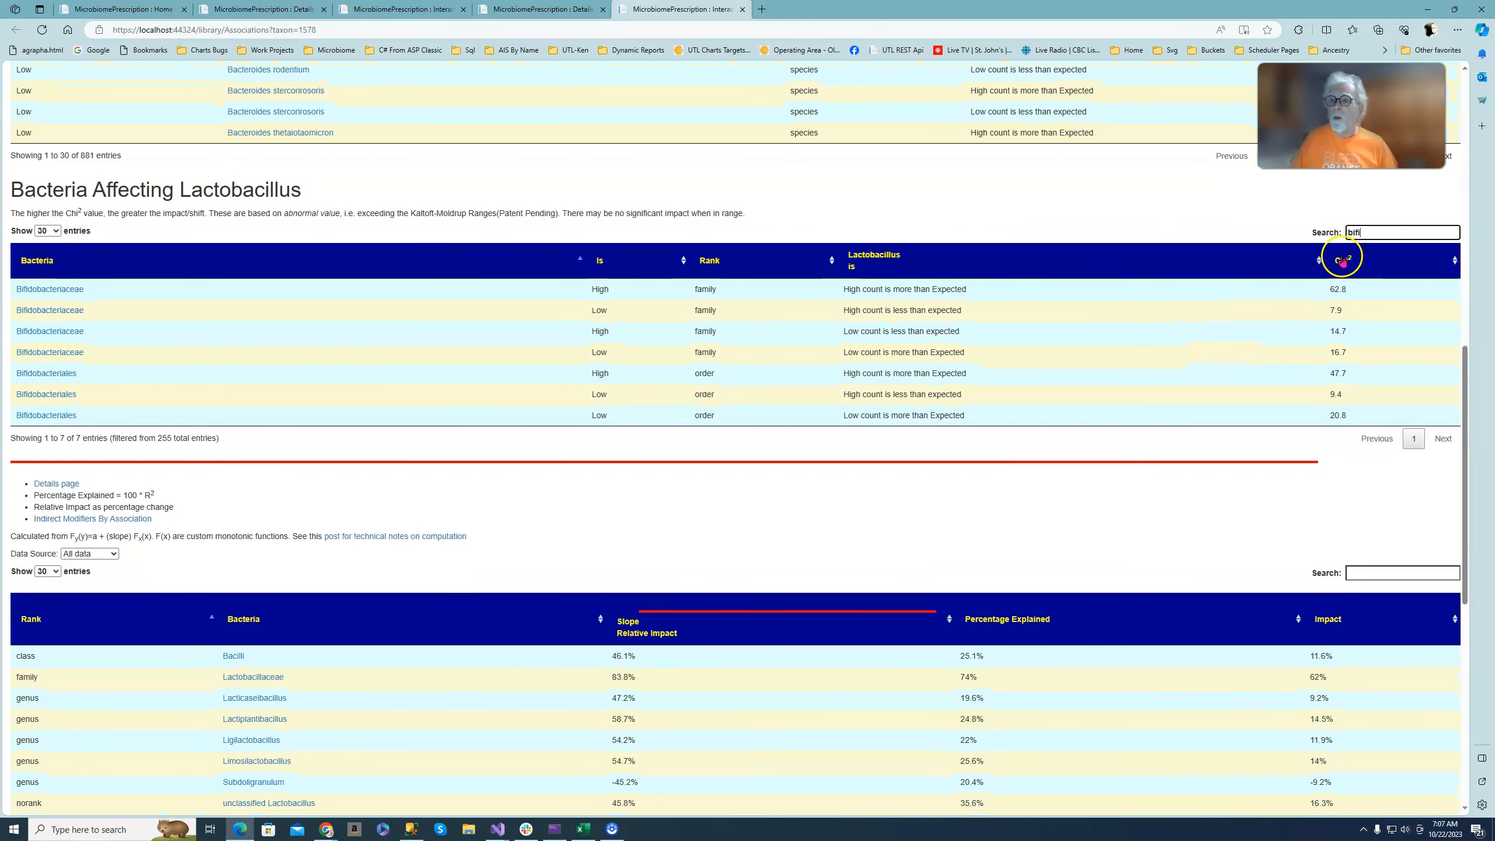
Sort the Bacteria Affecting Lactobacillus table by Chi² descending, led by Lactobacillaceae at 3300.7
{"action": "left_click", "coordinate": [1342, 259]}
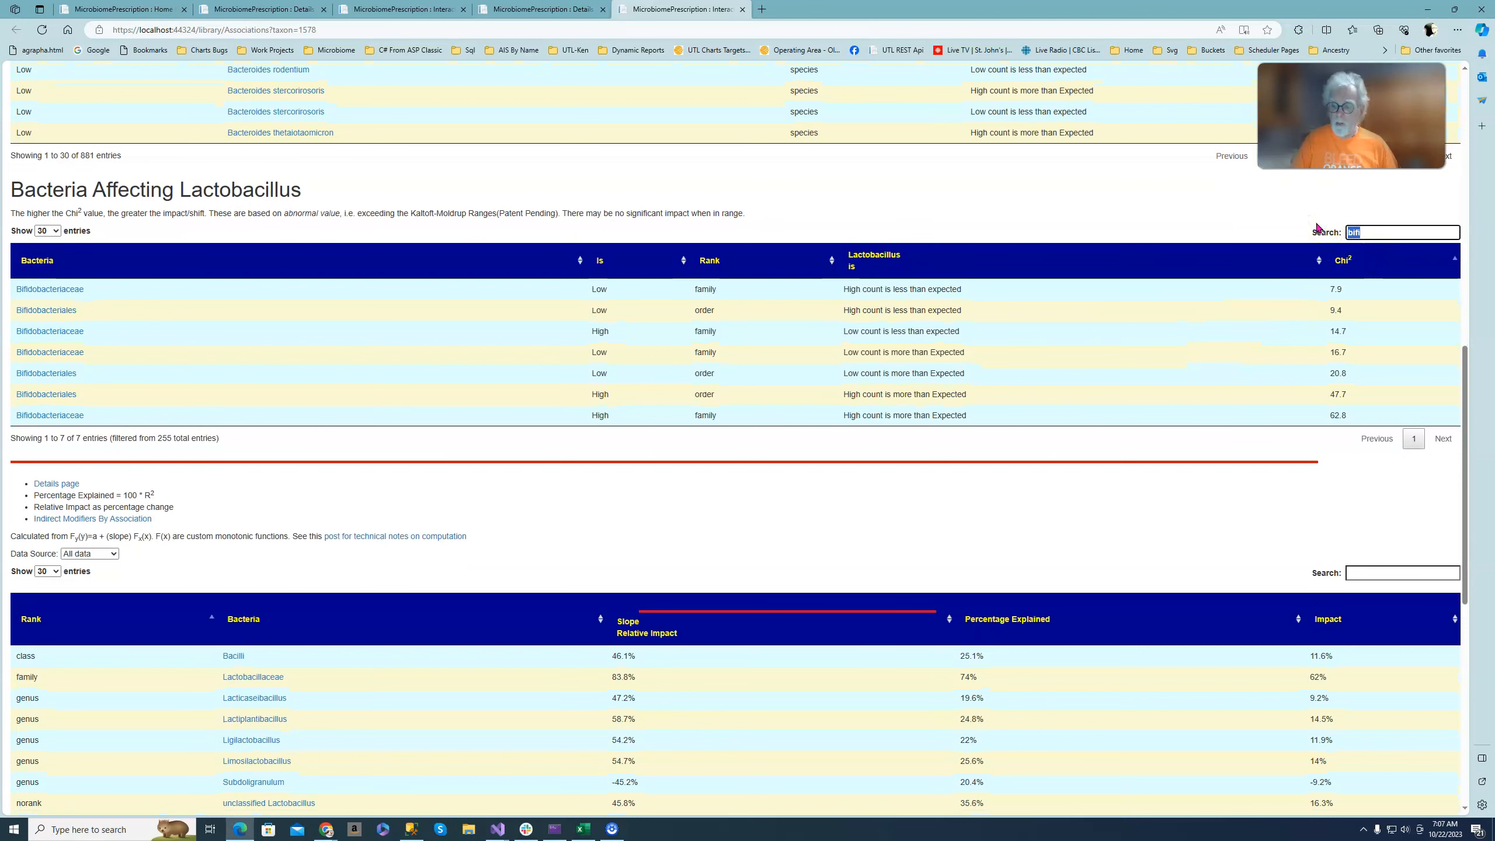
{"action": "left_click", "coordinate": [1341, 261]}
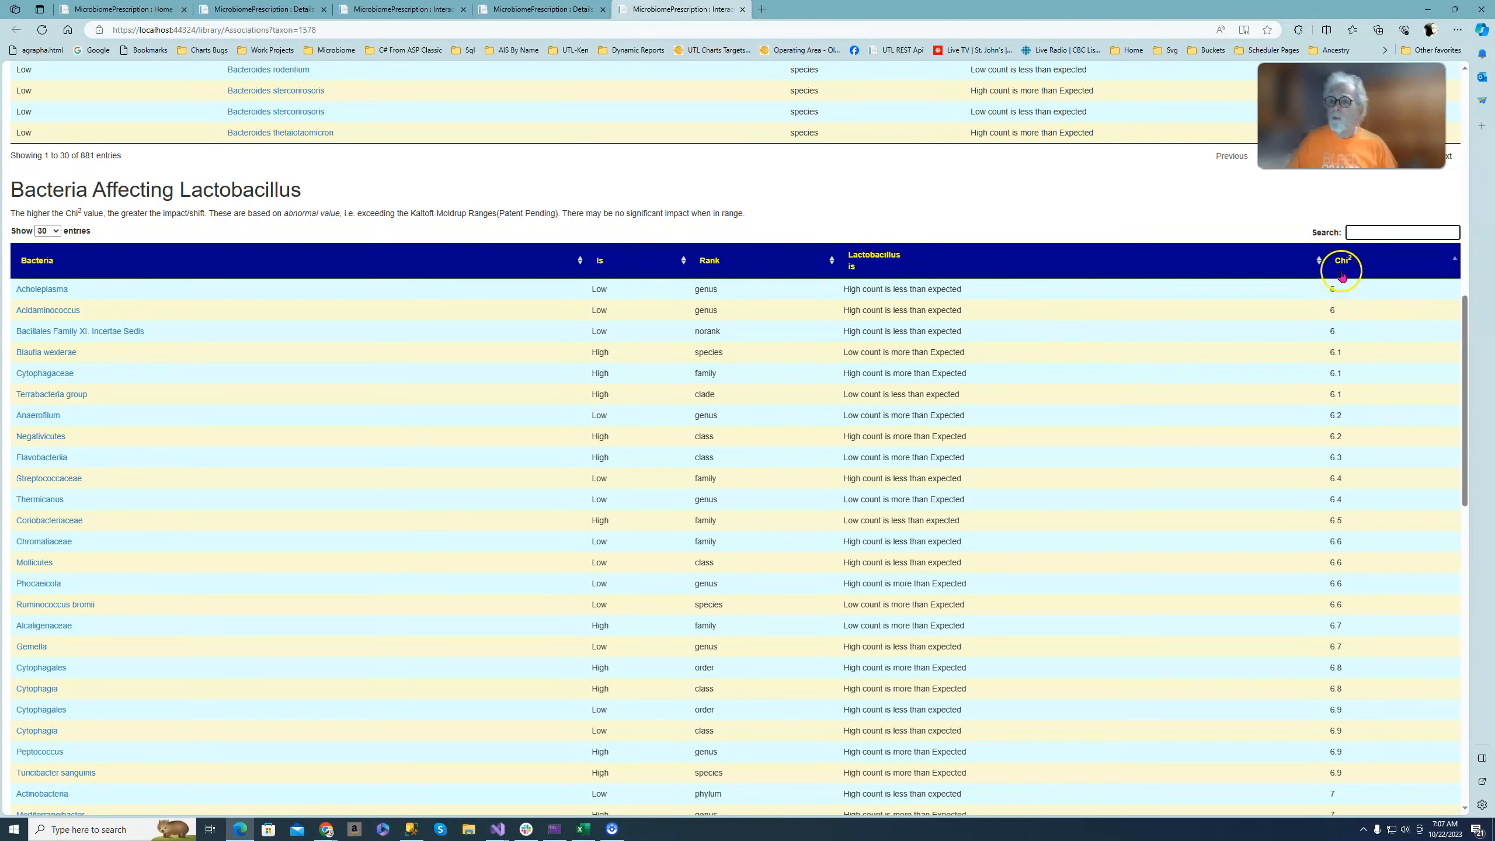
{"action": "left_click", "coordinate": [1343, 259]}
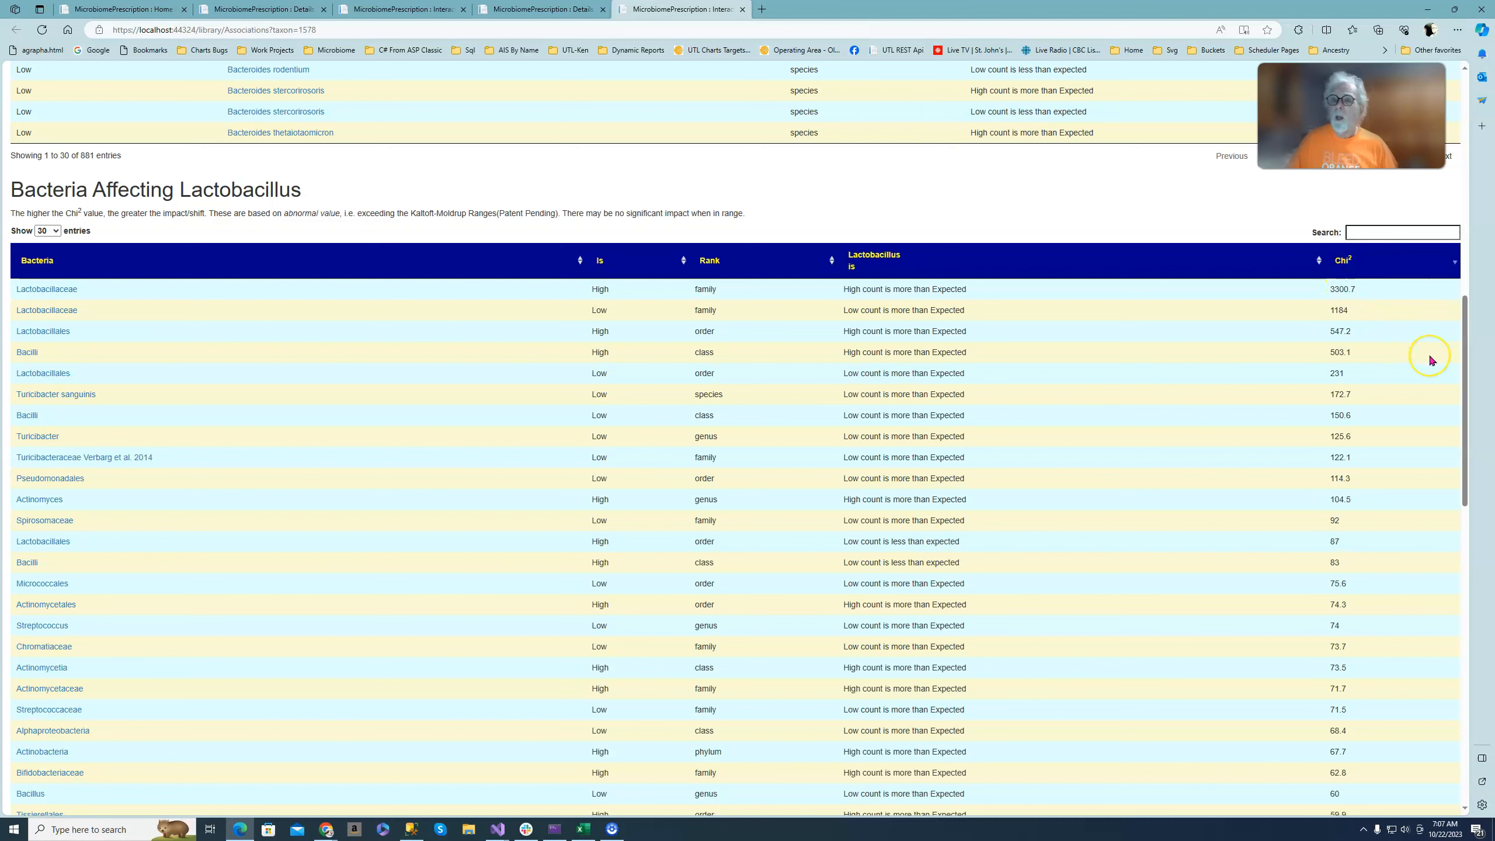
{"action": "mouse_move", "coordinate": [1057, 656]}
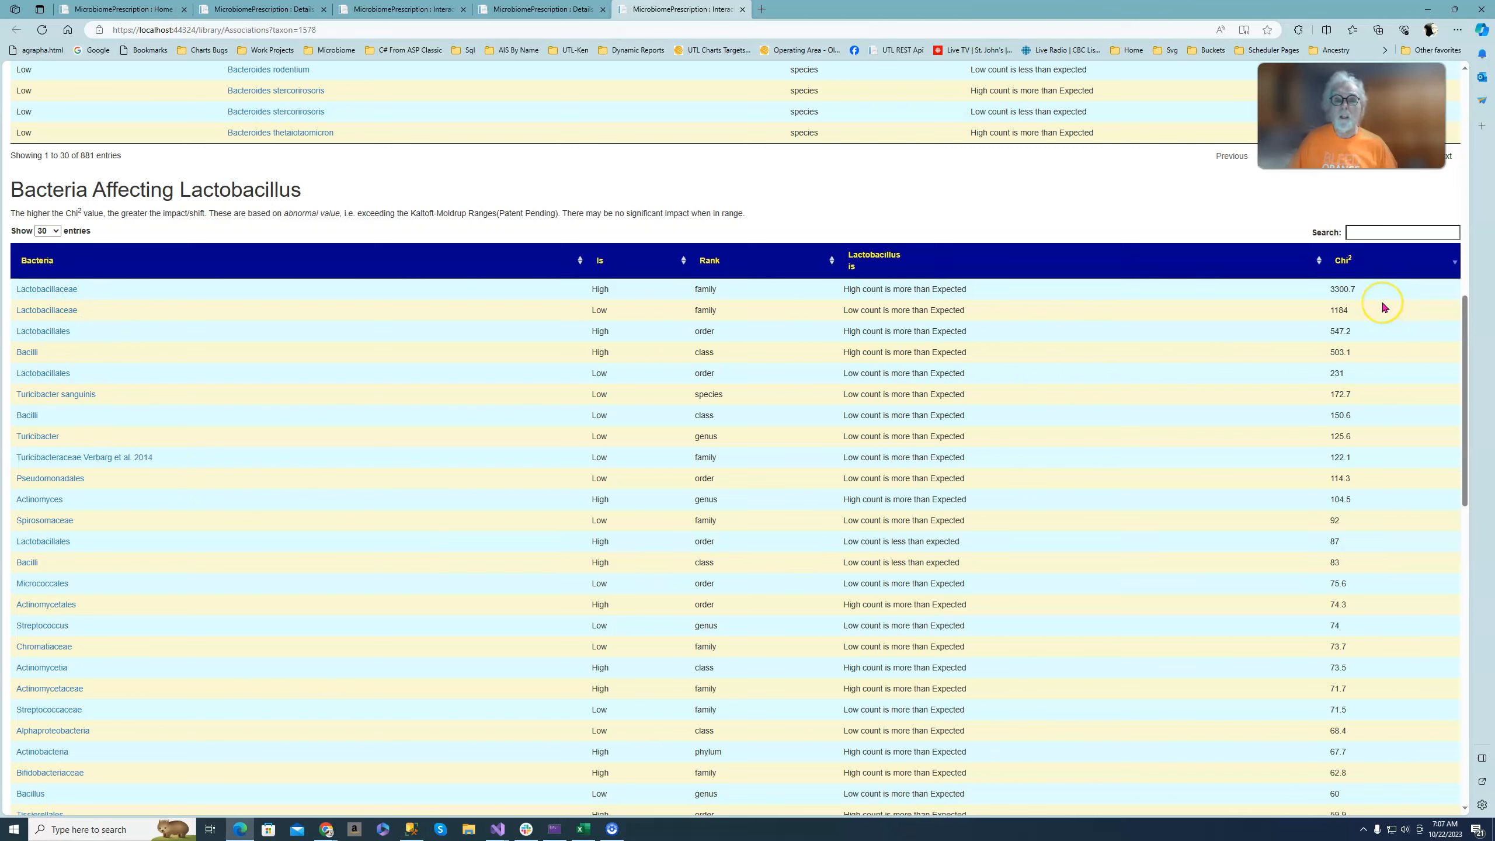
{"action": "mouse_move", "coordinate": [1355, 290]}
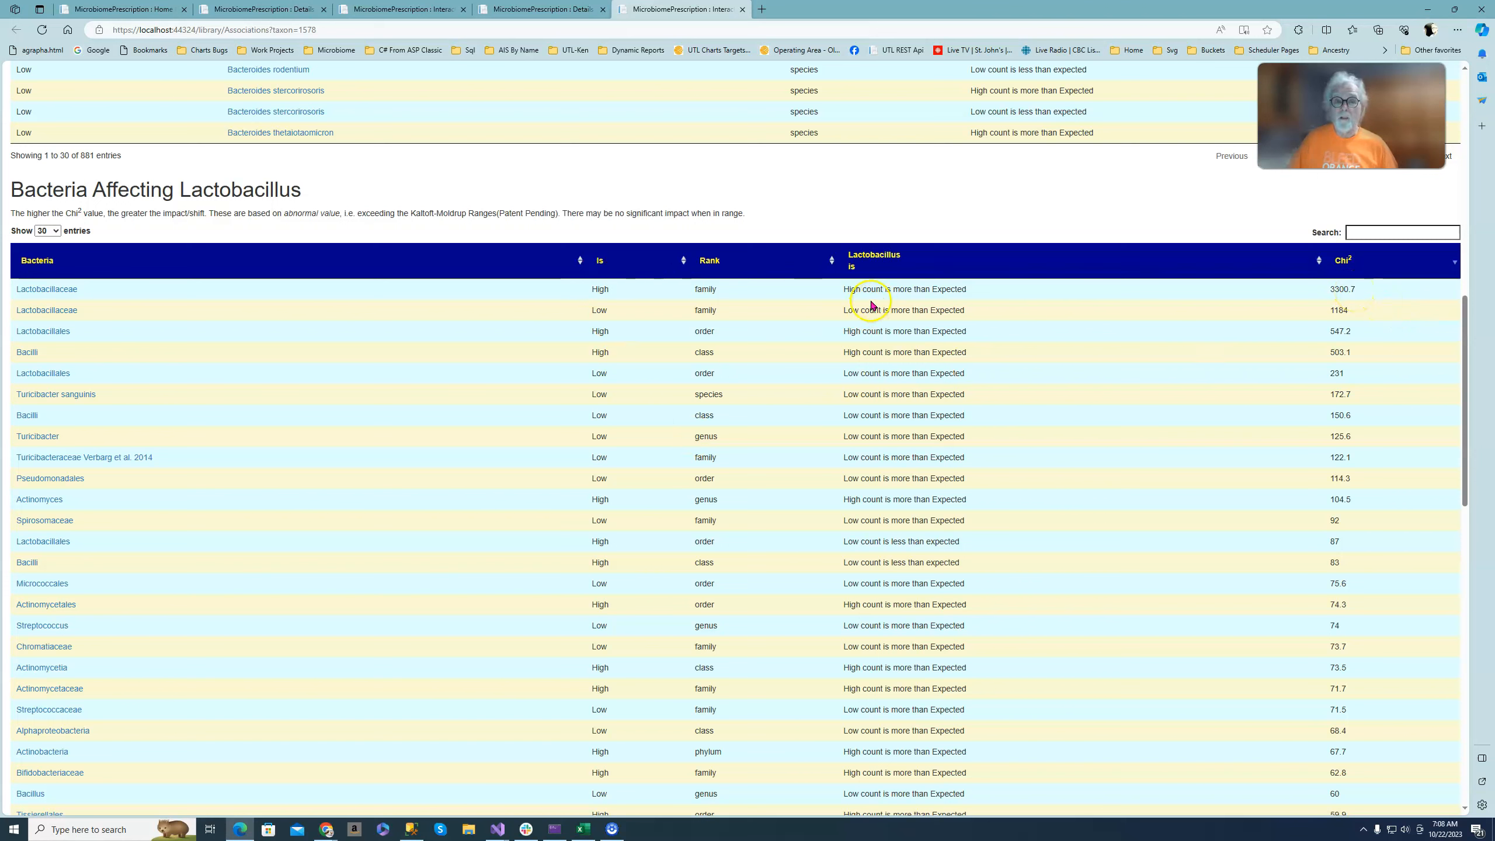
{"action": "mouse_move", "coordinate": [8, 296]}
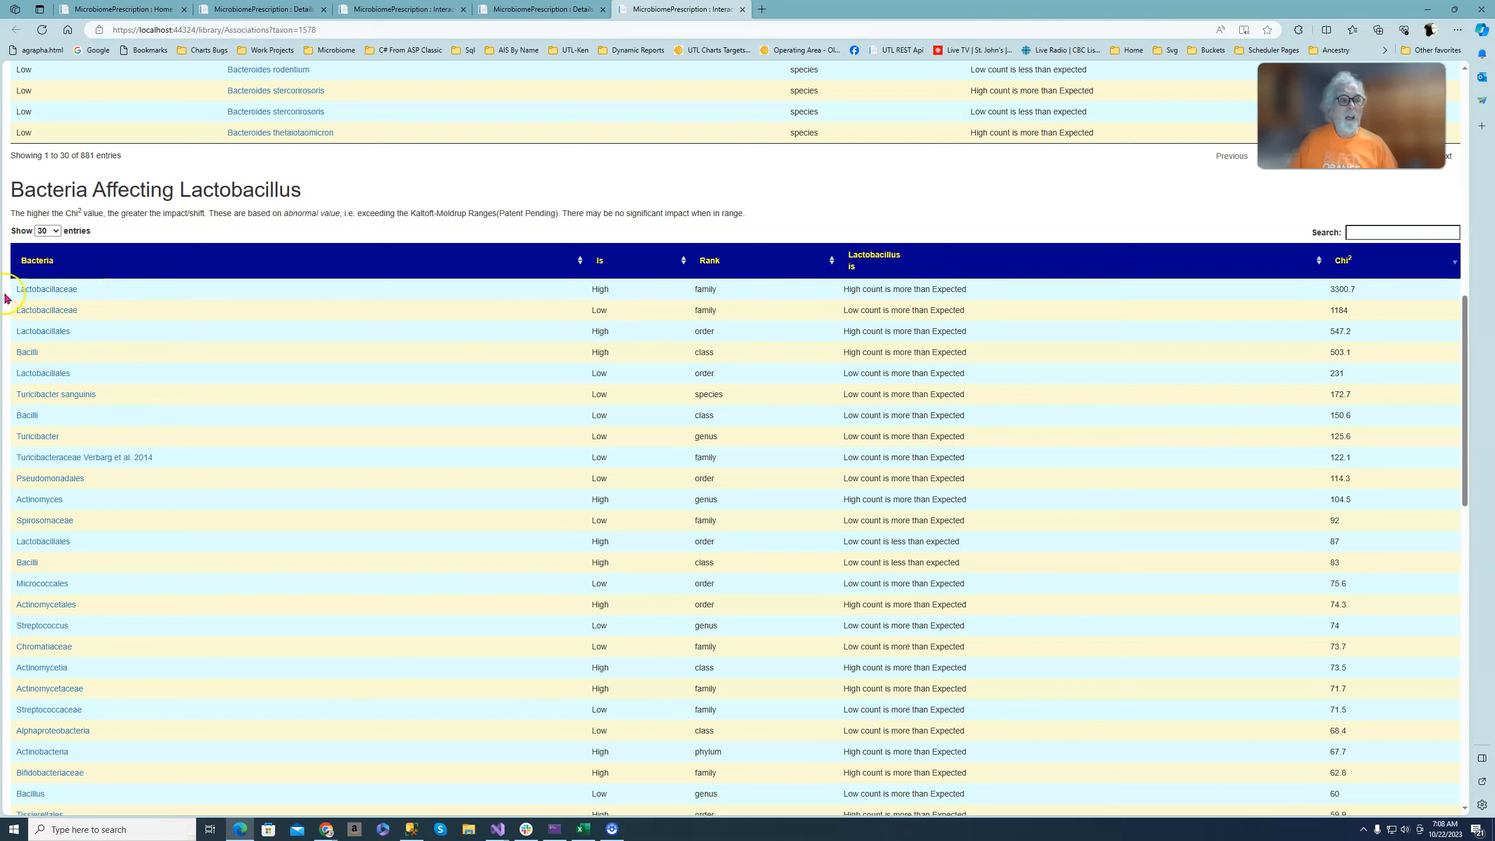
{"action": "mouse_move", "coordinate": [17, 295]}
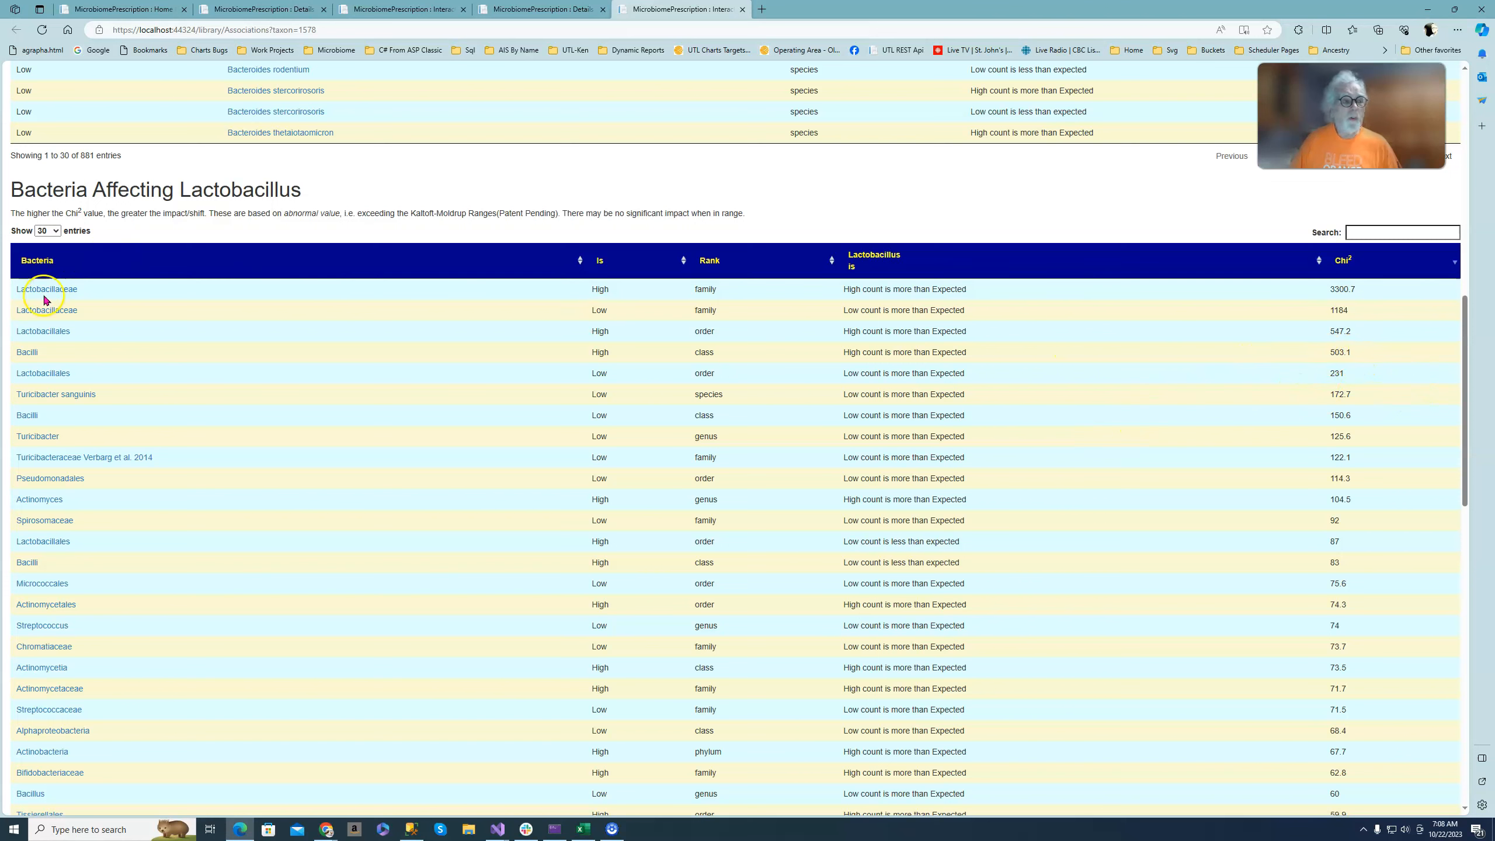
{"action": "mouse_move", "coordinate": [1314, 402]}
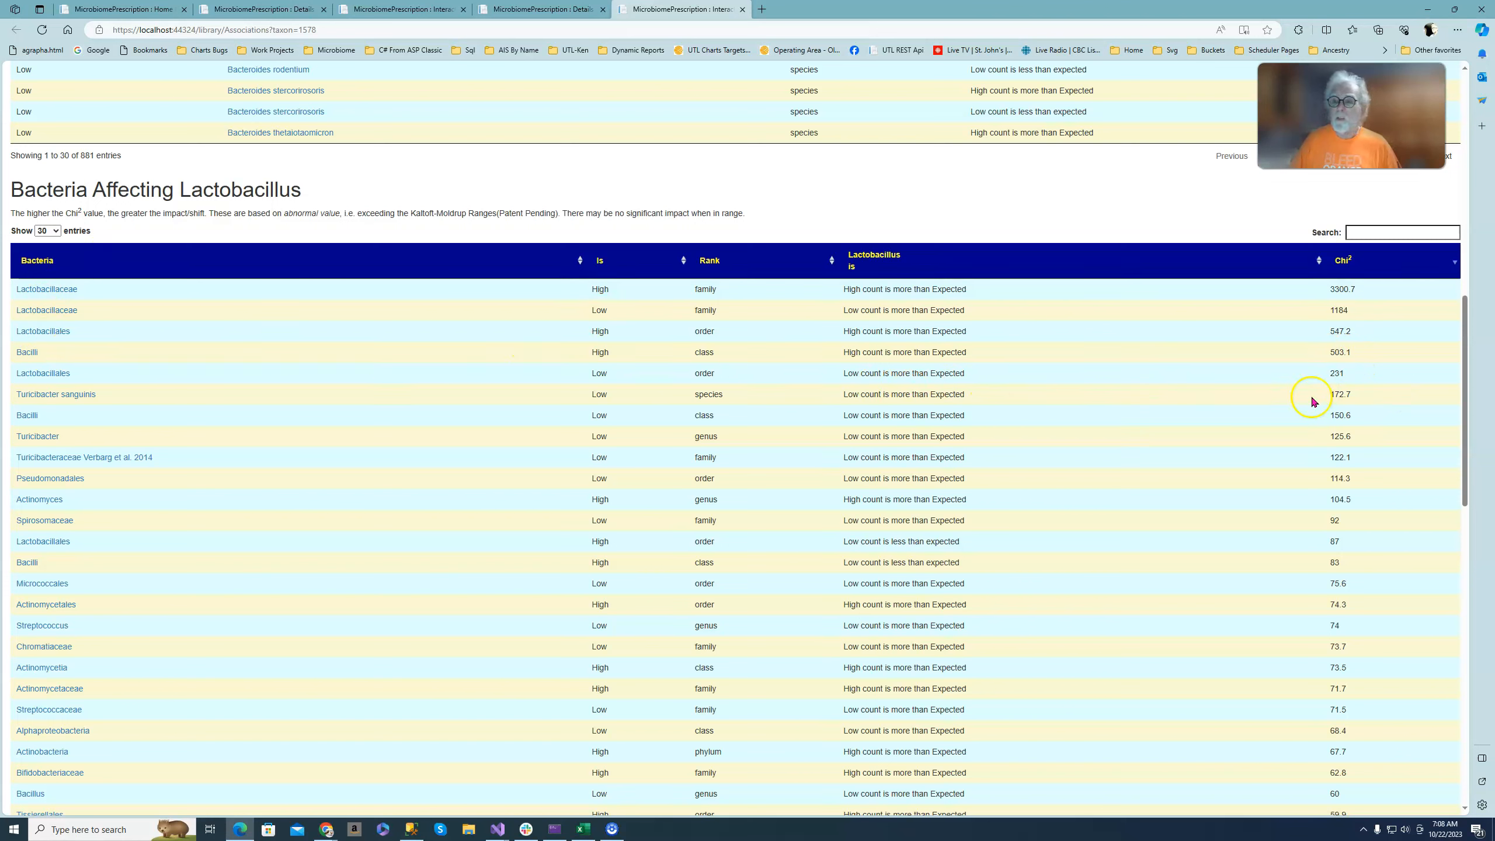
{"action": "mouse_move", "coordinate": [1355, 352]}
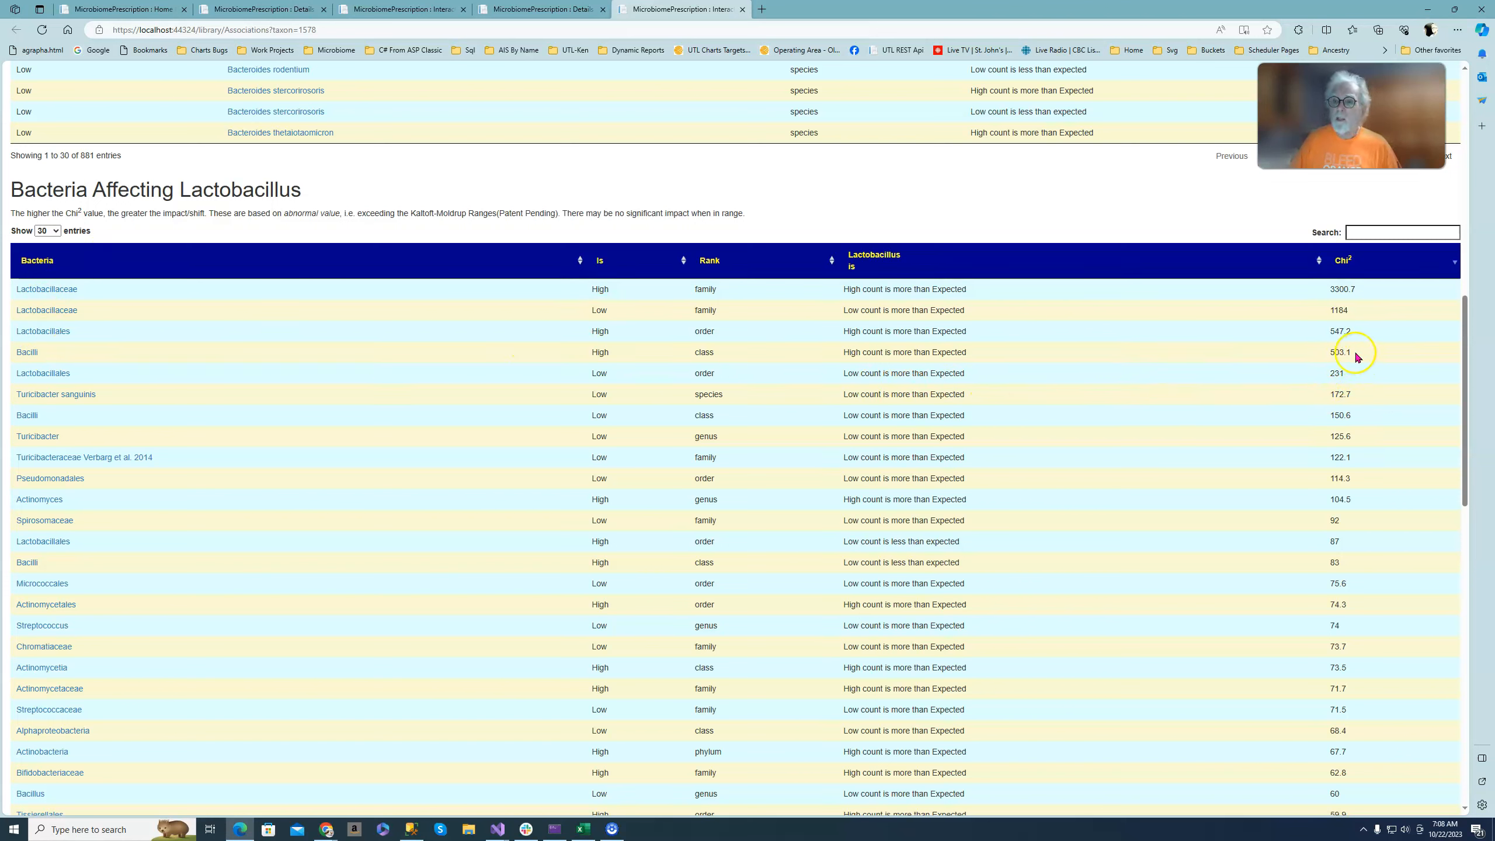
{"action": "mouse_move", "coordinate": [1356, 355]}
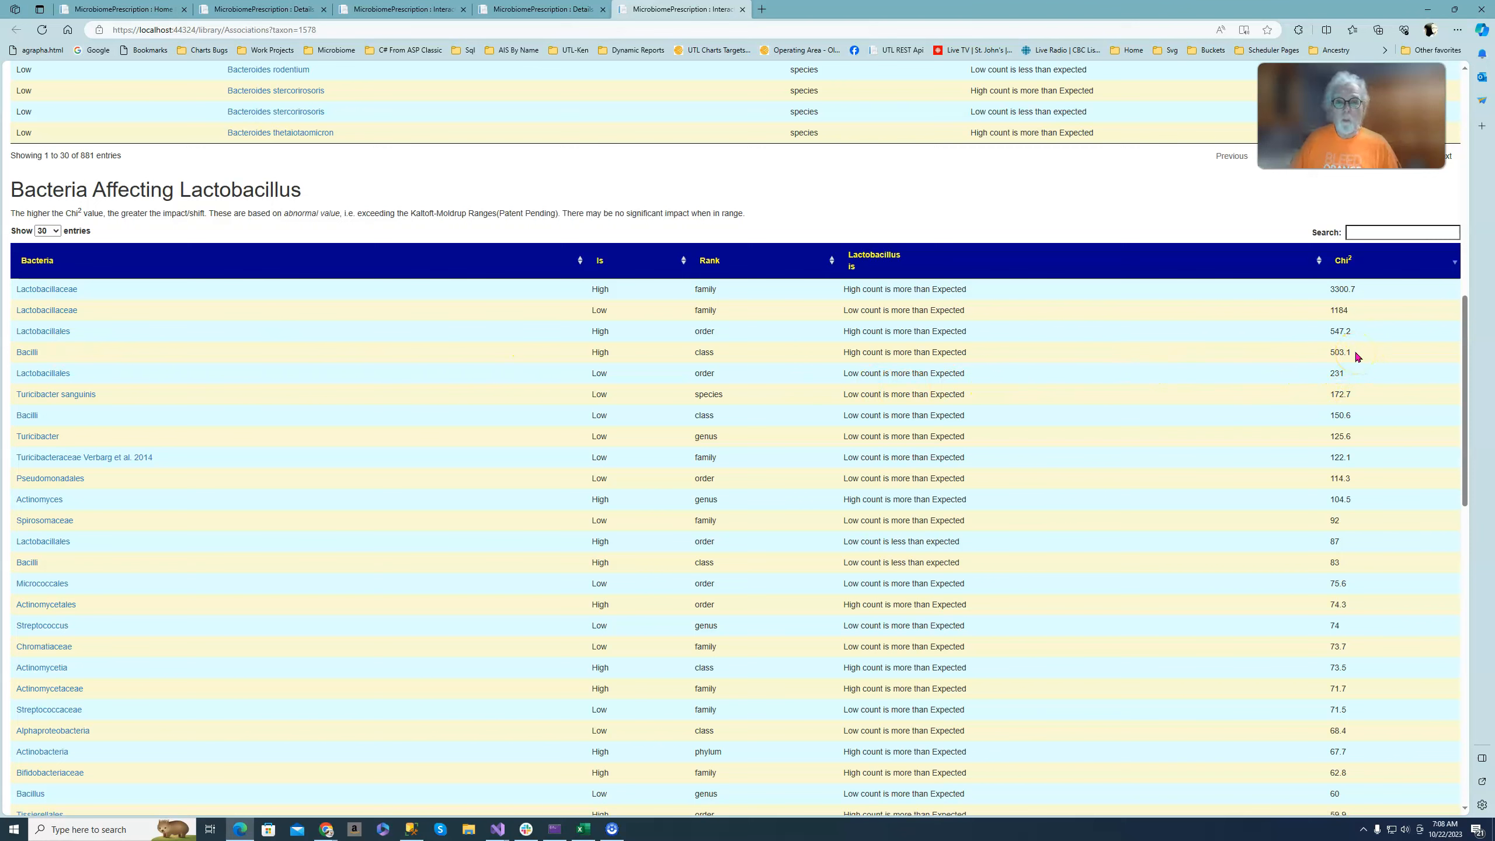
{"action": "mouse_move", "coordinate": [258, 381]}
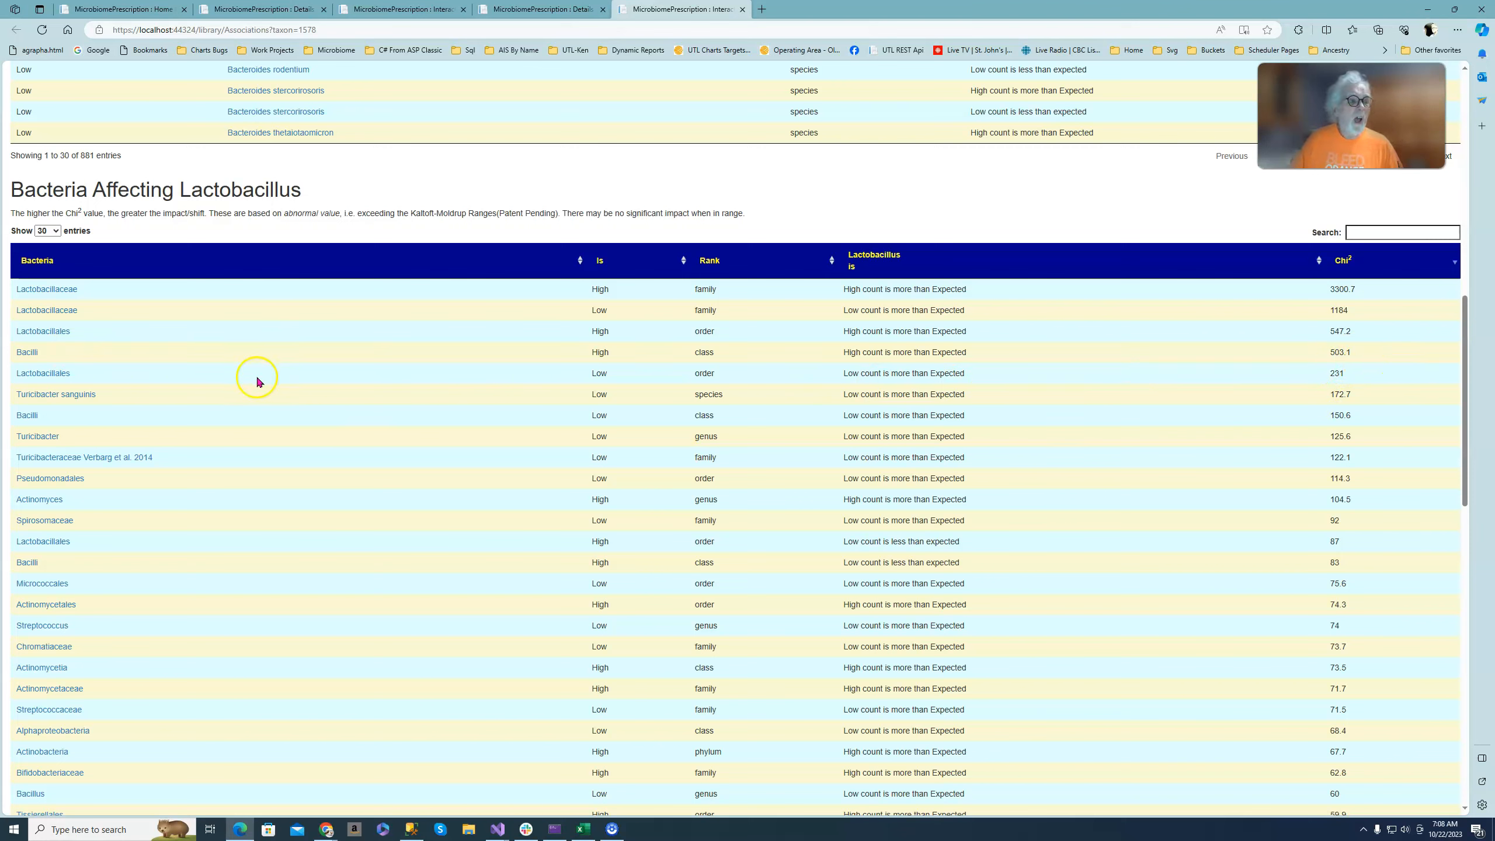
{"action": "mouse_move", "coordinate": [110, 397]}
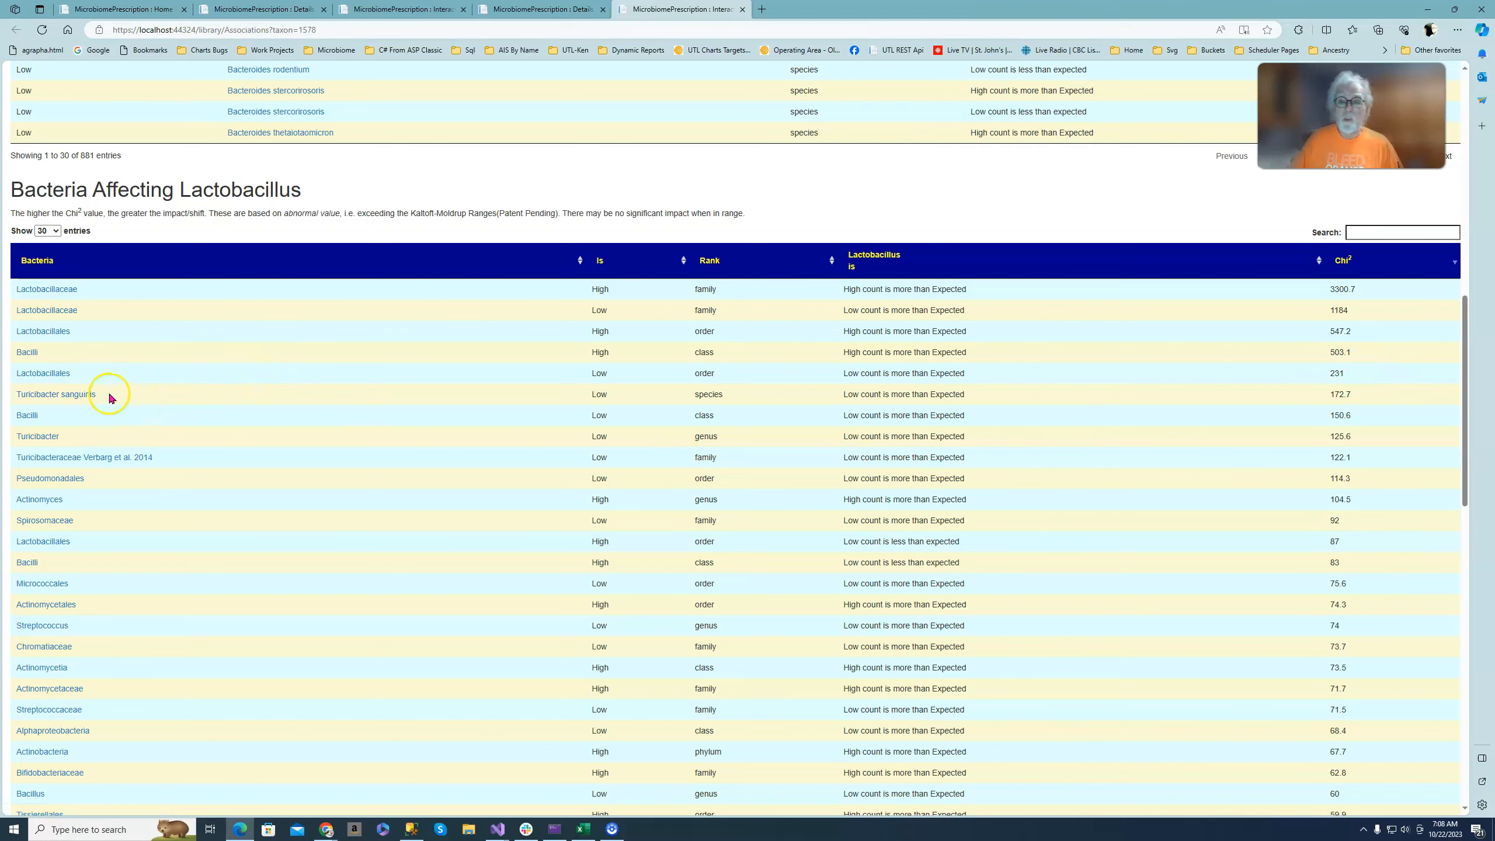
{"action": "mouse_move", "coordinate": [104, 453]}
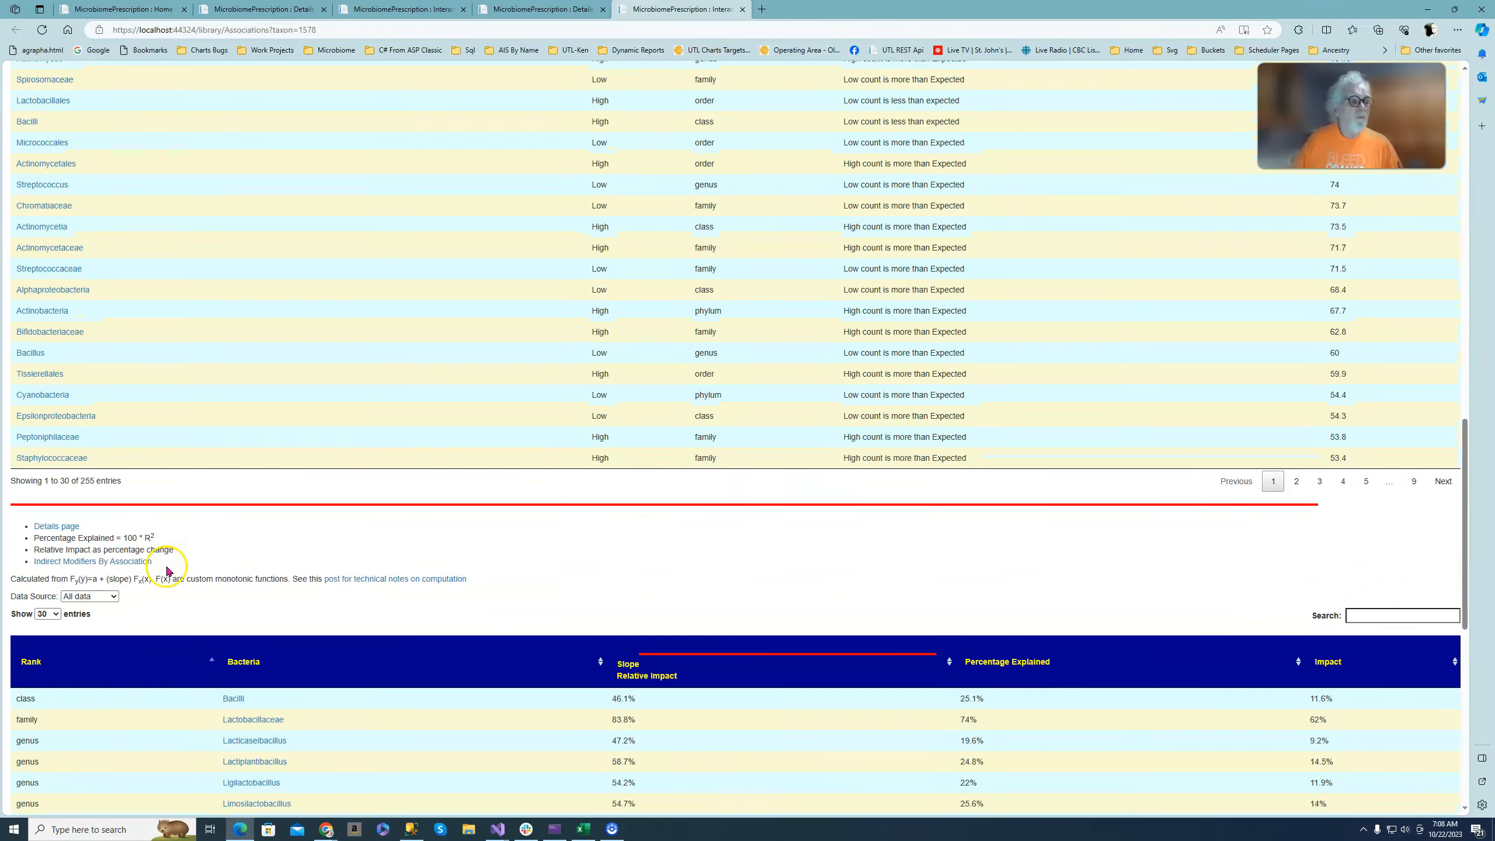
Scroll the Bacteria Affecting Lactobacillus Chi² table further down its 255 entries
{"action": "scroll", "scroll_direction": "down", "scroll_amount": 3}
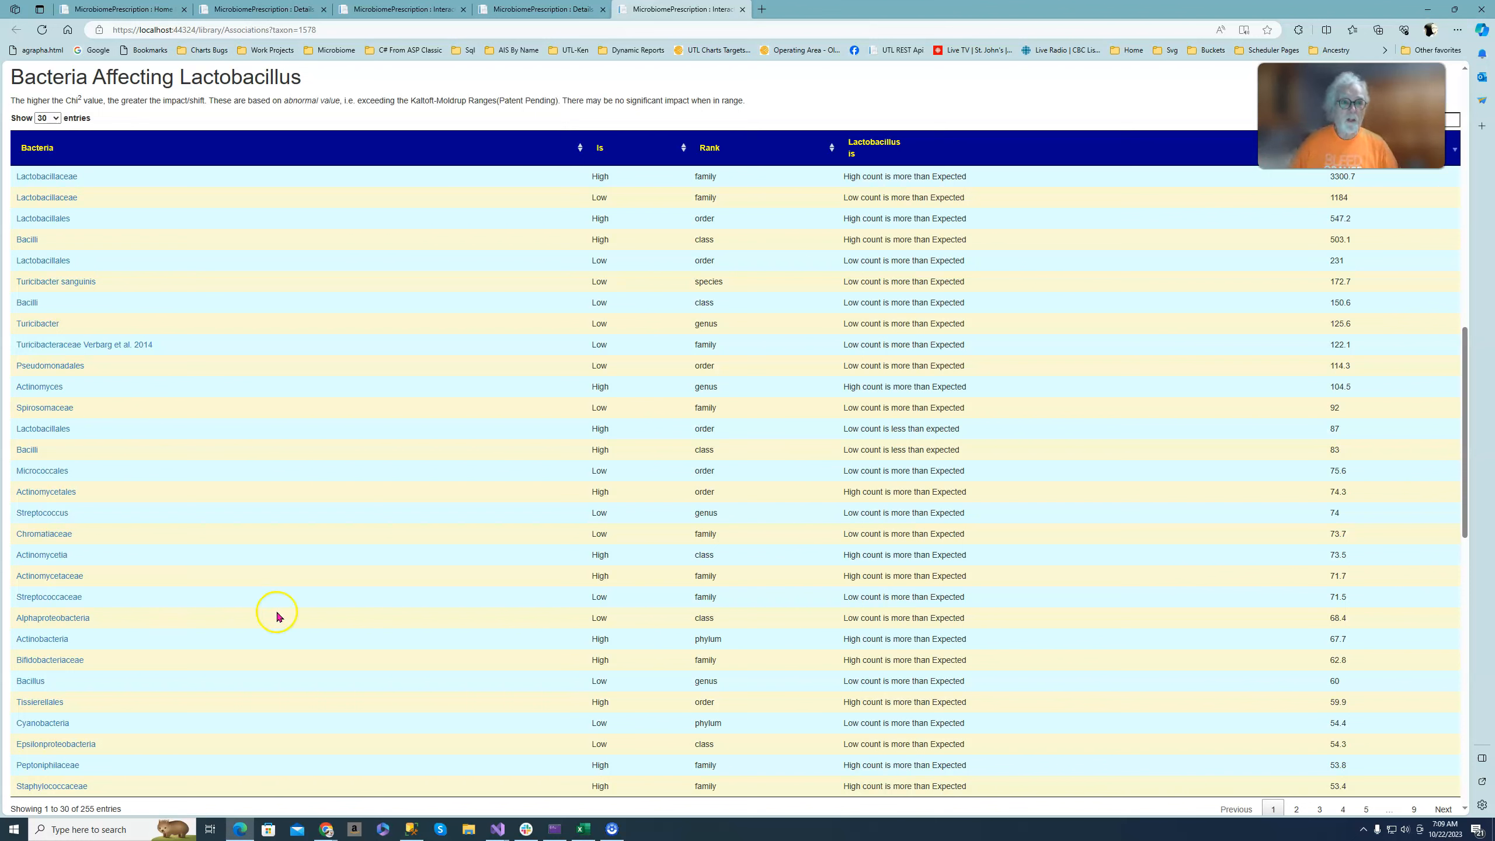
{"action": "mouse_move", "coordinate": [895, 108]}
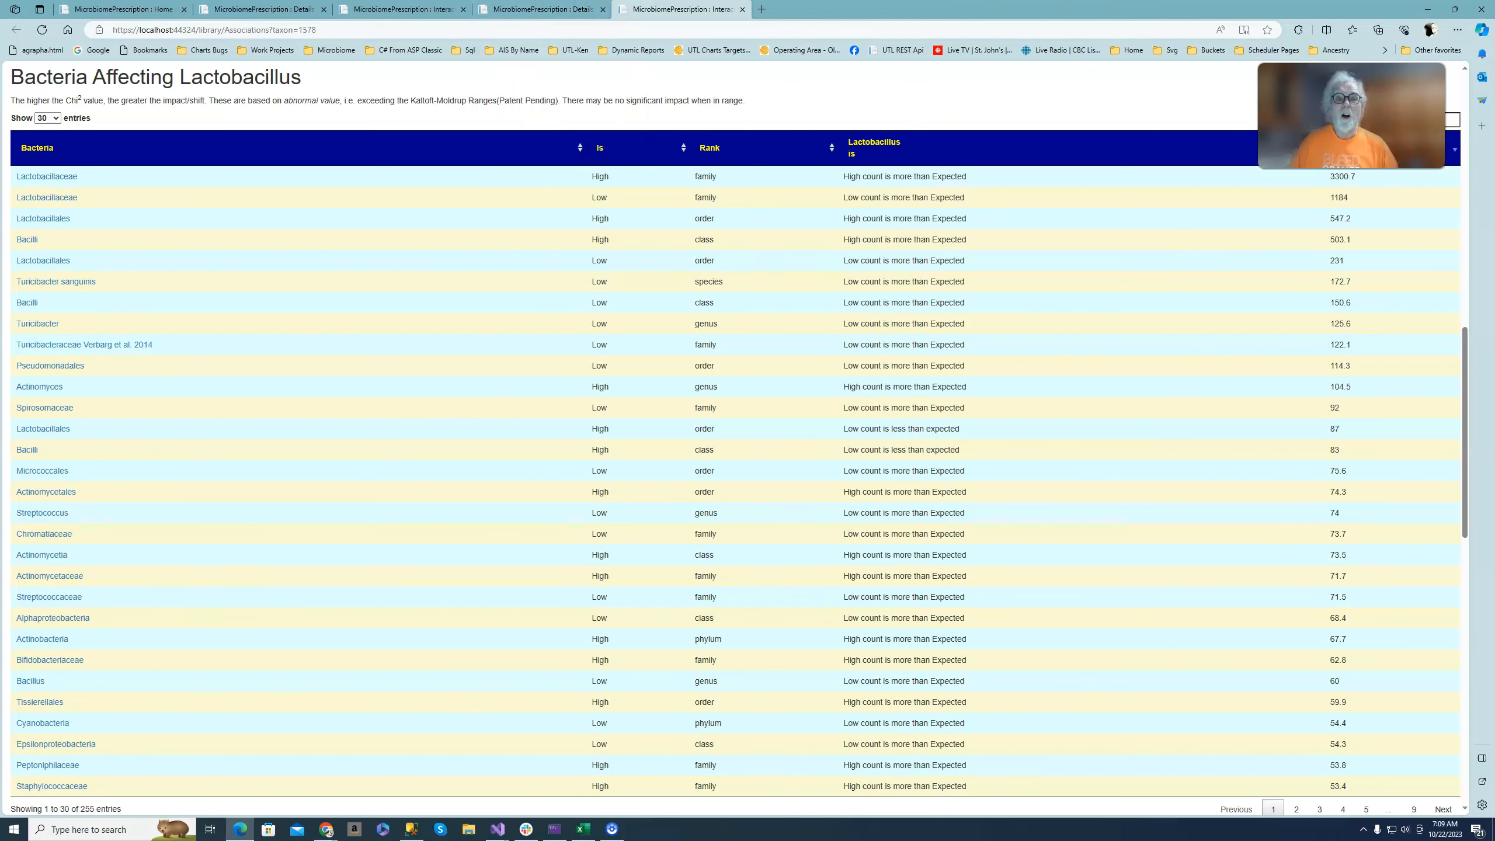
{"action": "mouse_move", "coordinate": [426, 28]}
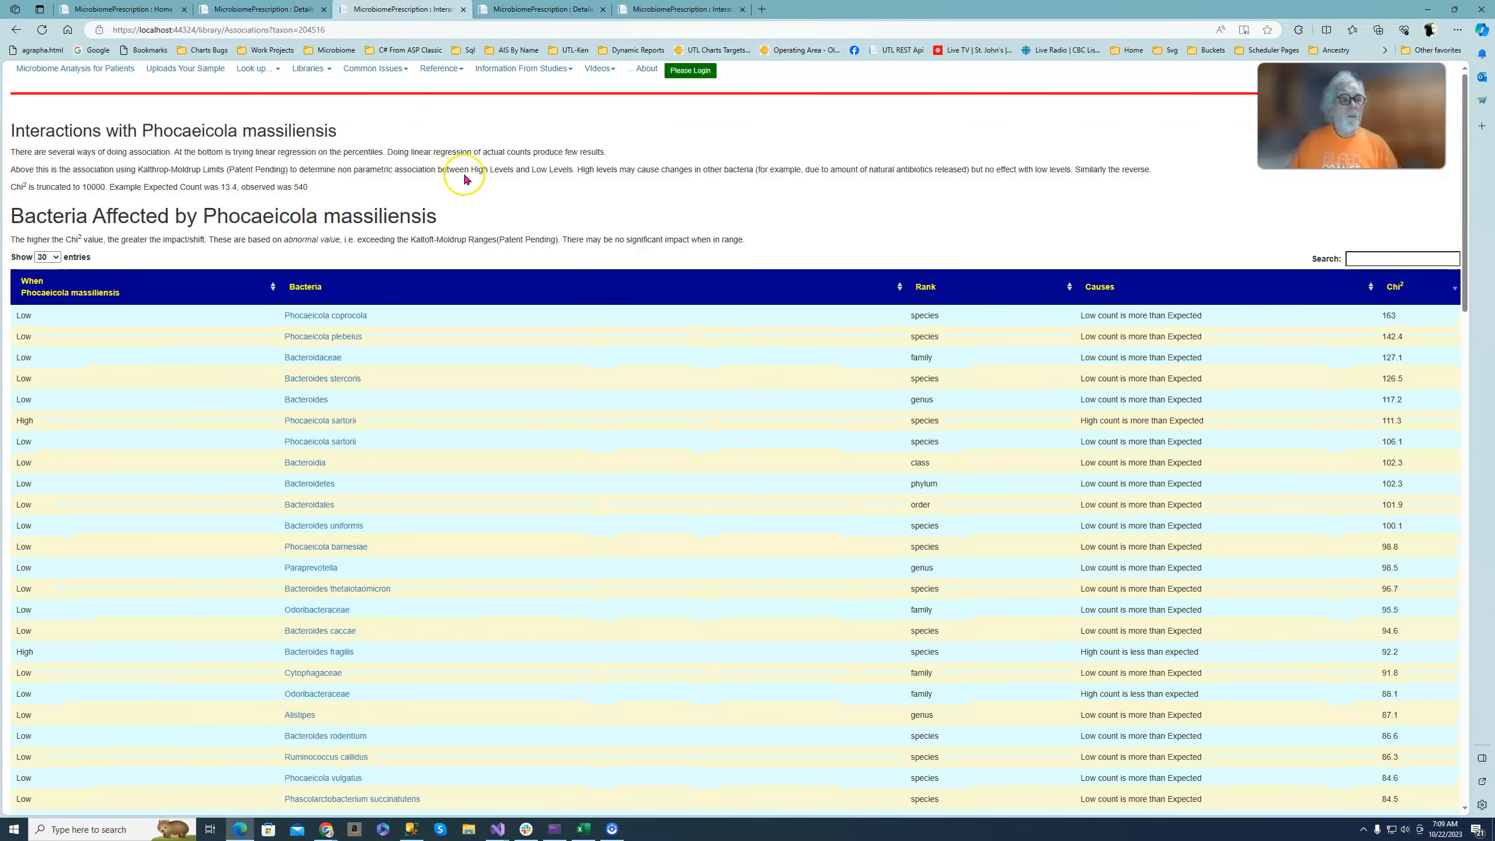
{"action": "mouse_move", "coordinate": [1047, 258]}
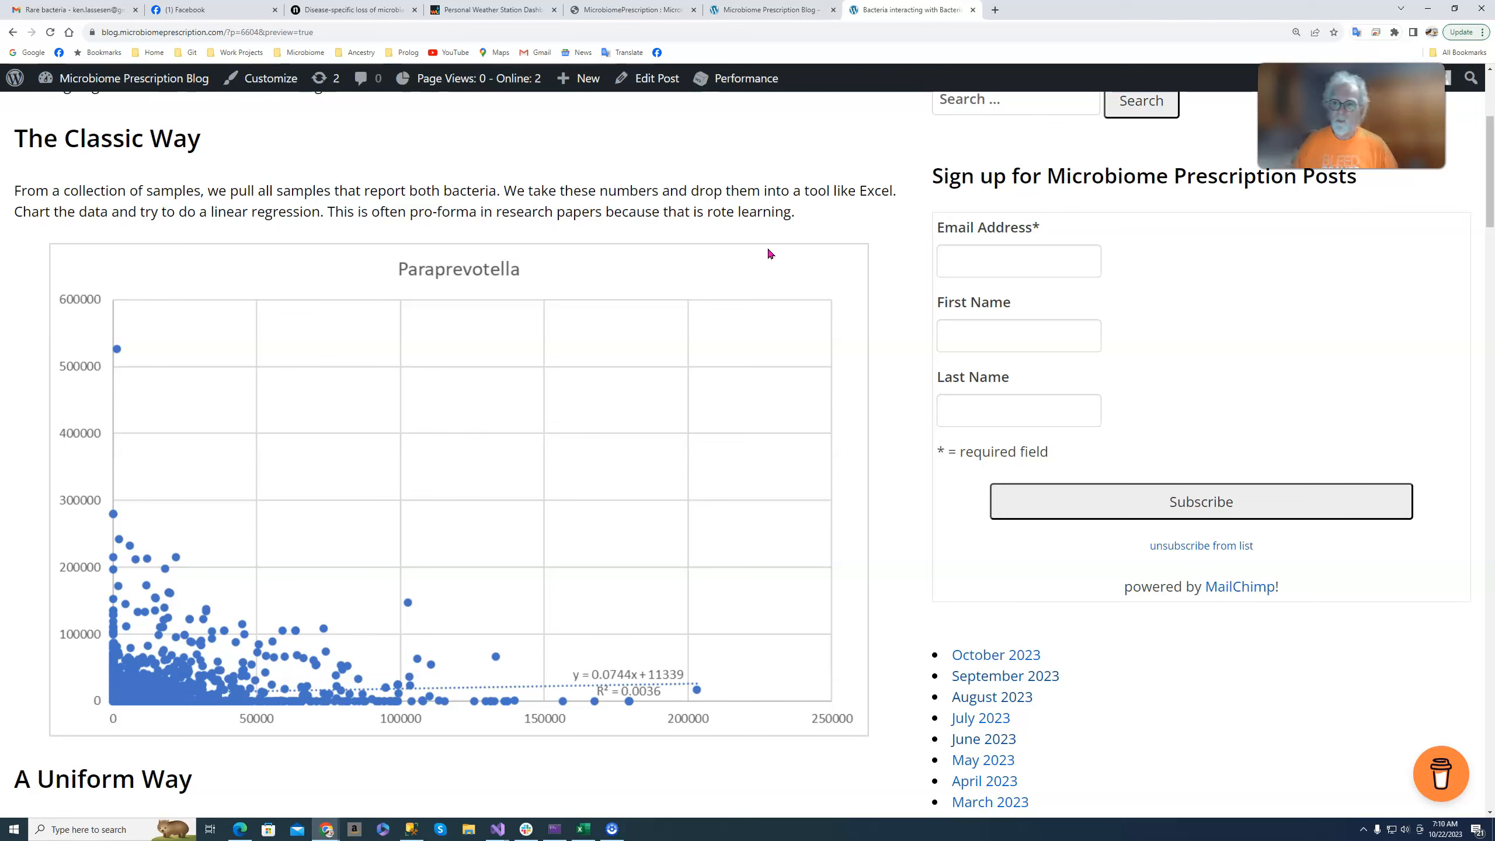
Scroll past the uniform and red-trendline charts to the non-parametric Chi2 and Implementation sections
{"action": "scroll", "scroll_direction": "down", "scroll_amount": 3}
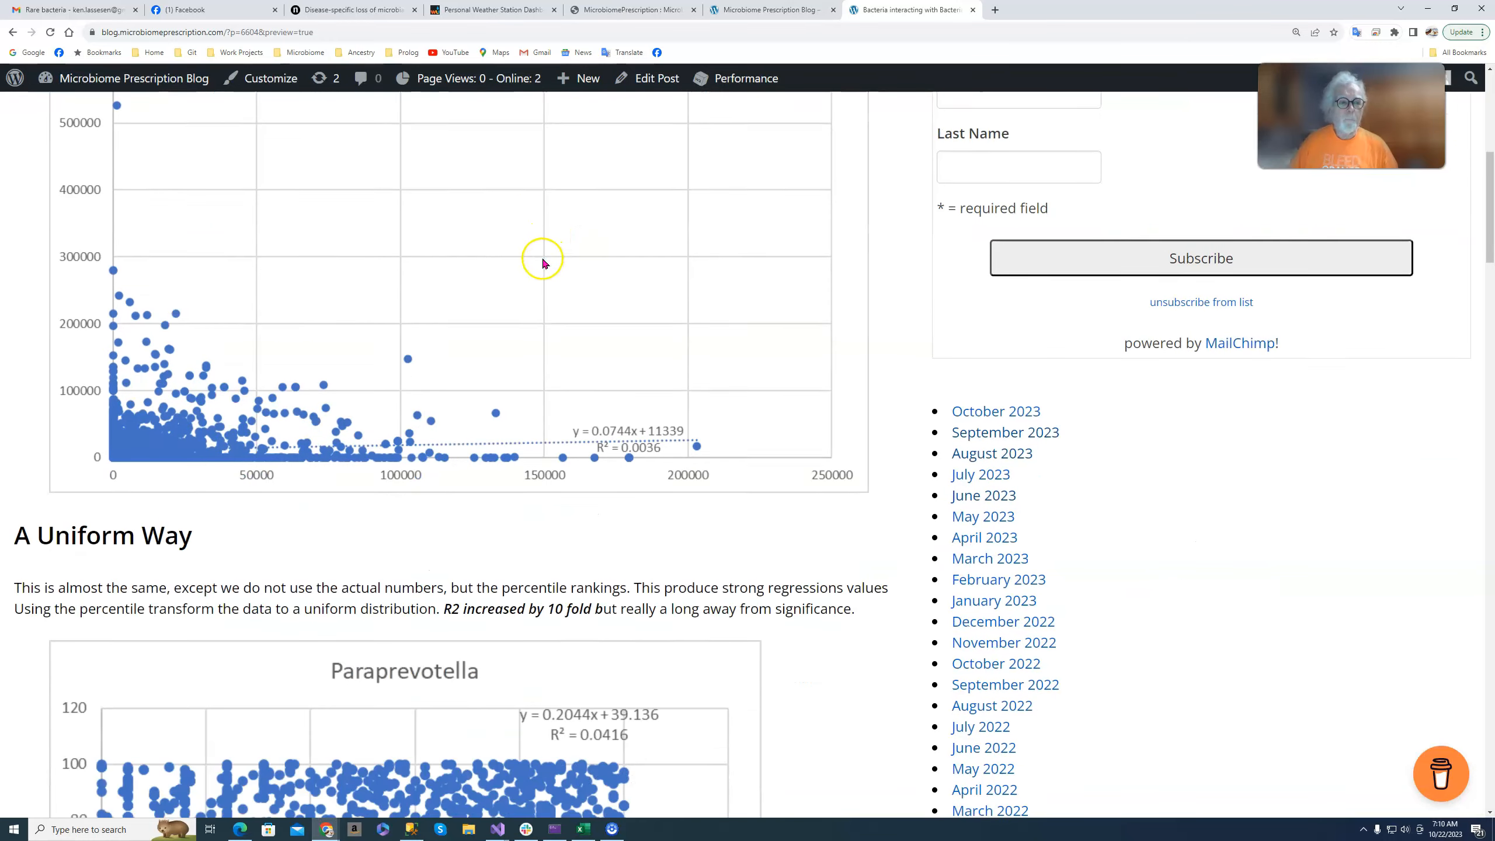
{"action": "scroll", "scroll_direction": "down", "scroll_amount": 3}
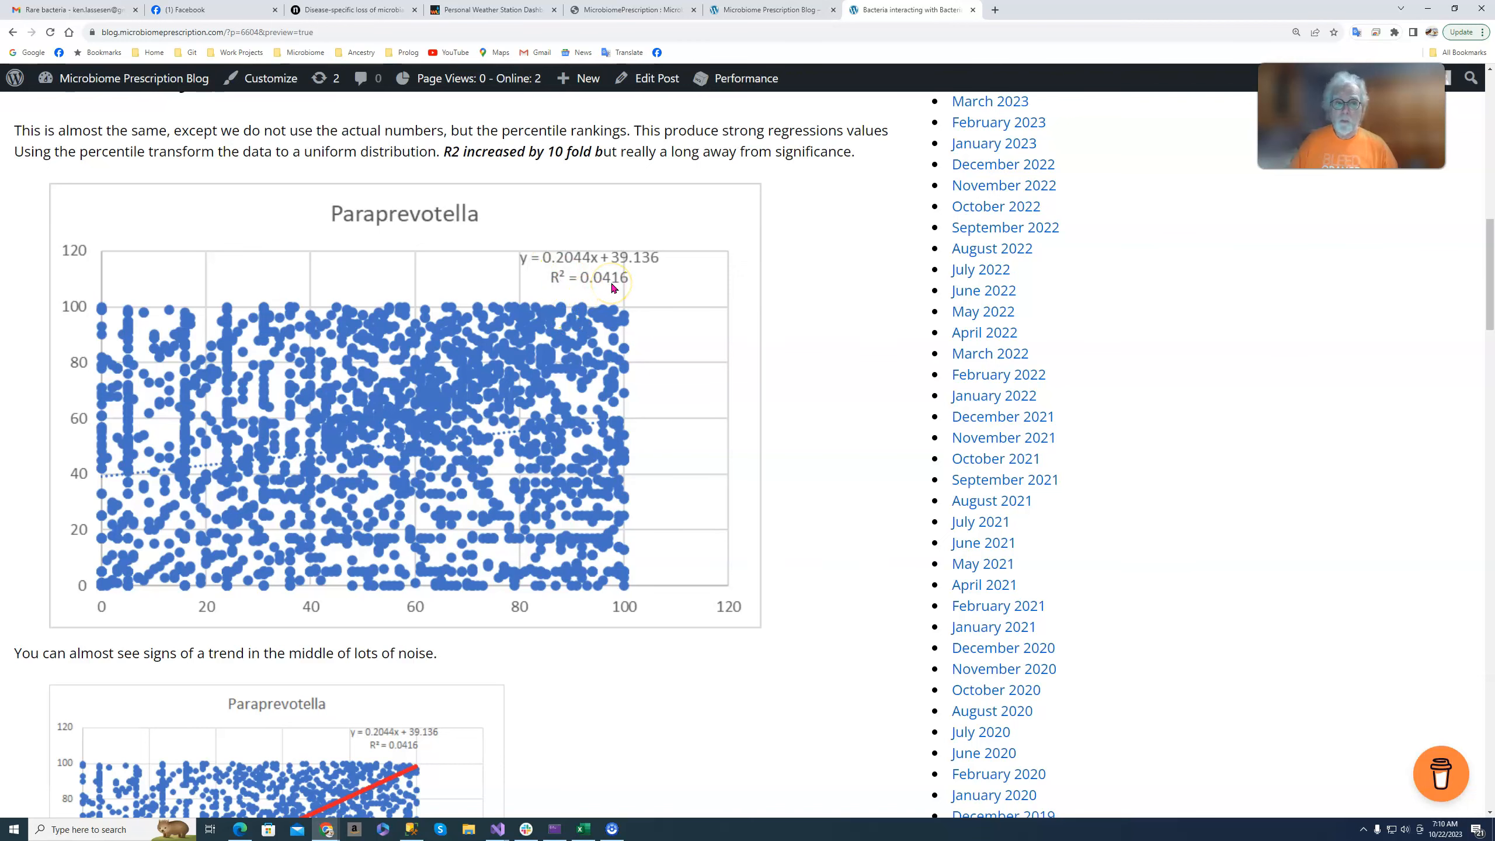
{"action": "mouse_move", "coordinate": [313, 507]}
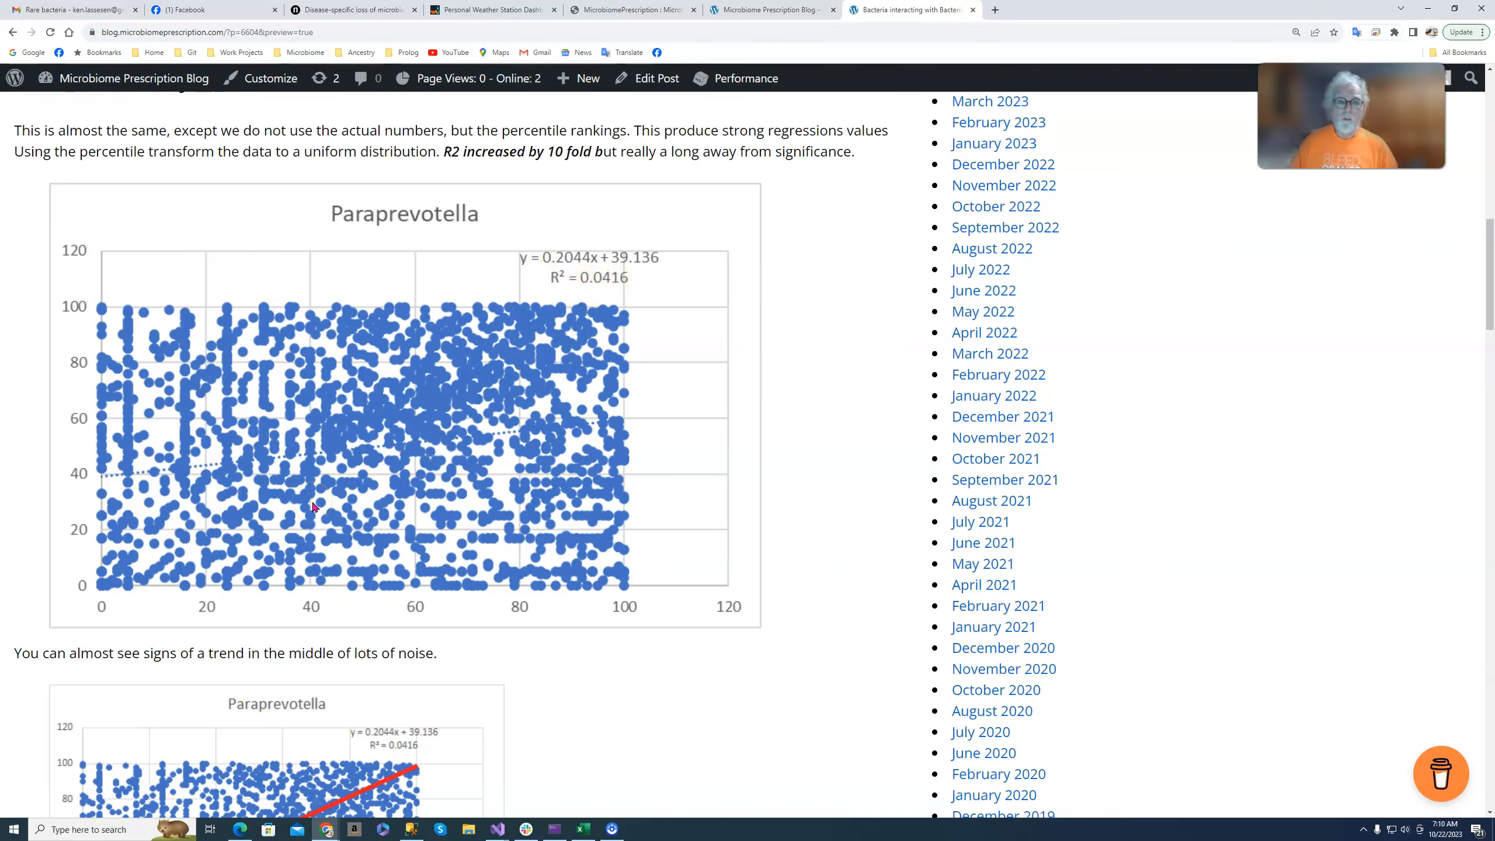
{"action": "scroll", "scroll_direction": "down", "scroll_amount": 3}
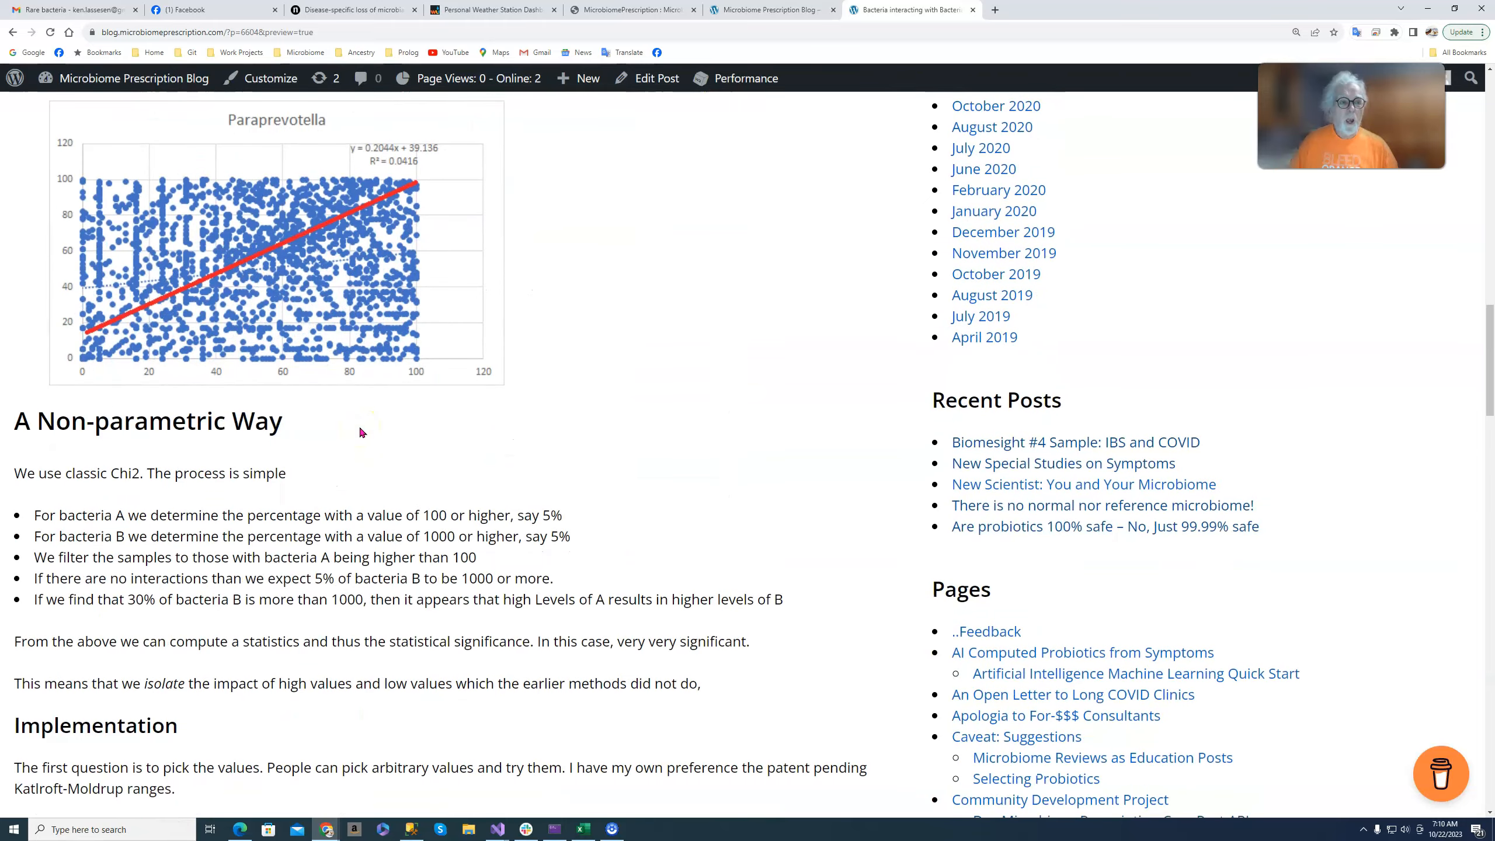
{"action": "scroll", "scroll_direction": "down", "scroll_amount": 3}
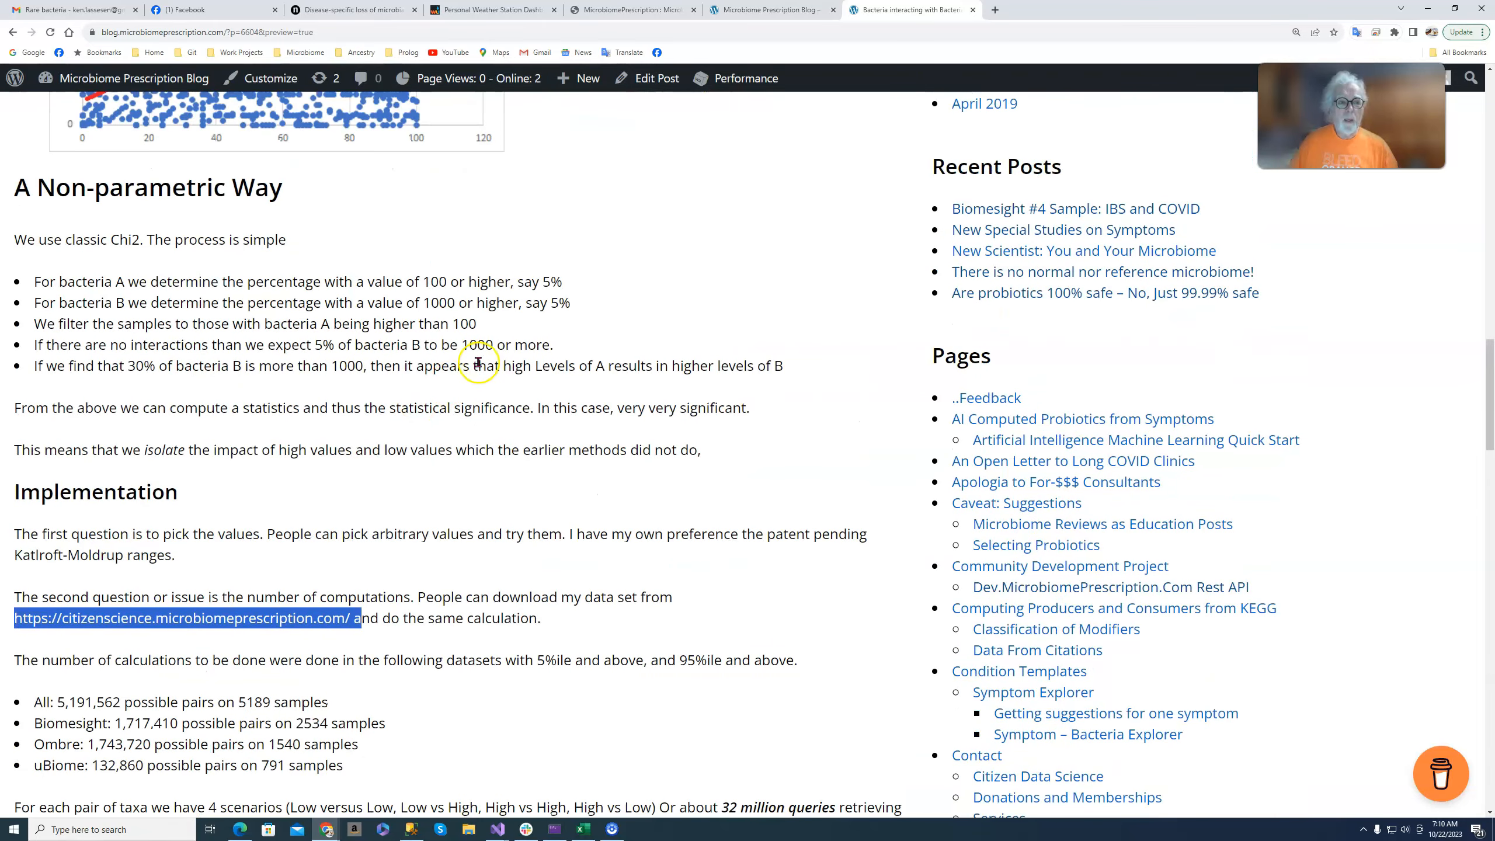
{"action": "mouse_move", "coordinate": [583, 290]}
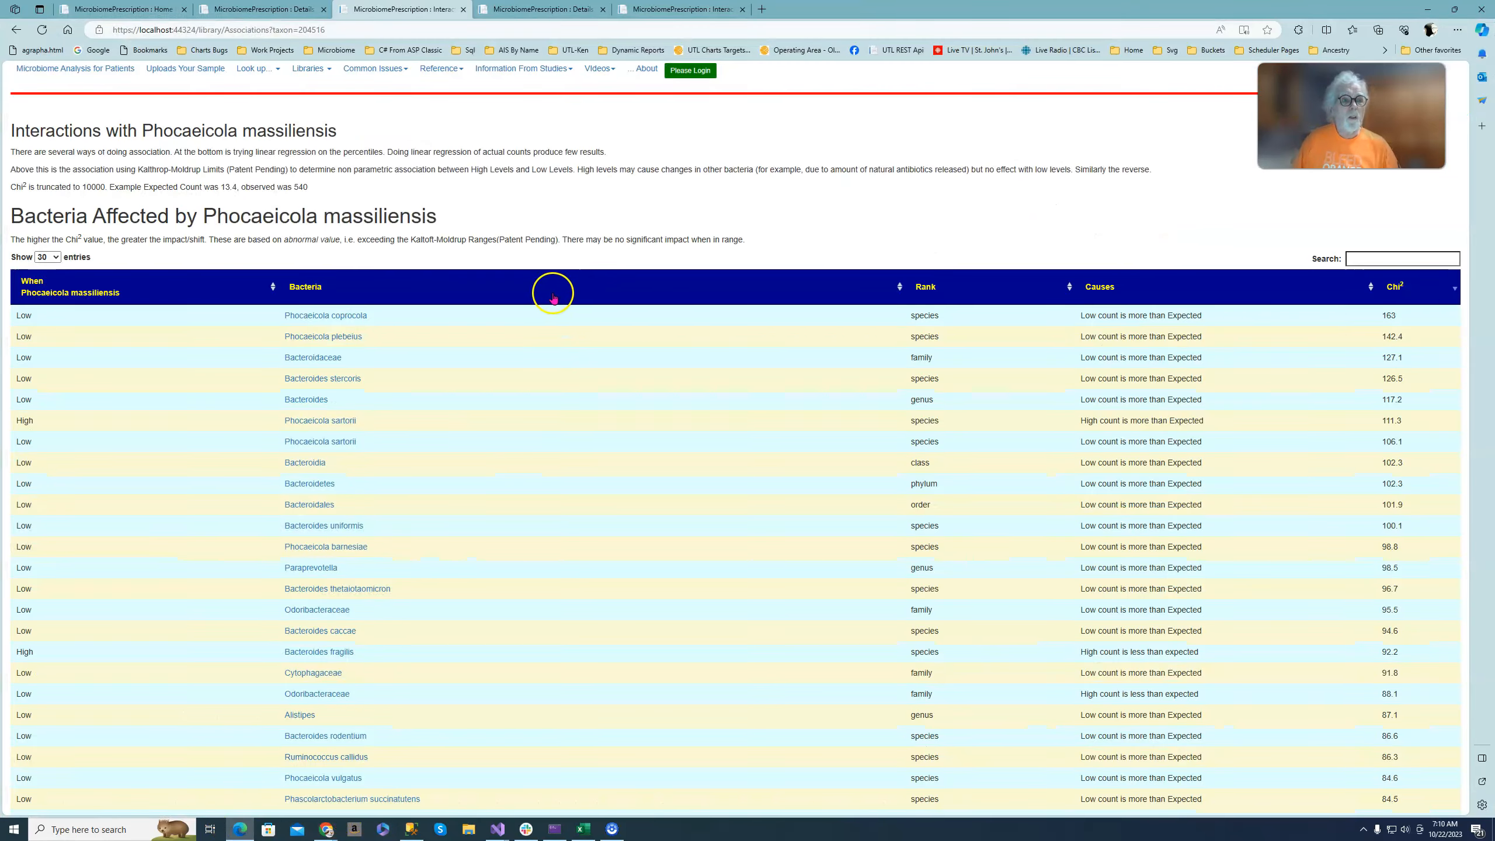
{"action": "scroll", "scroll_direction": "down", "scroll_amount": 3}
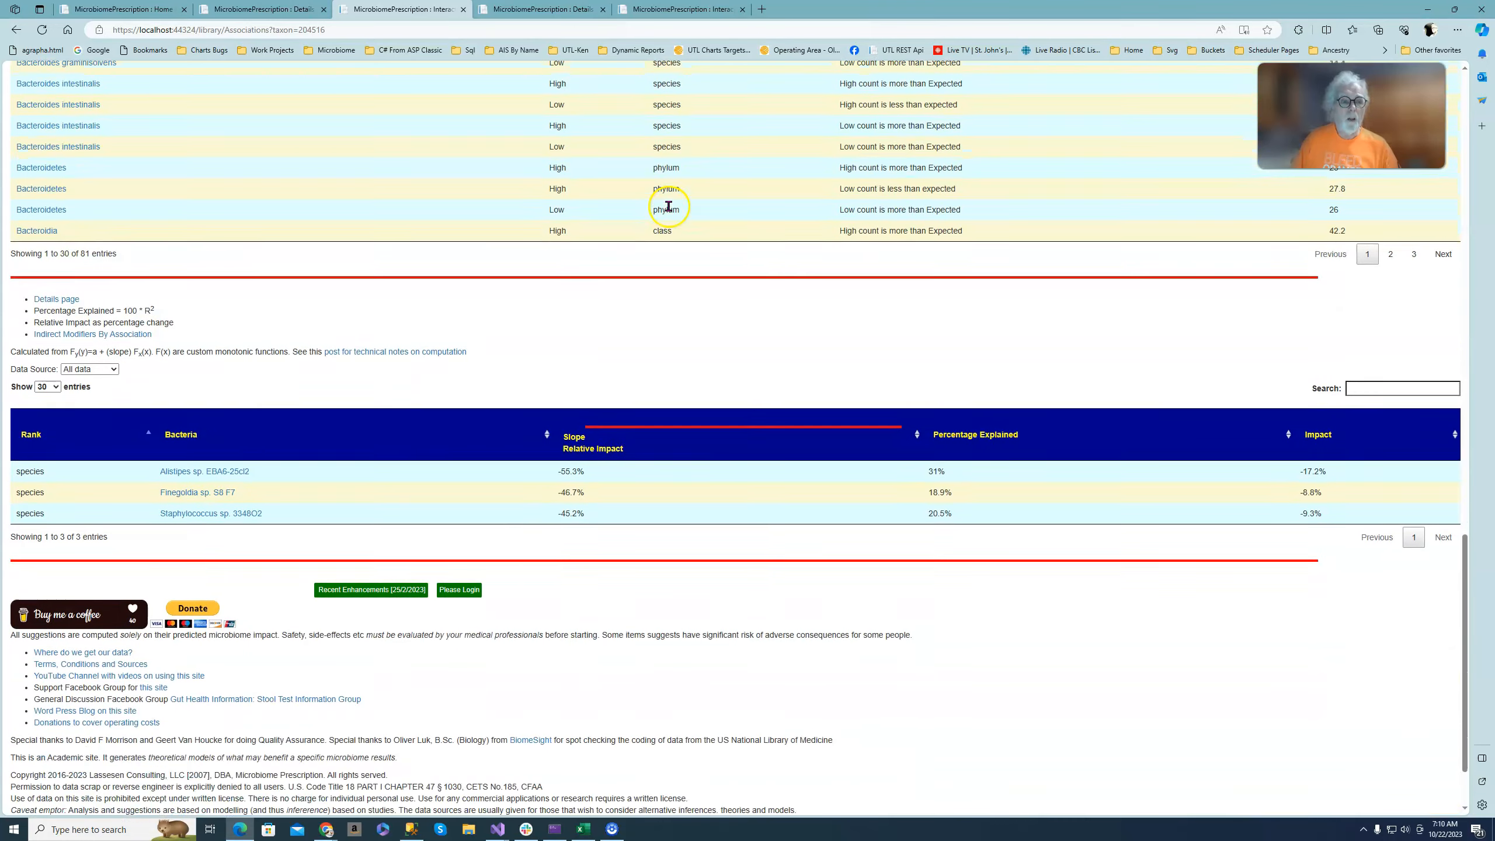
{"action": "scroll", "scroll_direction": "down", "scroll_amount": 3}
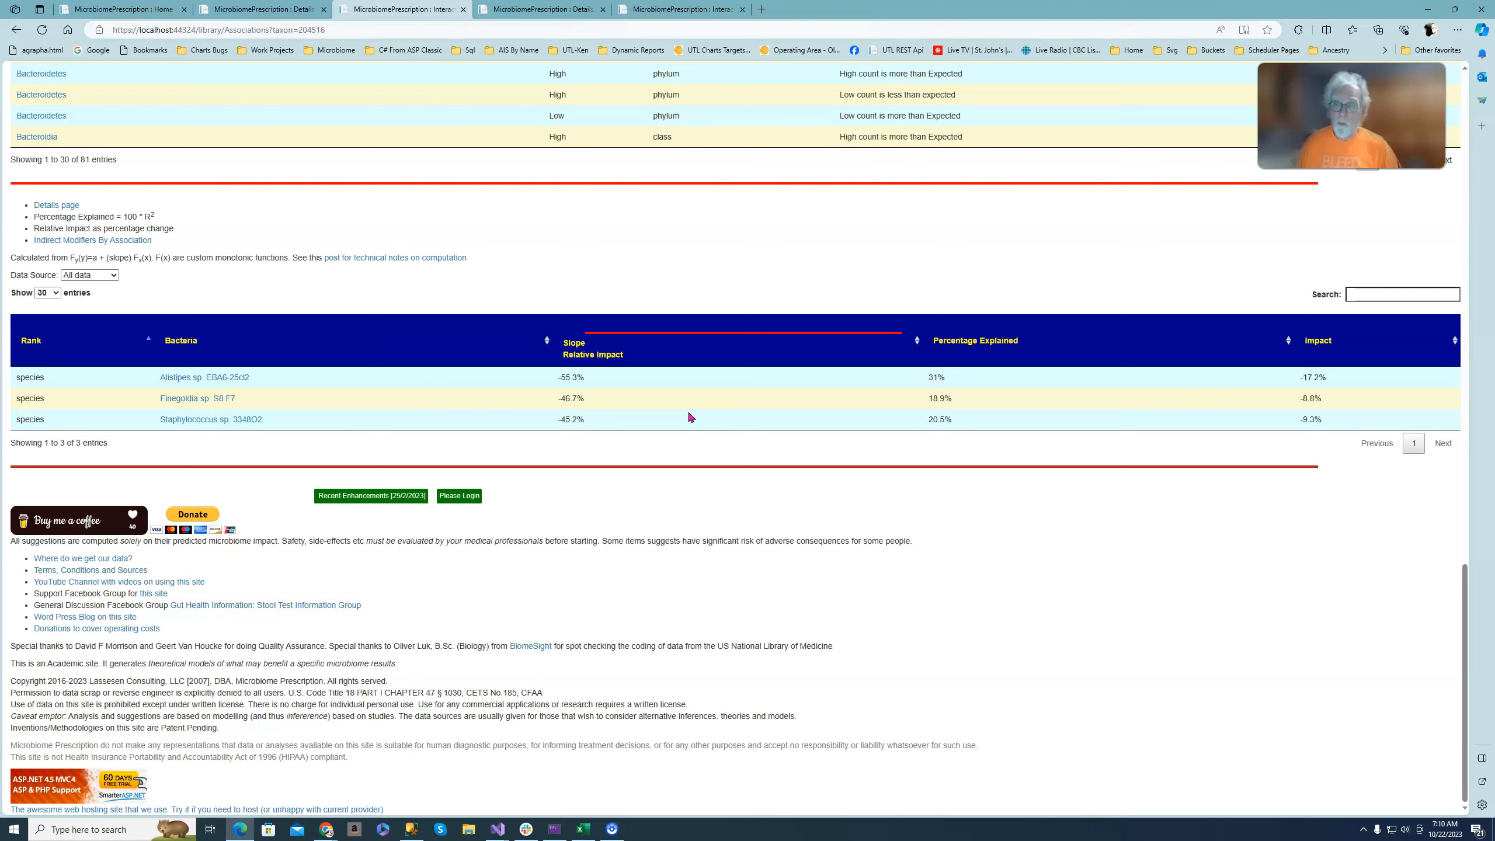
{"action": "scroll", "scroll_direction": "up", "scroll_amount": 3}
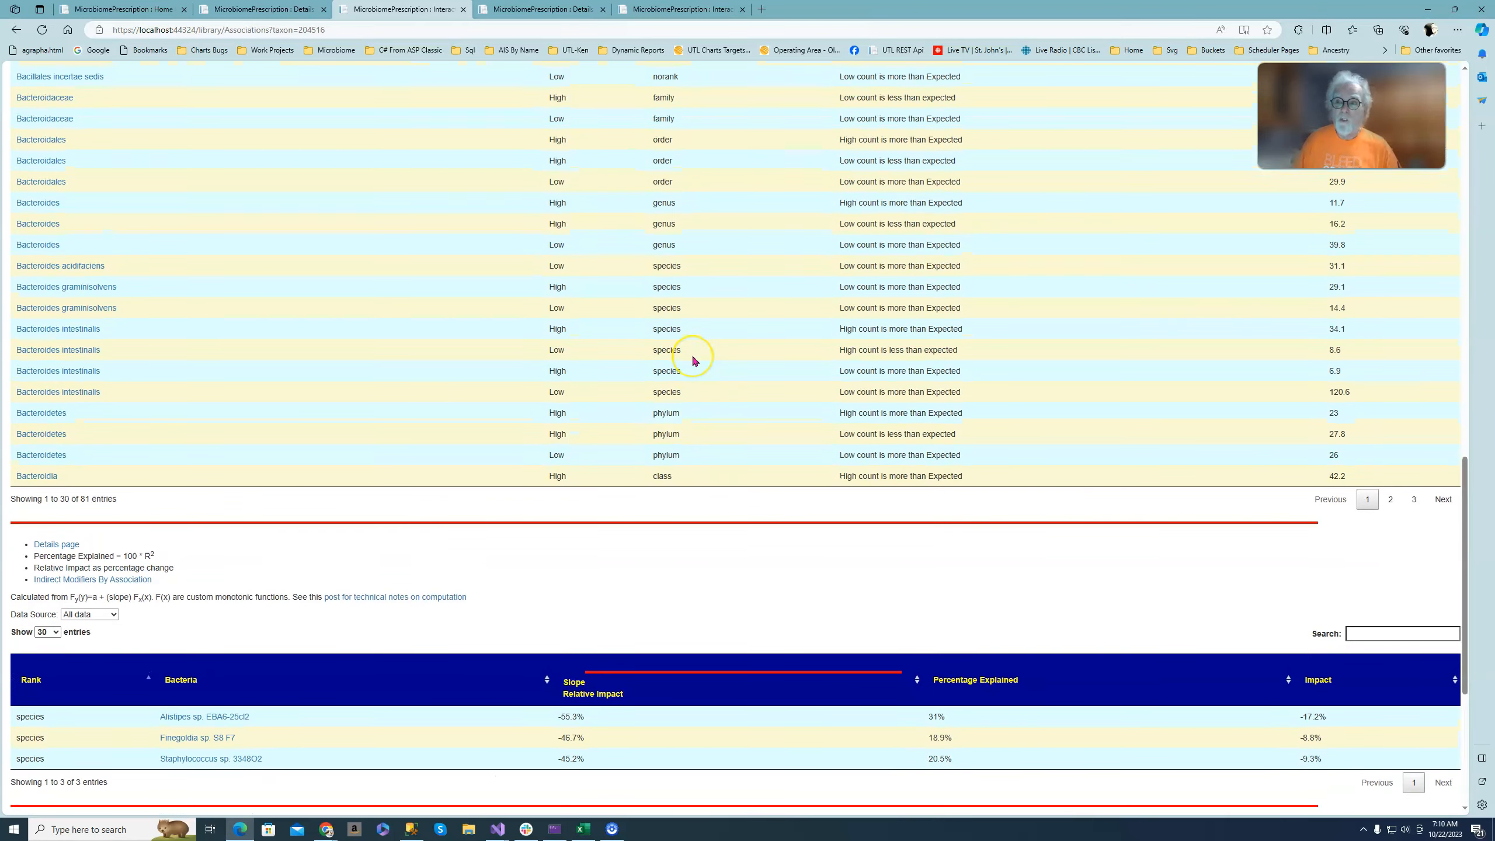
{"action": "mouse_move", "coordinate": [718, 351]}
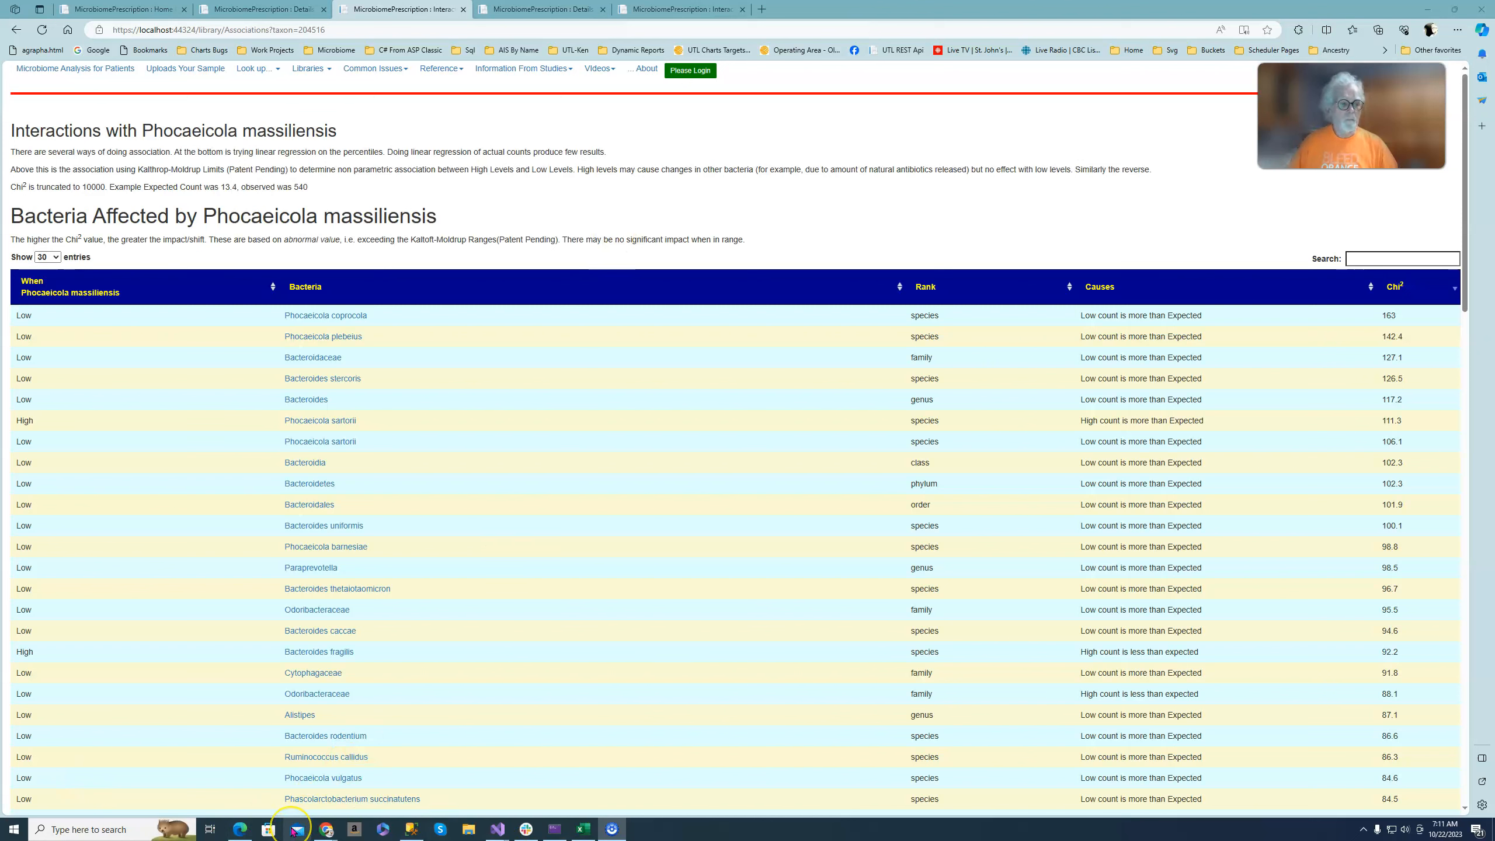
{"action": "mouse_move", "coordinate": [5, 783]}
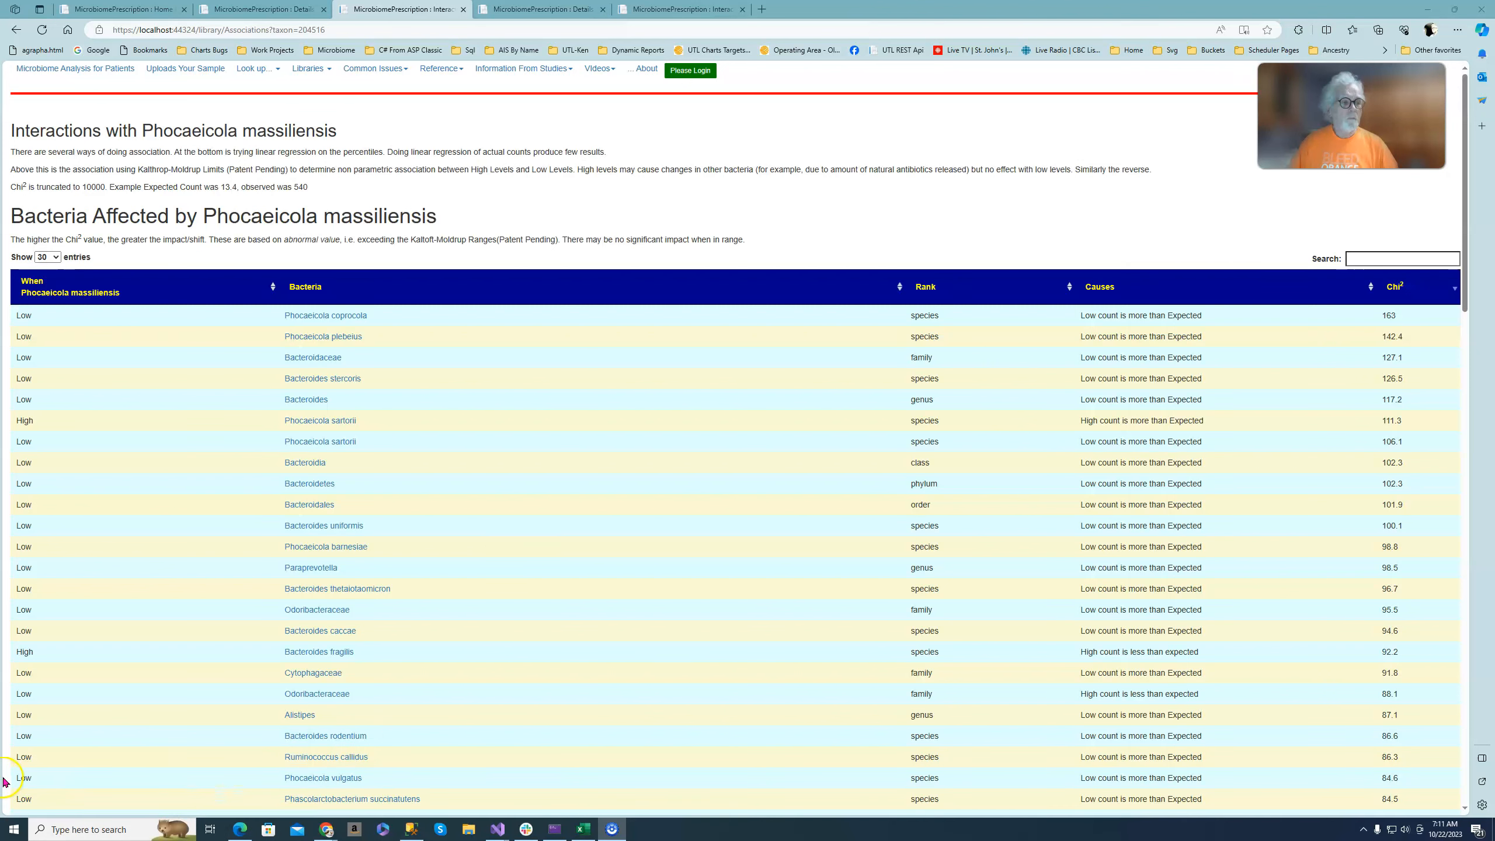